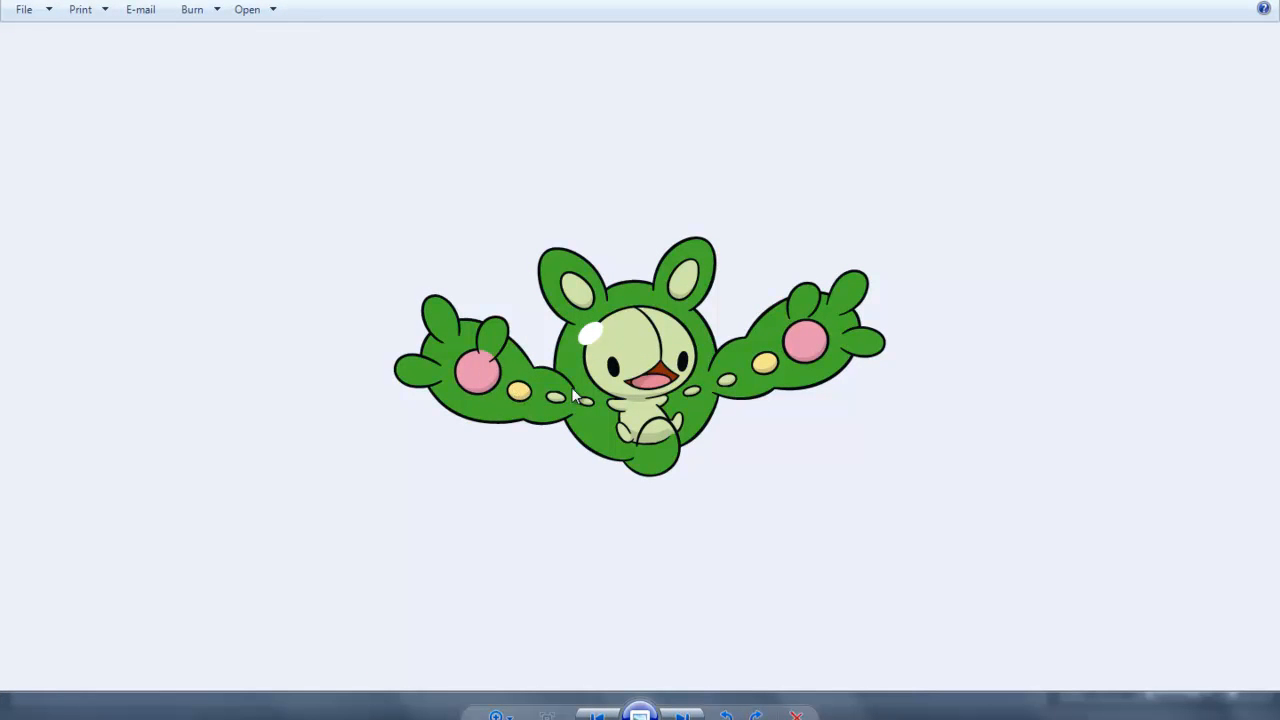
{"action": "mouse_move", "coordinate": [638, 398]}
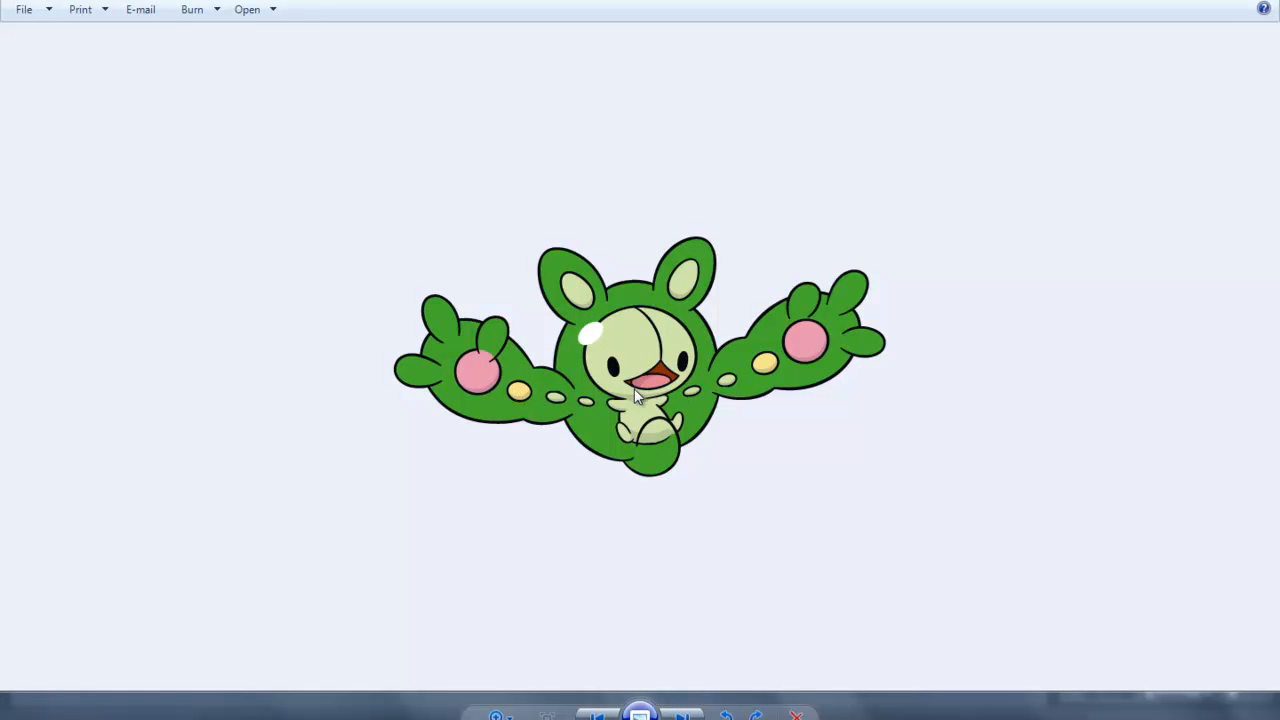
{"action": "mouse_move", "coordinate": [635, 395]}
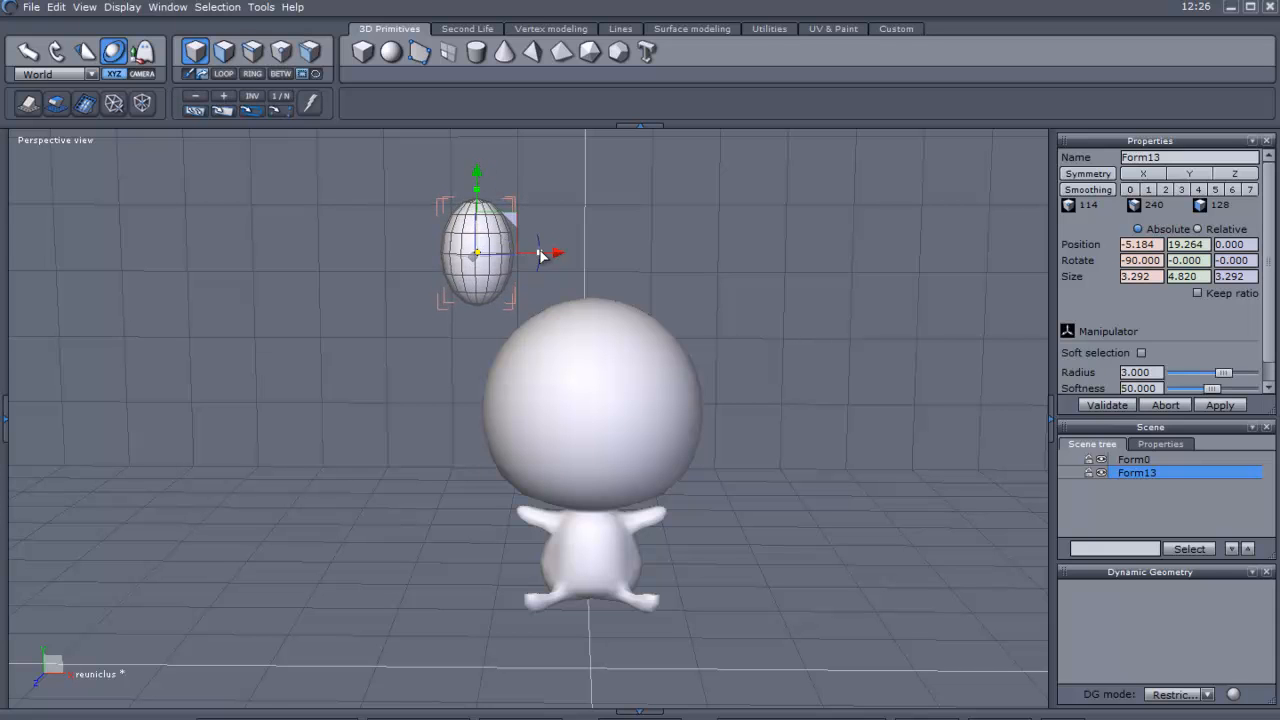
Squash, tilt and move ellipsoid Form13 down above the head's upper left side
{"action": "left_click_drag", "start_coordinate": [557, 252], "coordinate": [537, 252]}
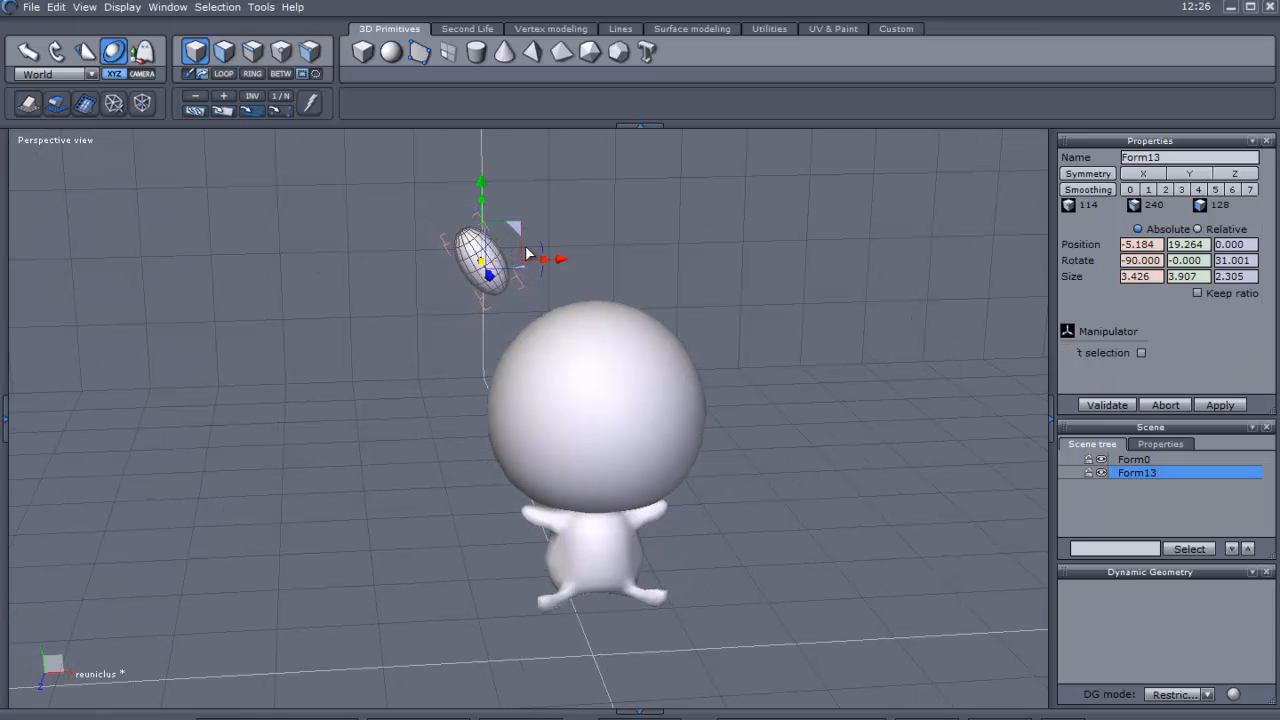
{"action": "left_click_drag", "start_coordinate": [480, 255], "coordinate": [475, 320]}
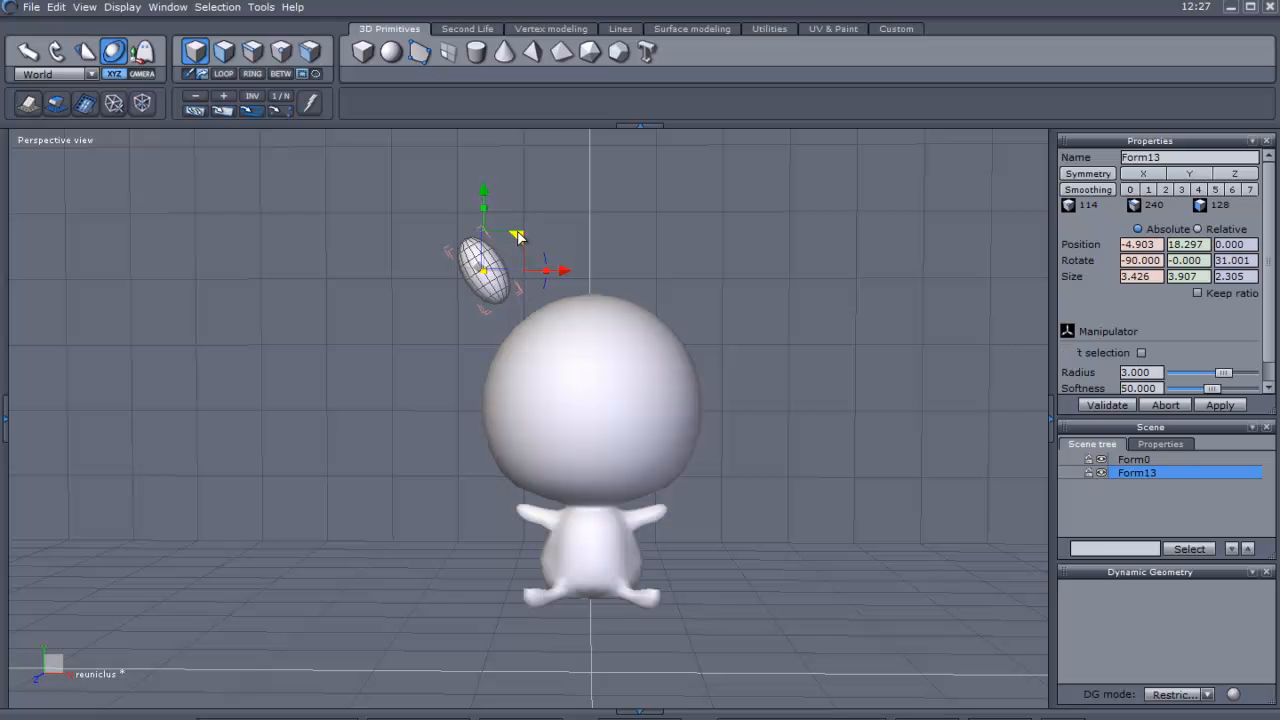
{"action": "left_click_drag", "start_coordinate": [517, 237], "coordinate": [512, 247]}
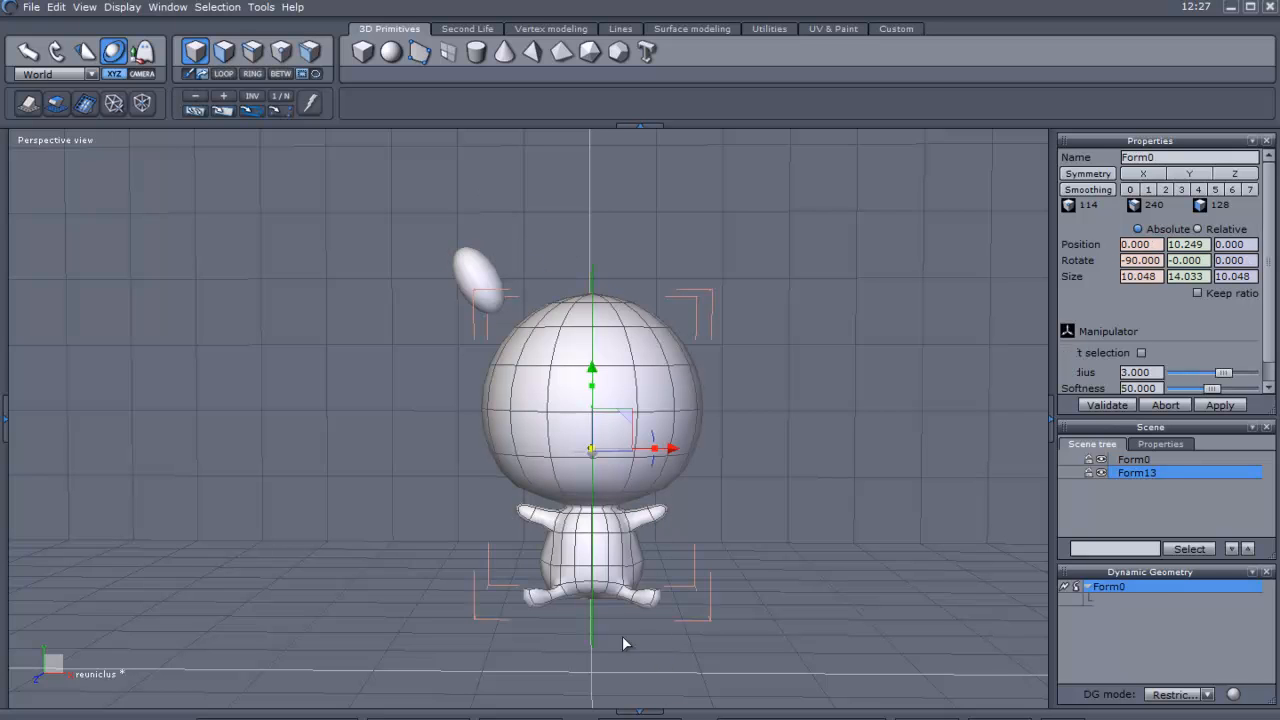
Duplicate Form13 into a mirrored ear tilted the other way above the head's right side
{"action": "left_click", "coordinate": [1134, 459]}
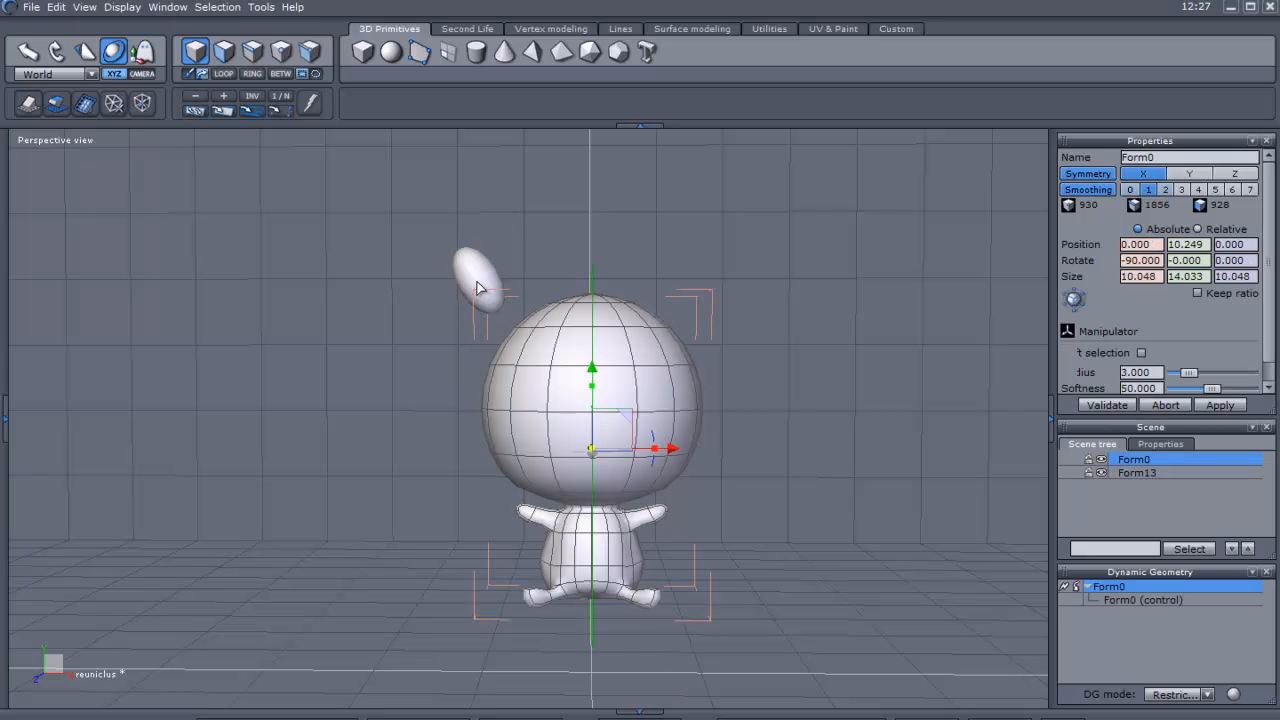
{"action": "left_click", "coordinate": [1137, 472]}
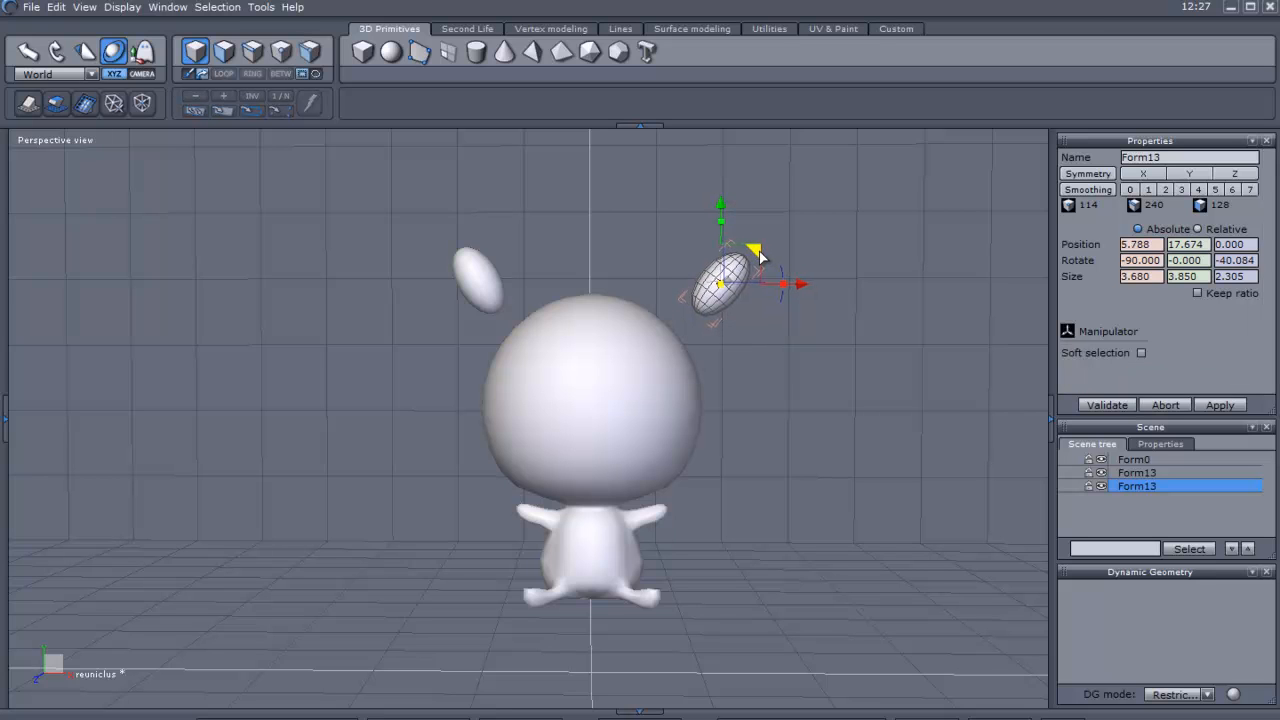
{"action": "left_click", "coordinate": [1141, 352]}
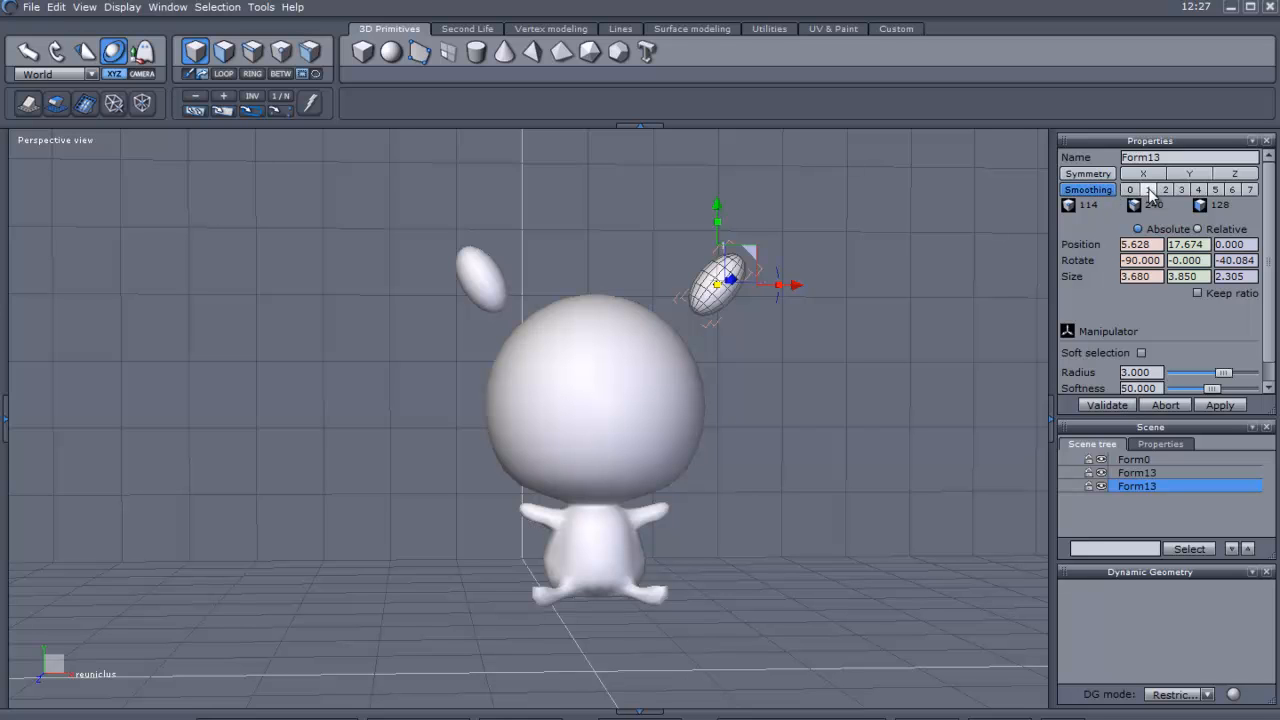
Set the copied ear's Smoothing to 1, then toggle the body's Smoothing between 0 and 1
{"action": "left_click", "coordinate": [1148, 189]}
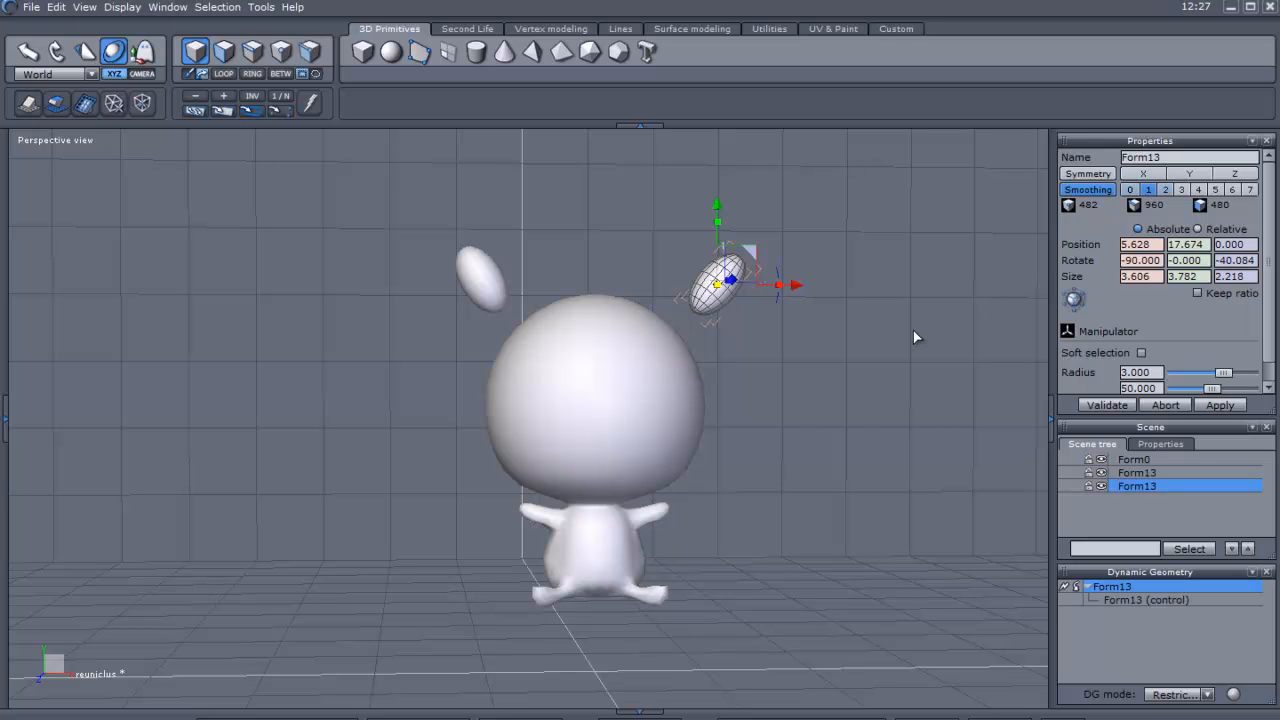
{"action": "left_click", "coordinate": [1134, 459]}
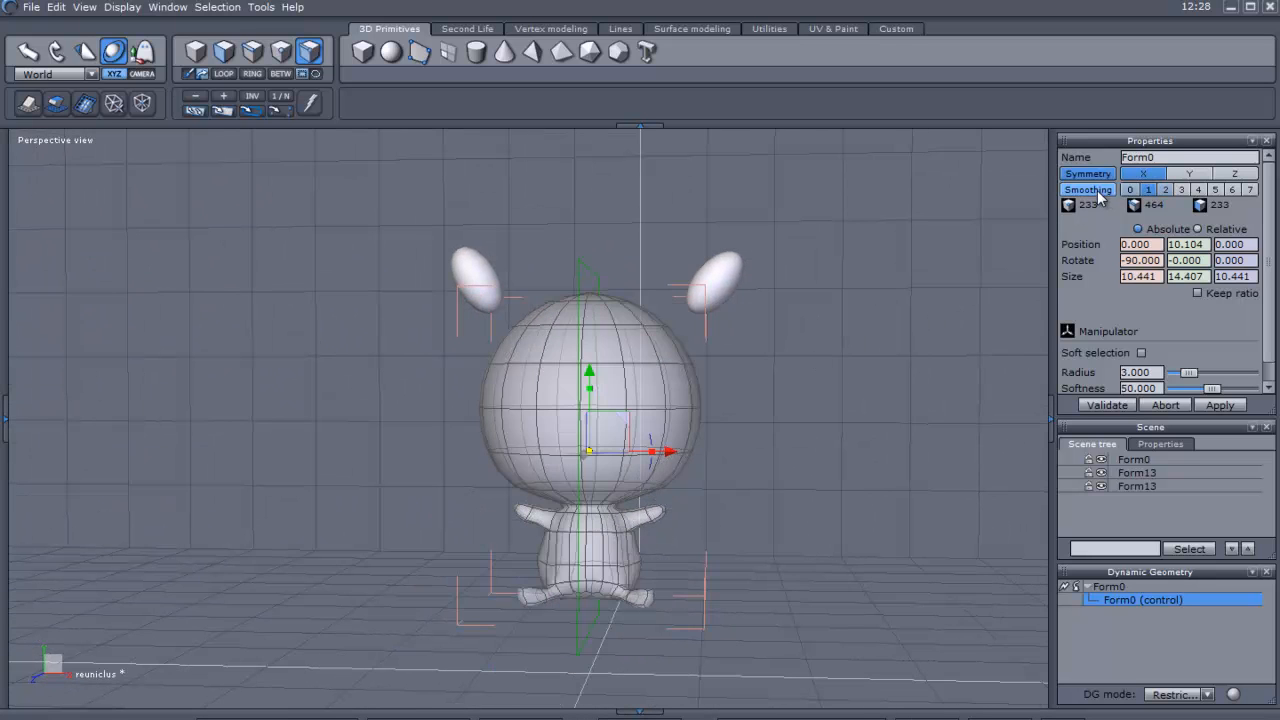
{"action": "left_click", "coordinate": [1147, 189]}
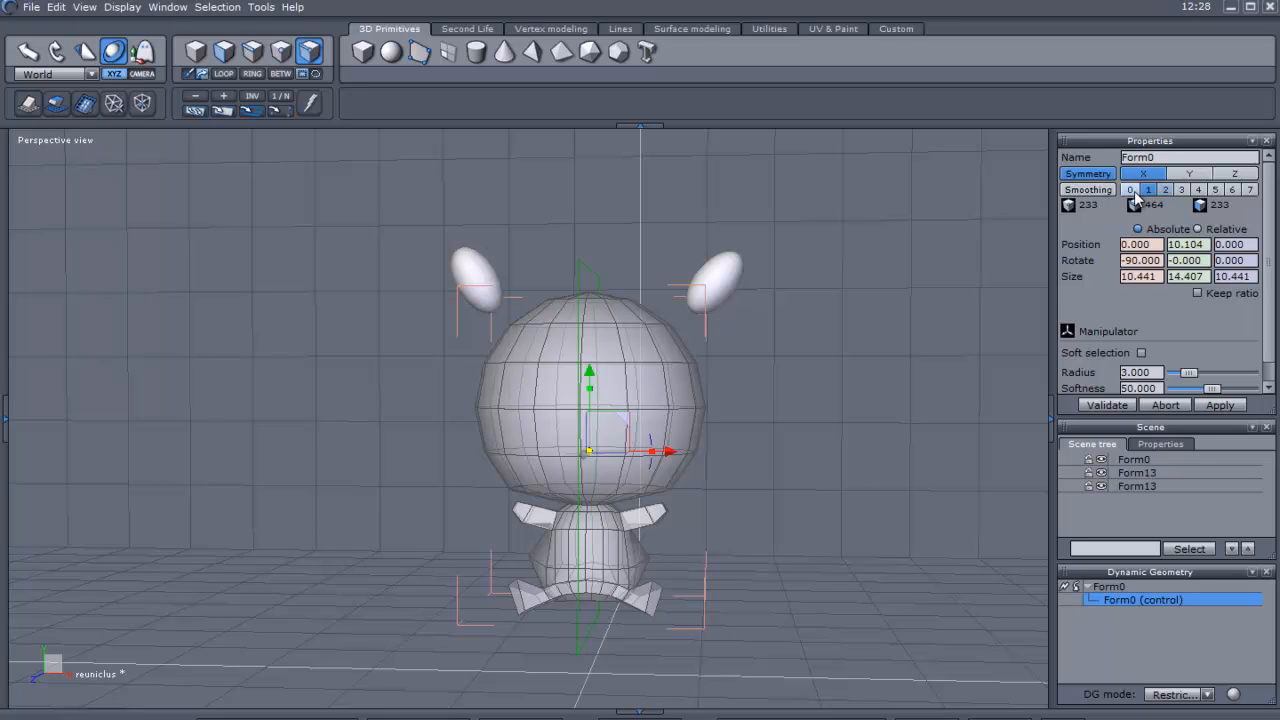
{"action": "left_click", "coordinate": [1148, 190]}
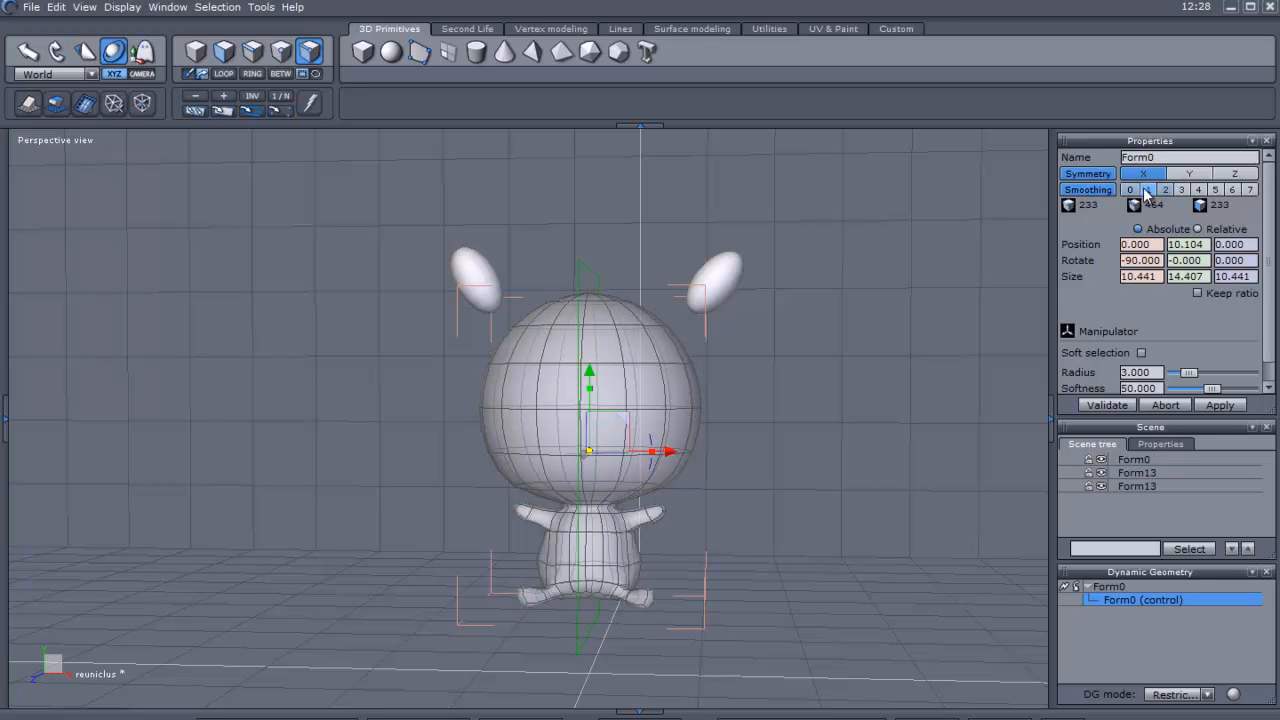
{"action": "left_click", "coordinate": [1148, 190]}
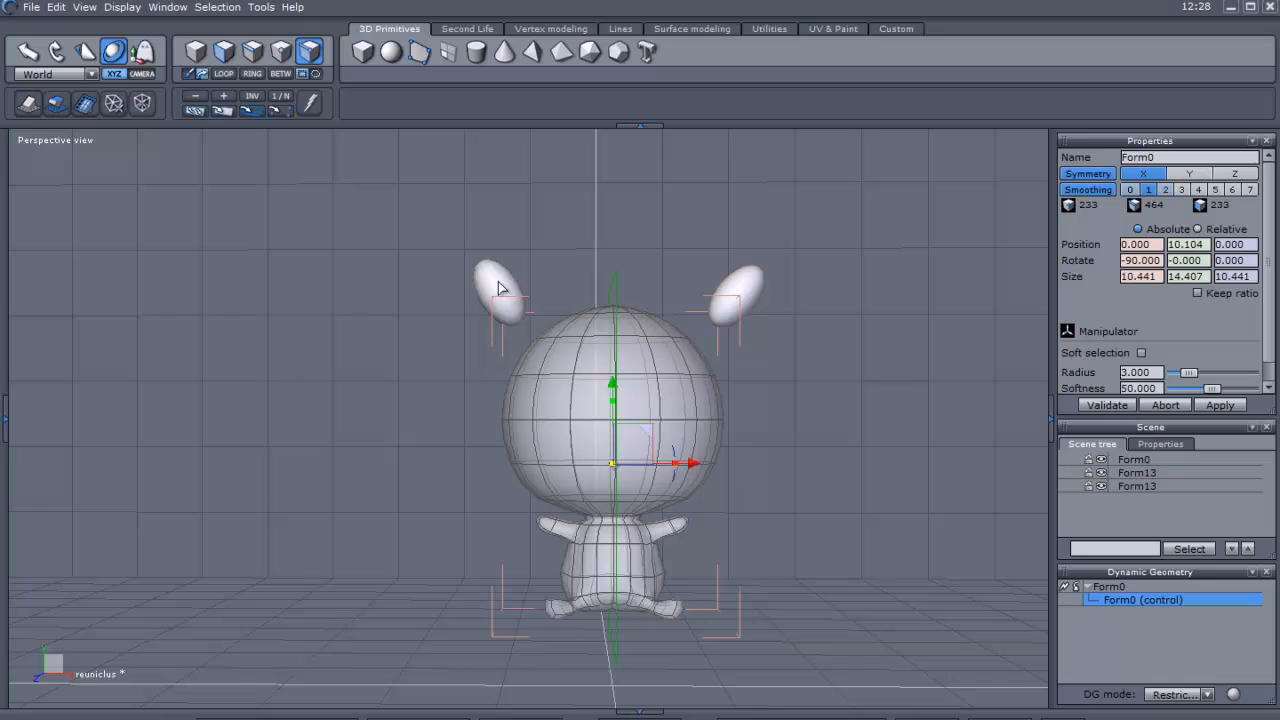
{"action": "mouse_move", "coordinate": [503, 293]}
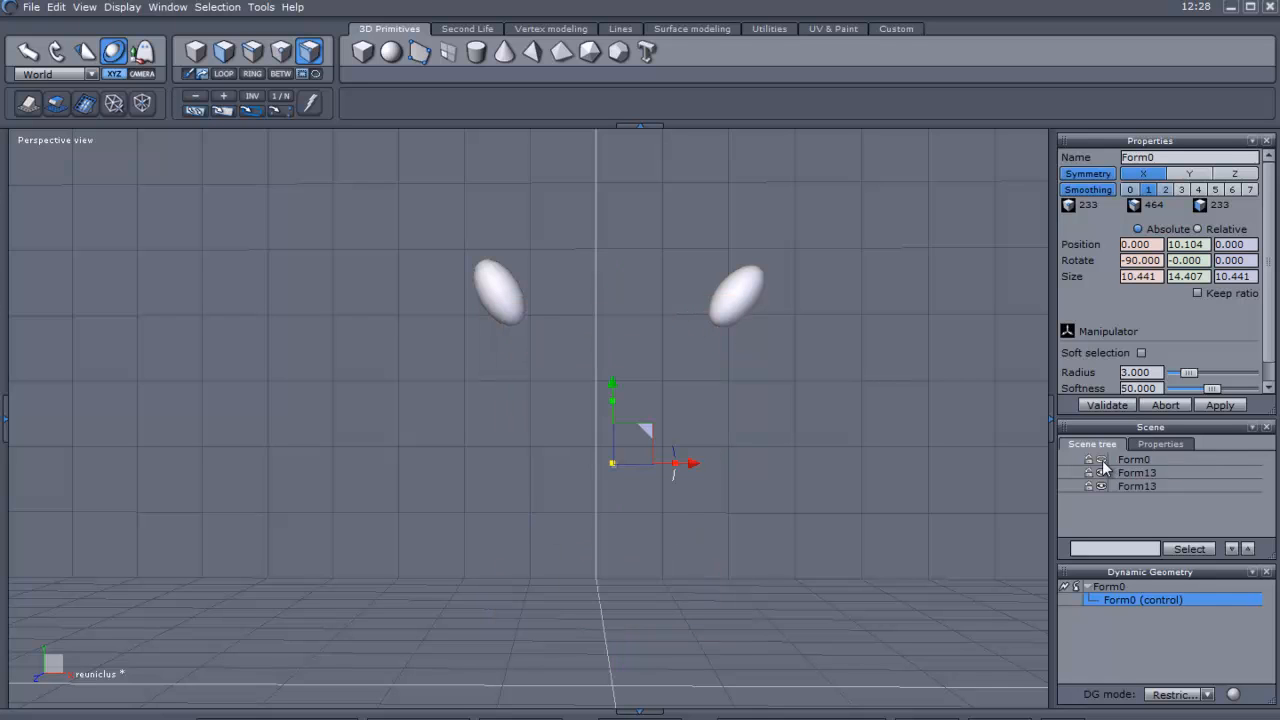
Unhide Form0 and rename it Body, and the two Form13 ears Right Ear and Left Ear
{"action": "left_click", "coordinate": [1133, 459]}
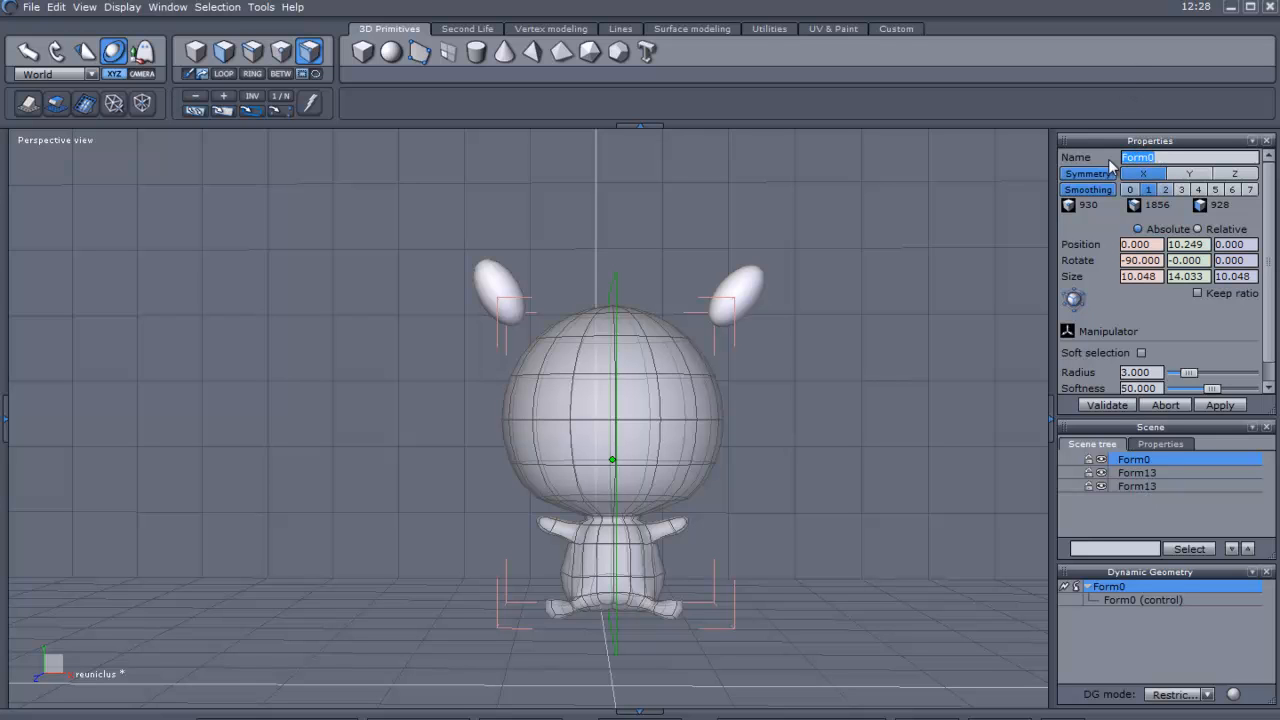
{"action": "type", "text": "Body"}
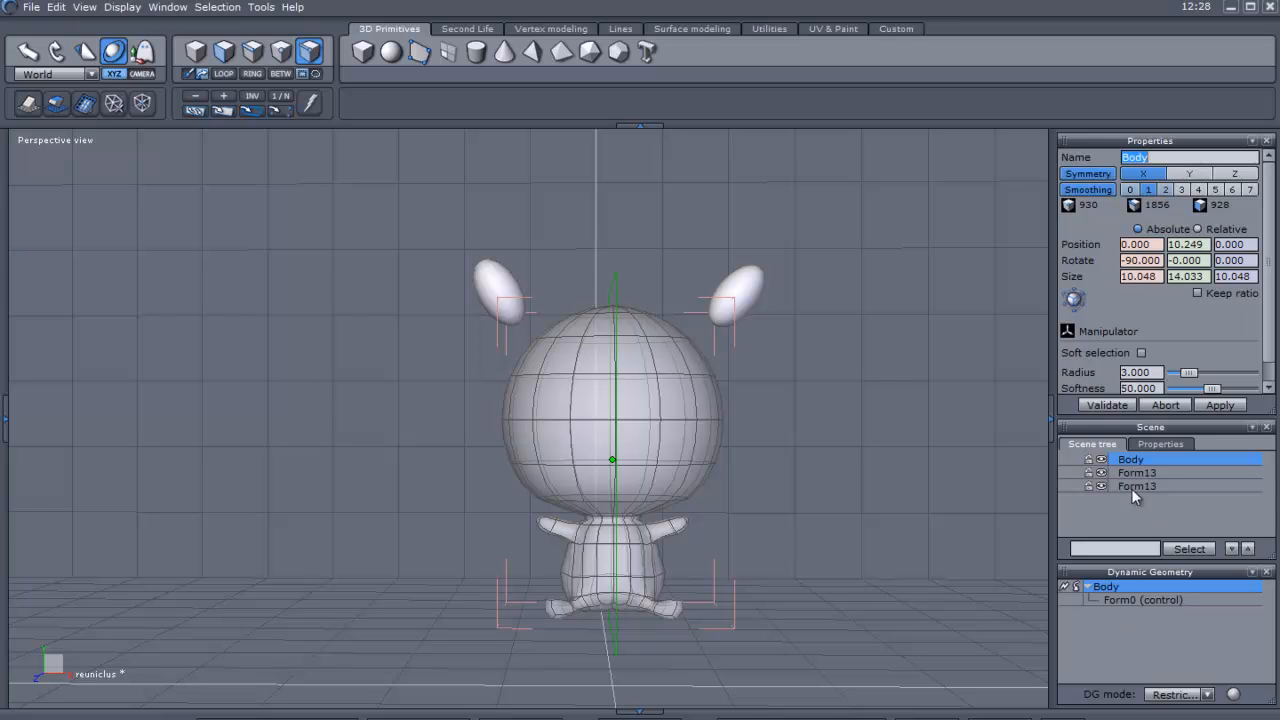
{"action": "left_click", "coordinate": [1137, 472]}
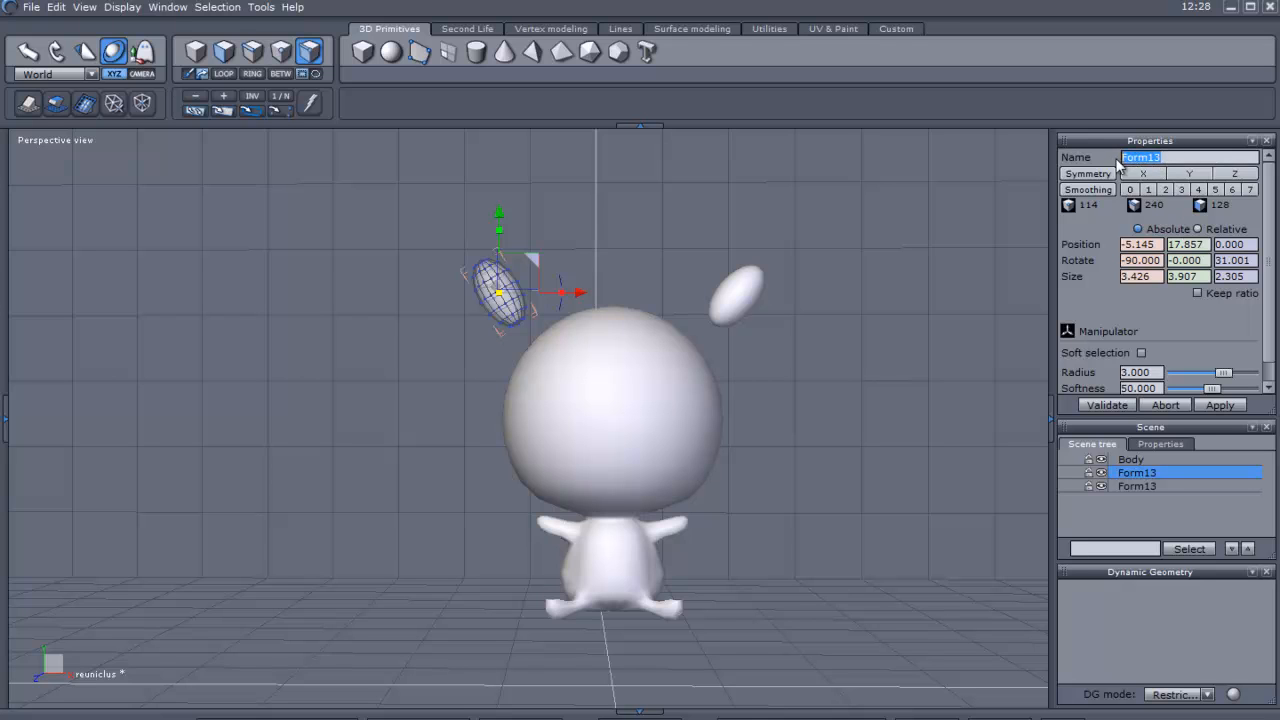
{"action": "type", "text": "Right Ear"}
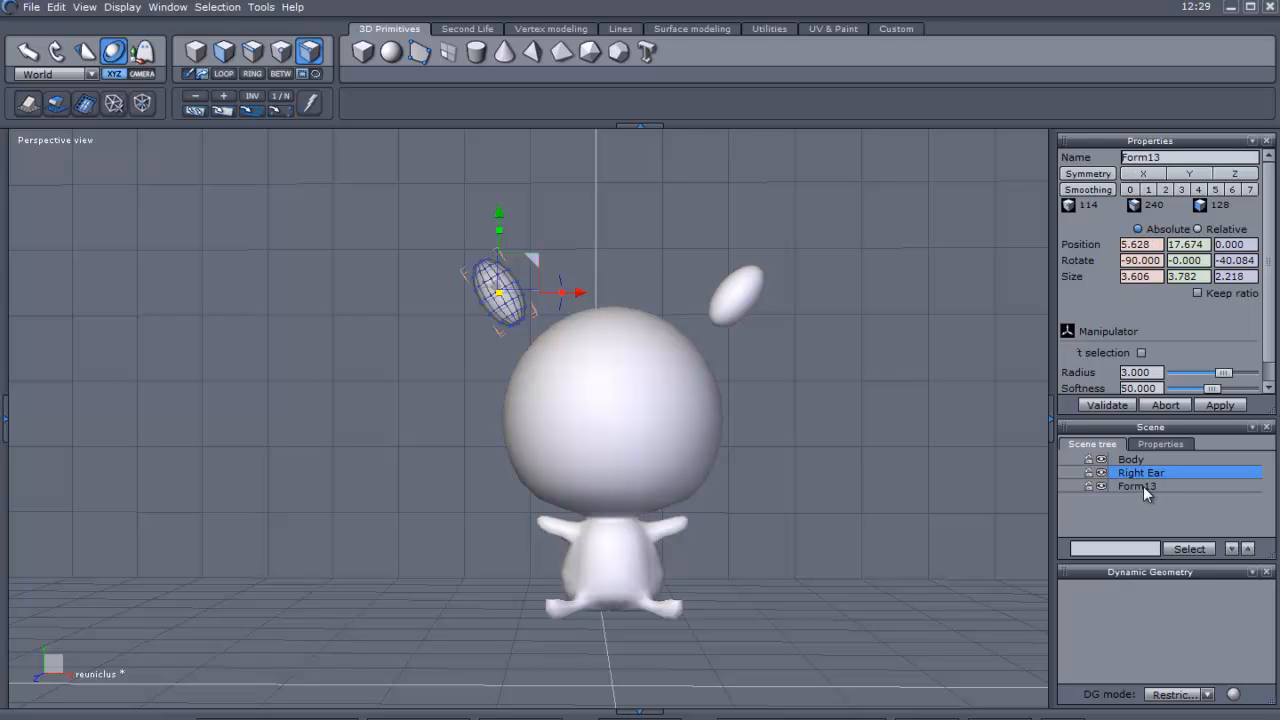
{"action": "left_click", "coordinate": [1137, 486]}
{"action": "type", "text": "Left Ear"}
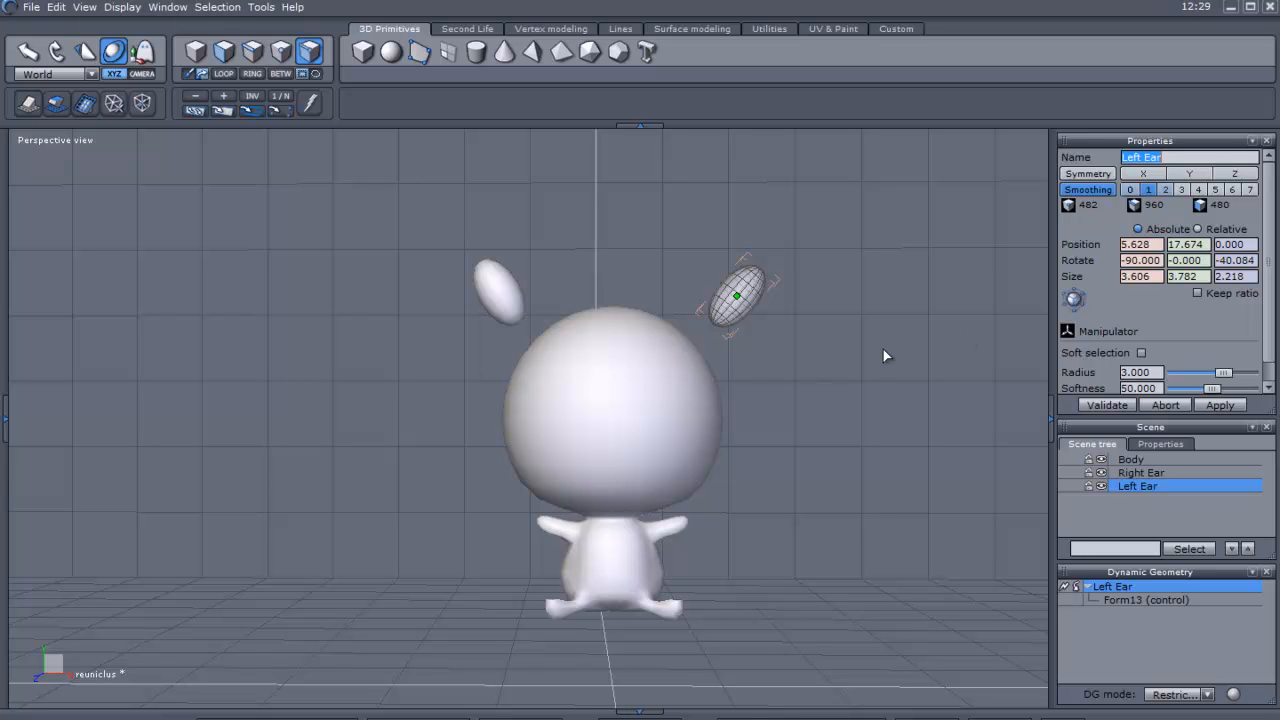
{"action": "mouse_move", "coordinate": [740, 352]}
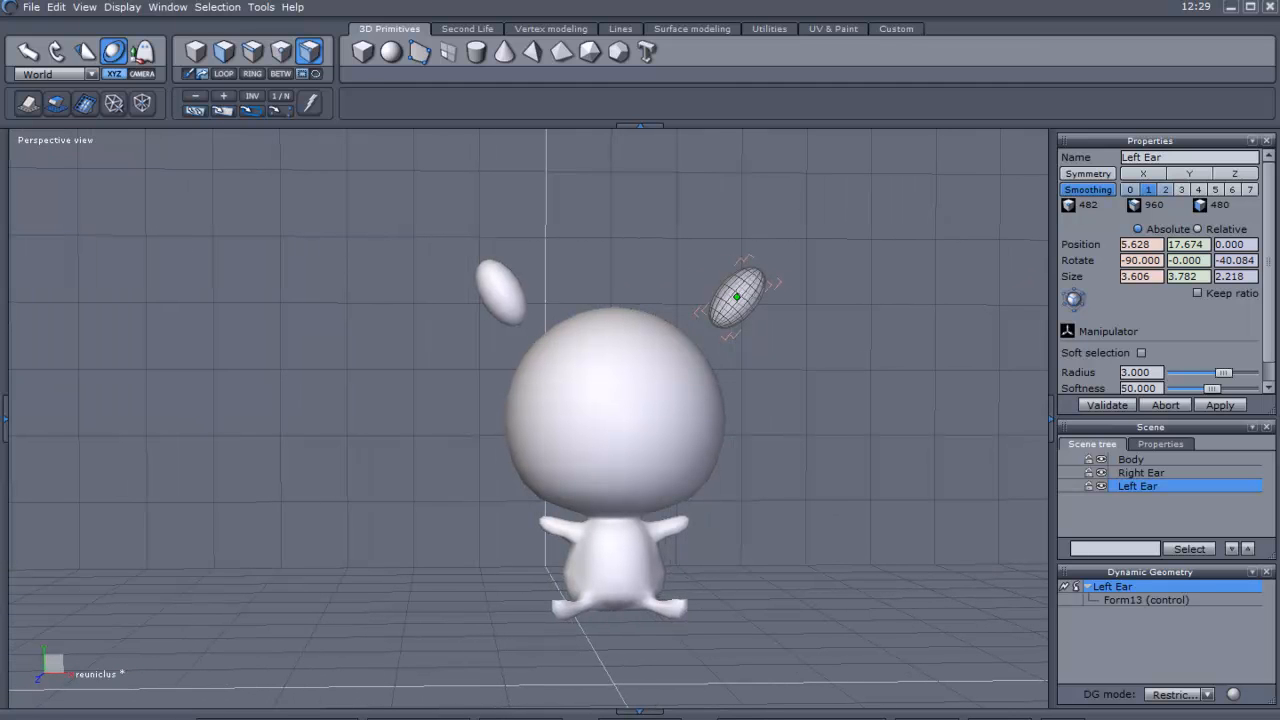
{"action": "mouse_move", "coordinate": [500, 305]}
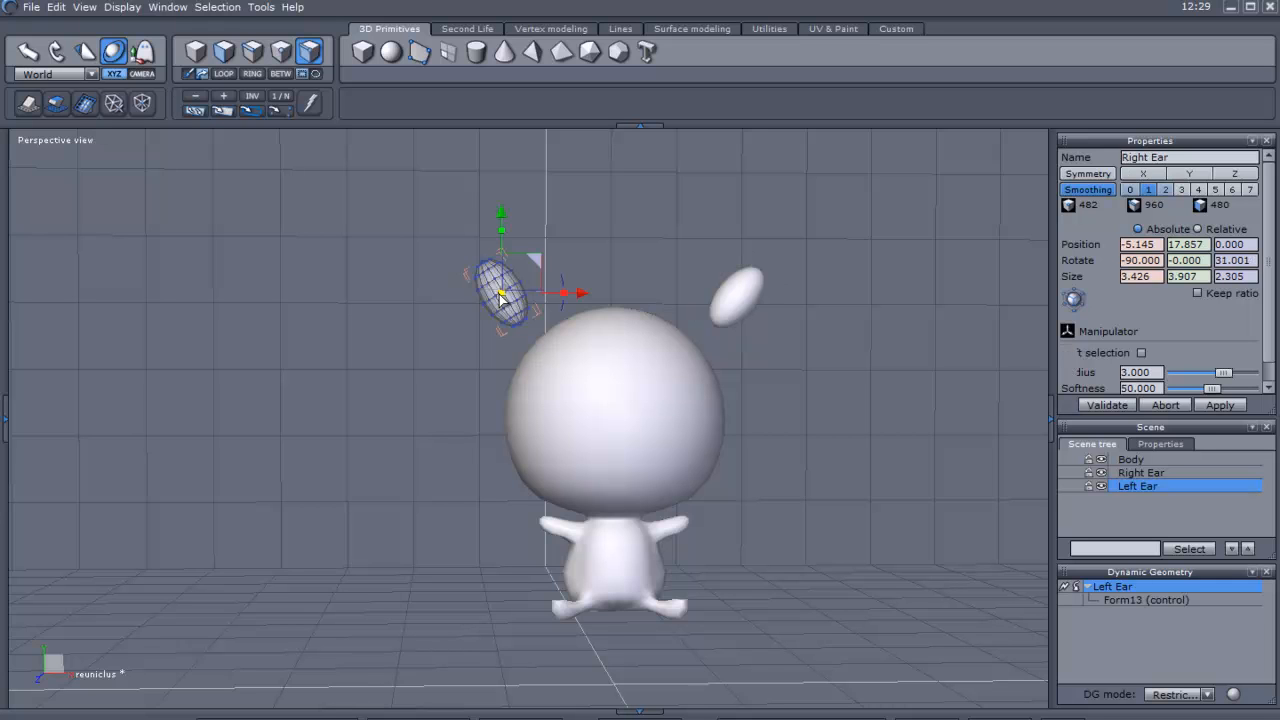
Shrink and tilt a Right Ear copy beside the head's lower left, named Rarm 1
{"action": "left_click", "coordinate": [1140, 472]}
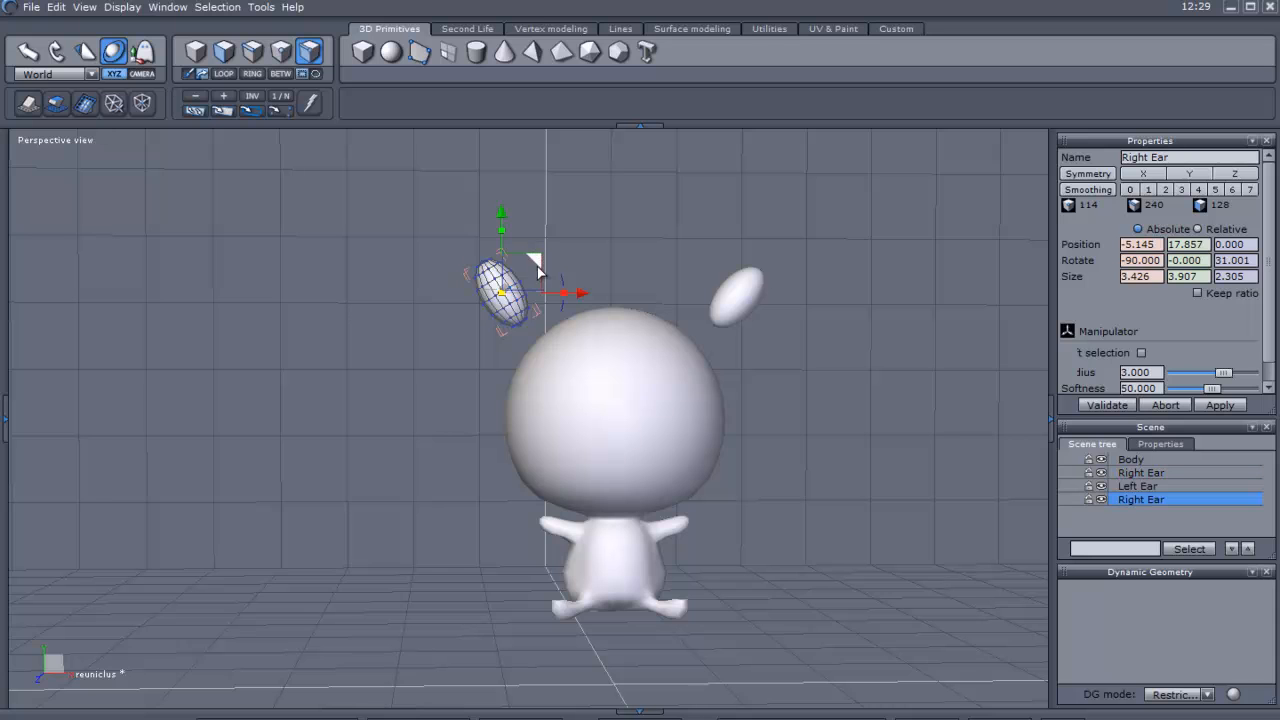
{"action": "left_click_drag", "start_coordinate": [500, 290], "coordinate": [485, 500]}
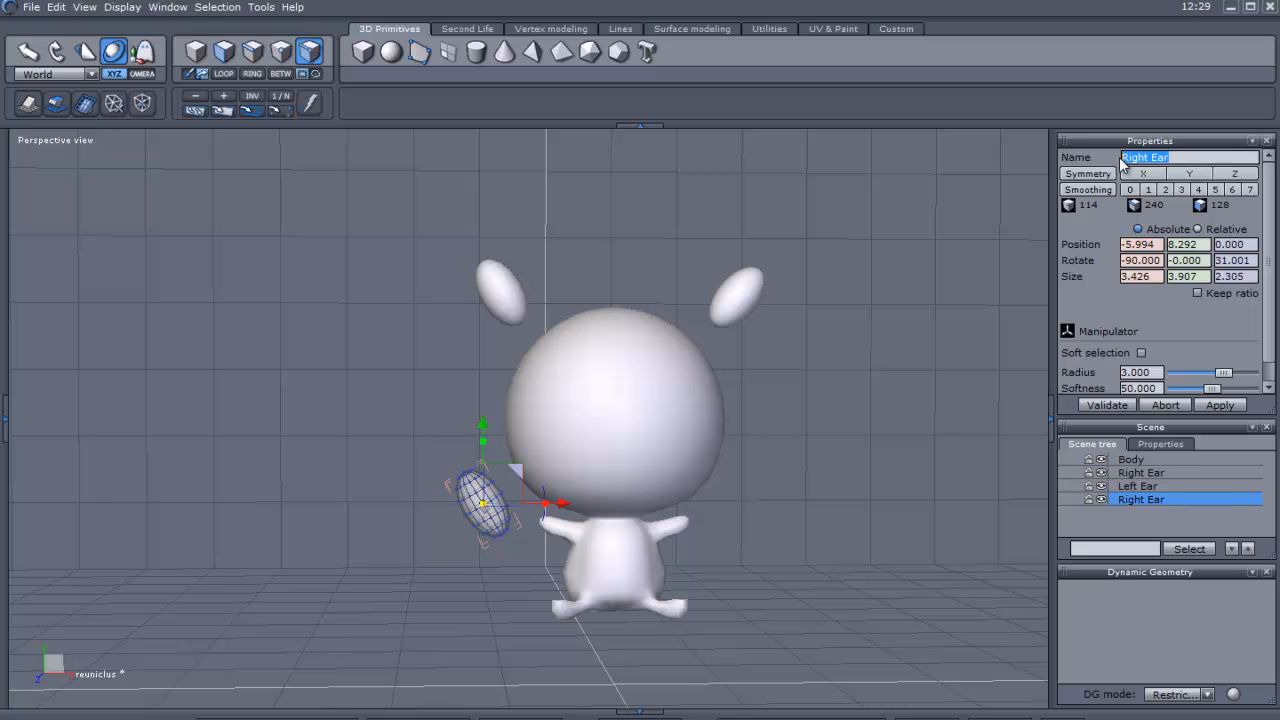
{"action": "type", "text": "Rarm 1"}
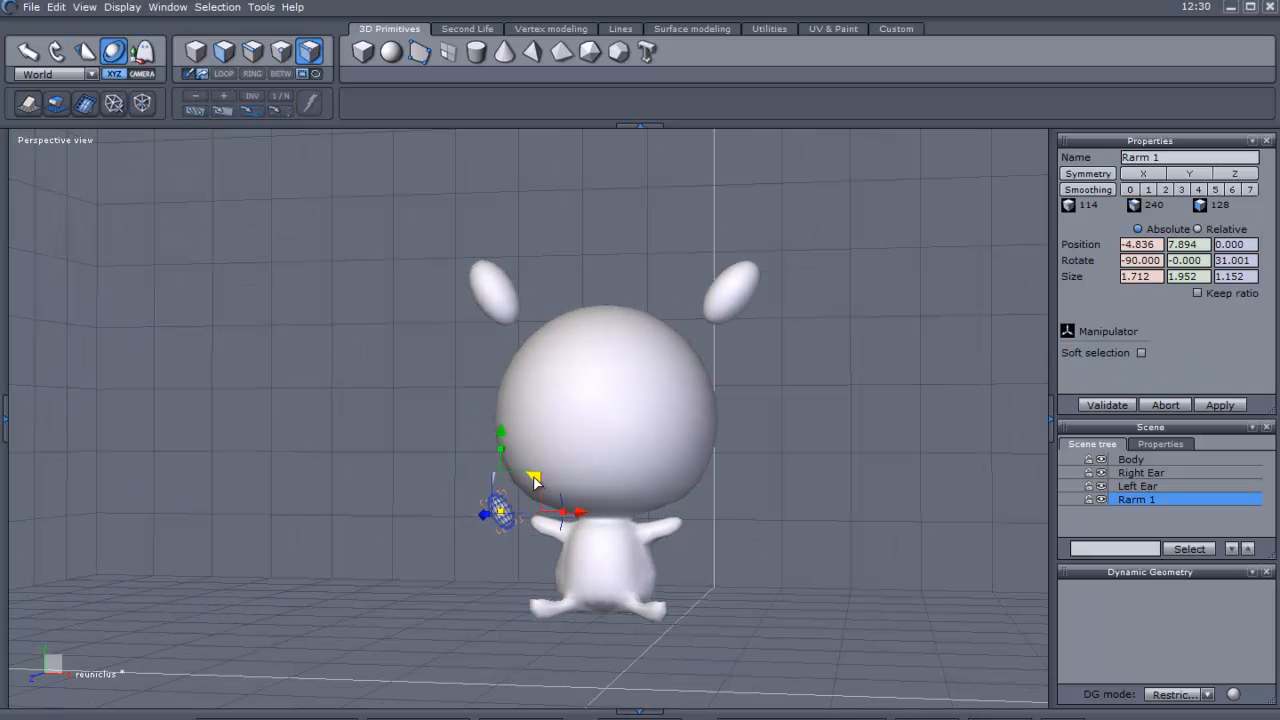
{"action": "left_click_drag", "start_coordinate": [535, 475], "coordinate": [560, 465]}
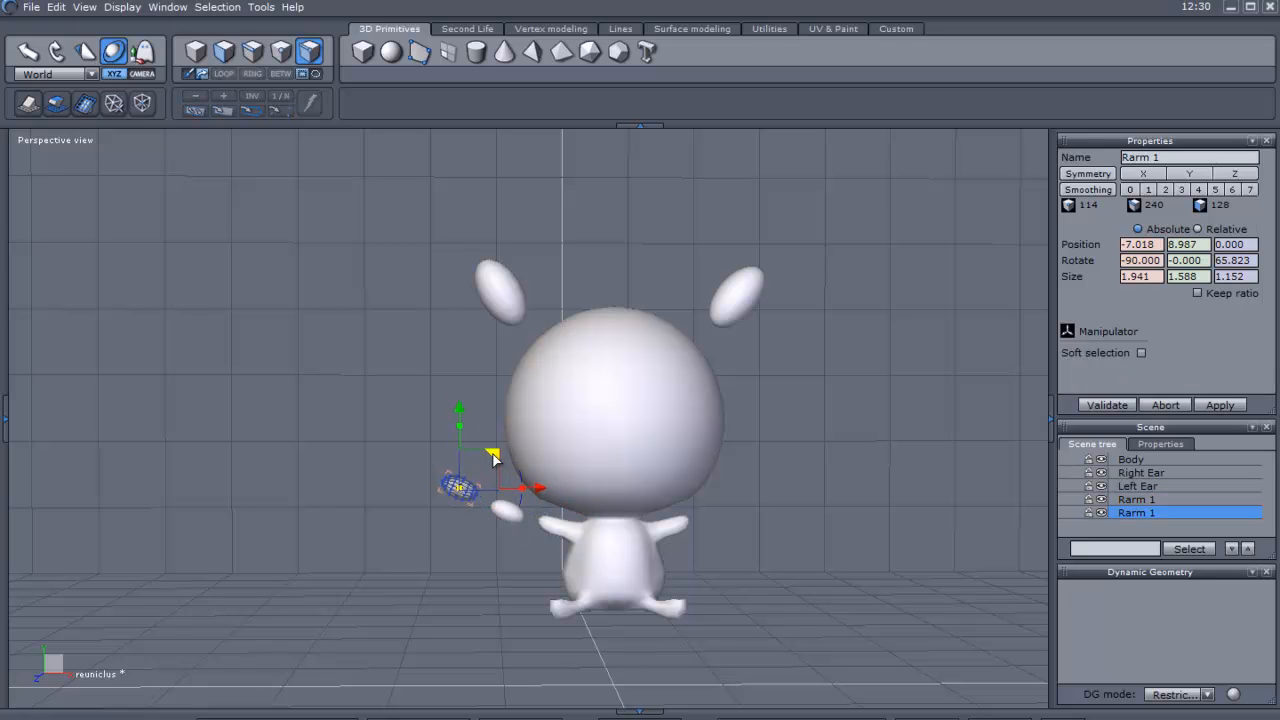
Nudge duplicated Rarm 1 copies outward into an arc of three beads
{"action": "left_click", "coordinate": [1141, 352]}
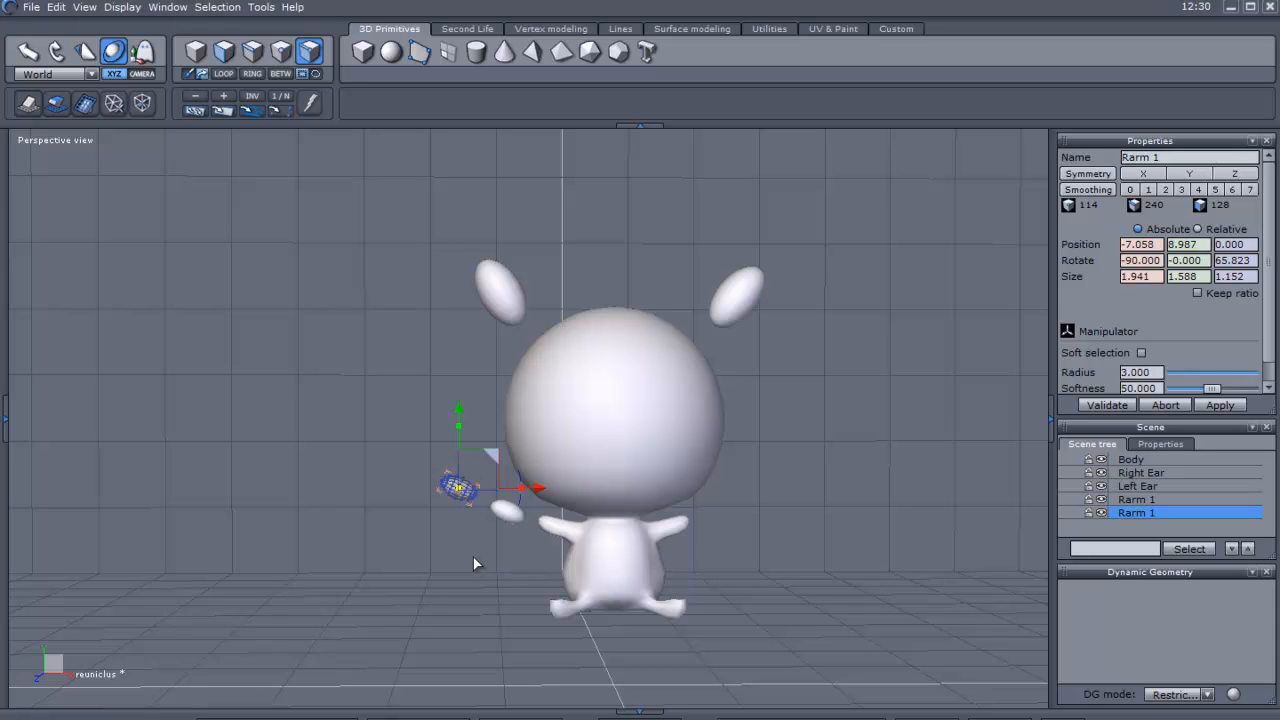
{"action": "mouse_move", "coordinate": [408, 454]}
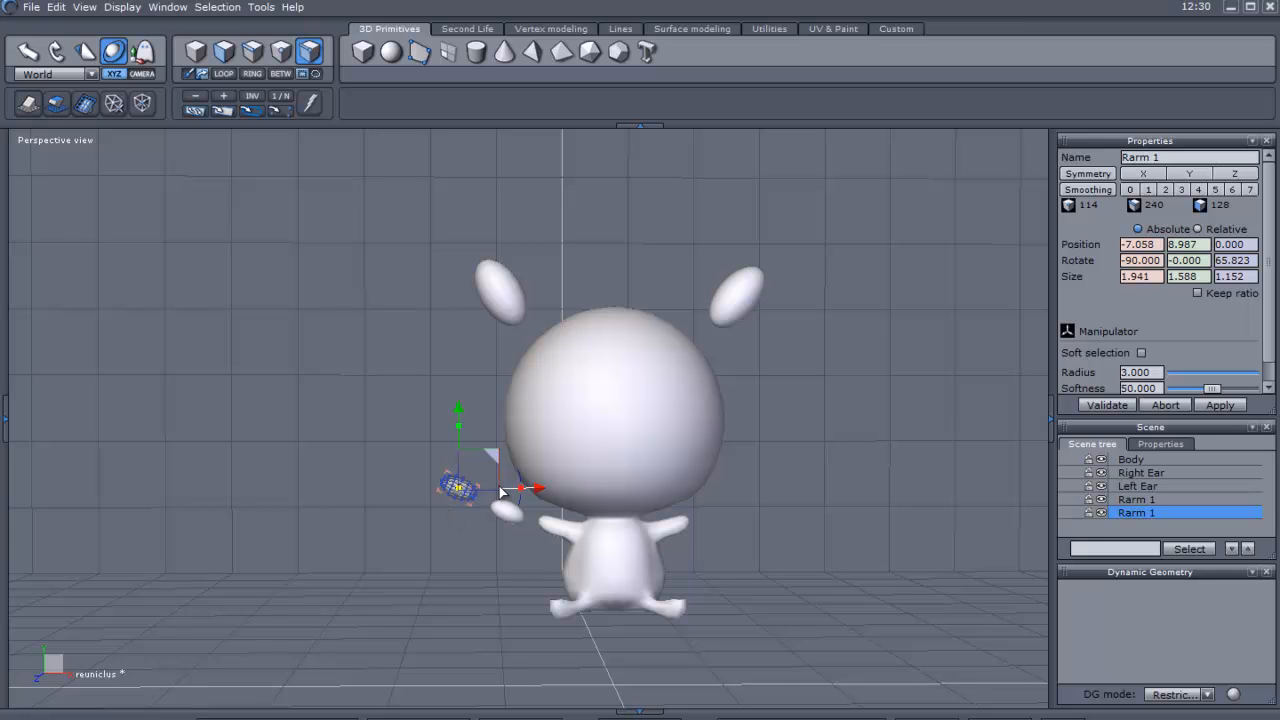
{"action": "mouse_move", "coordinate": [505, 505]}
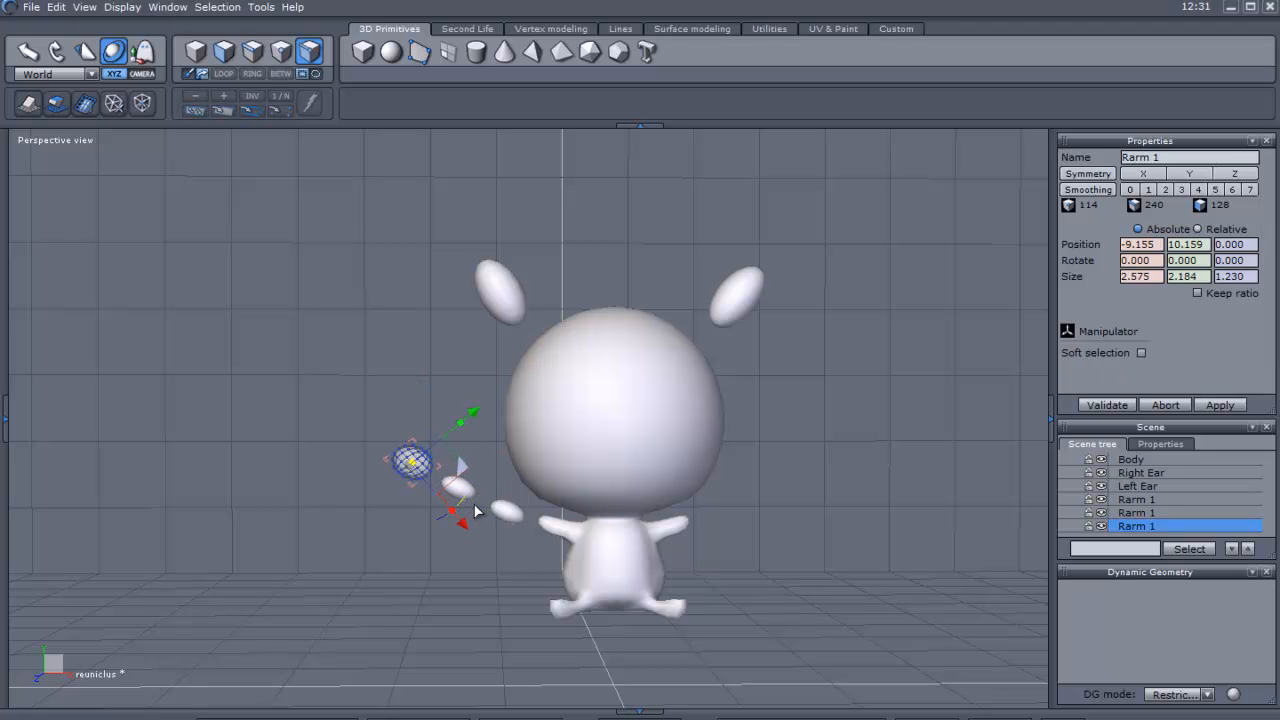
{"action": "left_click", "coordinate": [1141, 353]}
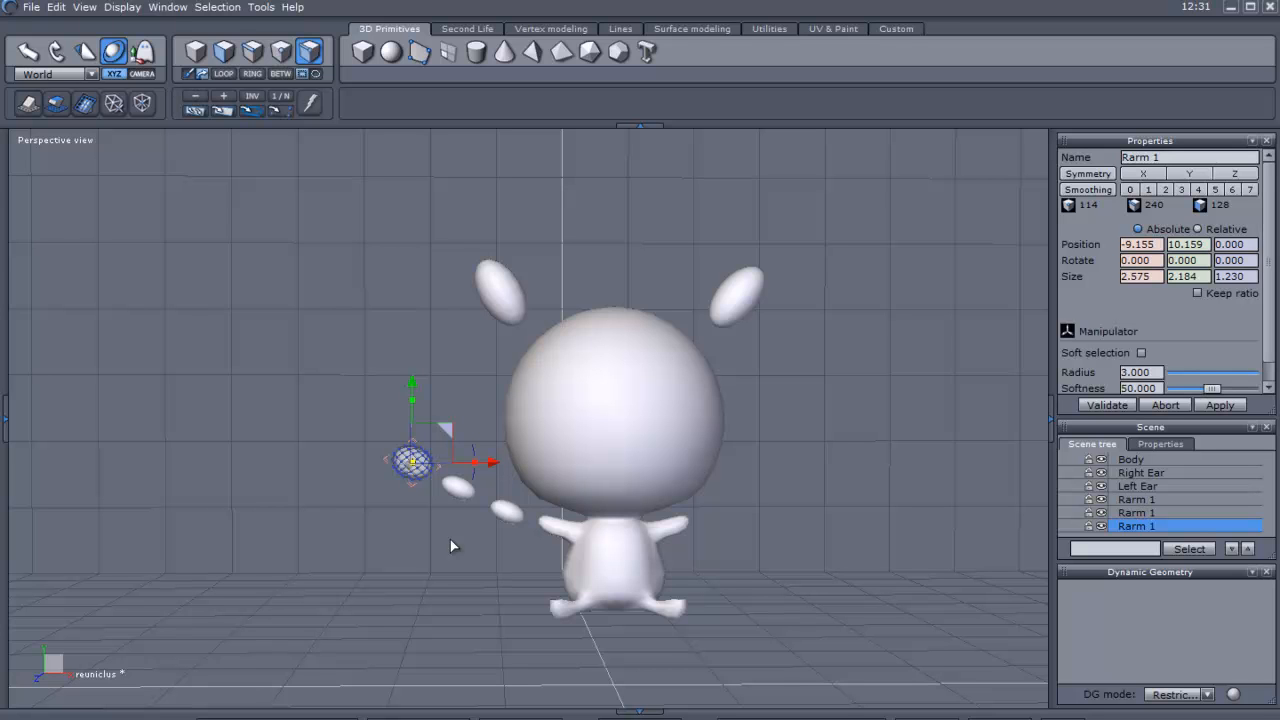
{"action": "mouse_move", "coordinate": [456, 532]}
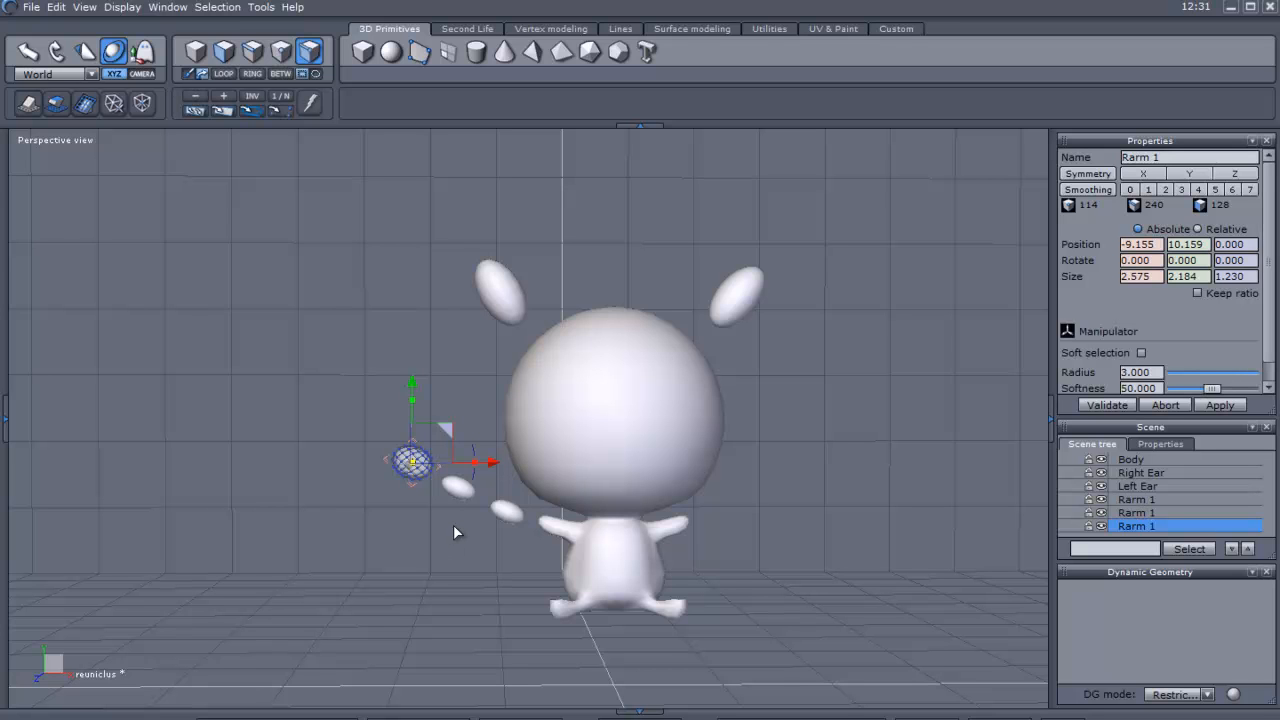
{"action": "mouse_move", "coordinate": [425, 555]}
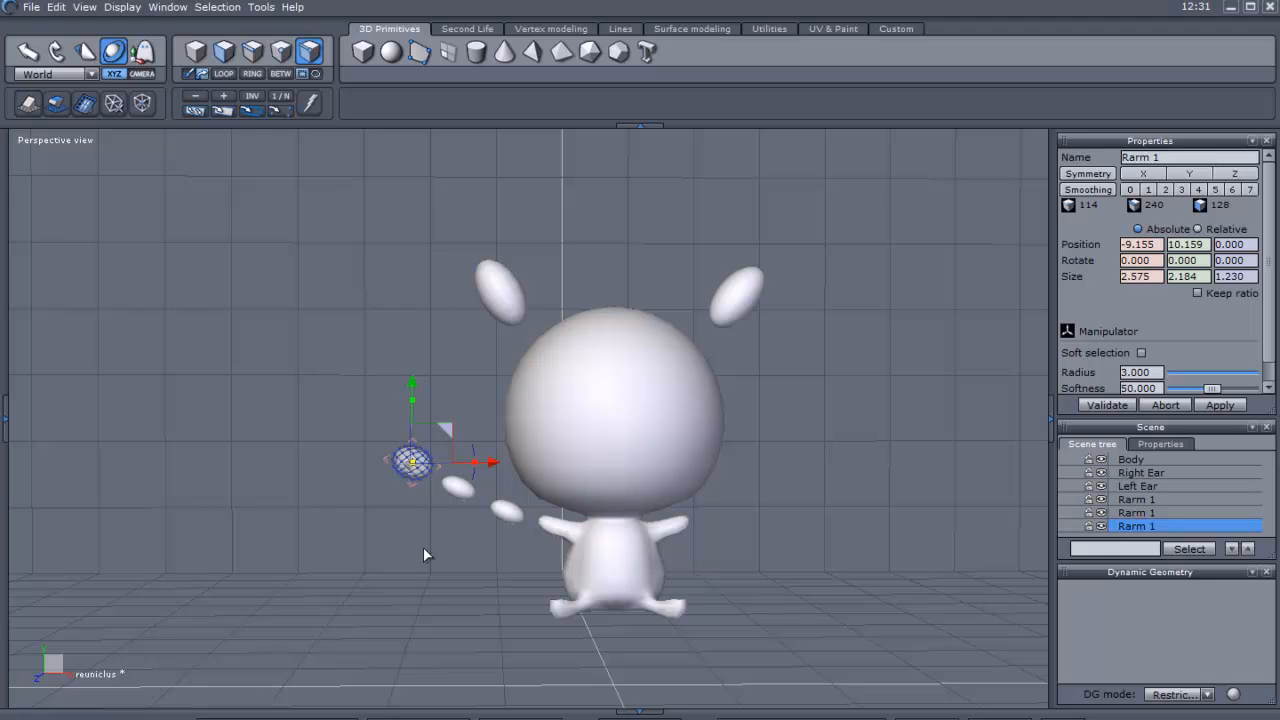
{"action": "mouse_move", "coordinate": [391, 51]}
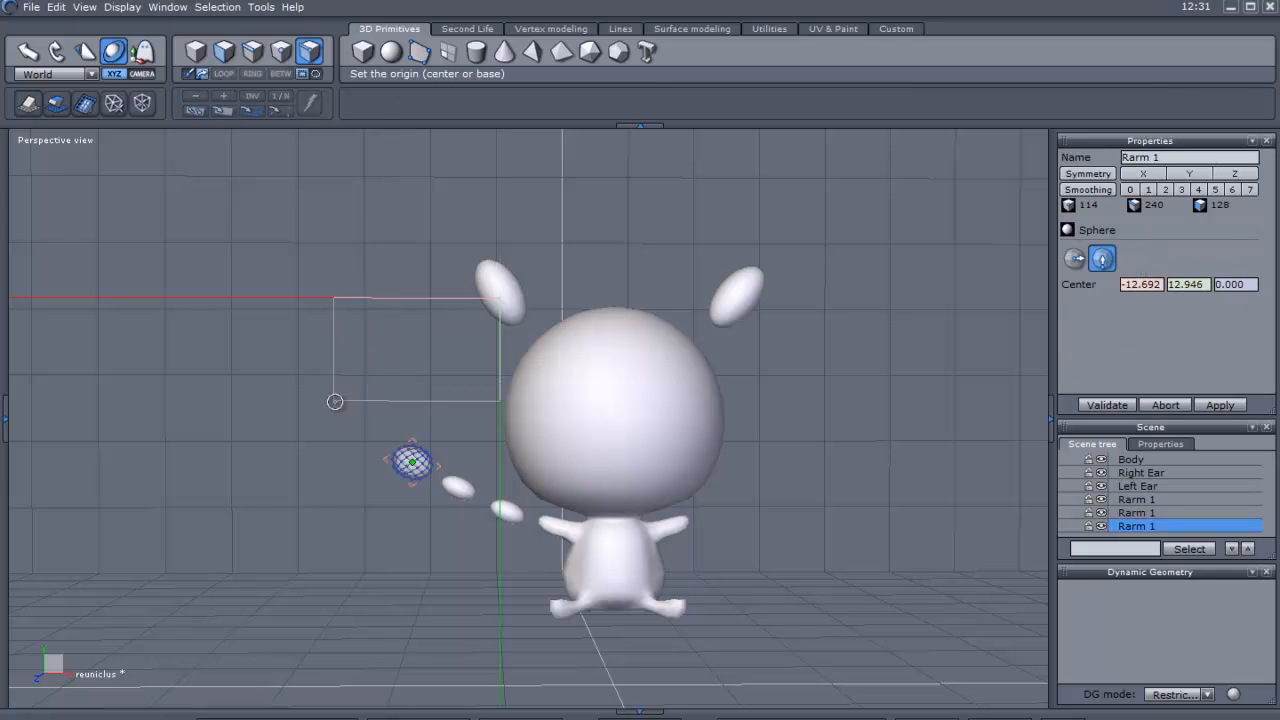
Drag out a Sphere primitive just past the last bead
{"action": "left_click_drag", "start_coordinate": [335, 401], "coordinate": [341, 393]}
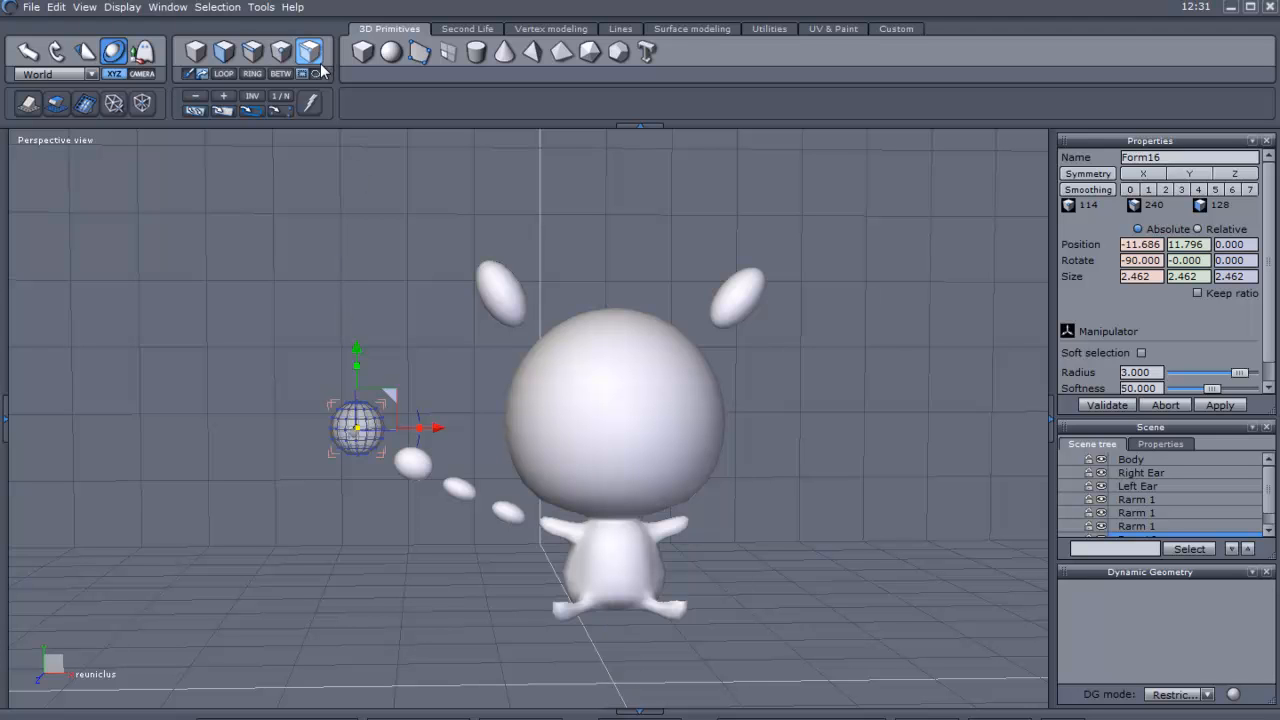
{"action": "mouse_move", "coordinate": [318, 38]}
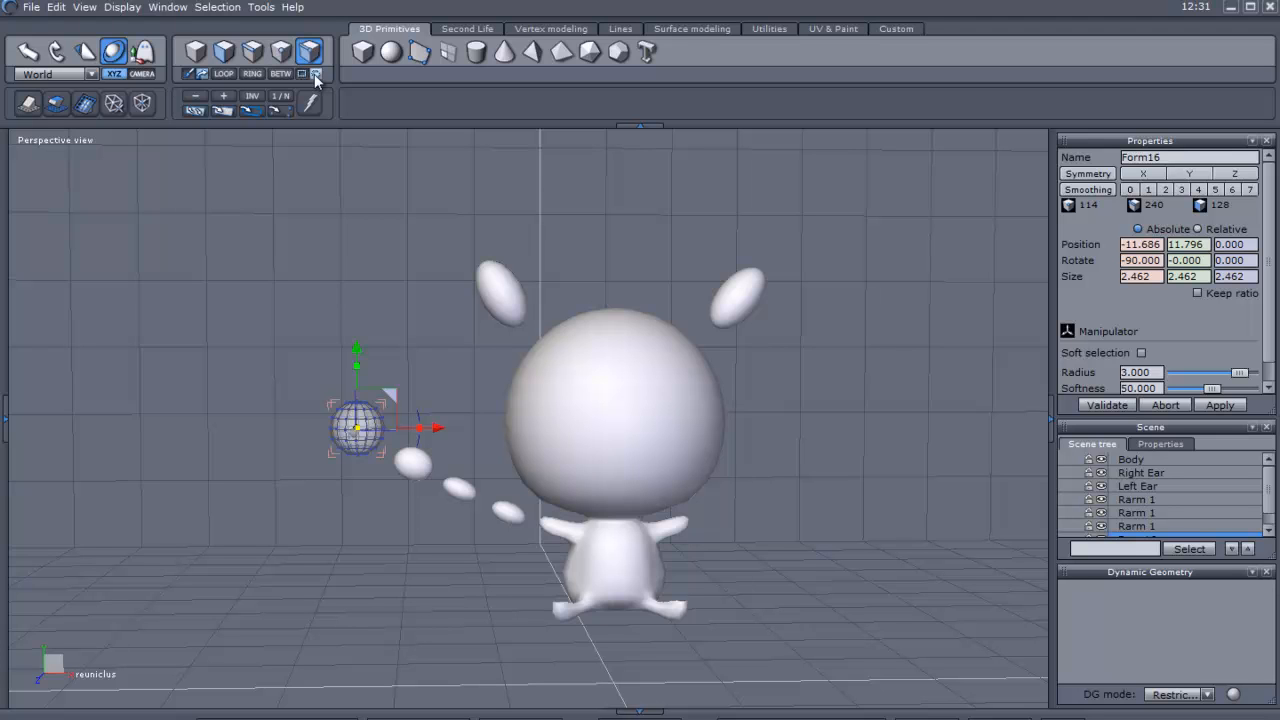
{"action": "mouse_move", "coordinate": [357, 355]}
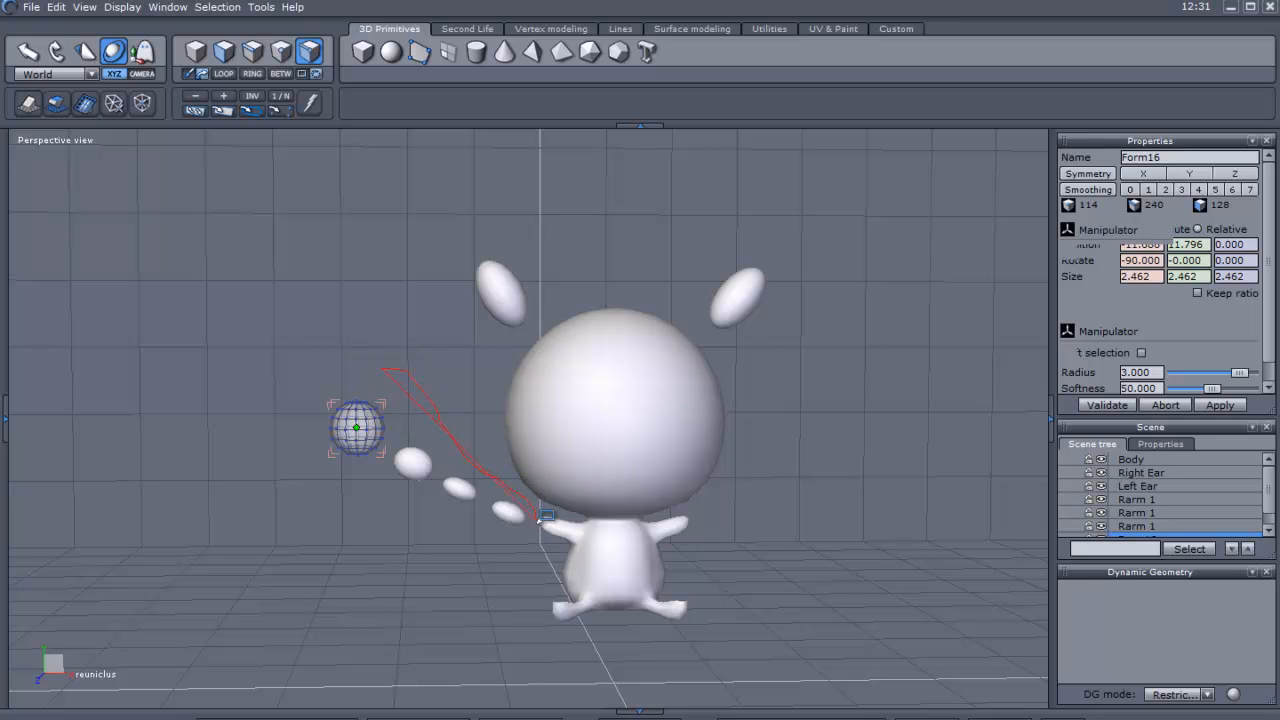
Move the end sphere into place at the trail's end, rounded like the beads
{"action": "left_click_drag", "start_coordinate": [545, 515], "coordinate": [345, 377]}
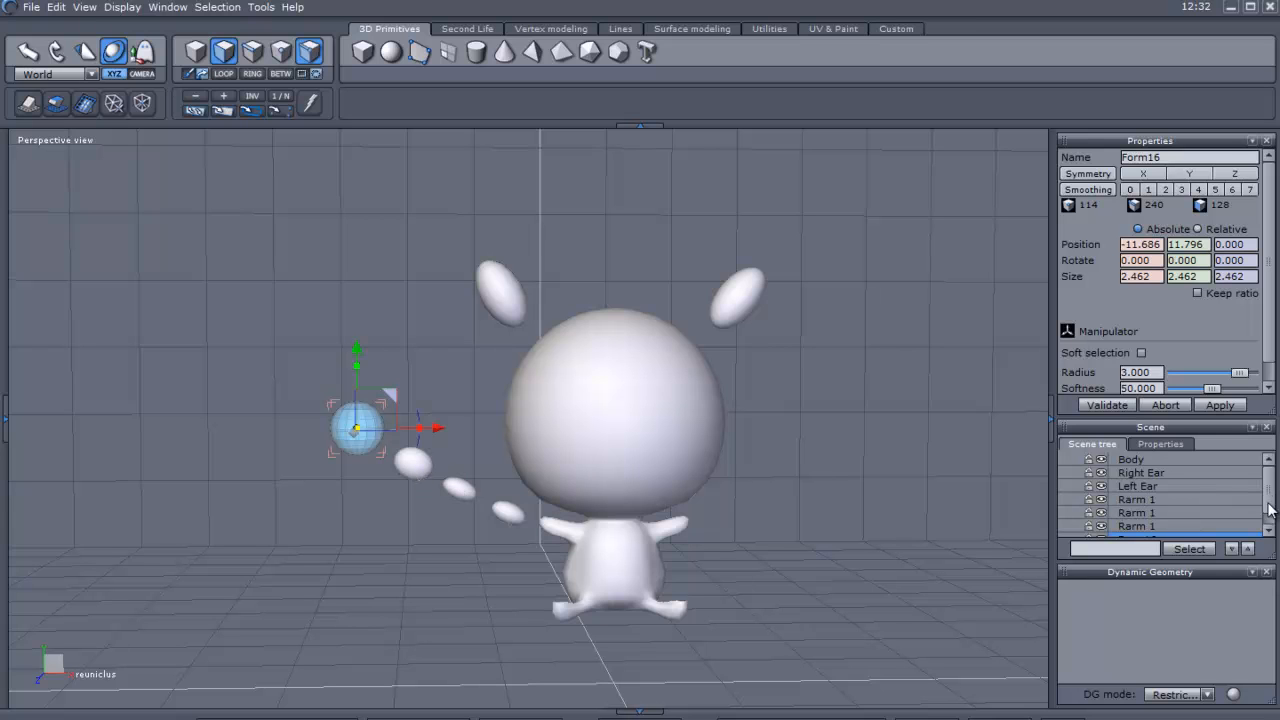
{"action": "left_click", "coordinate": [1137, 529]}
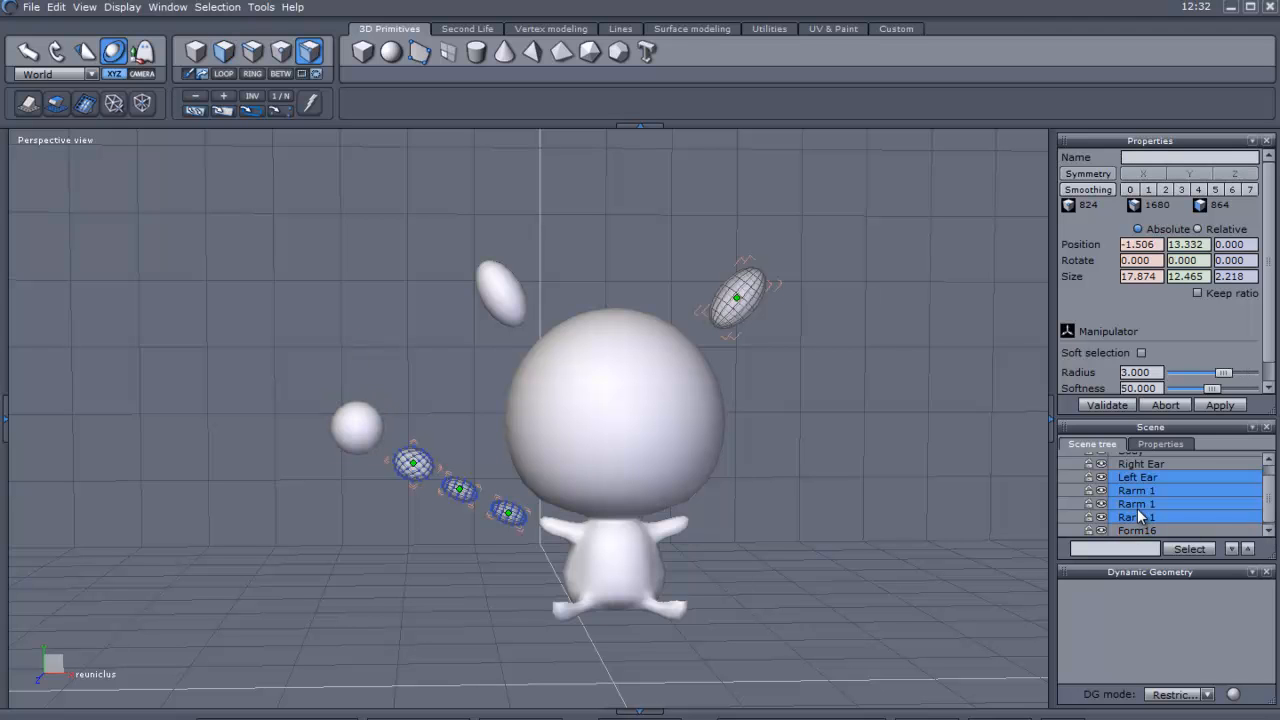
{"action": "left_click", "coordinate": [1137, 477]}
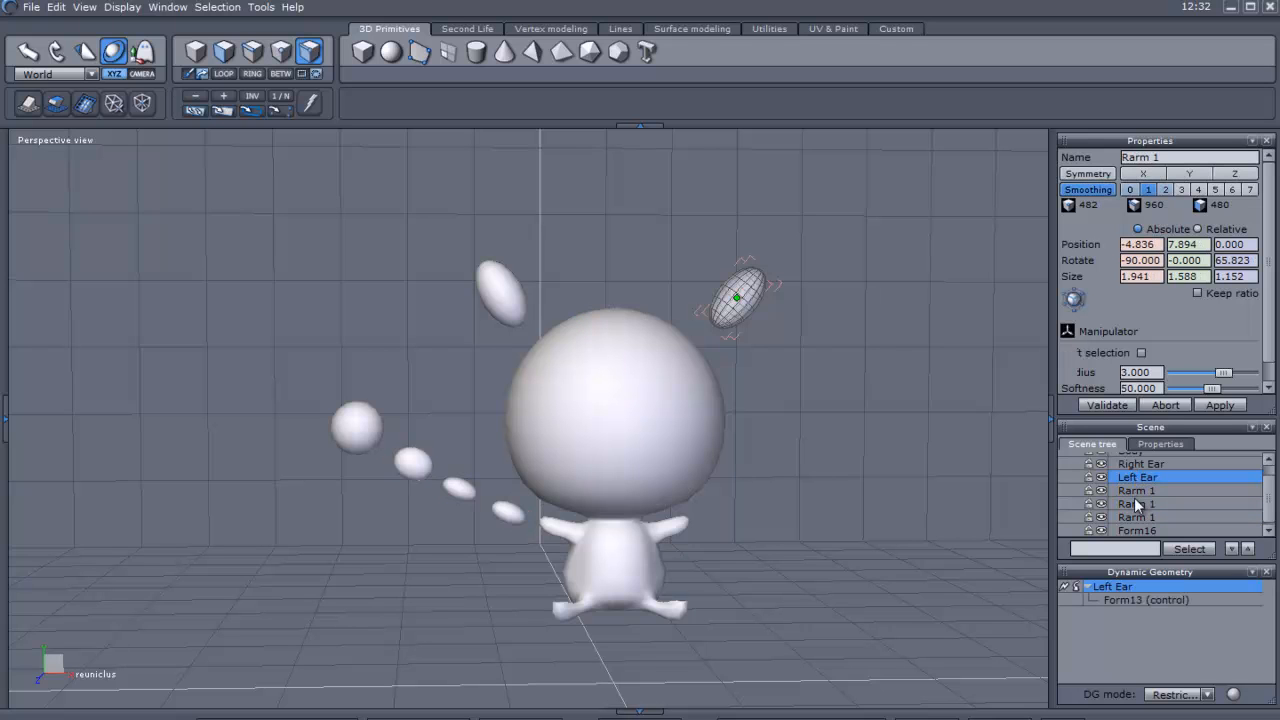
Shift-select the three Rarm 1 beads and Form16 in the Scene tree
{"action": "left_click", "coordinate": [1137, 490]}
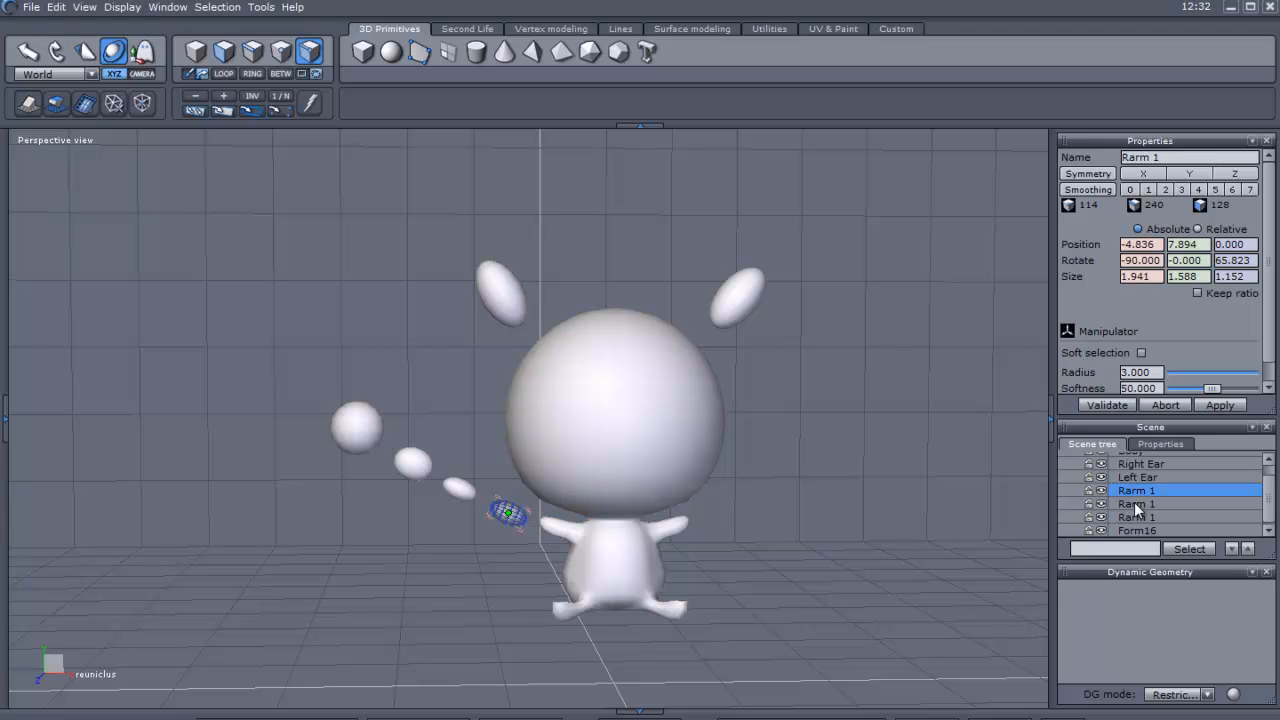
{"action": "left_click", "coordinate": [1137, 503]}
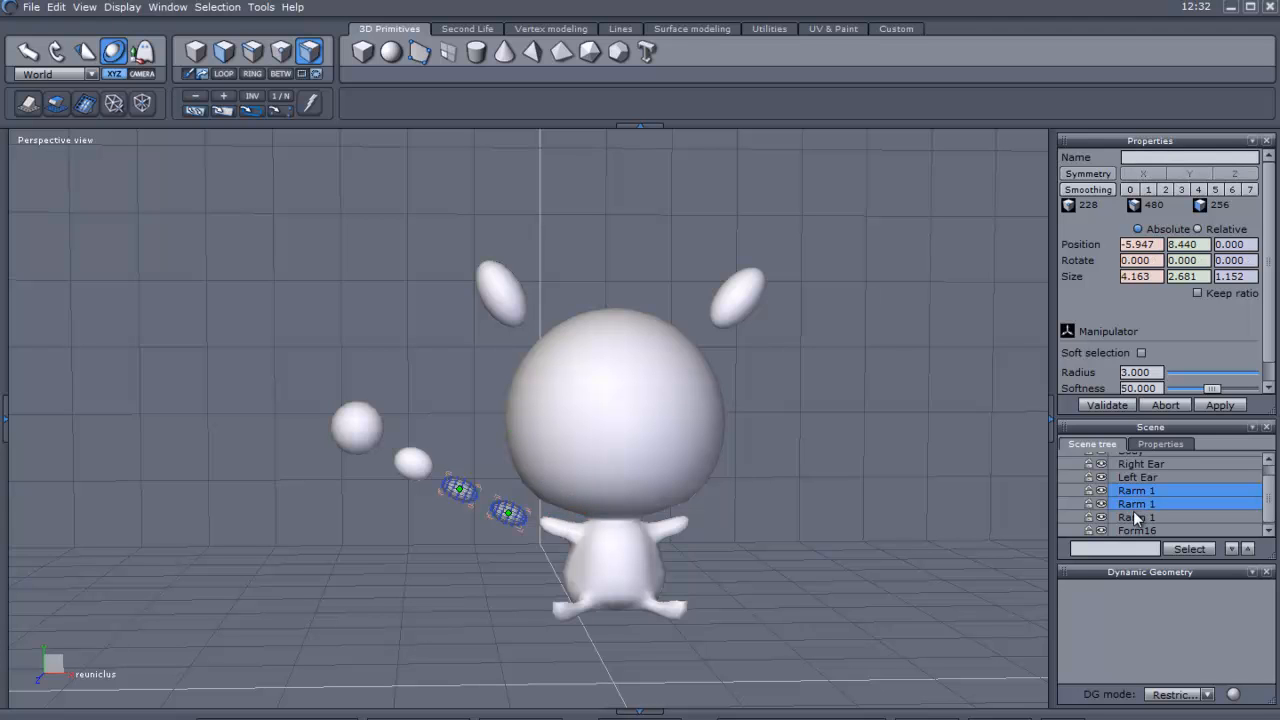
{"action": "left_click", "coordinate": [1137, 517]}
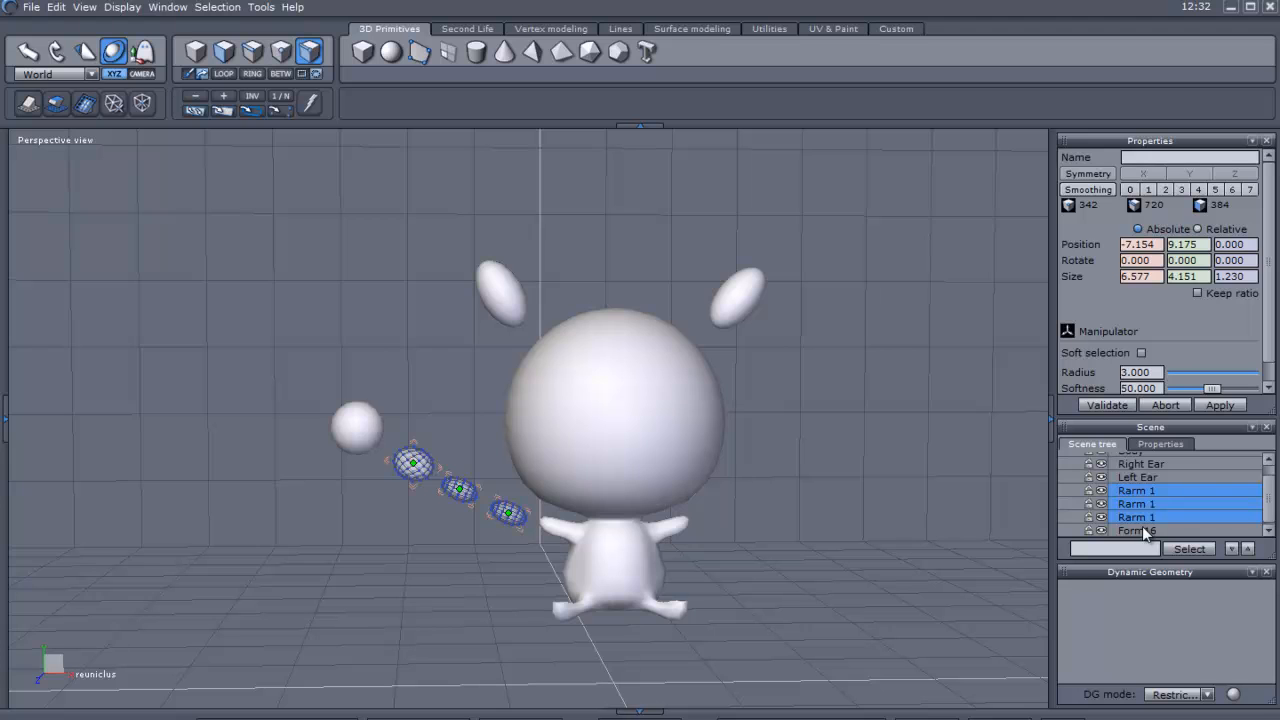
{"action": "left_click", "coordinate": [1136, 530]}
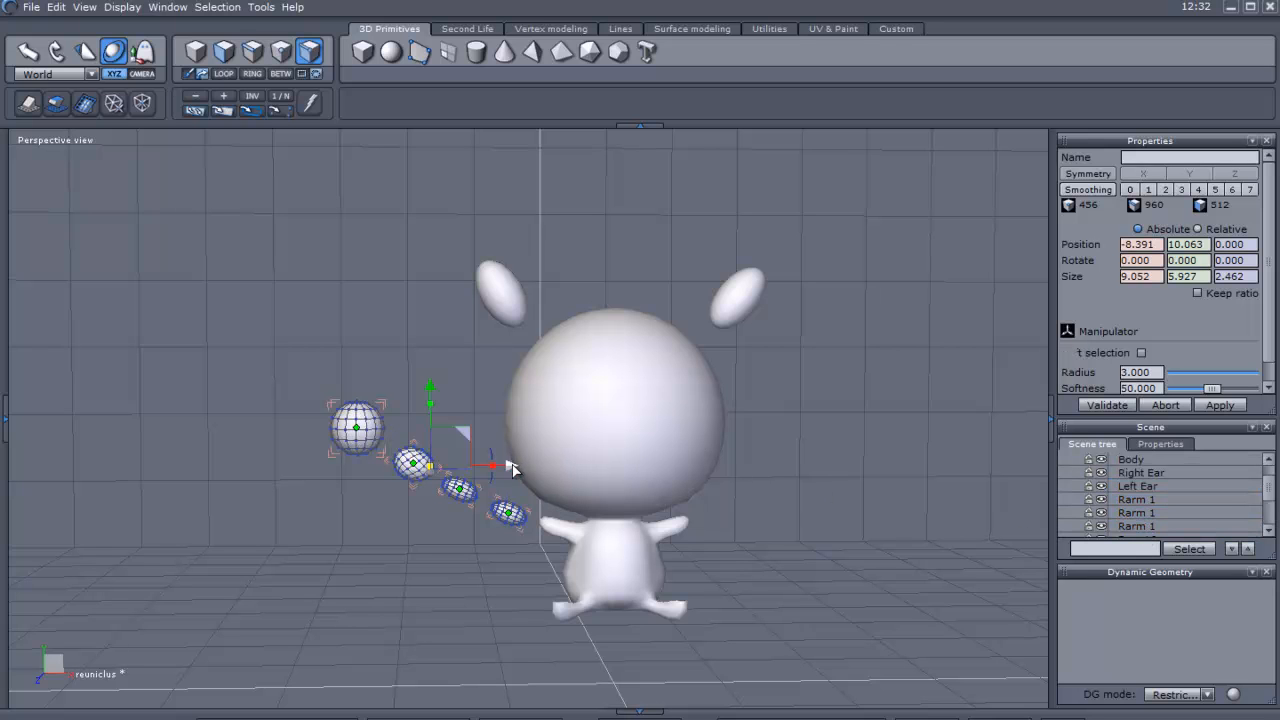
Duplicate the four-piece chain and drag it to the head's opposite side as a second arm
{"action": "left_click_drag", "start_coordinate": [490, 467], "coordinate": [920, 465]}
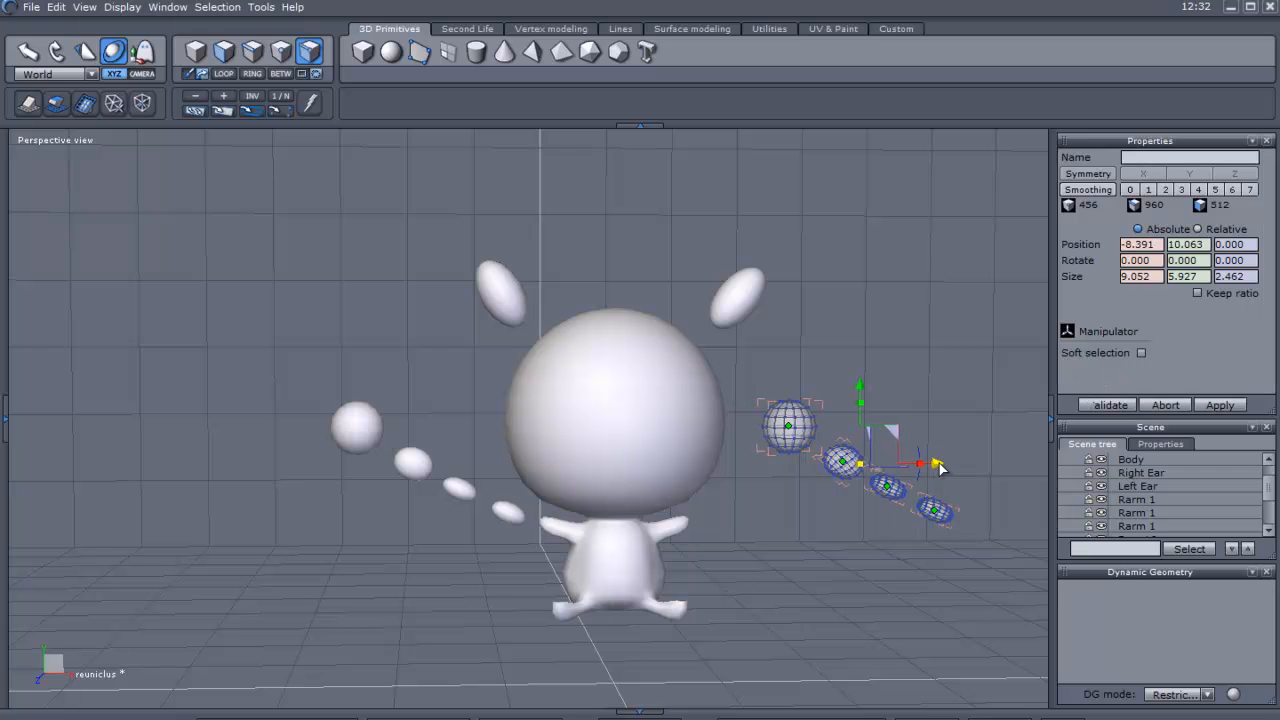
{"action": "left_click", "coordinate": [1140, 352]}
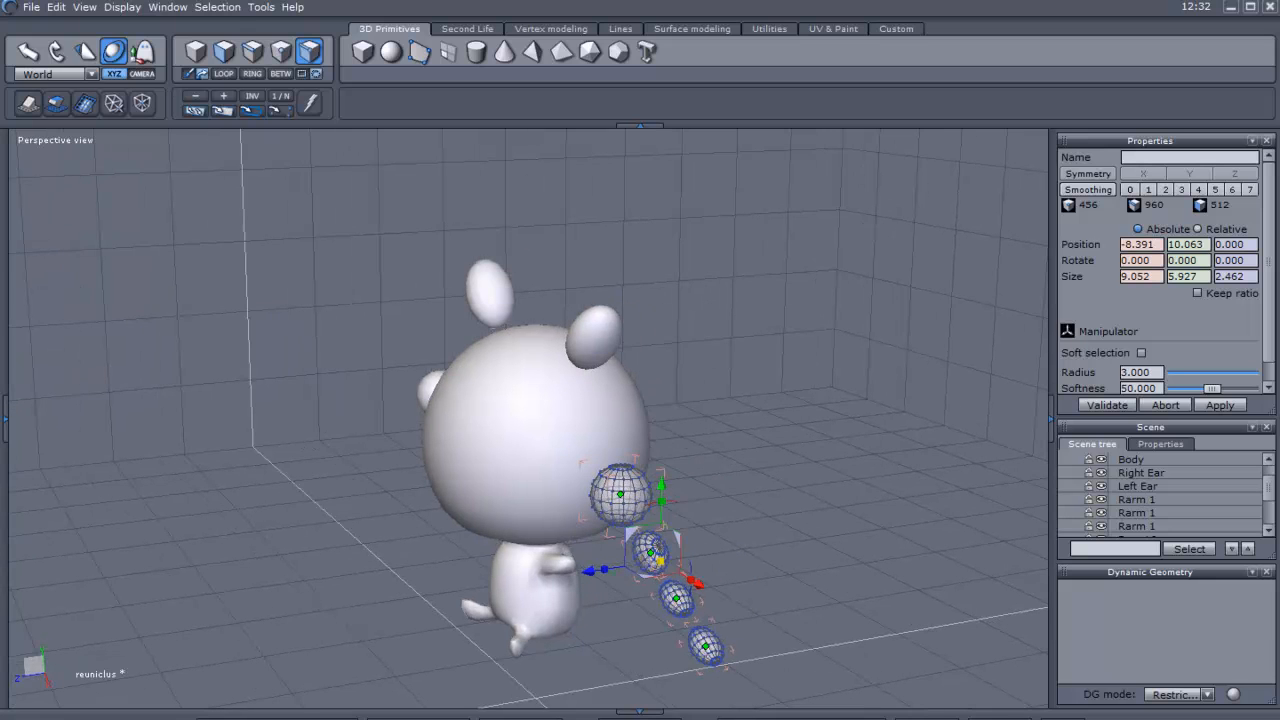
{"action": "mouse_move", "coordinate": [624, 571]}
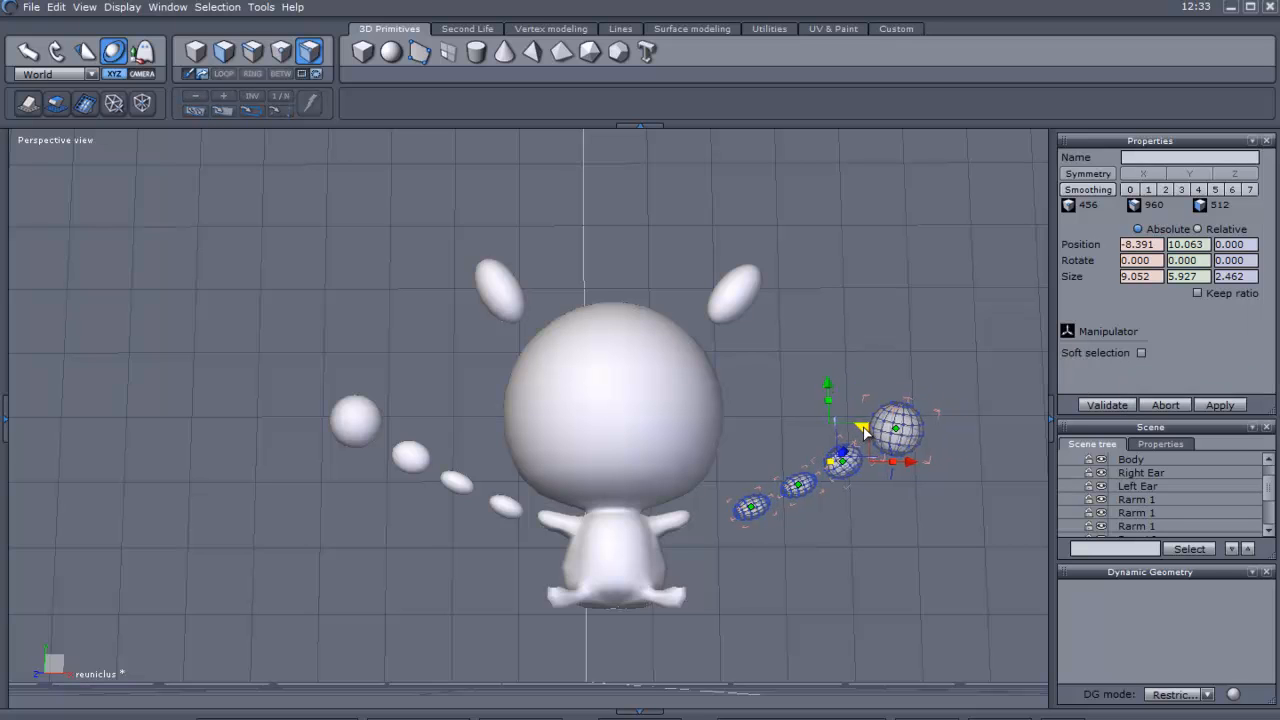
{"action": "left_click_drag", "start_coordinate": [863, 431], "coordinate": [840, 427]}
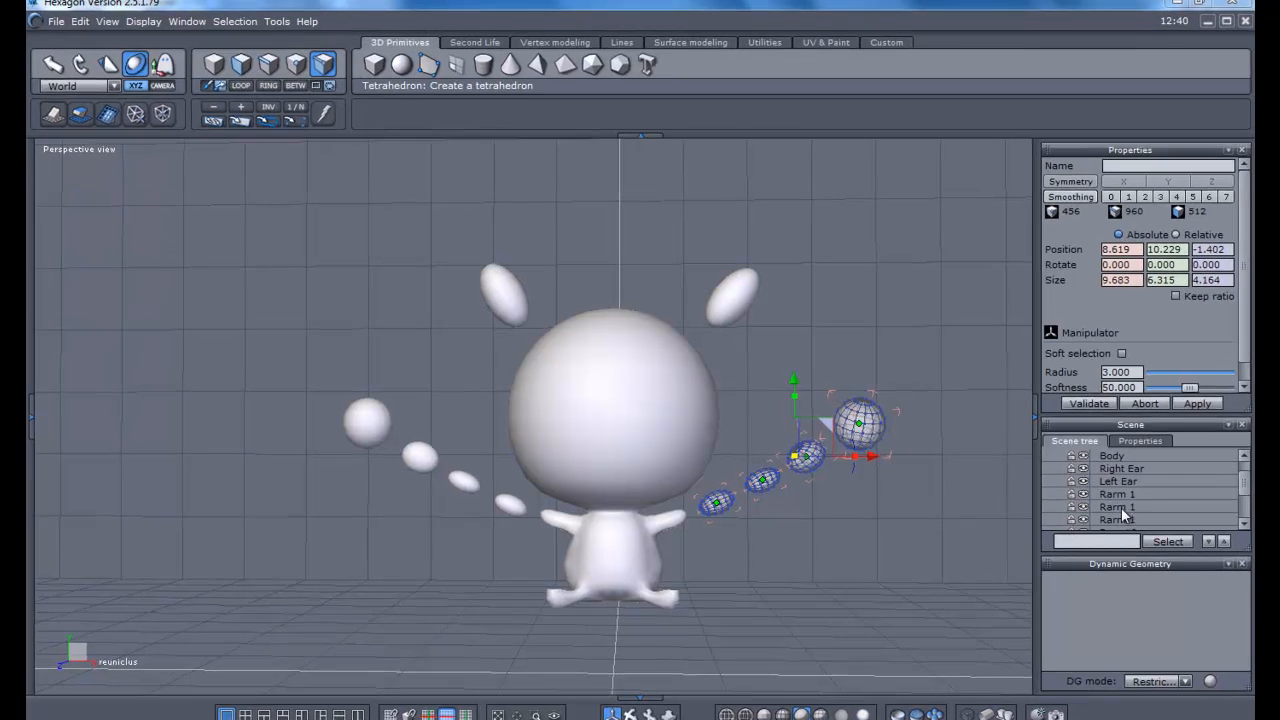
Step through the chain's beads in the Scene tree and rename the third Rarm 3
{"action": "left_click", "coordinate": [1136, 499]}
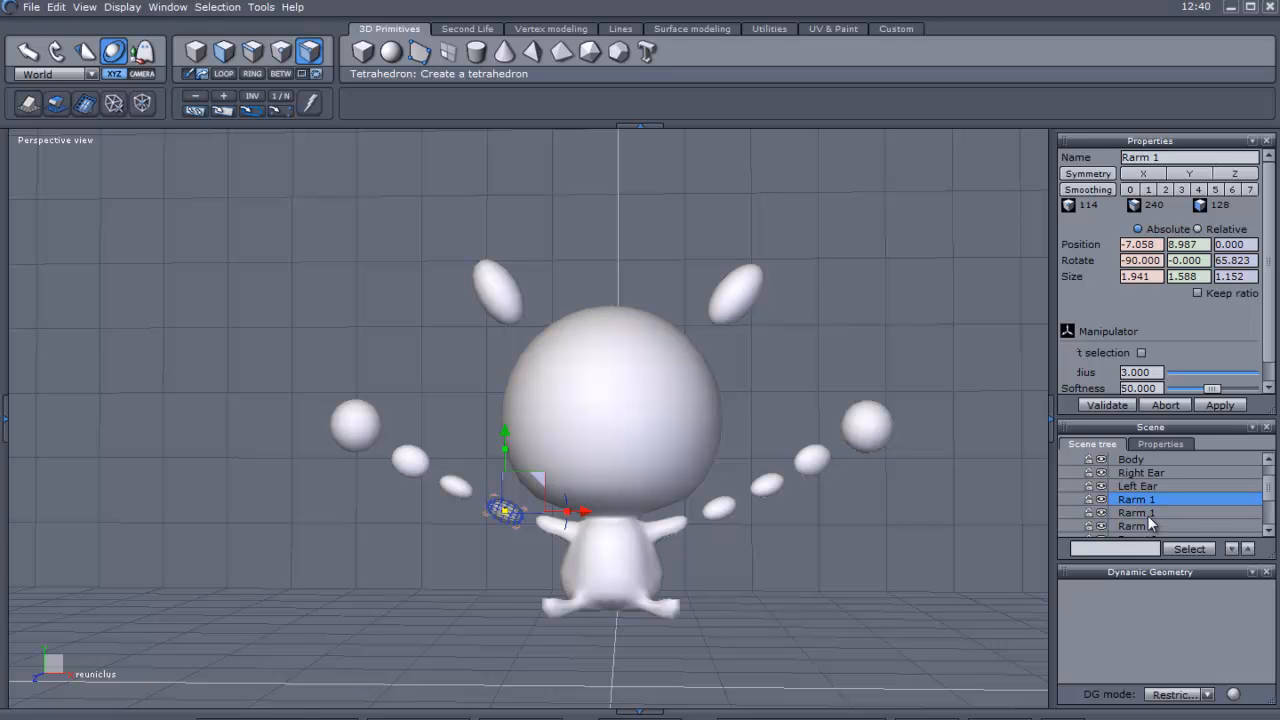
{"action": "left_click", "coordinate": [1137, 512]}
{"action": "type", "text": "2"}
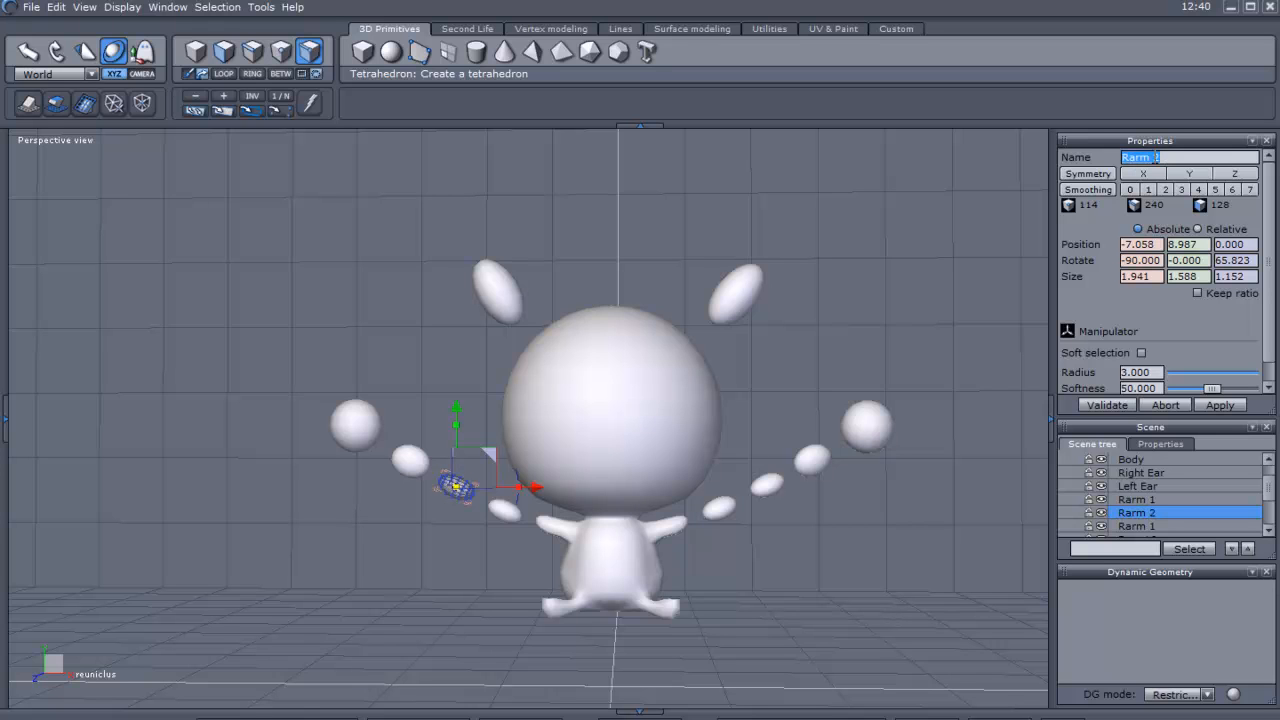
{"action": "left_click", "coordinate": [1137, 526]}
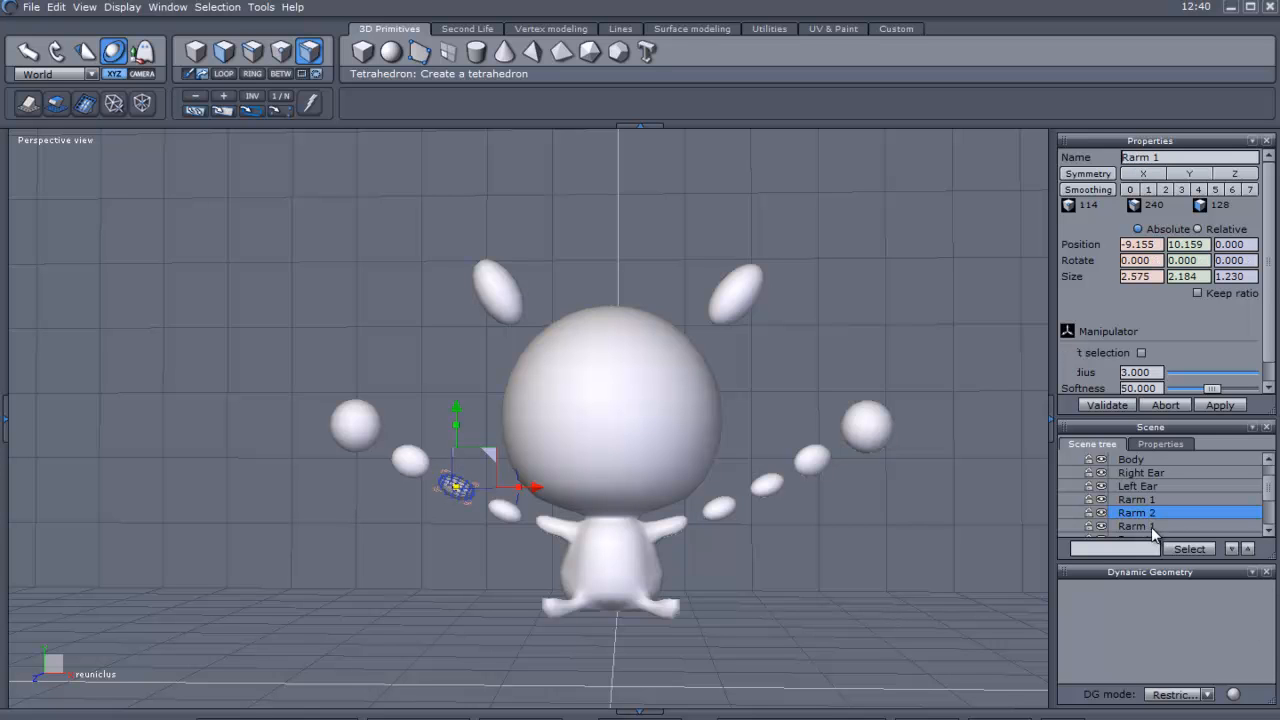
{"action": "left_click", "coordinate": [1137, 526]}
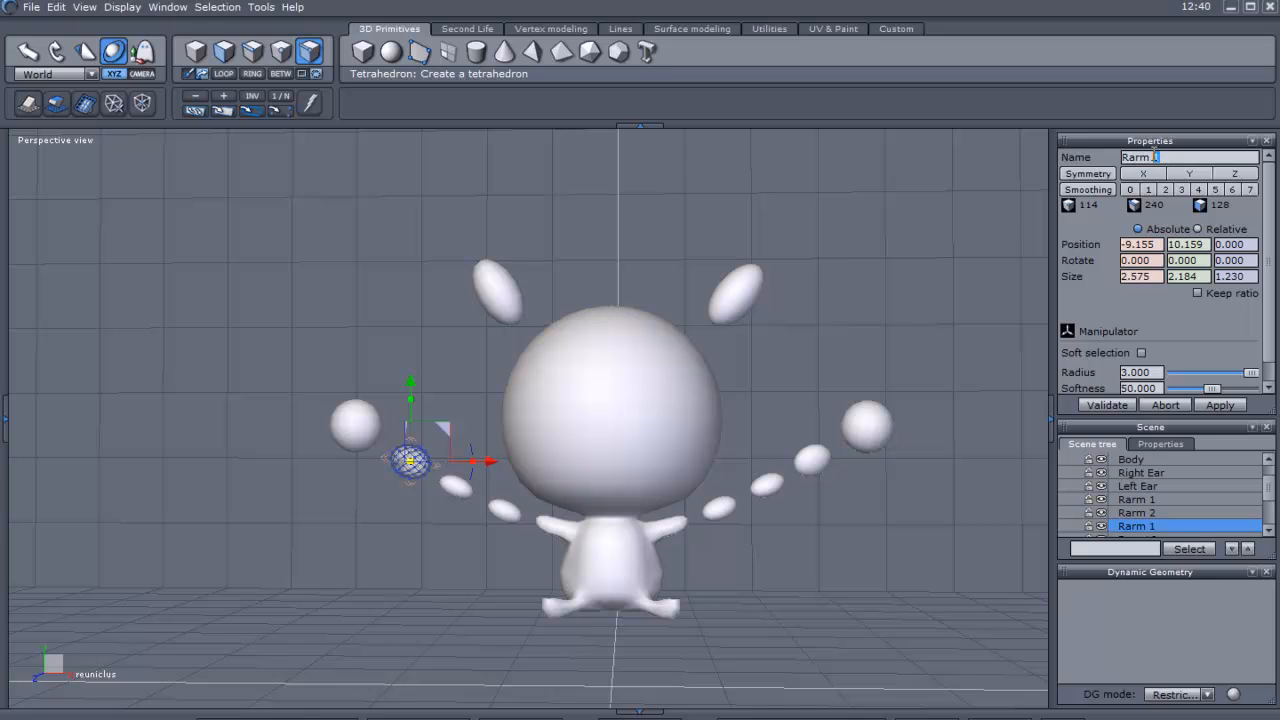
{"action": "type", "text": "Rarm 3"}
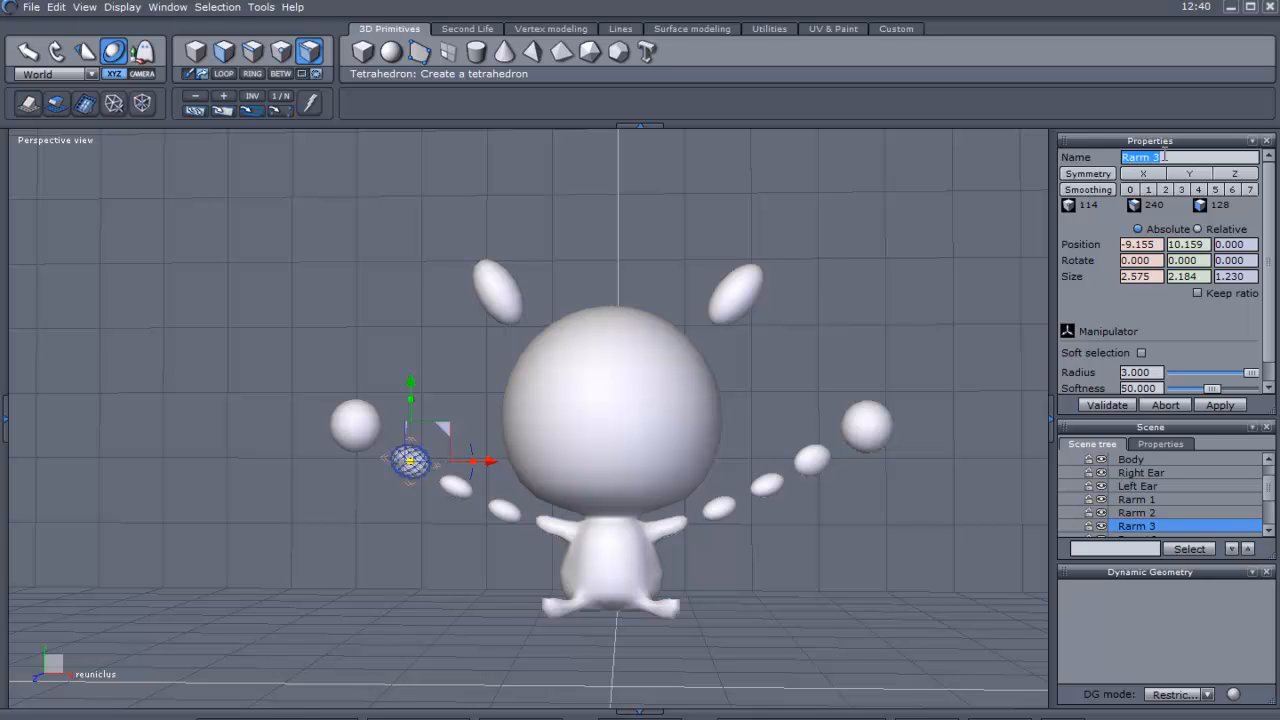
{"action": "mouse_move", "coordinate": [1270, 500]}
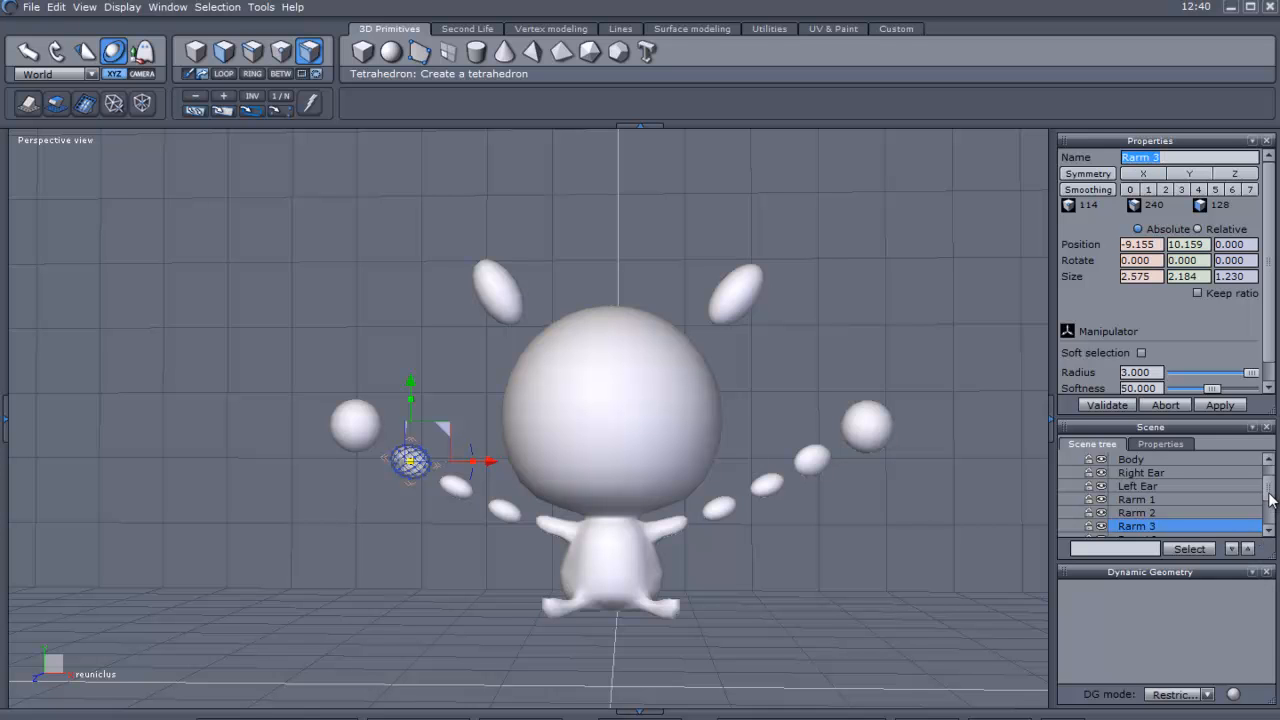
Rename the end sphere Form16 to Rarm 4
{"action": "scroll", "scroll_direction": "down", "scroll_amount": 3}
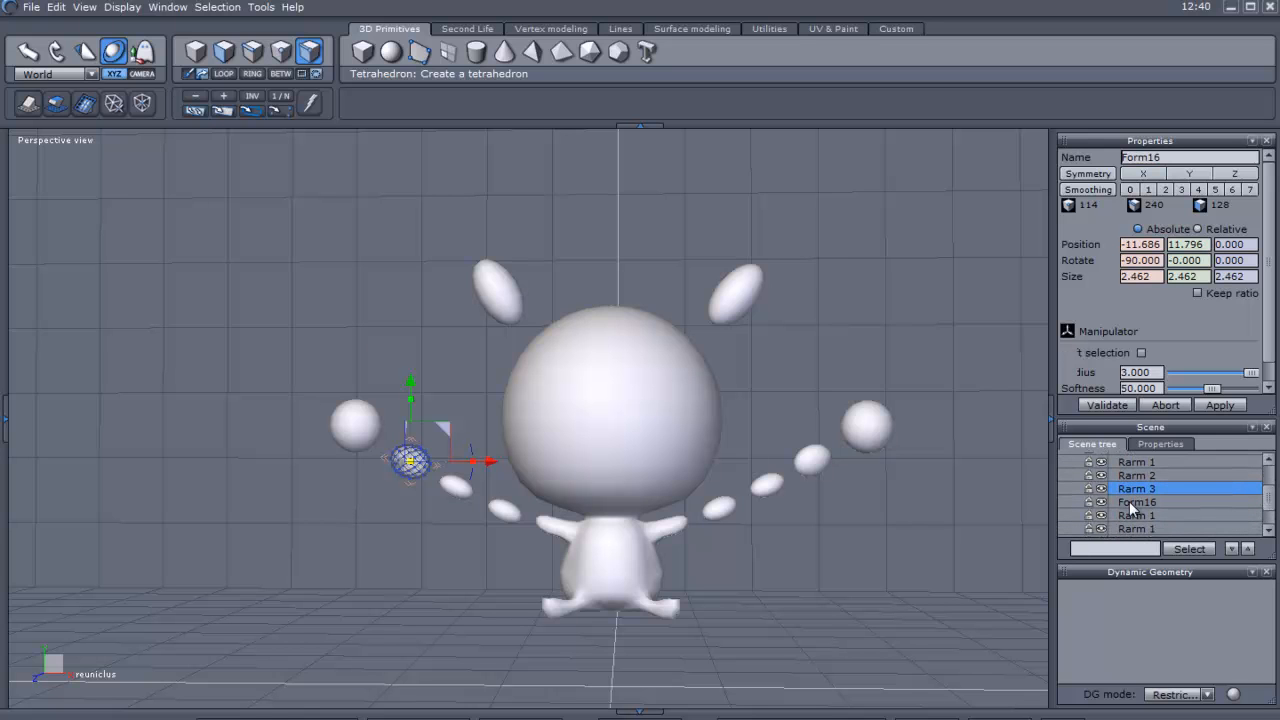
{"action": "left_click", "coordinate": [1136, 501]}
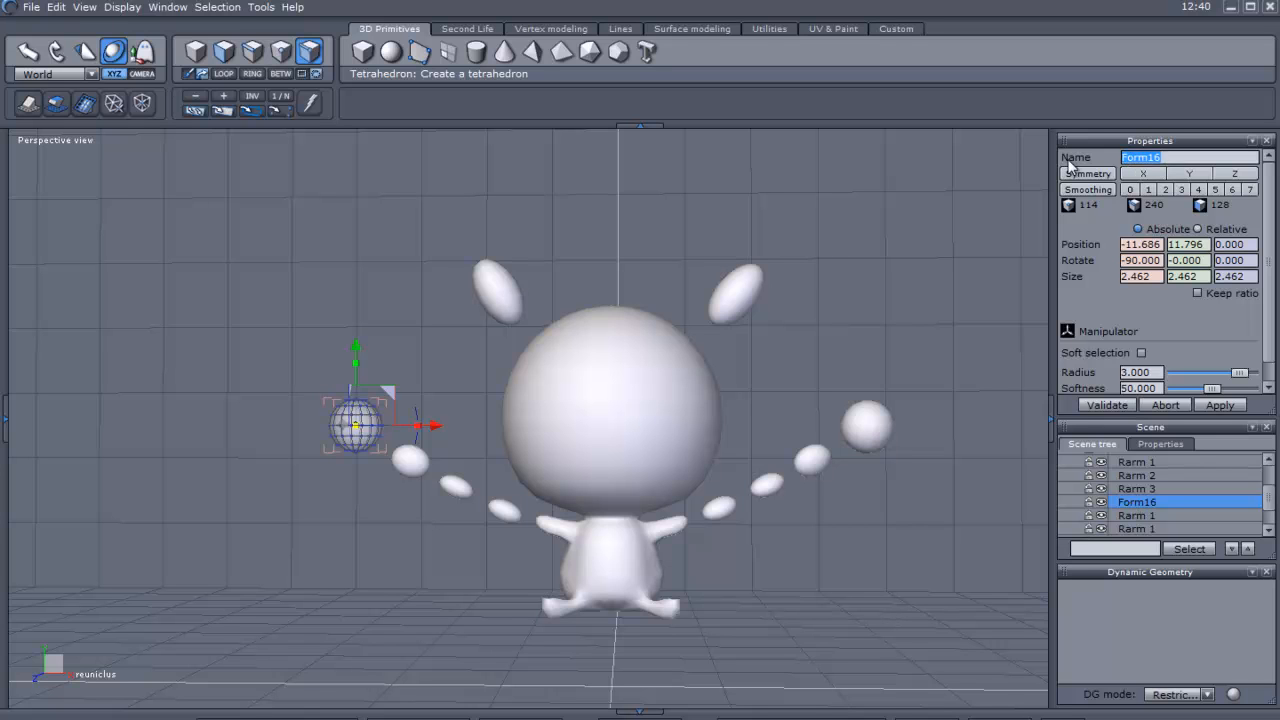
{"action": "type", "text": "Rarm 4"}
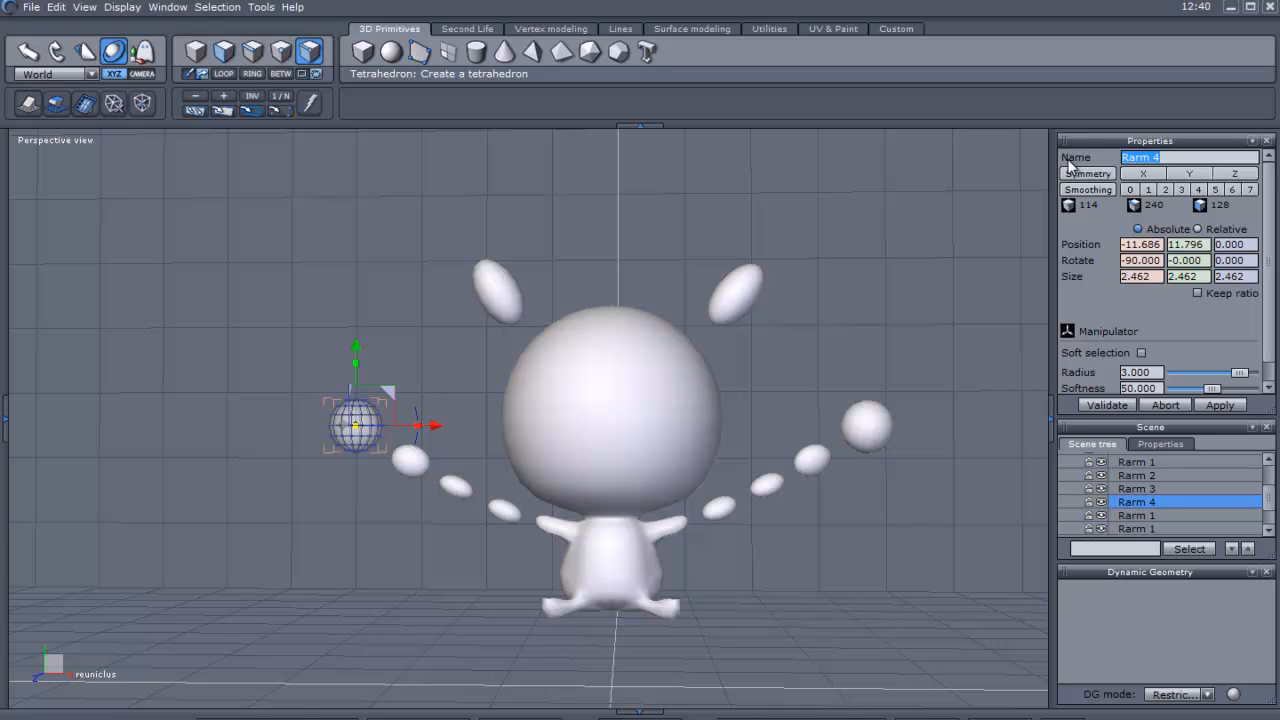
{"action": "mouse_move", "coordinate": [1266, 494]}
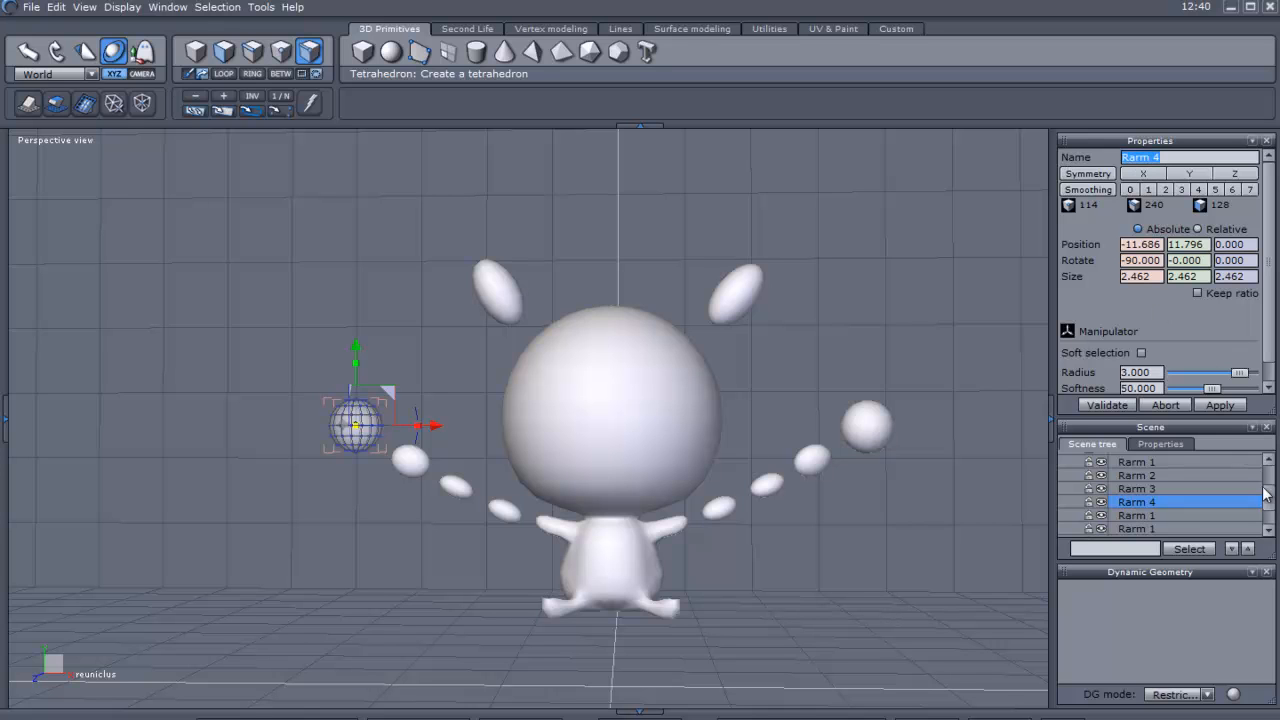
{"action": "scroll", "scroll_direction": "down", "scroll_amount": 3}
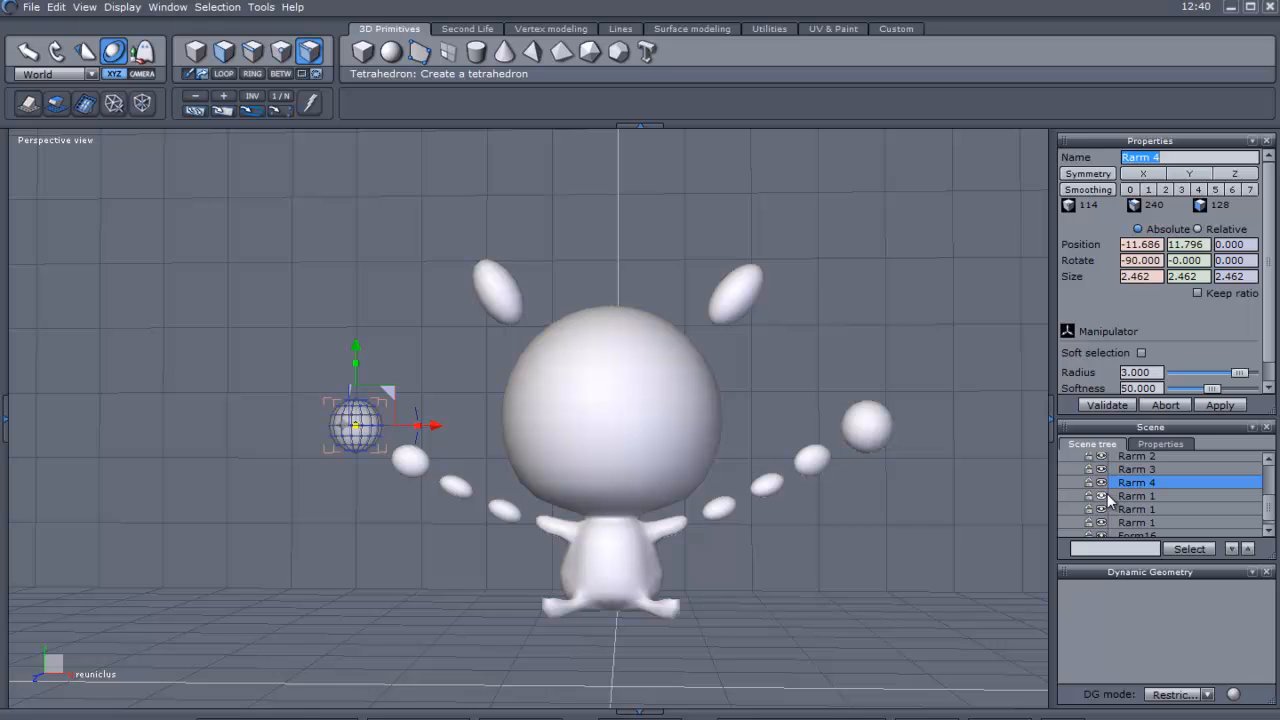
Step through the copied chain's first three beads in the Scene tree
{"action": "left_click", "coordinate": [1135, 495]}
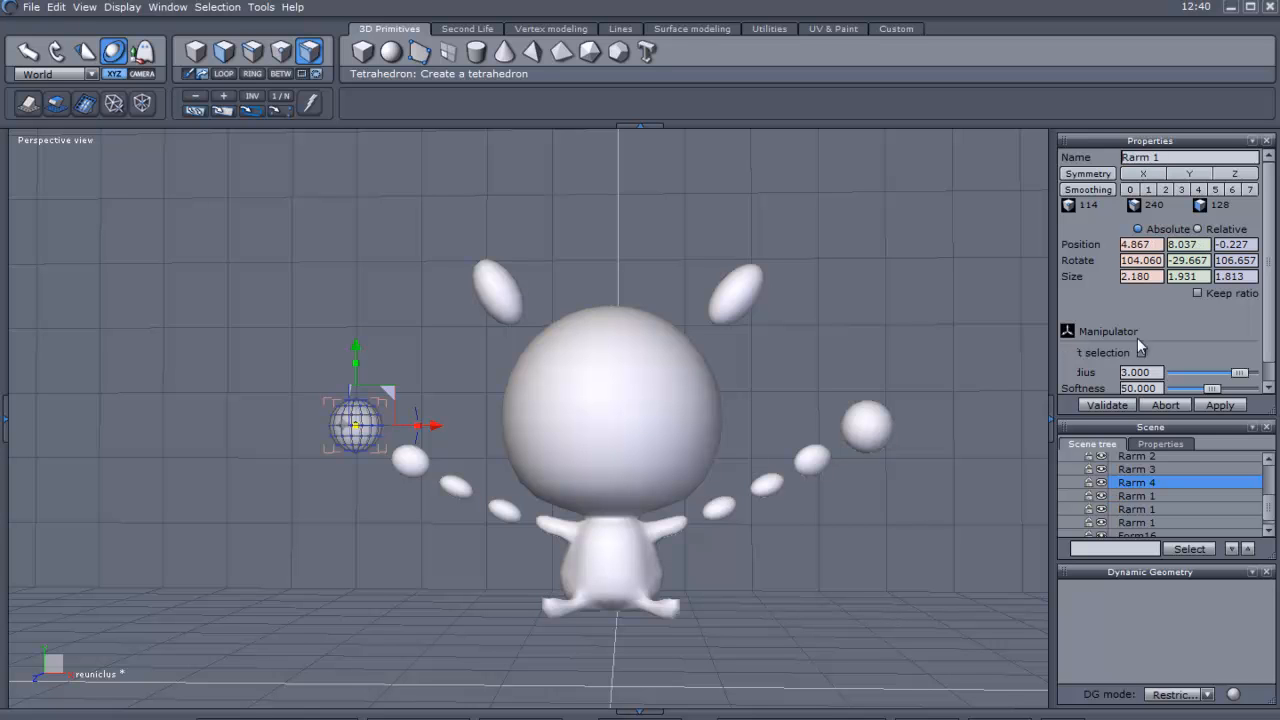
{"action": "left_click", "coordinate": [1136, 495]}
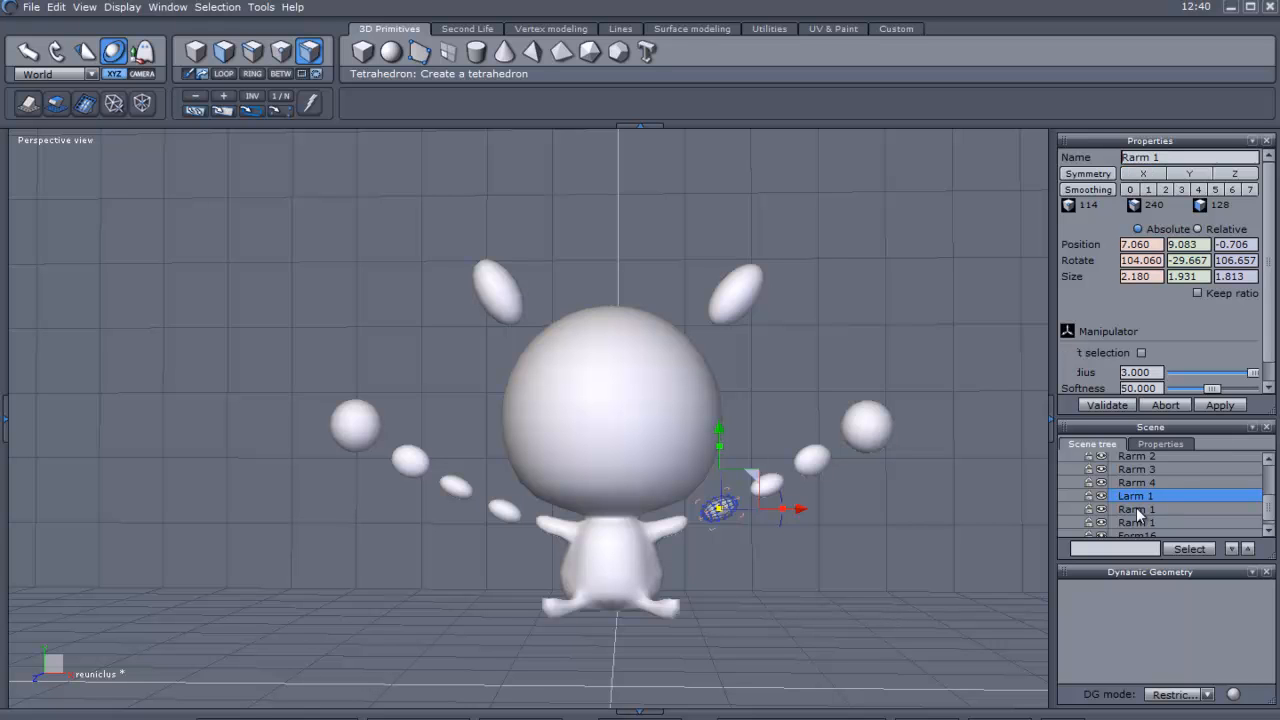
{"action": "left_click", "coordinate": [1136, 509]}
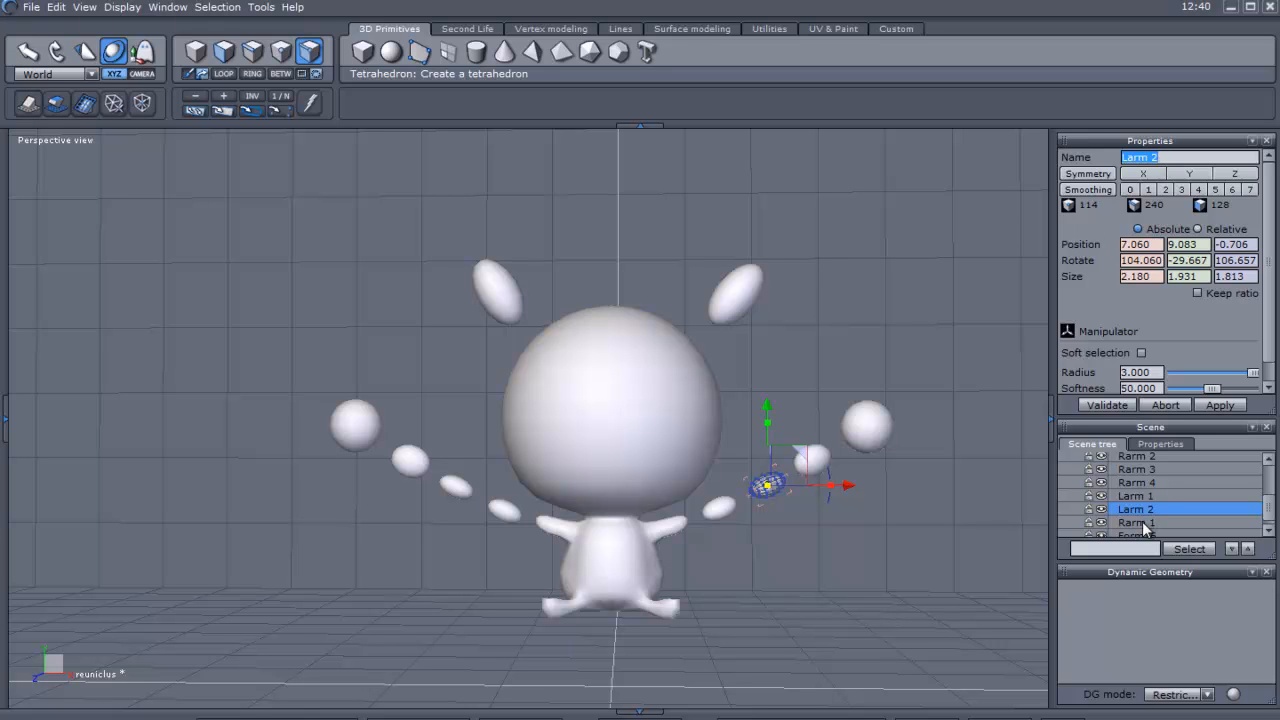
{"action": "left_click", "coordinate": [1136, 522]}
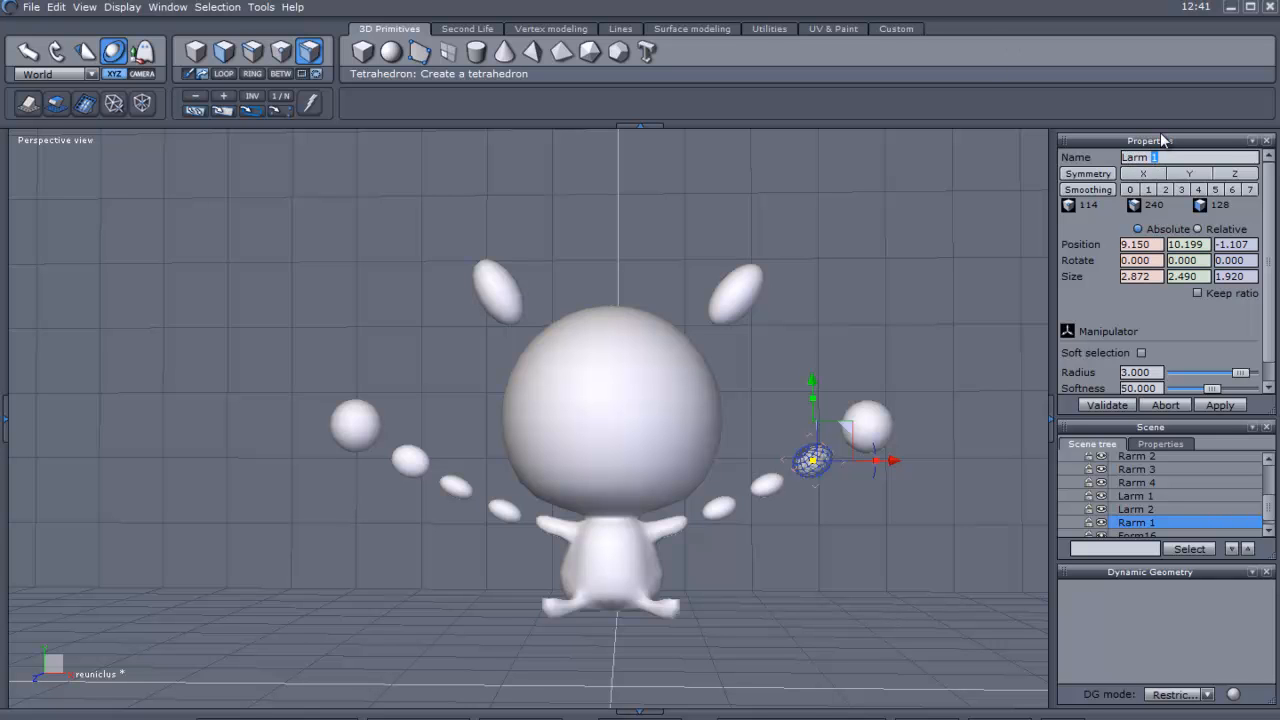
{"action": "left_click", "coordinate": [1135, 522]}
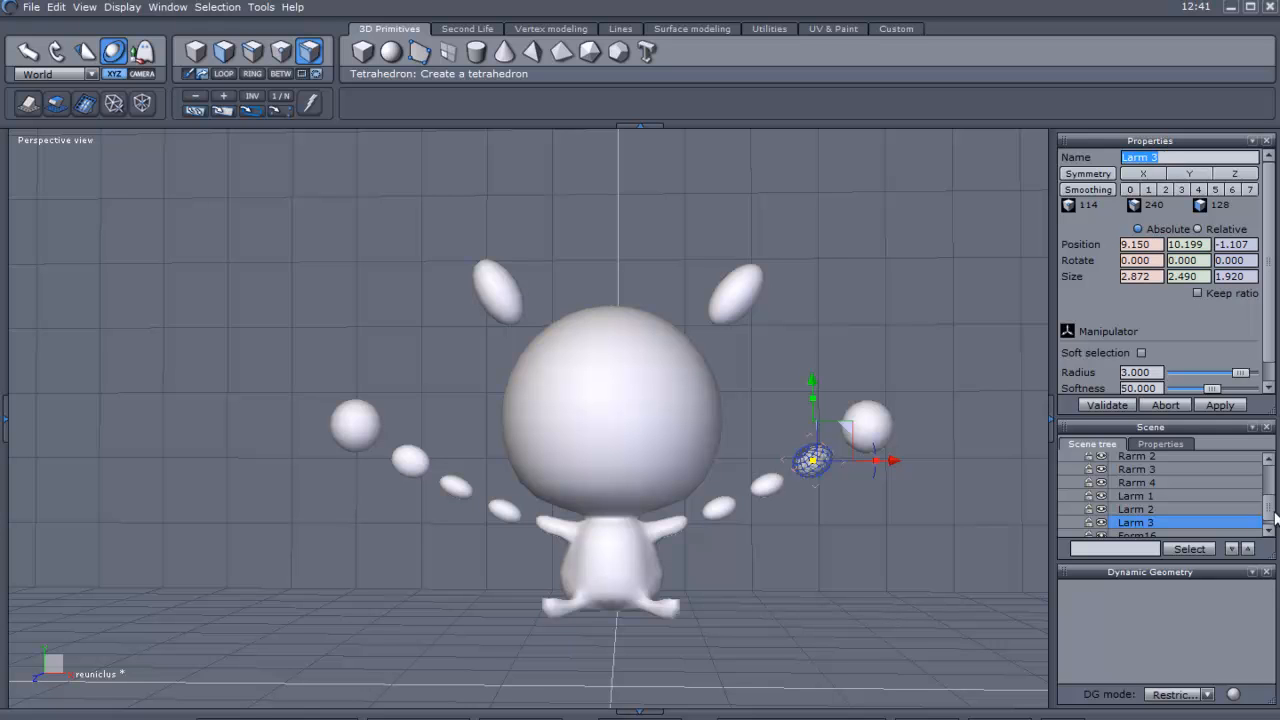
Rename sphere Form16 to LArm 4
{"action": "left_click", "coordinate": [1136, 531]}
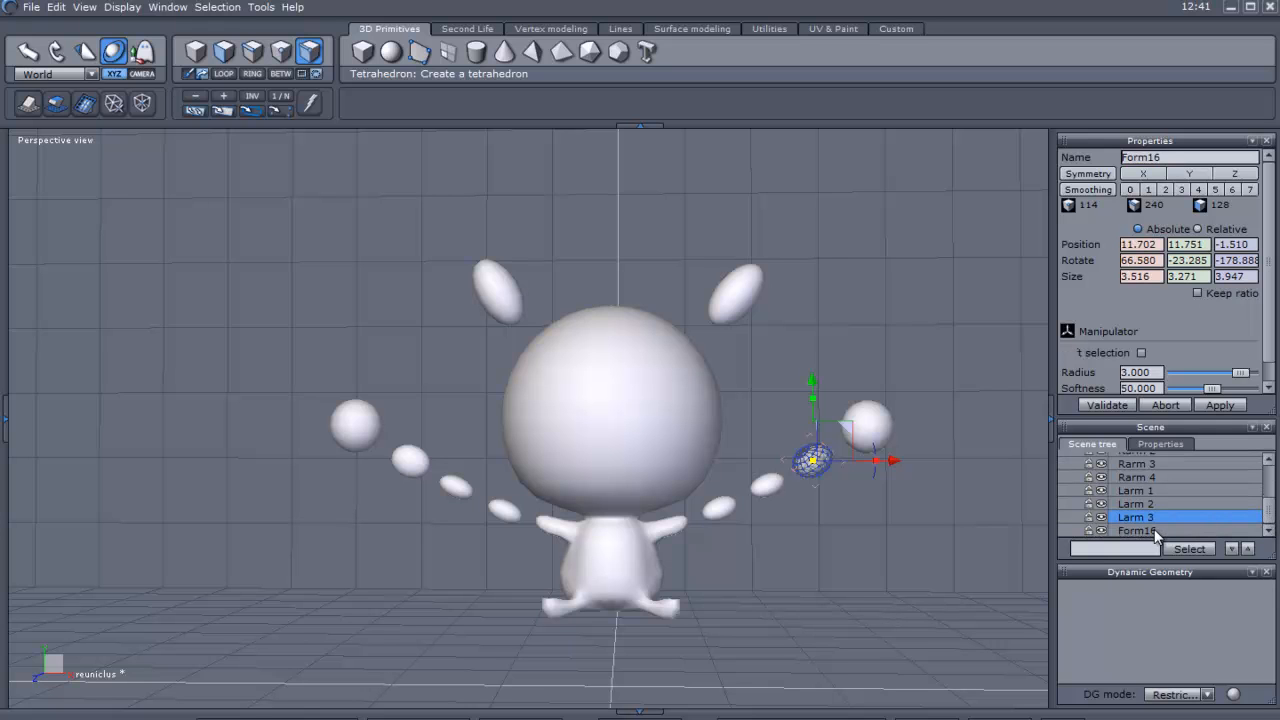
{"action": "left_click", "coordinate": [1136, 530]}
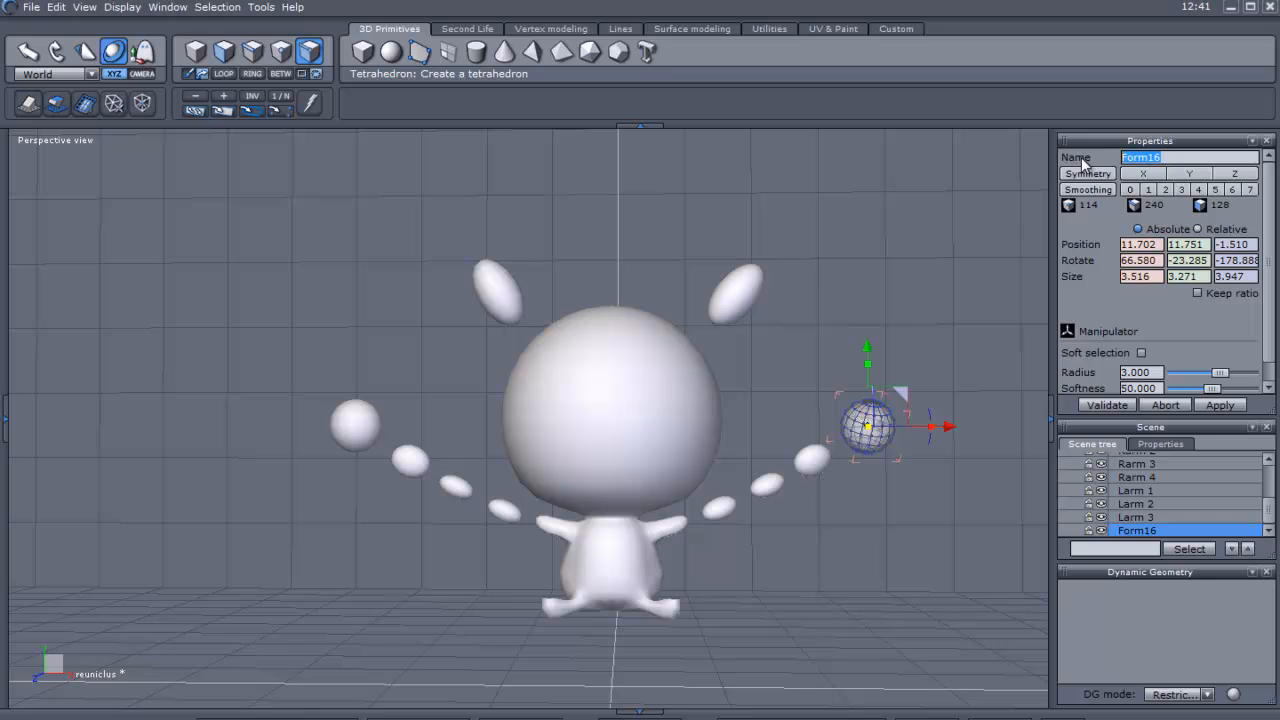
{"action": "type", "text": "LArm"}
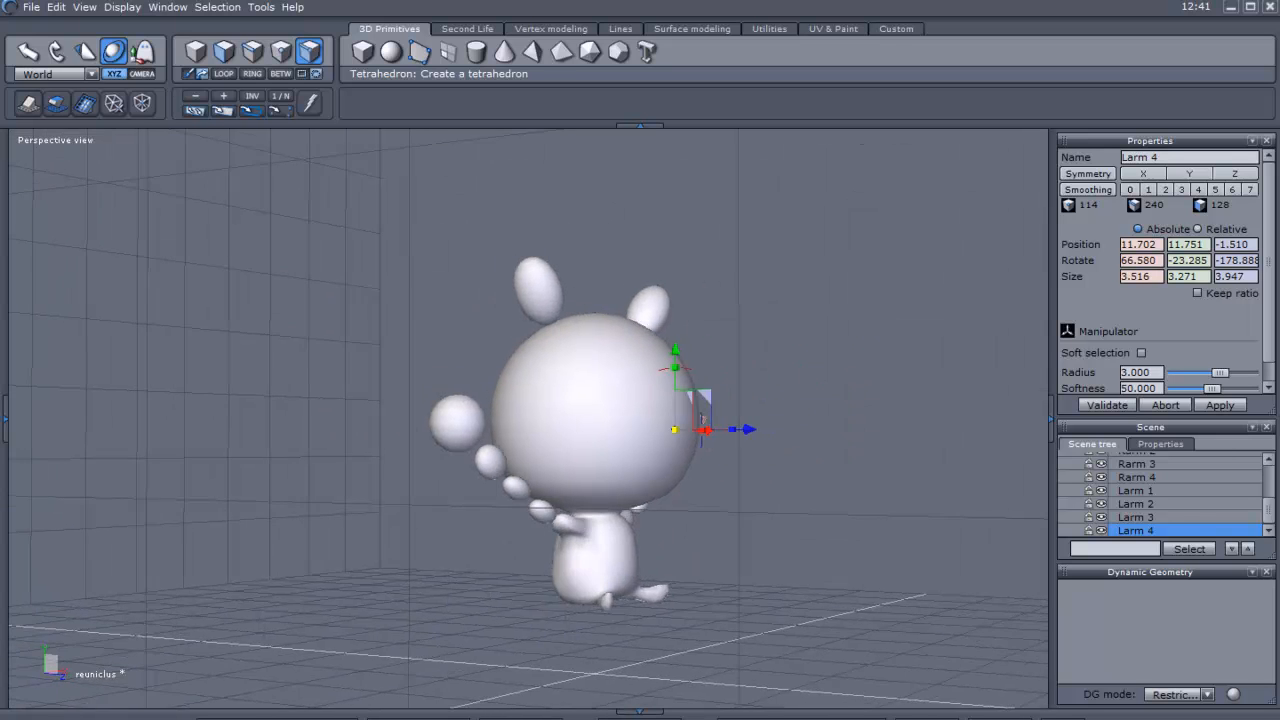
Orbit back to a front view and pick the small Rarm 3 sphere
{"action": "left_click_drag", "start_coordinate": [680, 430], "coordinate": [790, 527]}
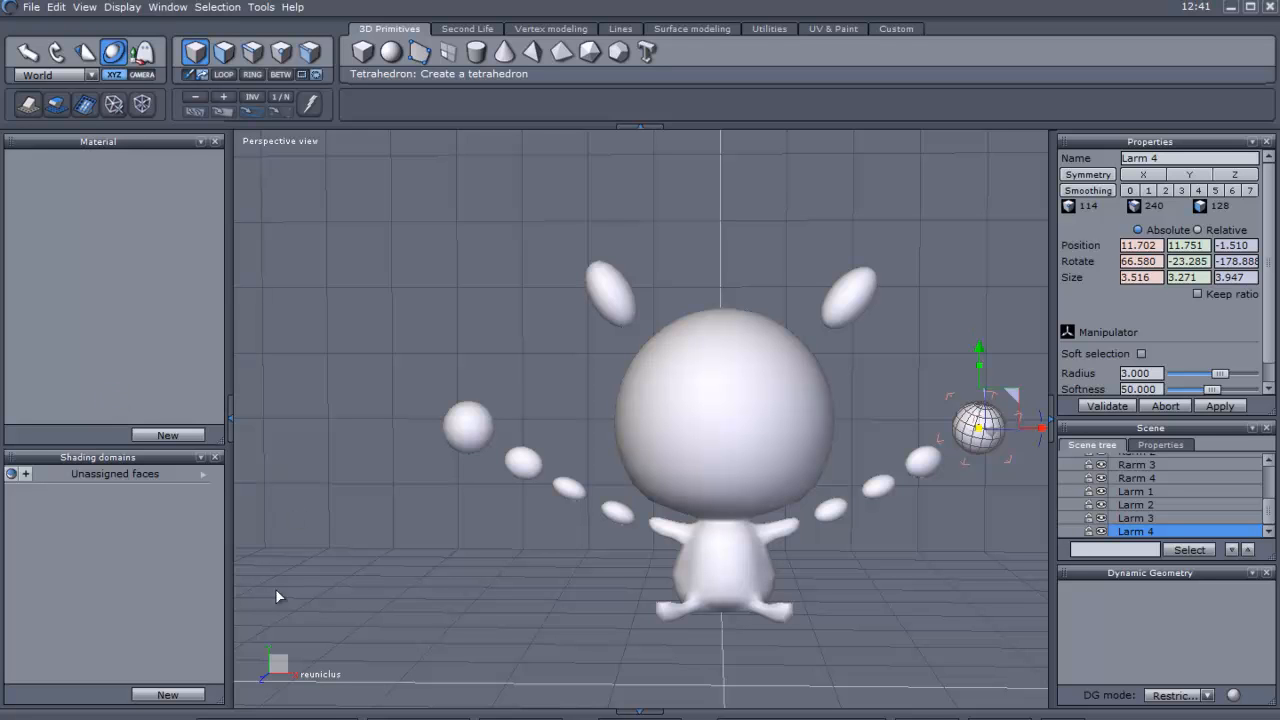
{"action": "mouse_move", "coordinate": [461, 530]}
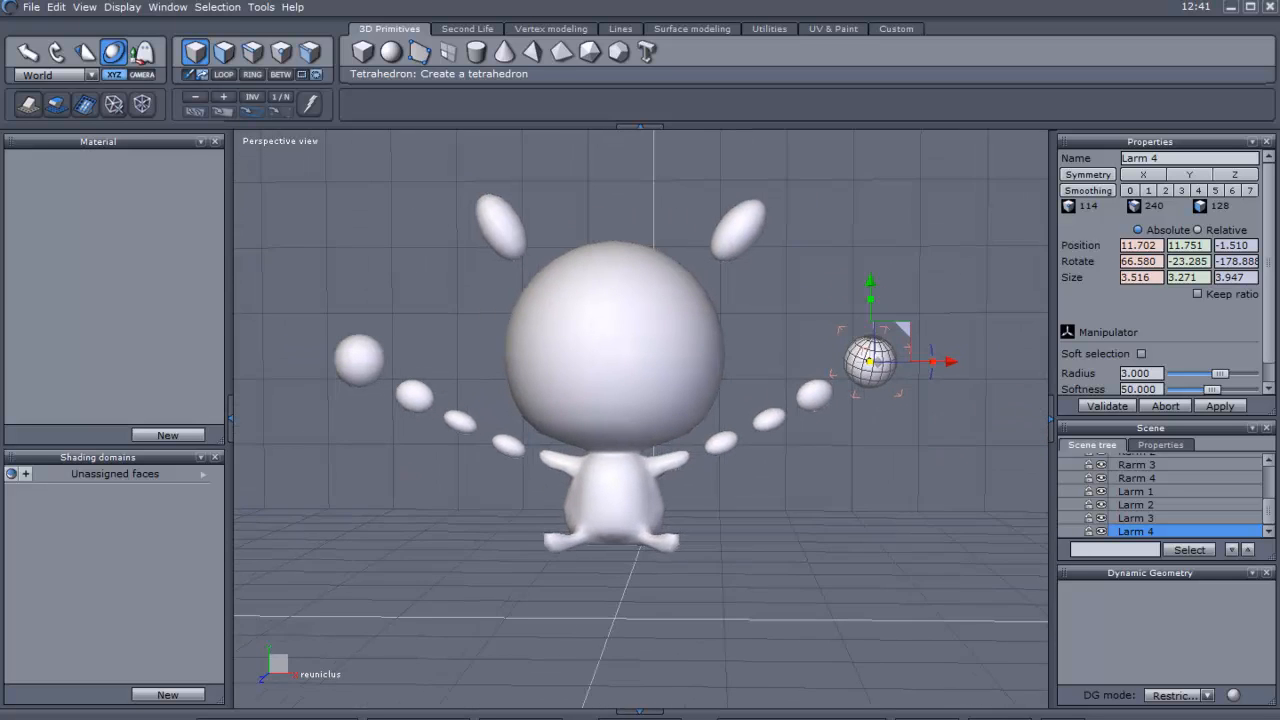
{"action": "left_click_drag", "start_coordinate": [870, 360], "coordinate": [435, 410]}
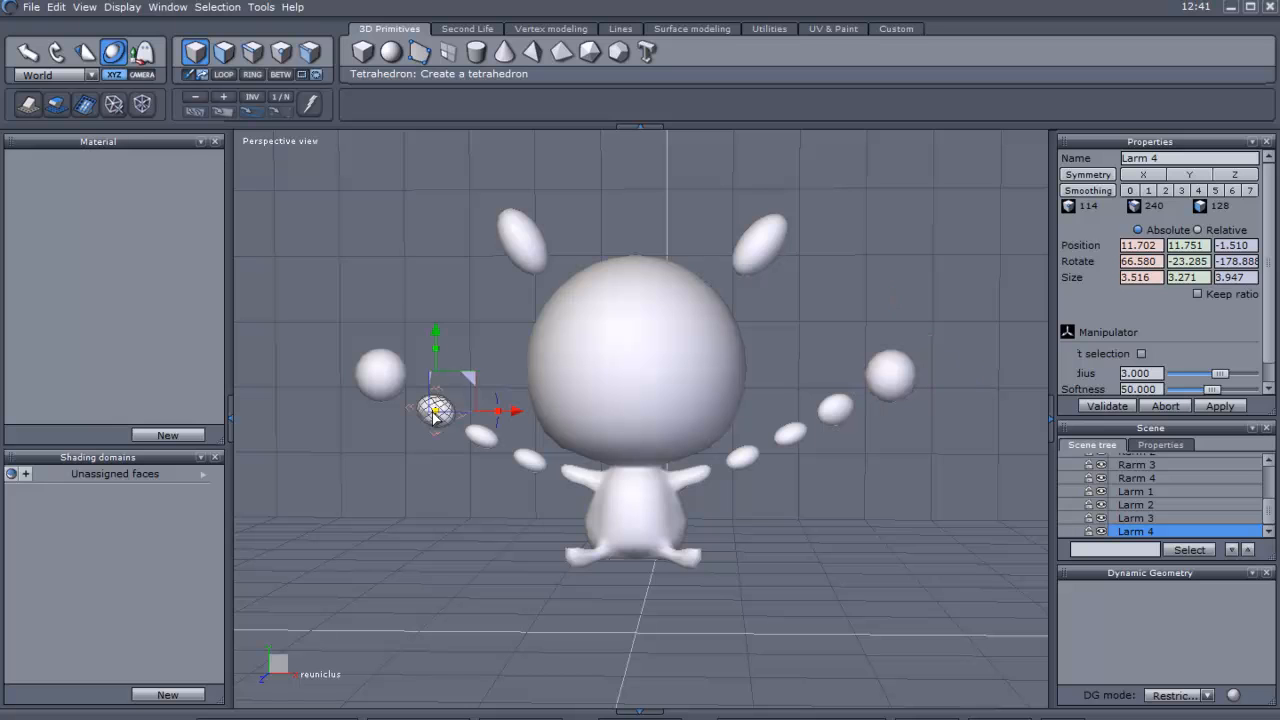
{"action": "left_click", "coordinate": [1136, 464]}
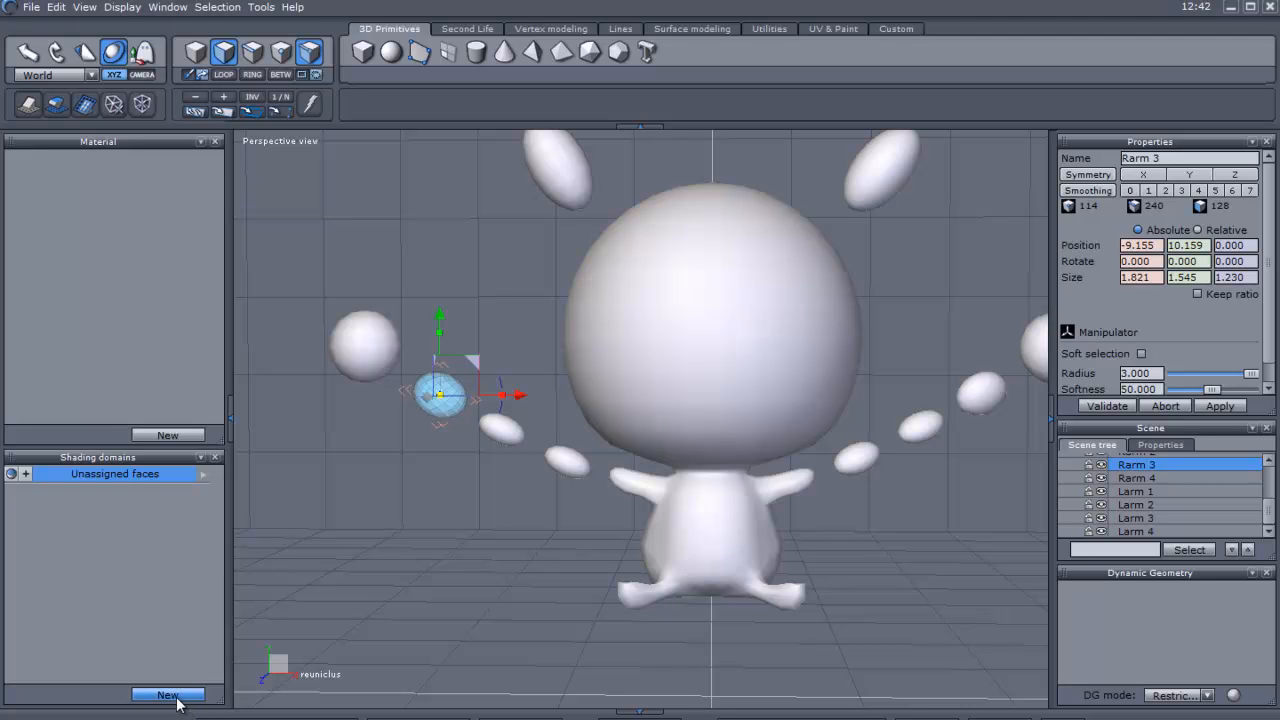
Create a new shading domain for Rarm 3 and rename it digit3
{"action": "left_click", "coordinate": [167, 694]}
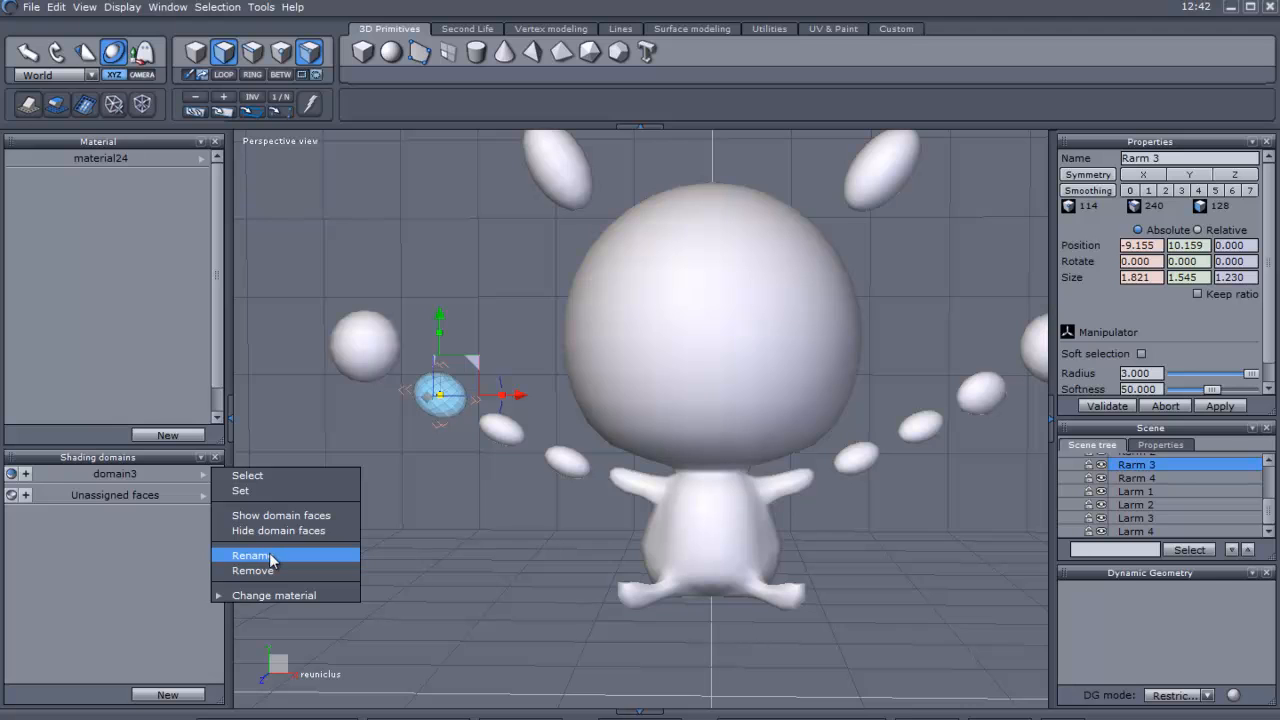
{"action": "left_click", "coordinate": [251, 555]}
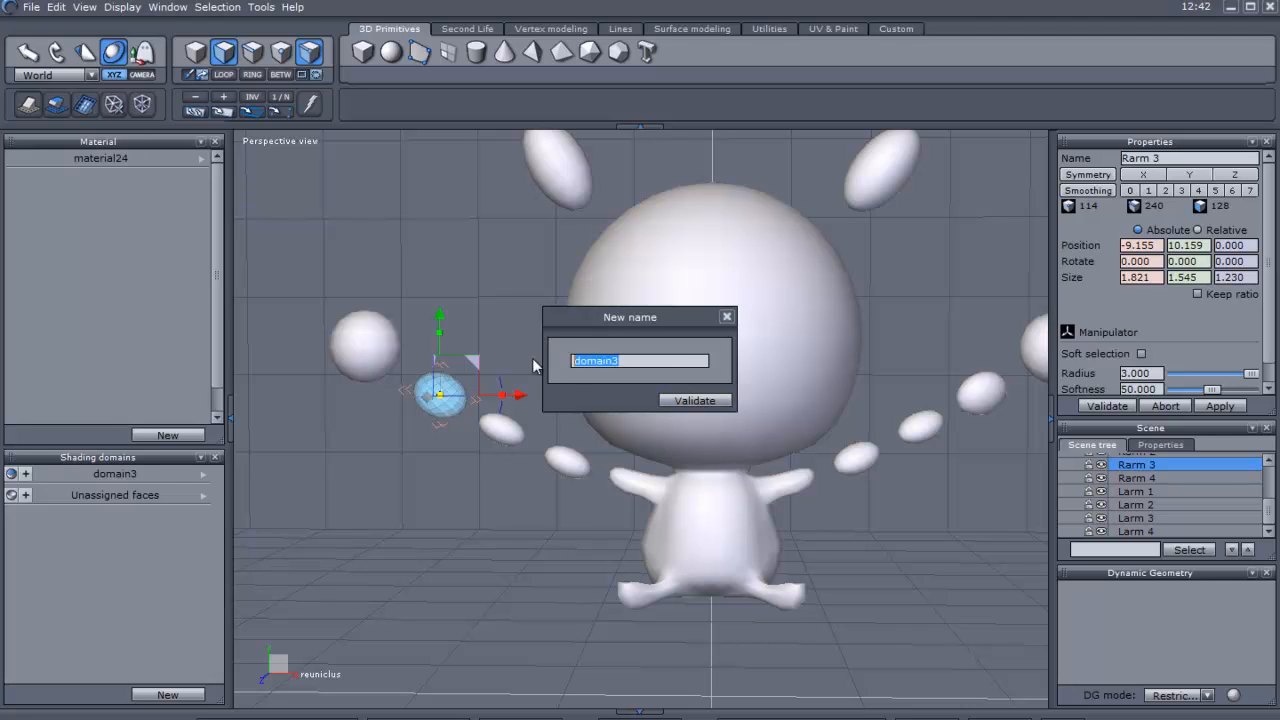
{"action": "type", "text": "r"}
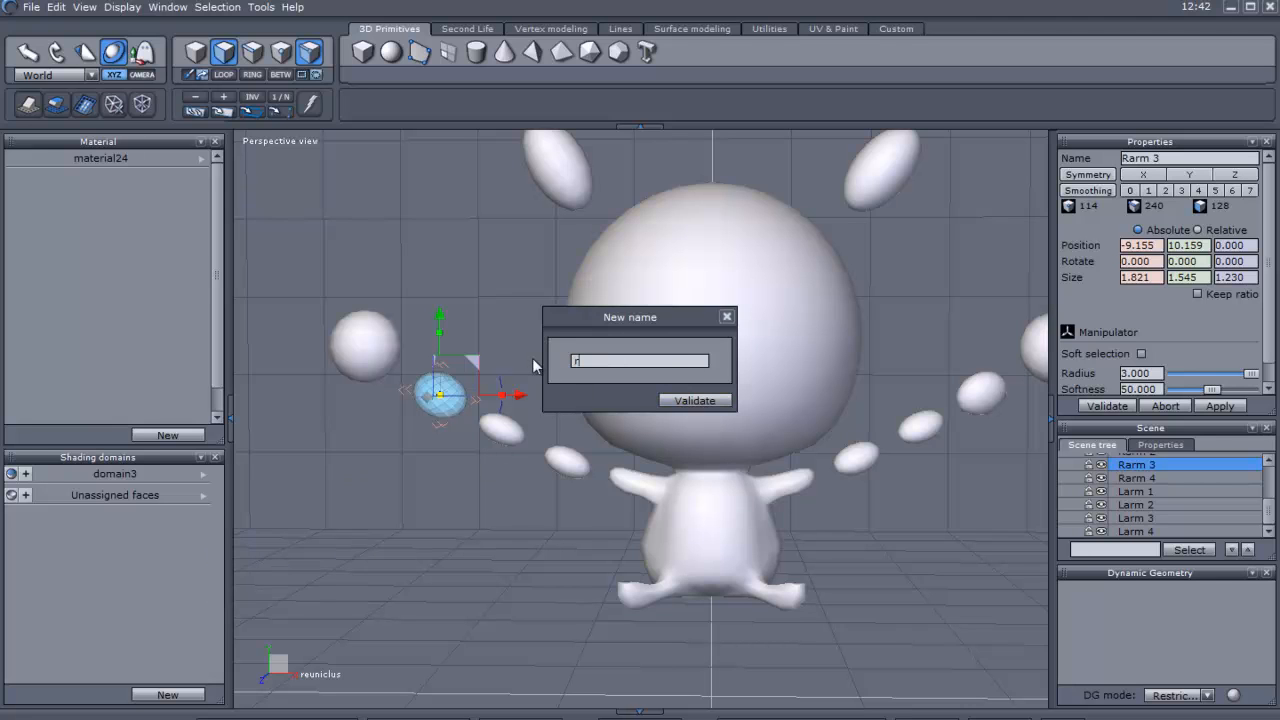
{"action": "type", "text": "Arm"}
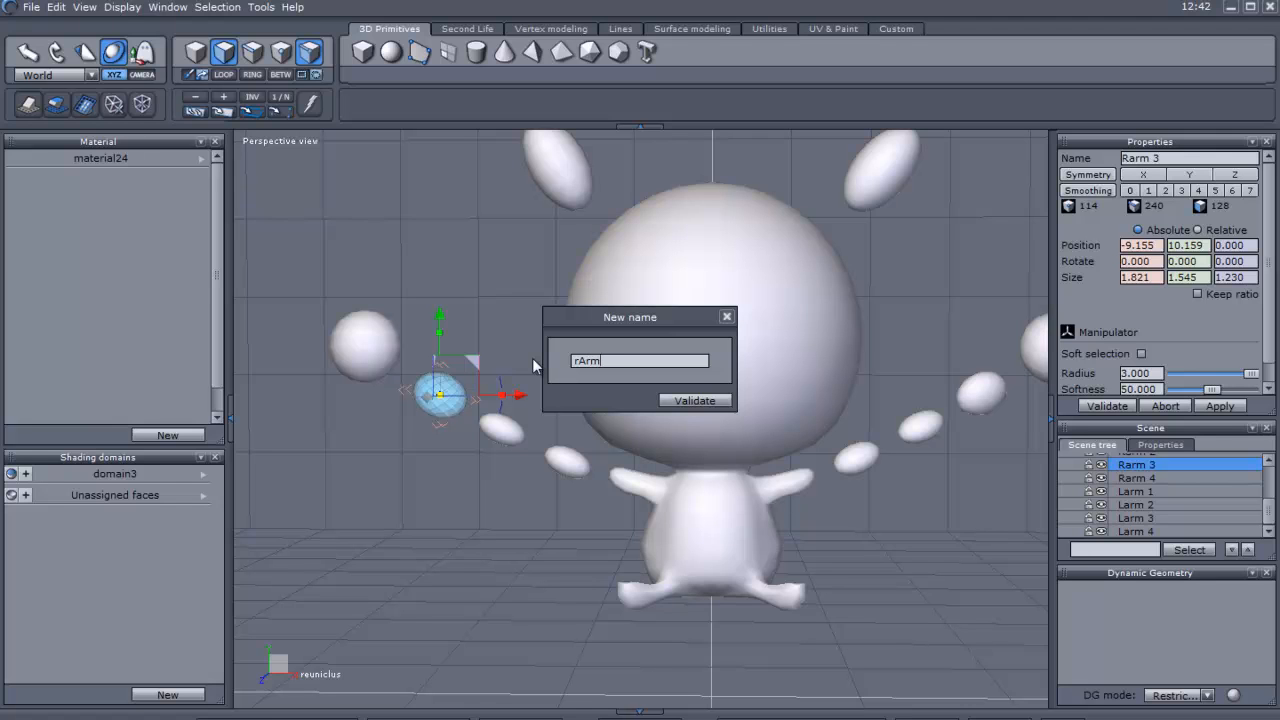
{"action": "type", "text": "3"}
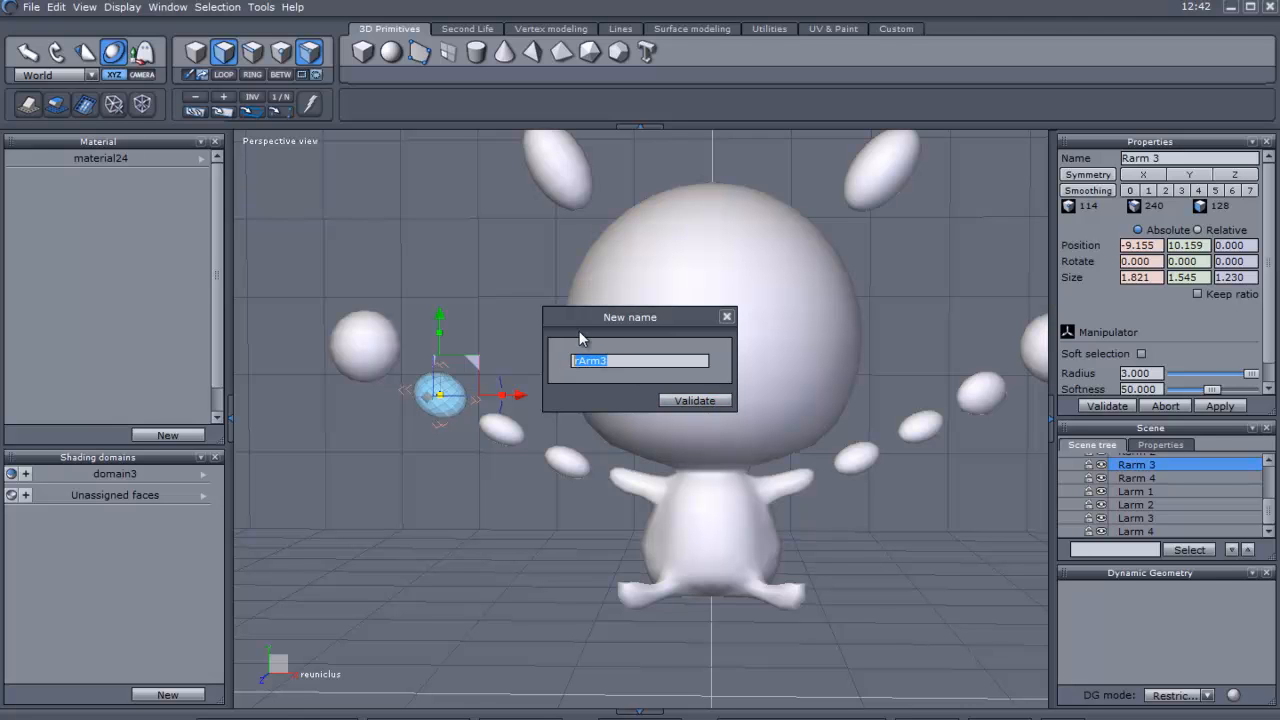
{"action": "type", "text": "digit"}
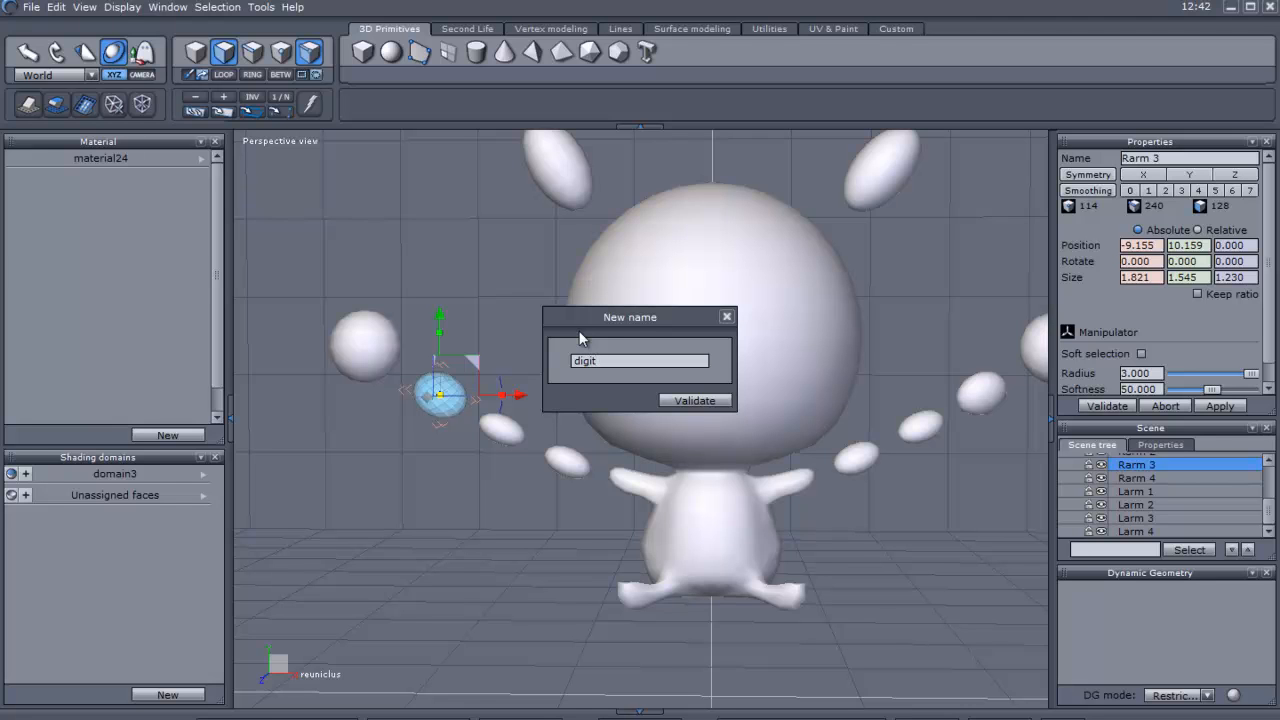
{"action": "type", "text": "t3"}
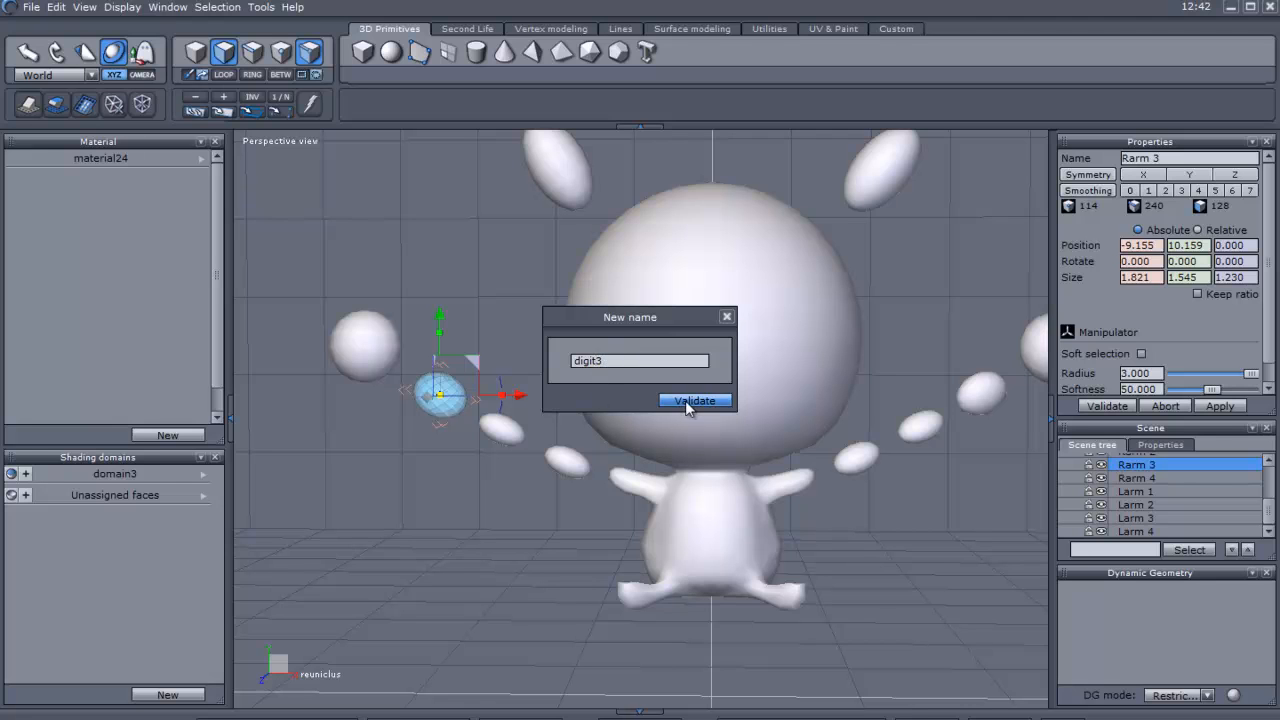
Confirm the digit3 domain, name its material digit 3, and colour it yellow
{"action": "left_click", "coordinate": [694, 401]}
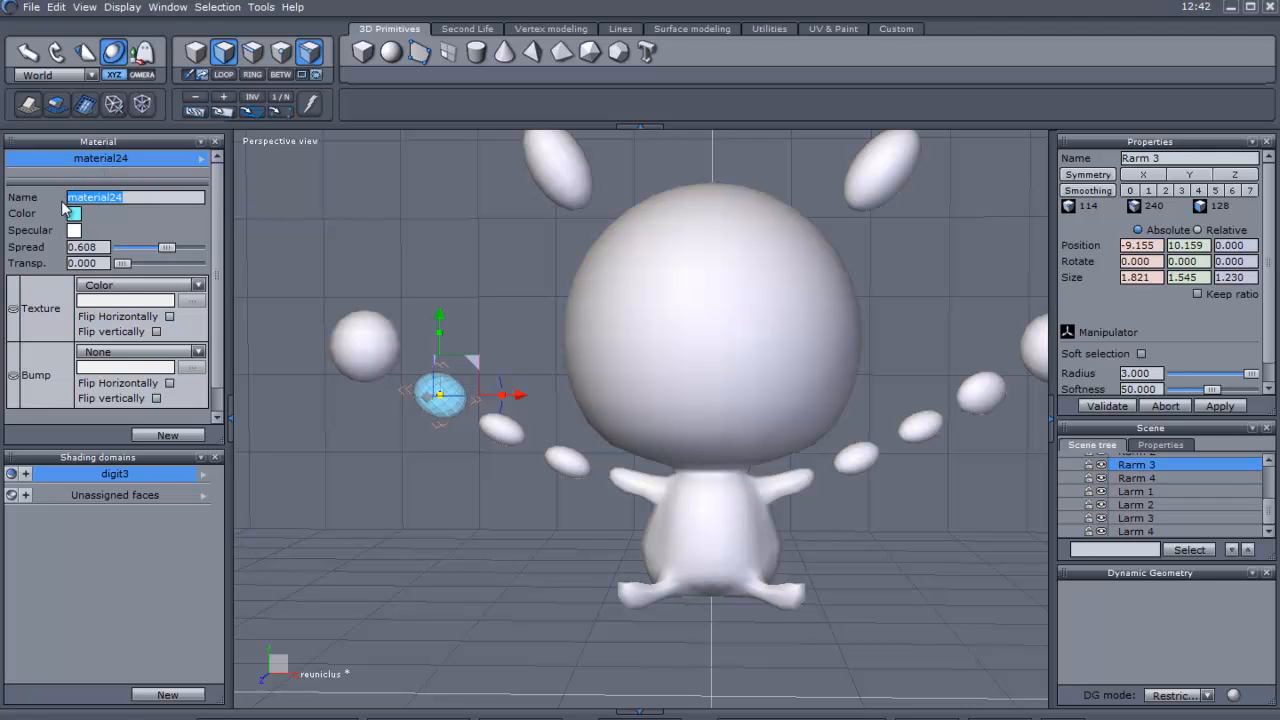
{"action": "type", "text": "digit 3"}
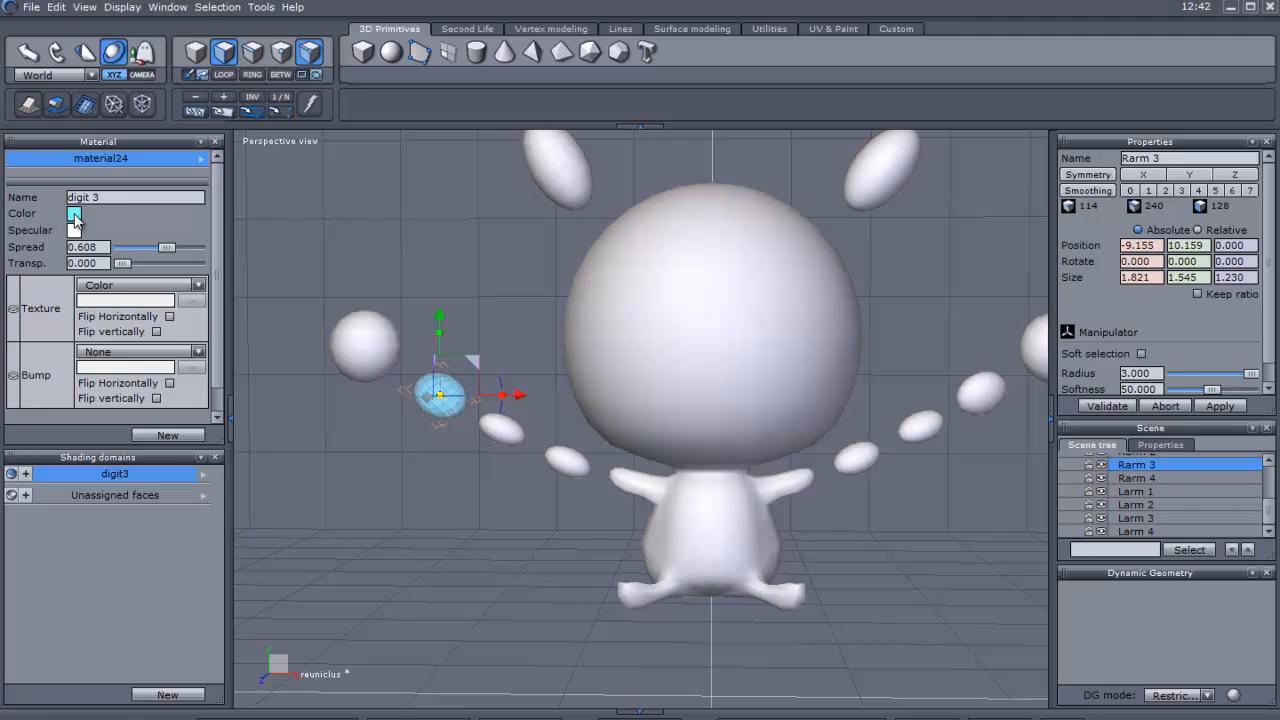
{"action": "left_click", "coordinate": [75, 213]}
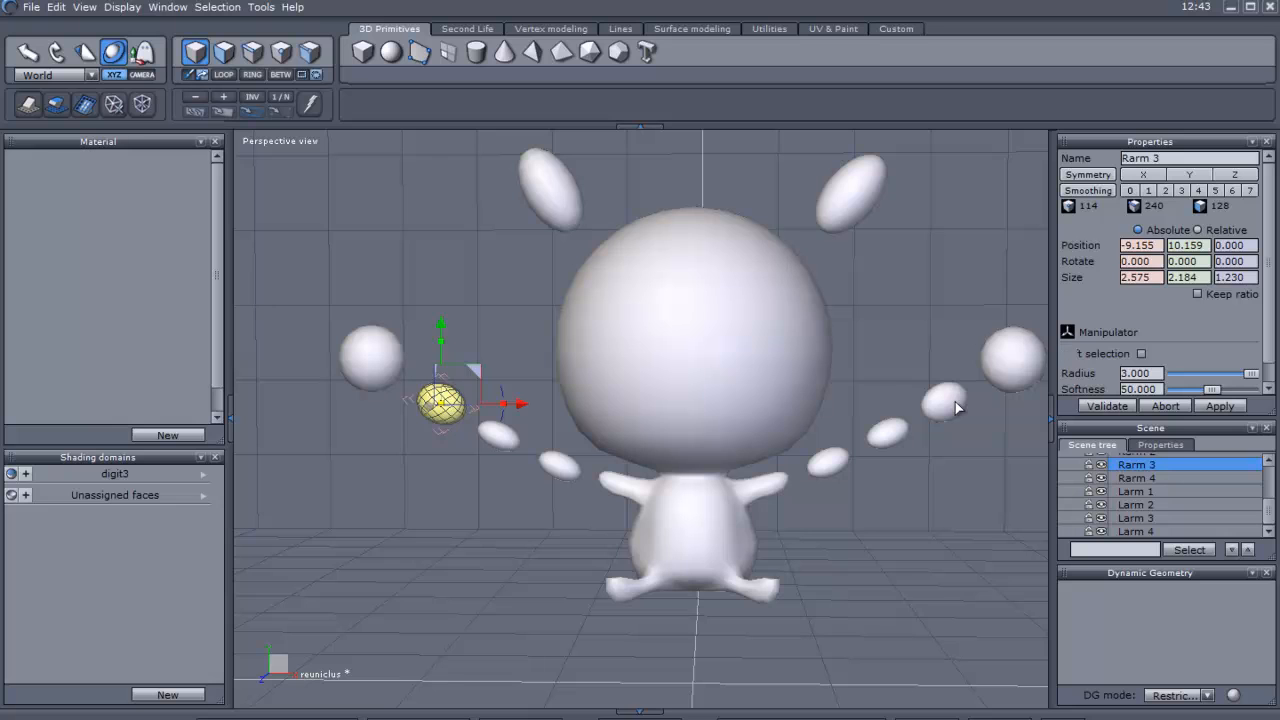
Select the Larm 3 sphere and open the Unassigned faces options
{"action": "left_click", "coordinate": [1136, 517]}
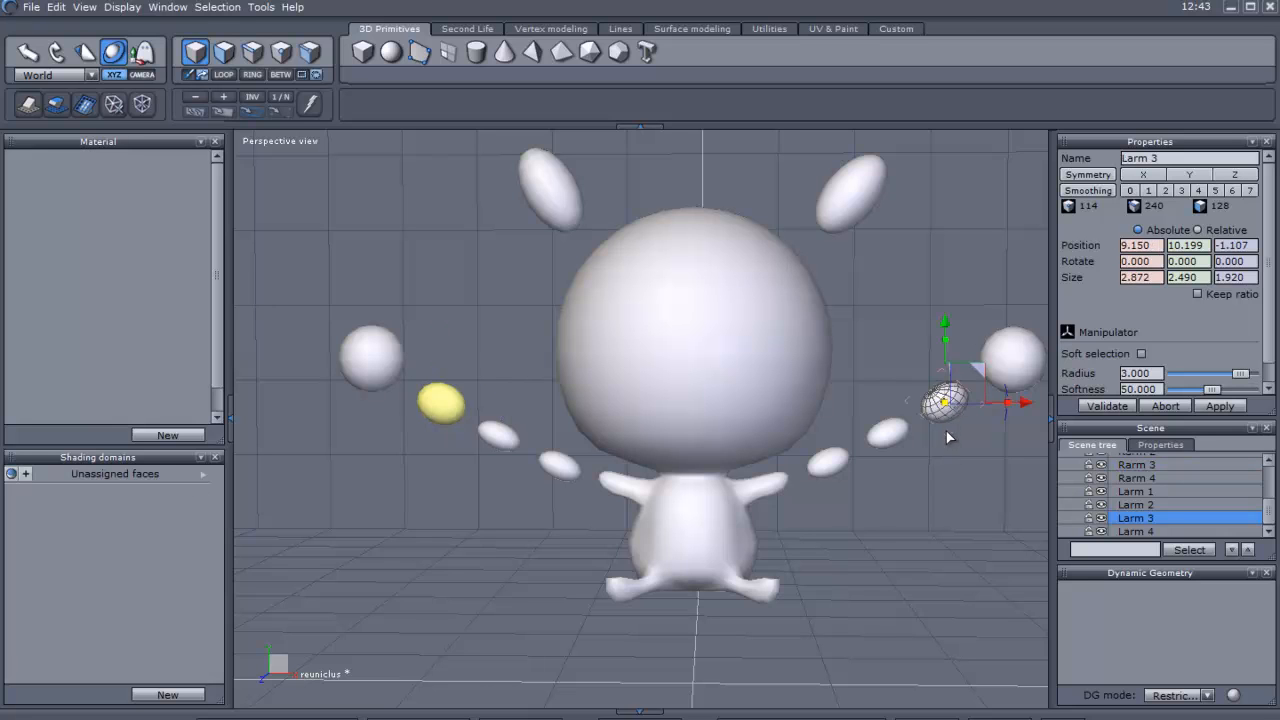
{"action": "mouse_move", "coordinate": [945, 410]}
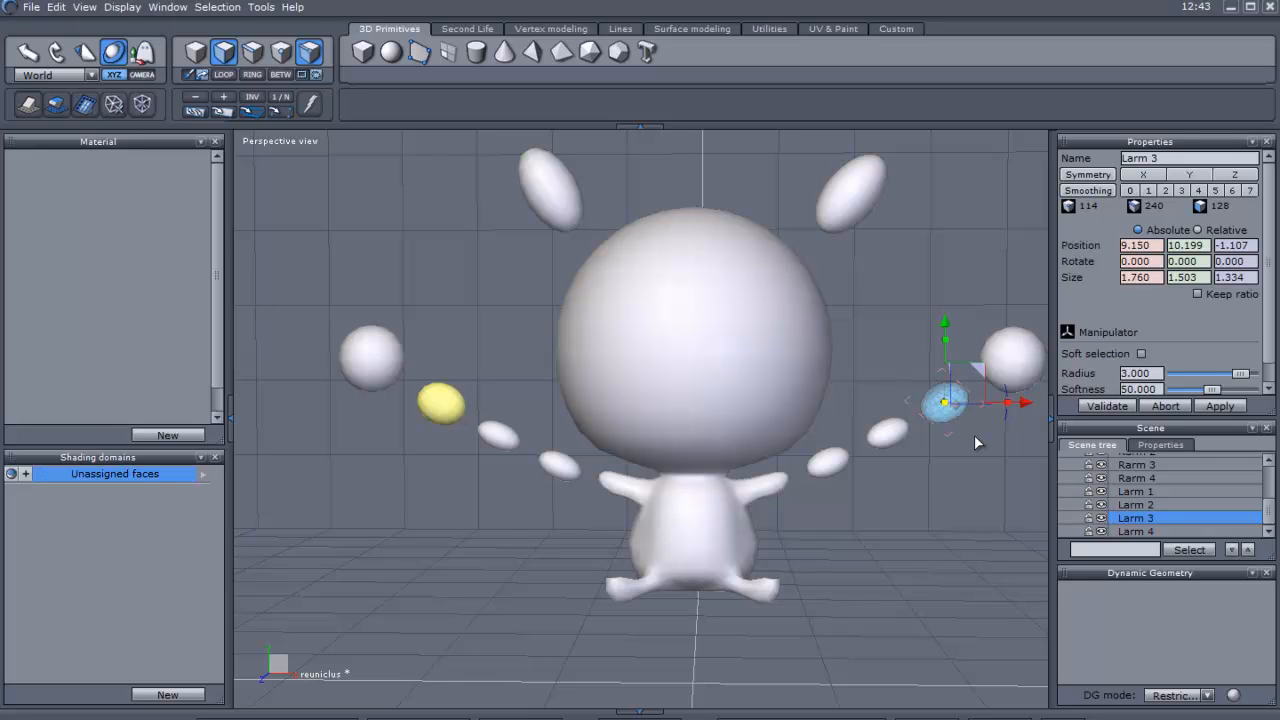
{"action": "mouse_move", "coordinate": [175, 488]}
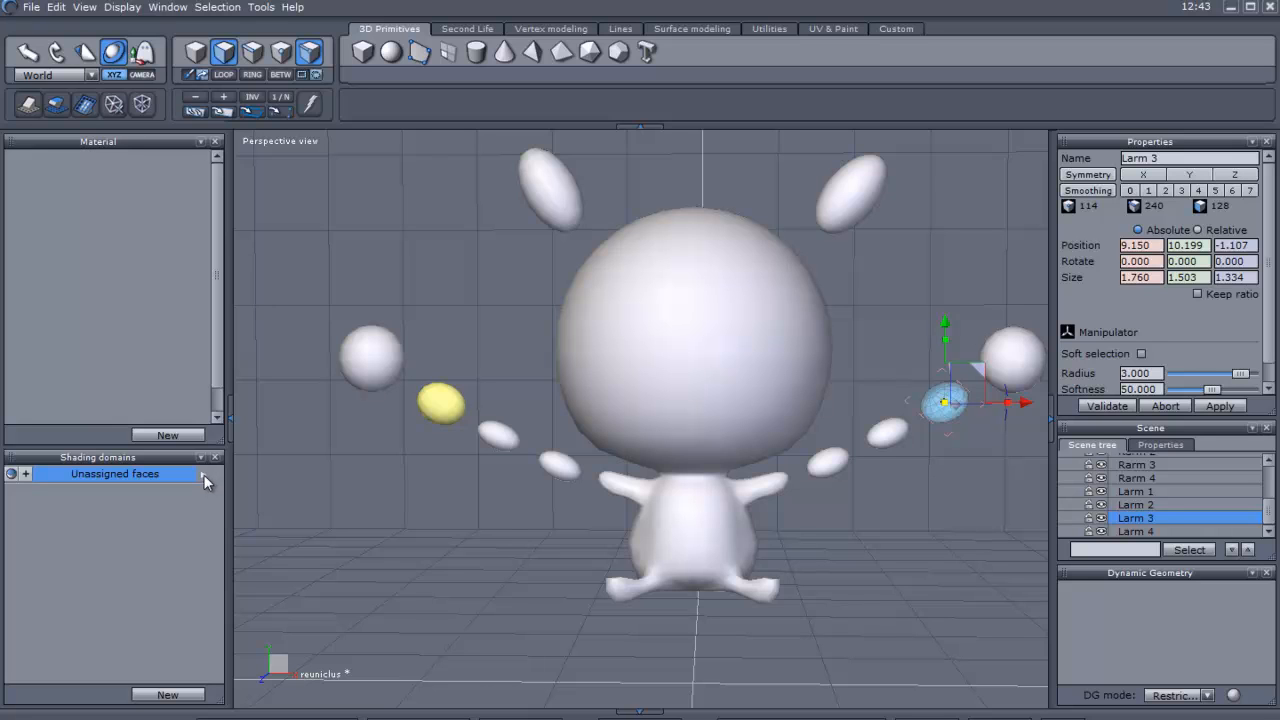
{"action": "left_click", "coordinate": [203, 474]}
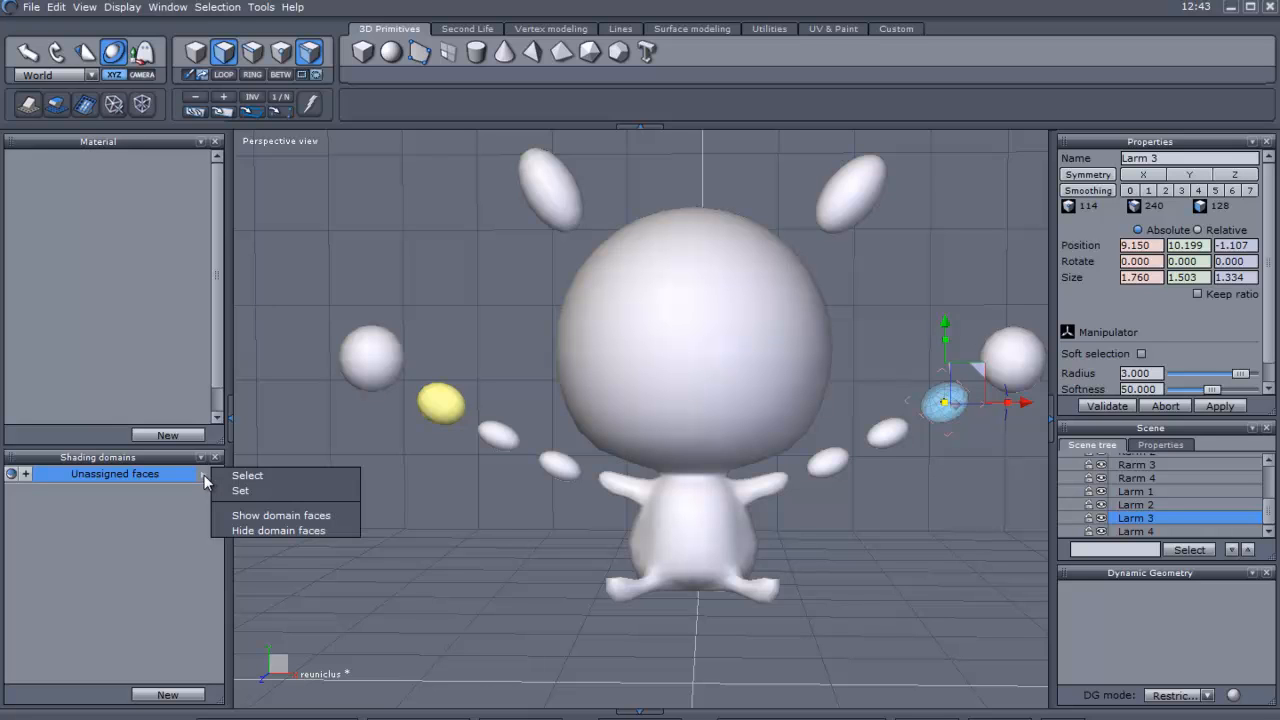
{"action": "mouse_move", "coordinate": [240, 491]}
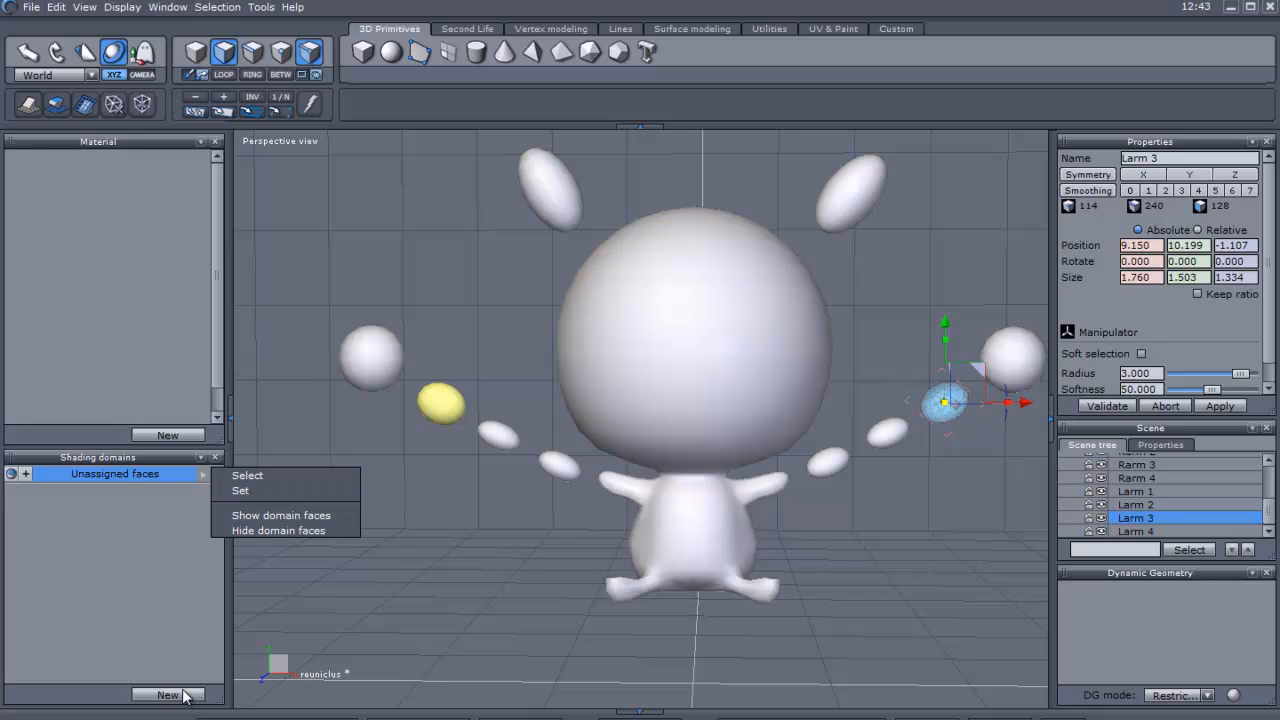
Create a new shading domain for Larm 3 and rename it digit3l
{"action": "left_click", "coordinate": [241, 490]}
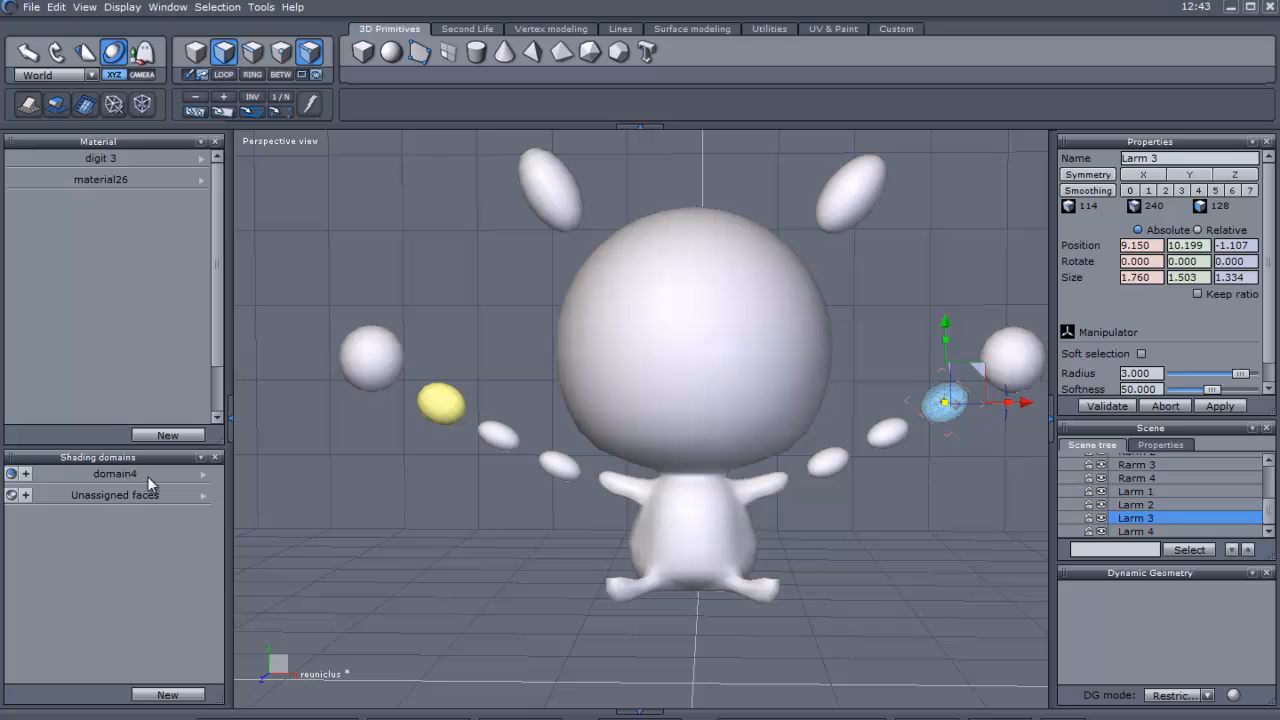
{"action": "right_click", "coordinate": [115, 473]}
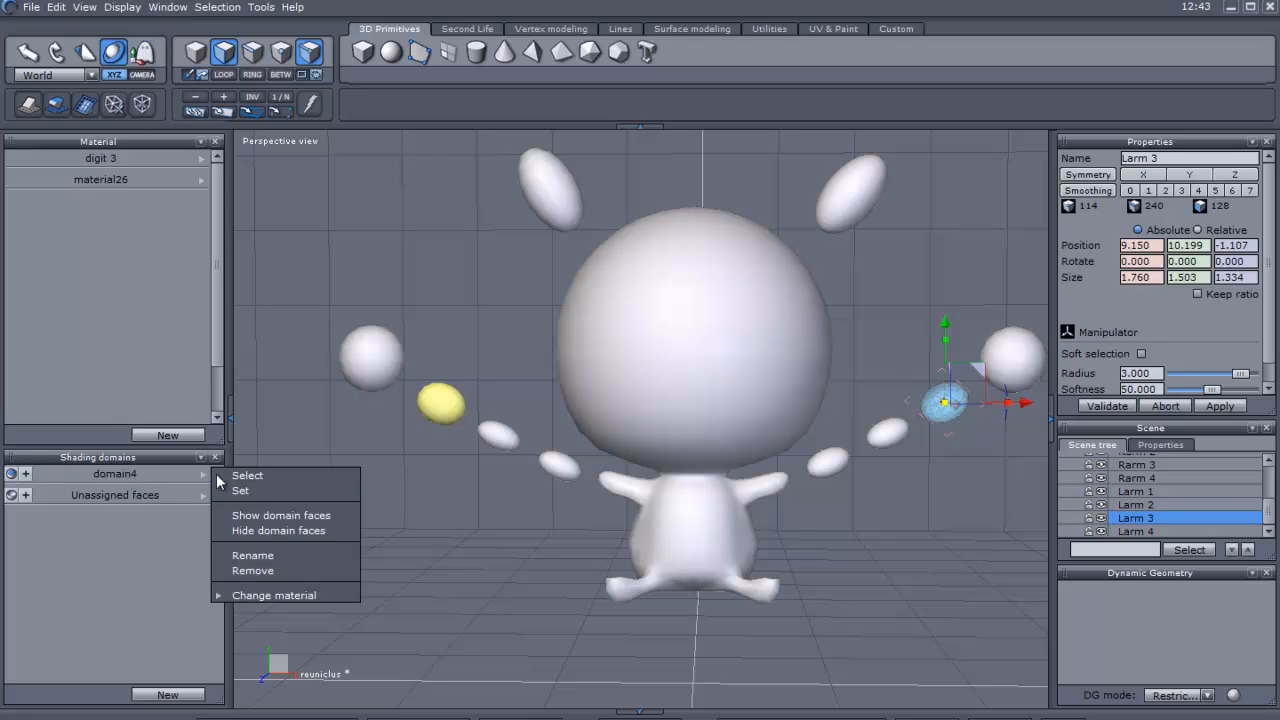
{"action": "left_click", "coordinate": [253, 555]}
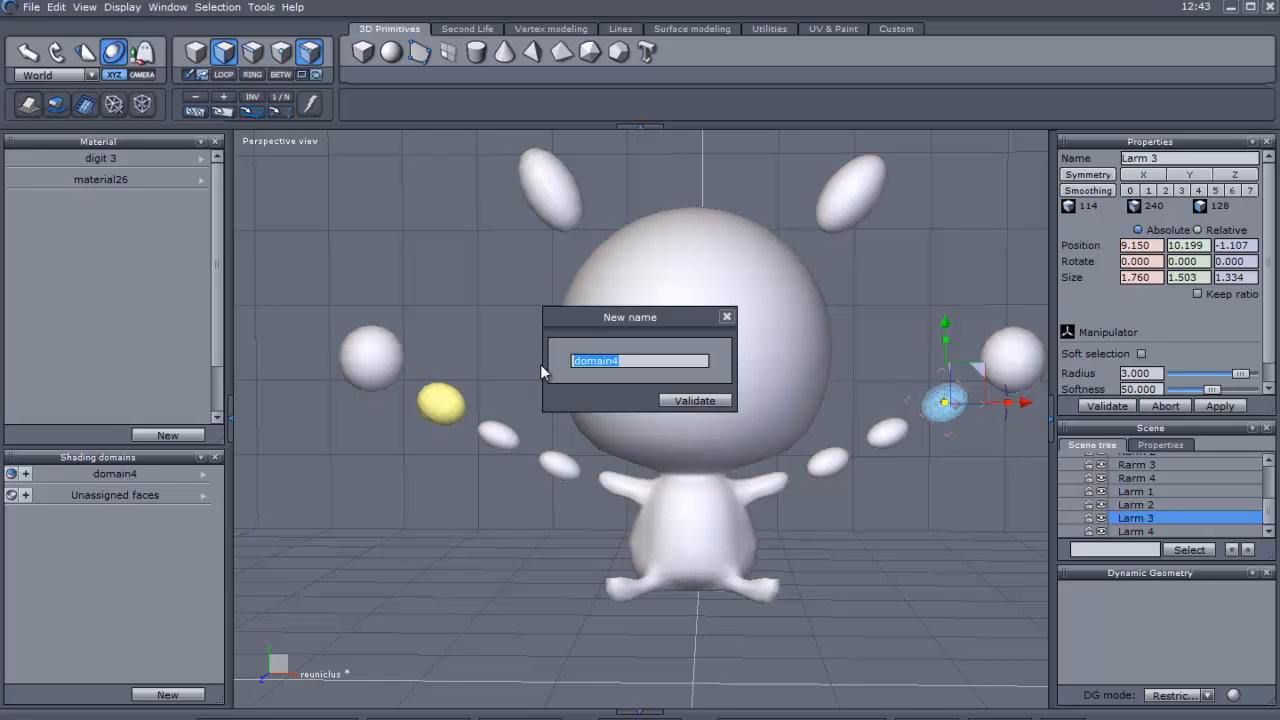
{"action": "type", "text": "digit3"}
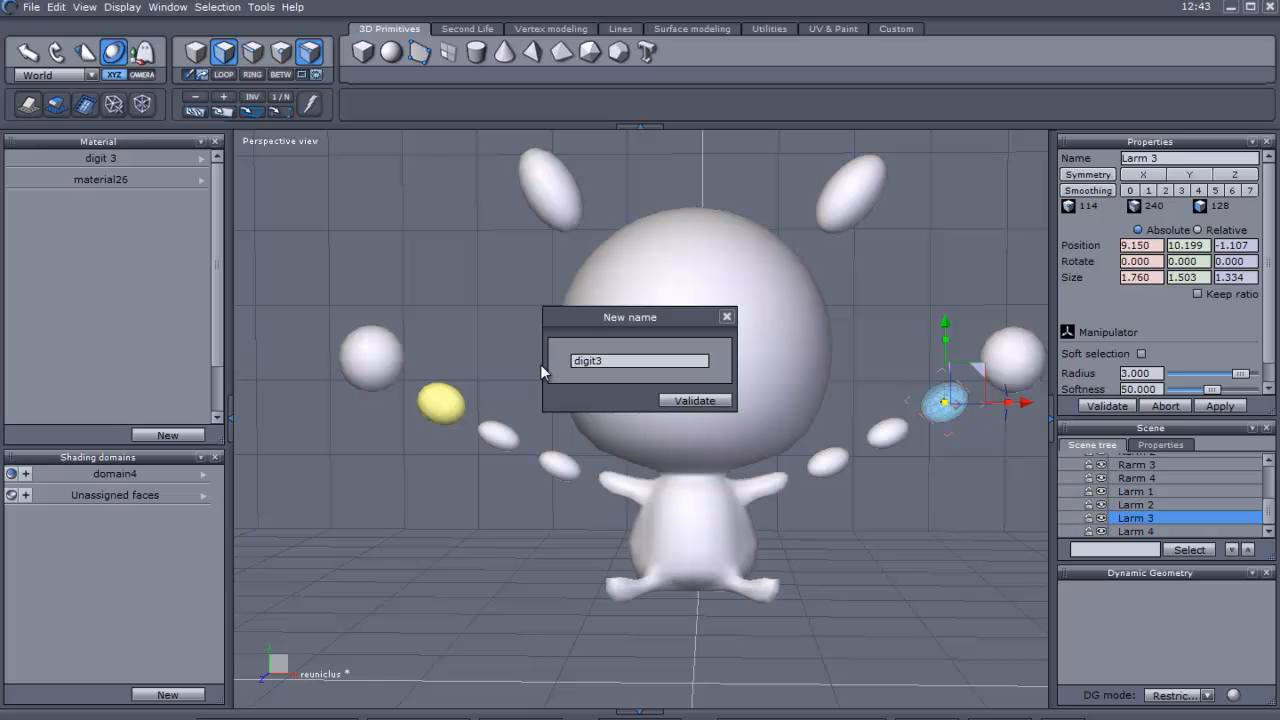
{"action": "type", "text": "l"}
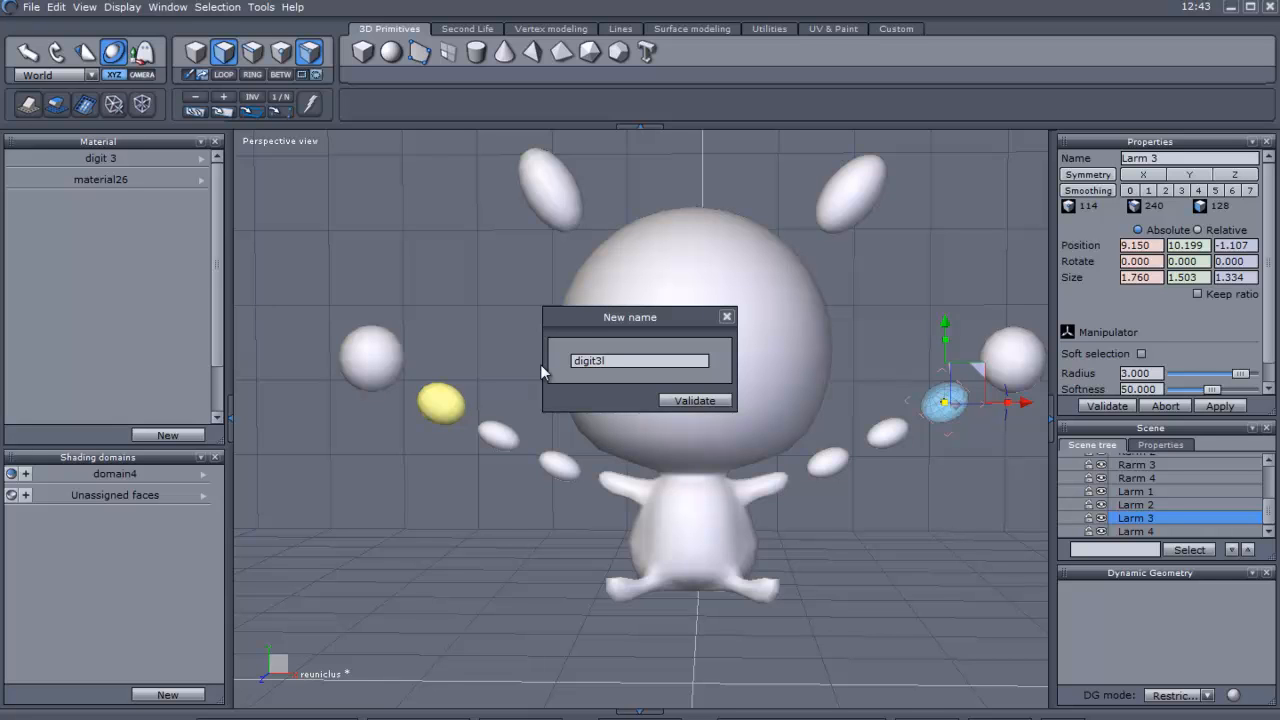
{"action": "left_click", "coordinate": [694, 400]}
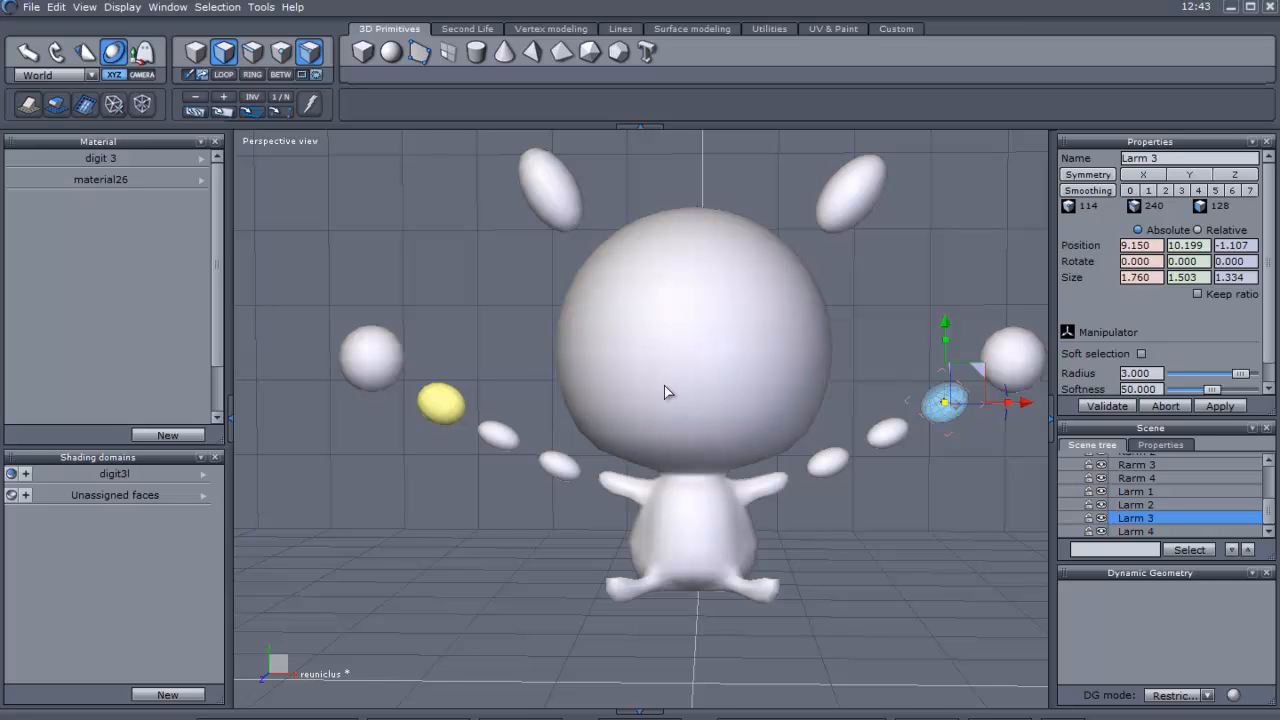
{"action": "mouse_move", "coordinate": [205, 480]}
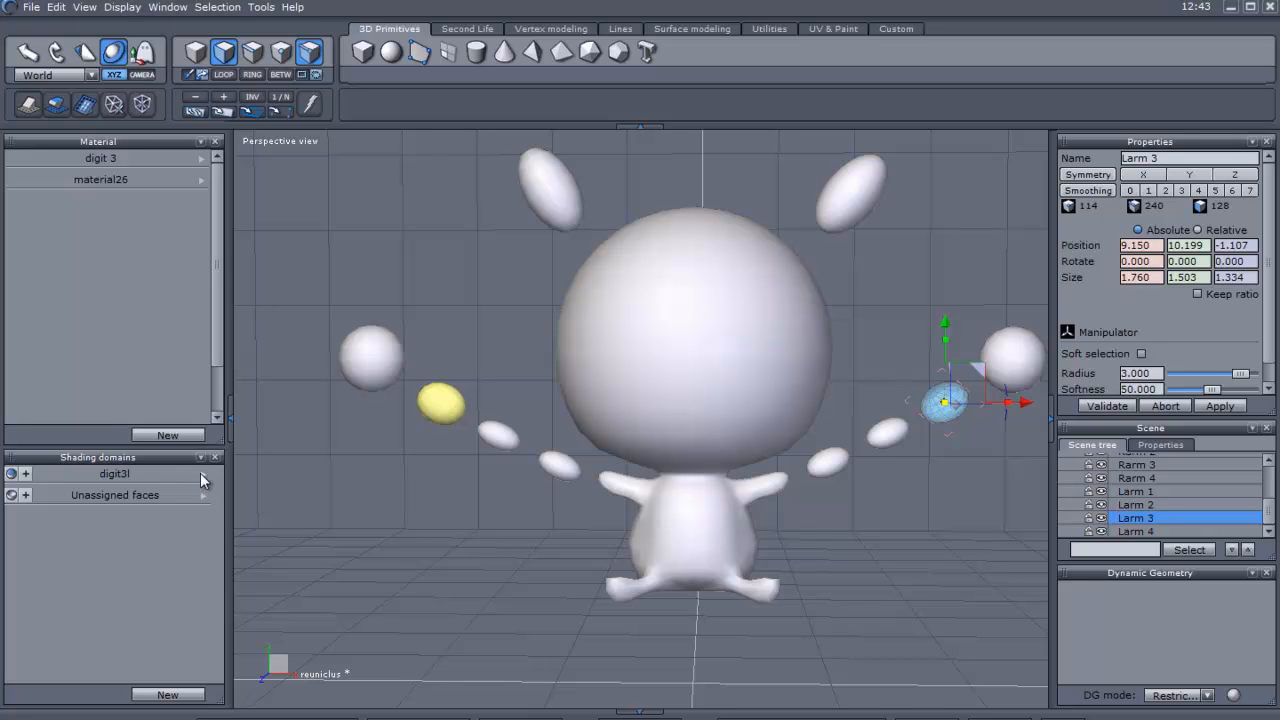
{"action": "mouse_move", "coordinate": [190, 170]}
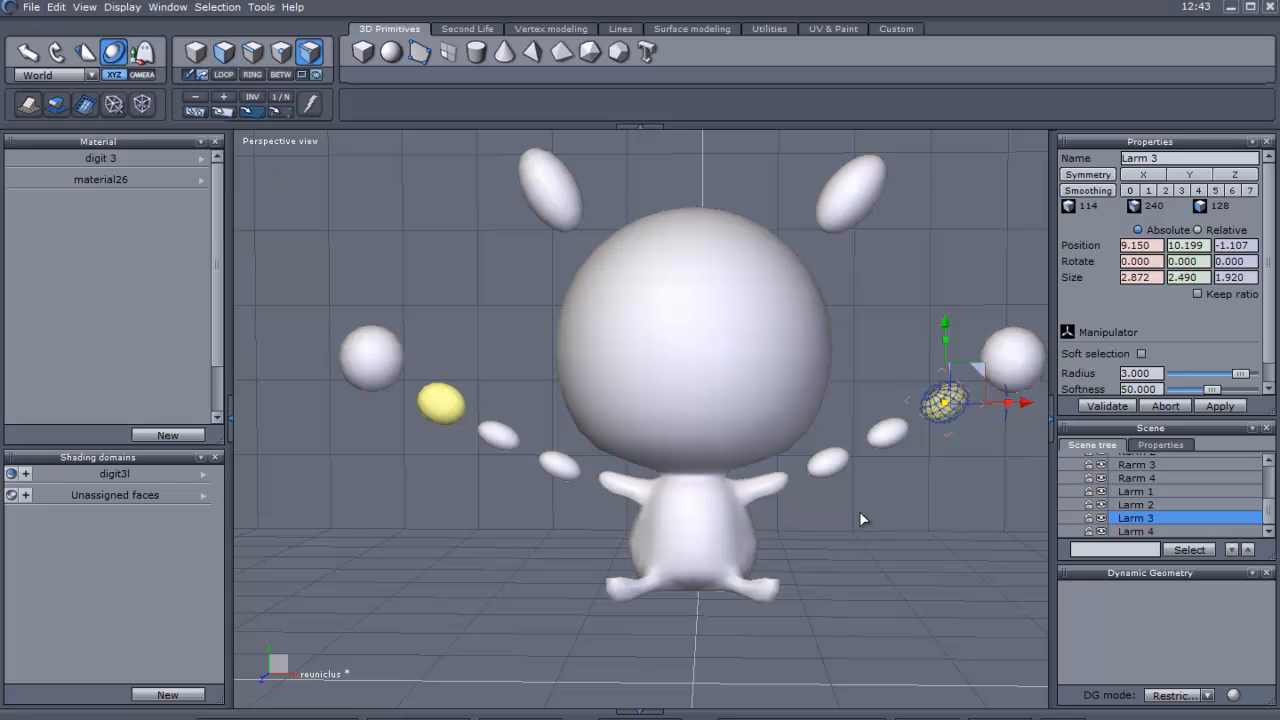
{"action": "mouse_move", "coordinate": [867, 494]}
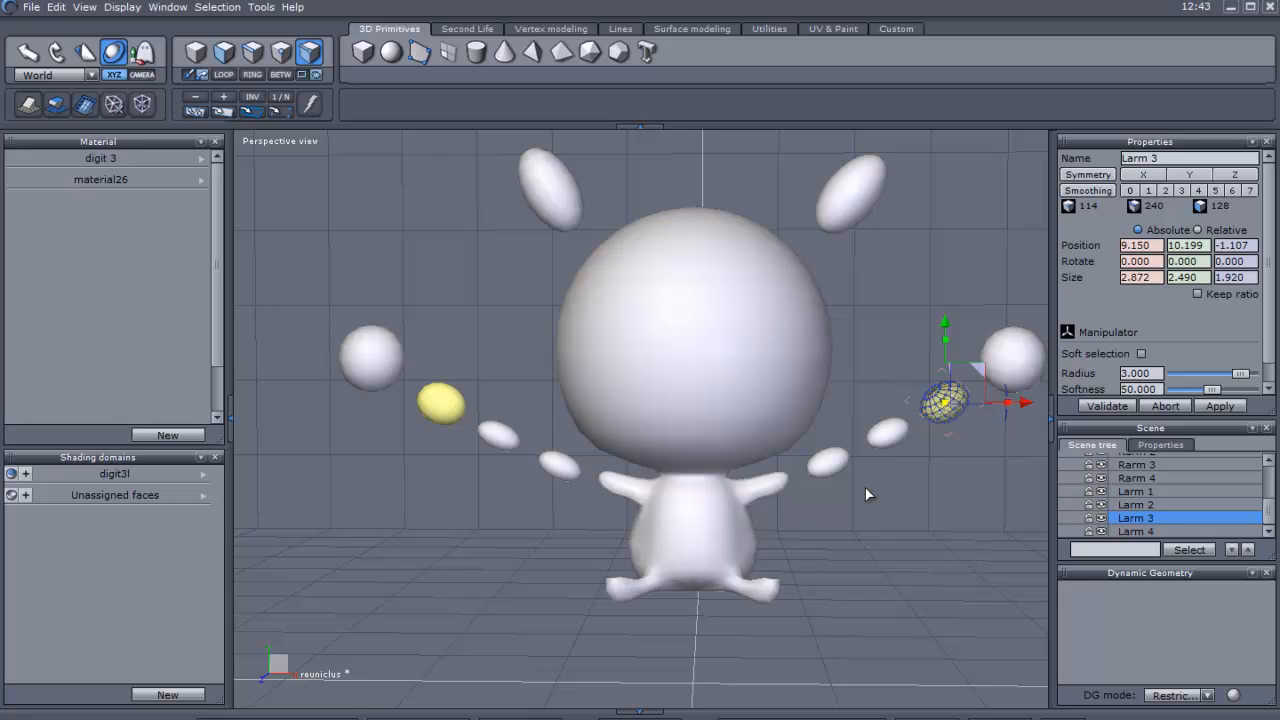
{"action": "mouse_move", "coordinate": [906, 486]}
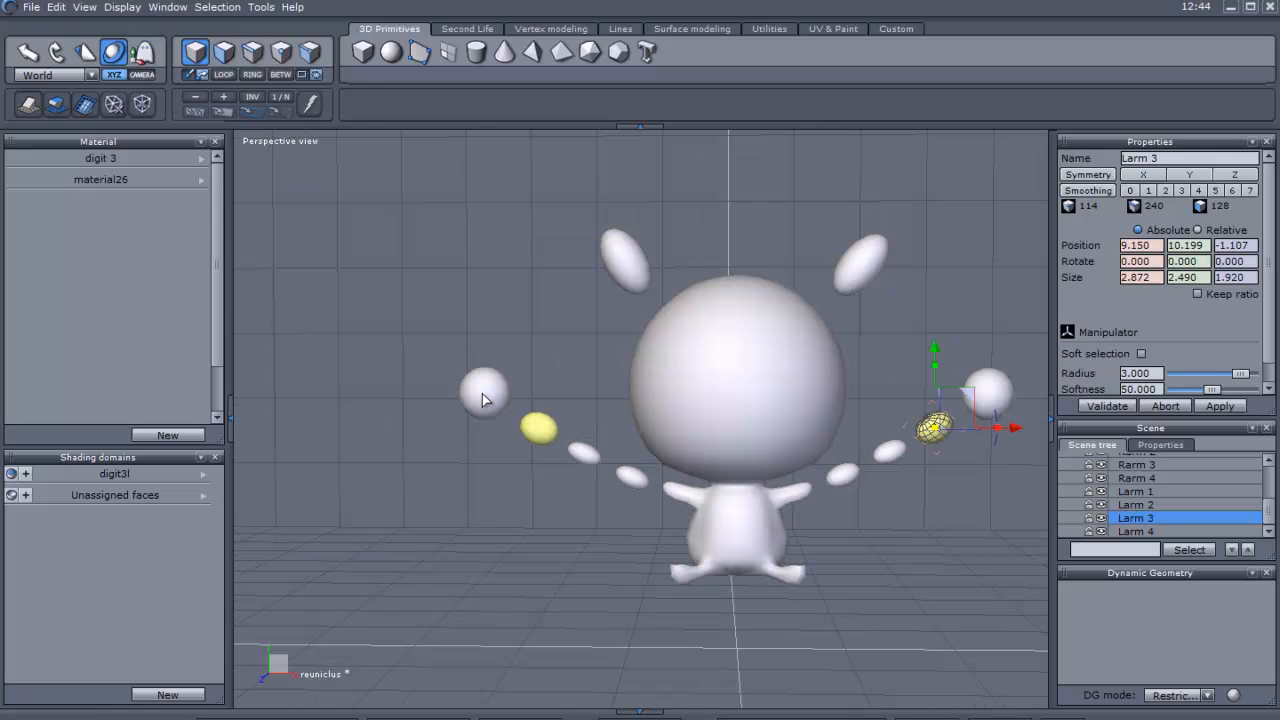
Select Rarm 4 and give it a new shading domain named digit4r
{"action": "left_click", "coordinate": [1136, 478]}
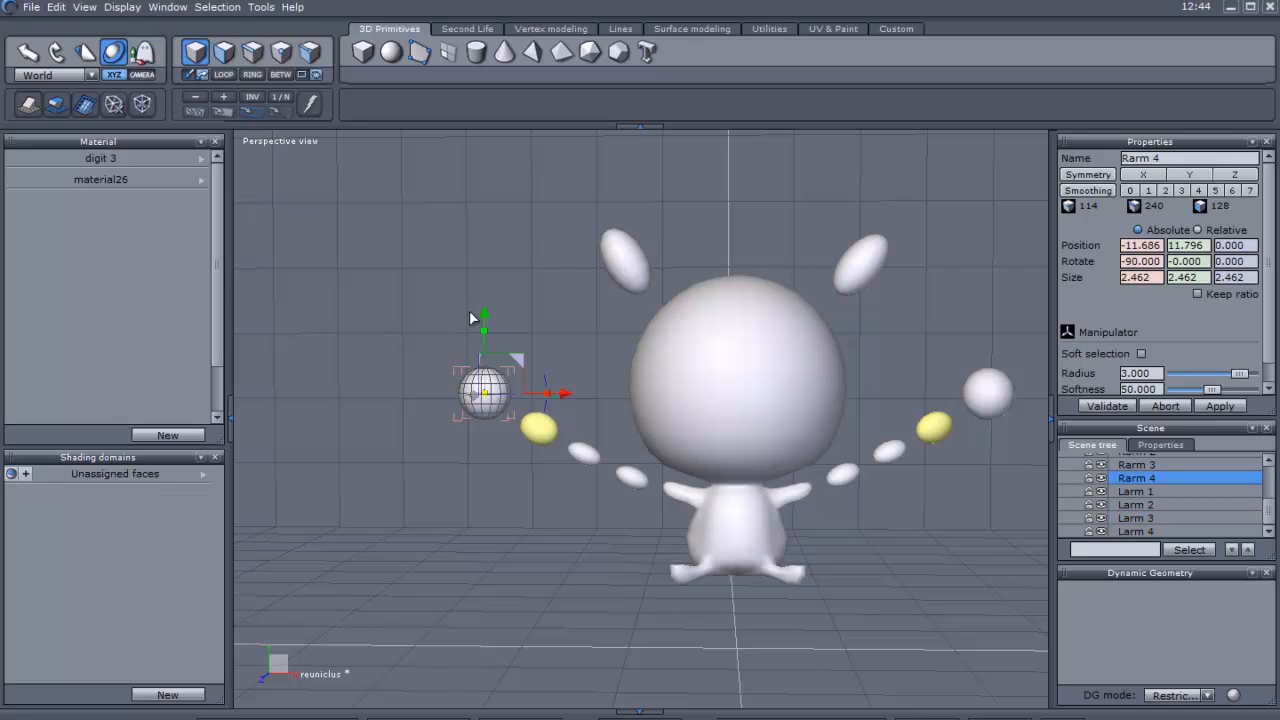
{"action": "mouse_move", "coordinate": [492, 390]}
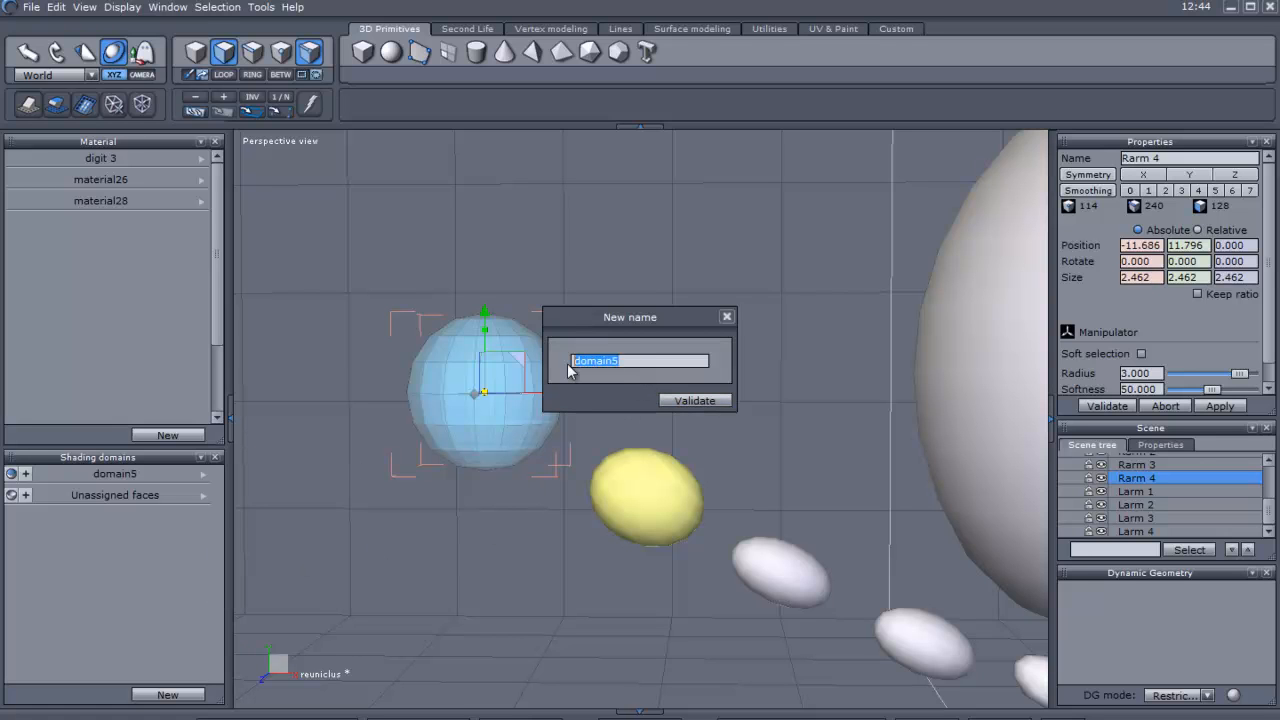
{"action": "type", "text": "digit"}
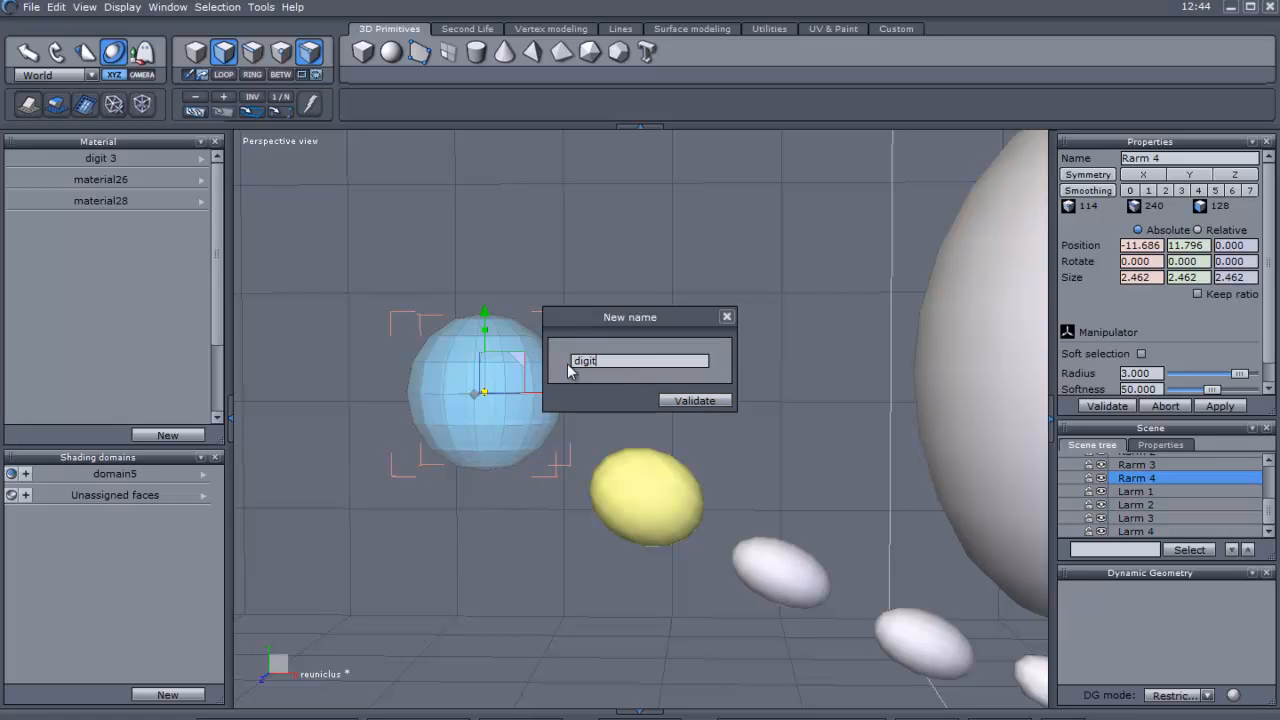
{"action": "type", "text": "4r"}
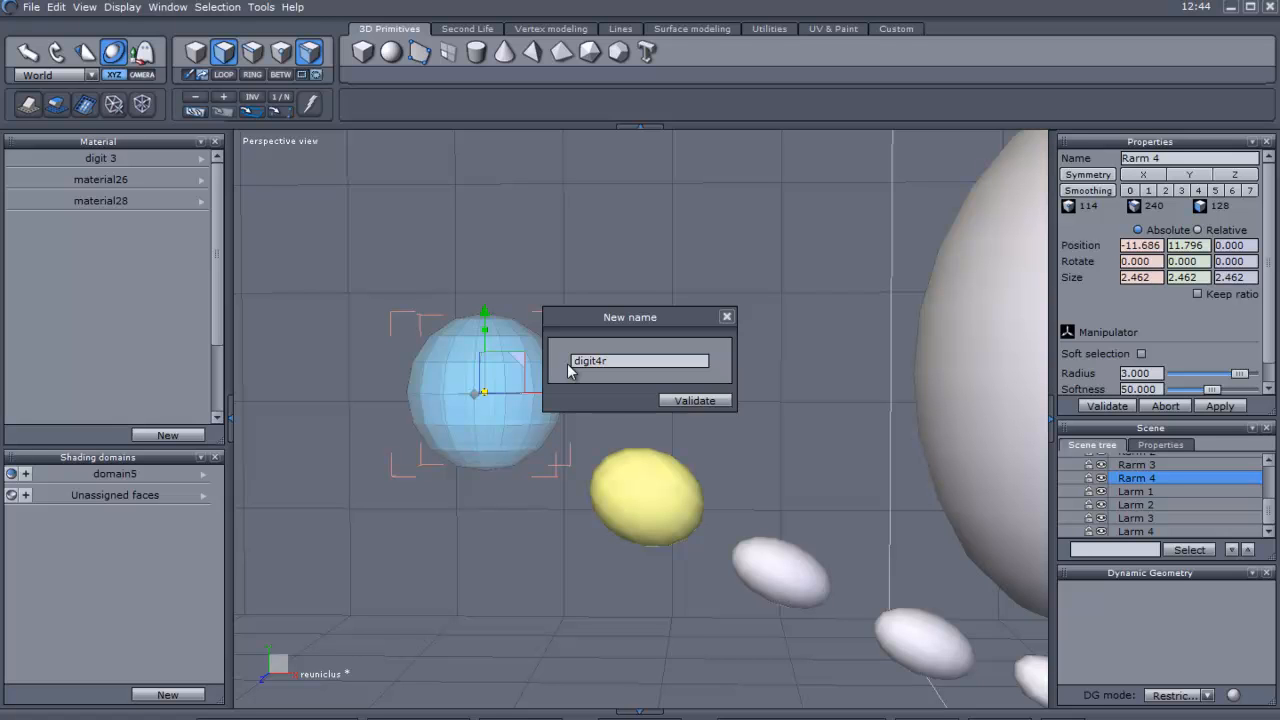
{"action": "left_click", "coordinate": [694, 400]}
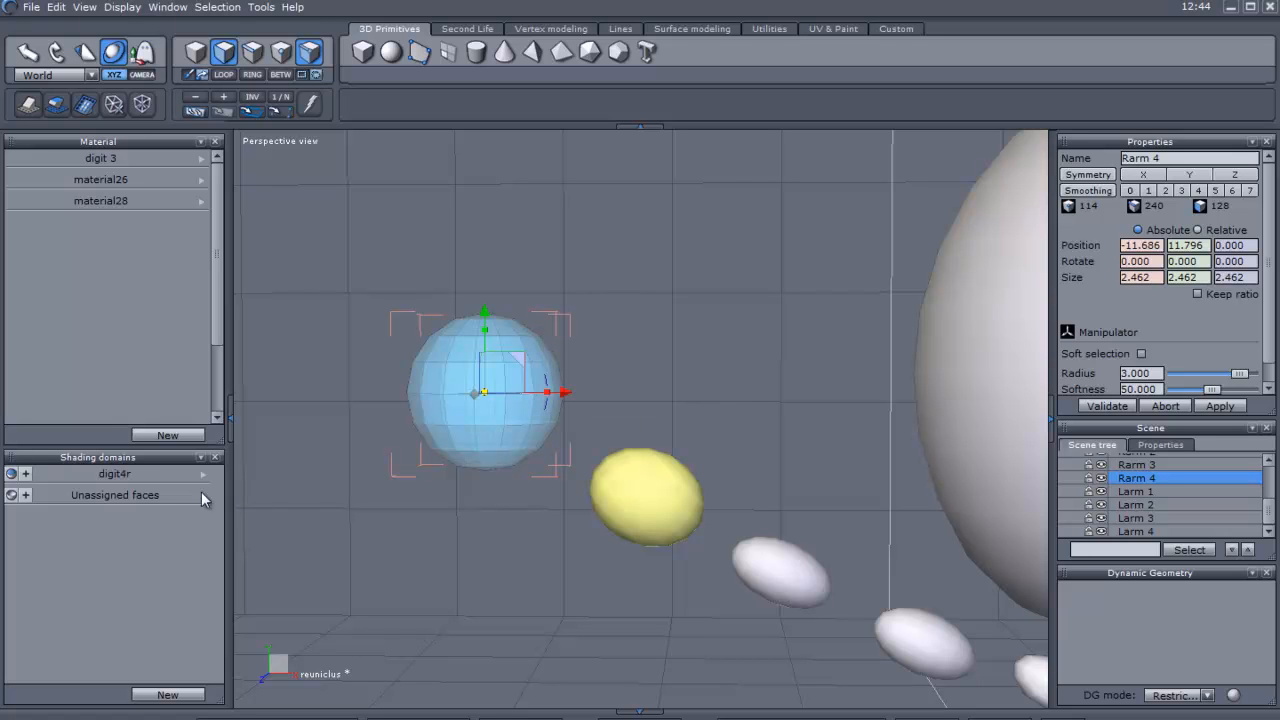
{"action": "right_click", "coordinate": [114, 494]}
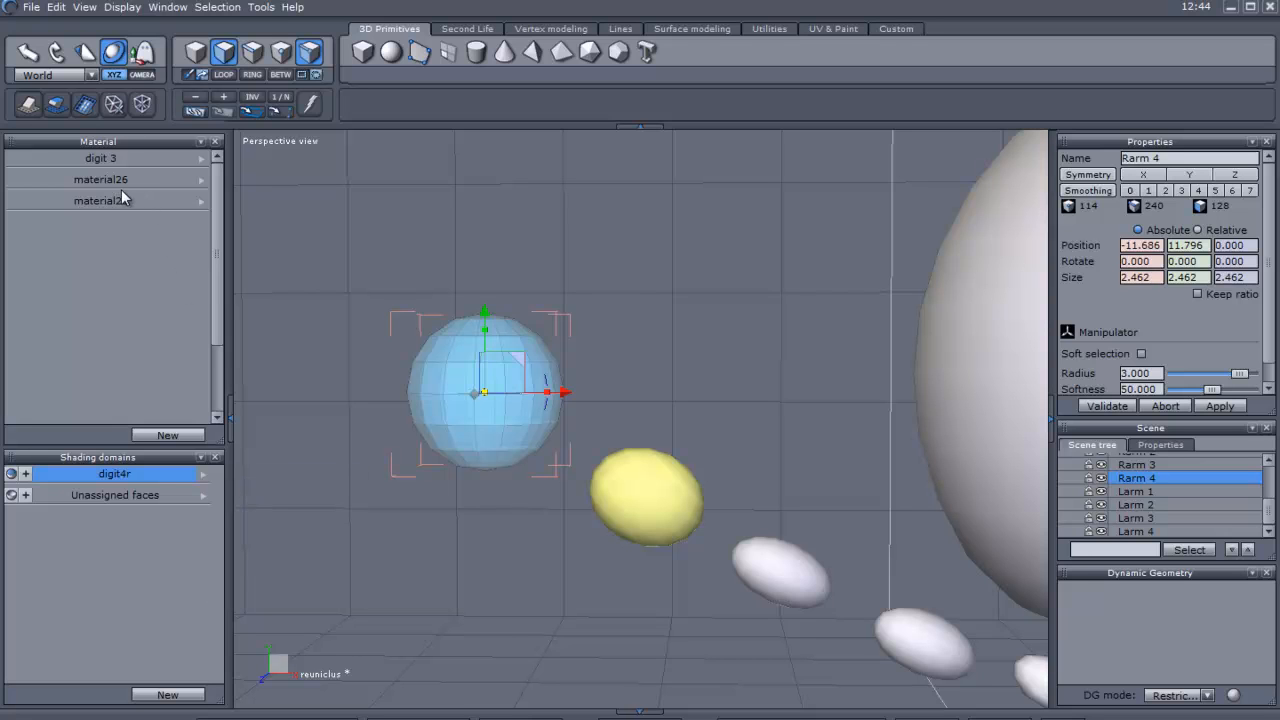
Rename Rarm 4's material26 to digit4 in the Material panel name field
{"action": "left_click", "coordinate": [100, 179]}
{"action": "type", "text": "d"}
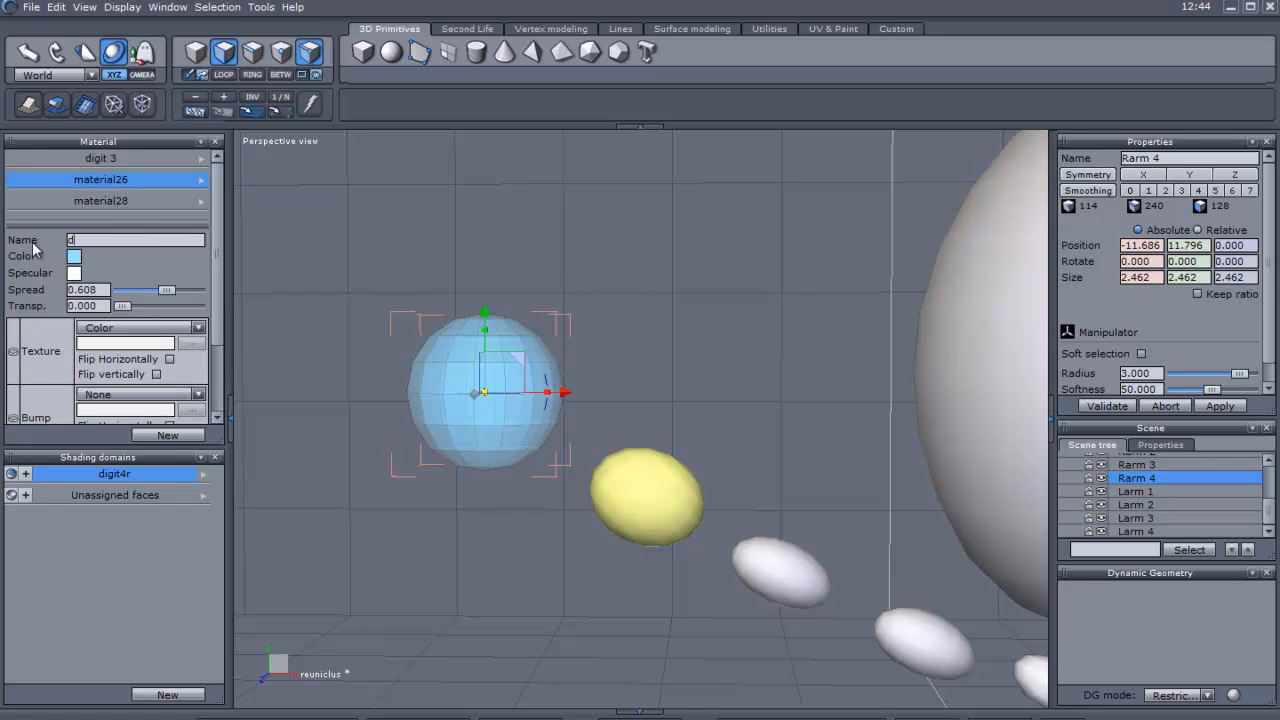
{"action": "type", "text": "igit4"}
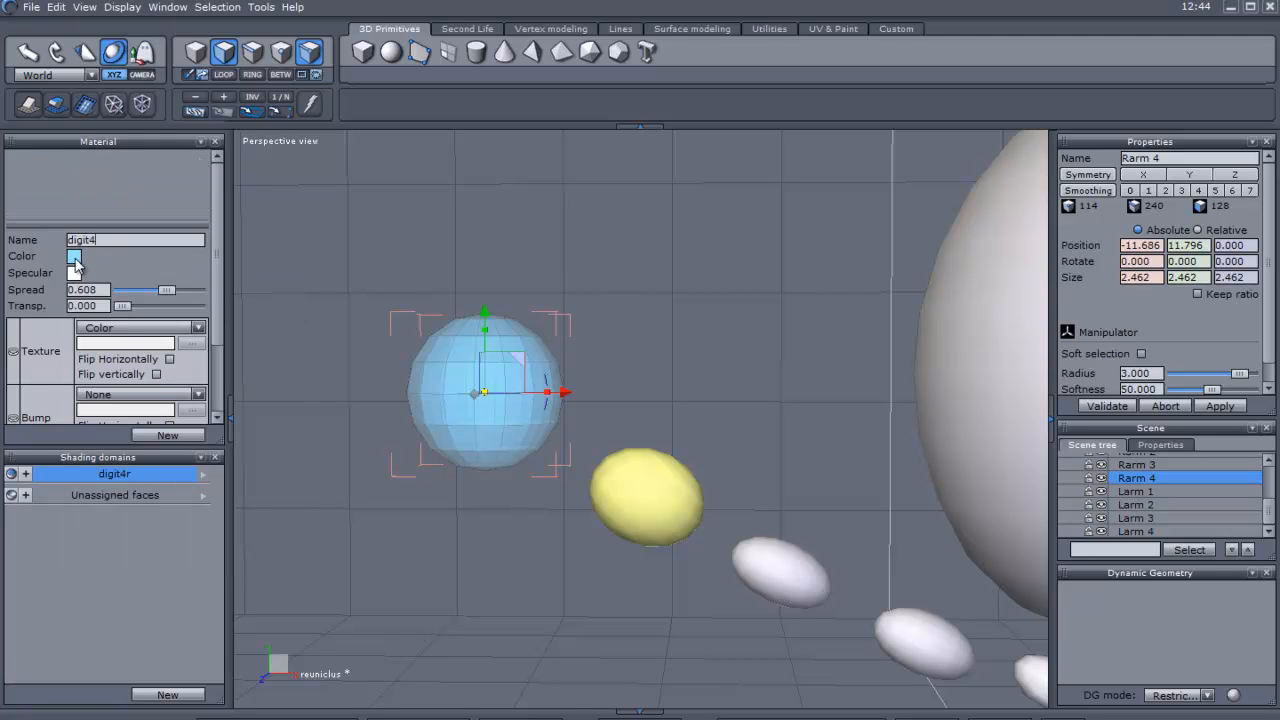
{"action": "left_click", "coordinate": [75, 257]}
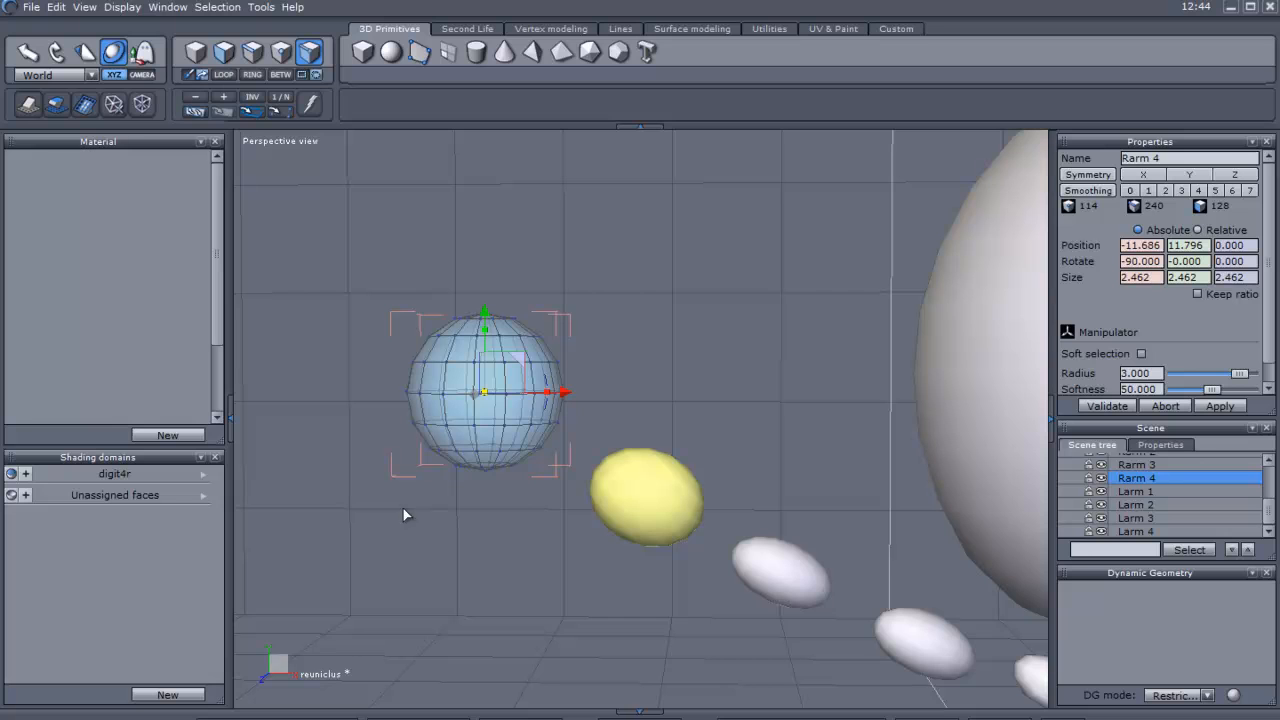
{"action": "mouse_move", "coordinate": [100, 344]}
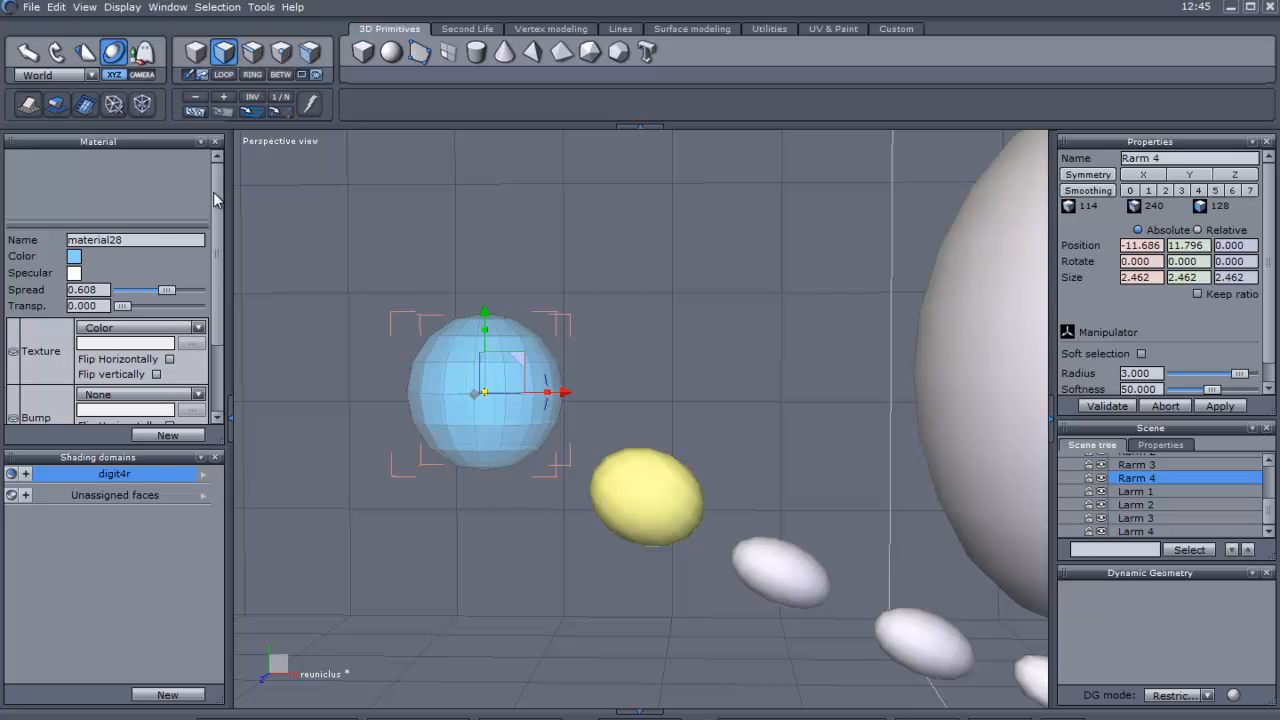
{"action": "mouse_move", "coordinate": [221, 228]}
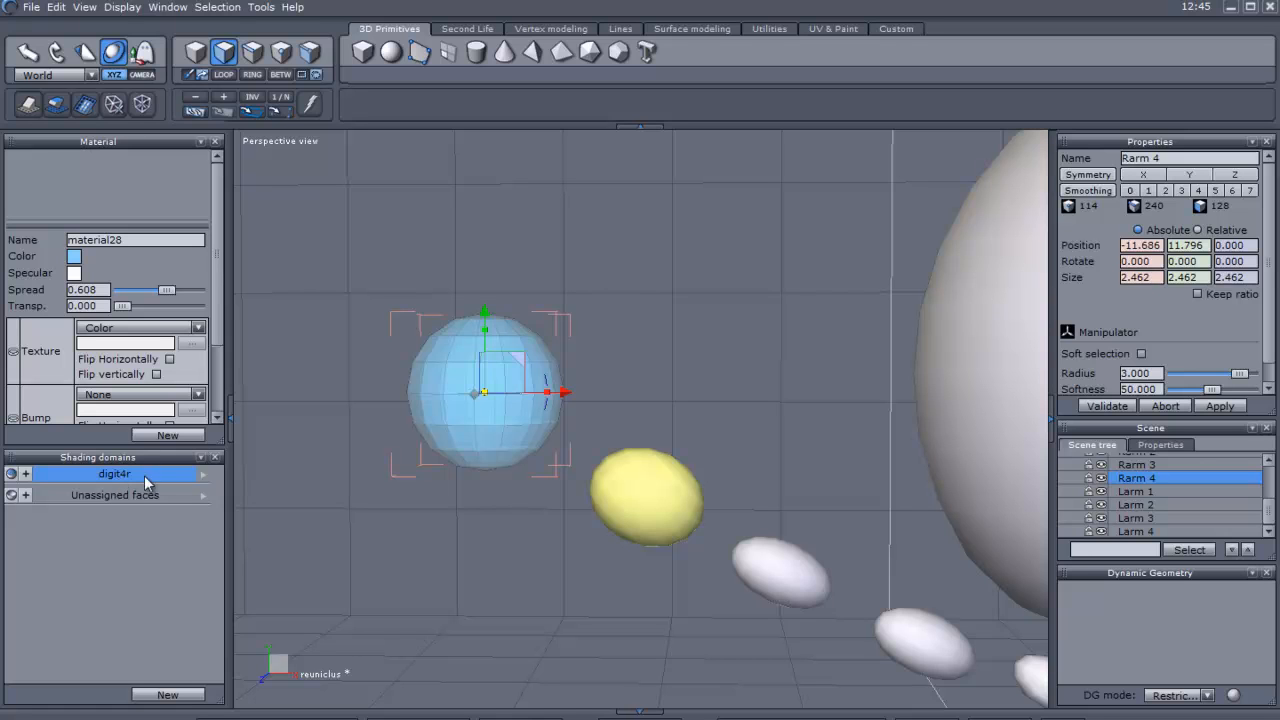
{"action": "mouse_move", "coordinate": [133, 488]}
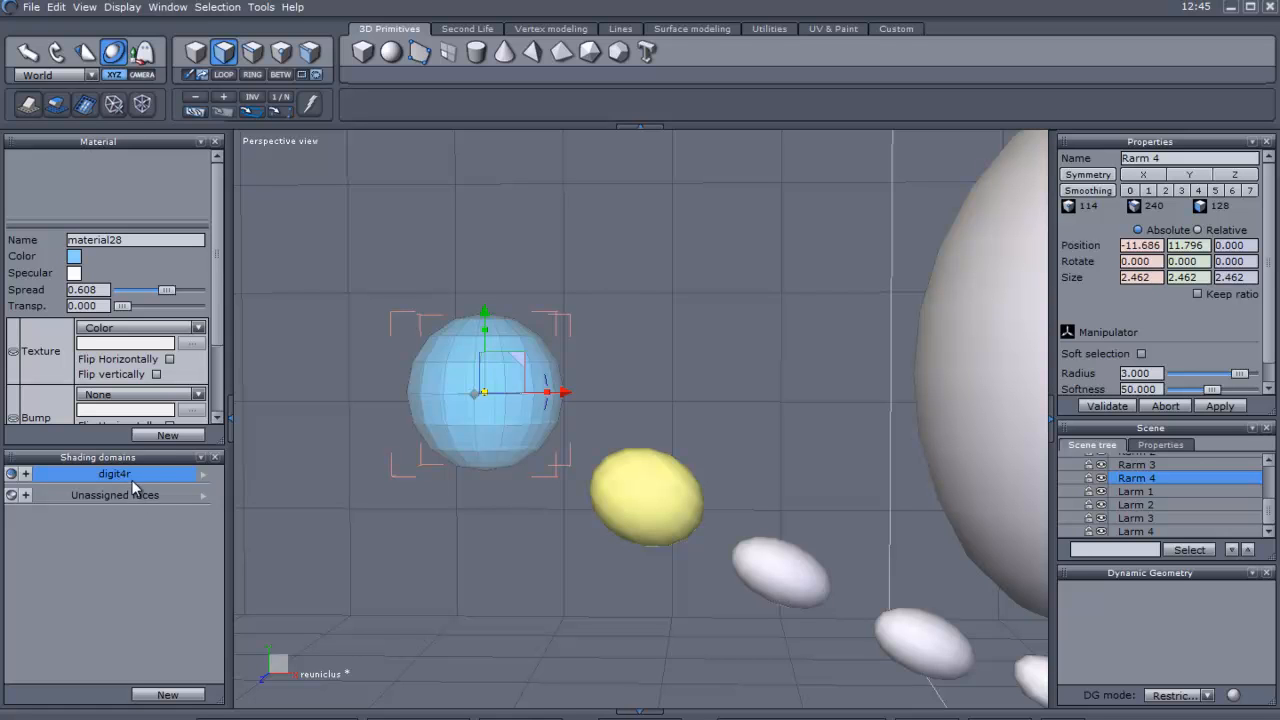
{"action": "left_click", "coordinate": [135, 239]}
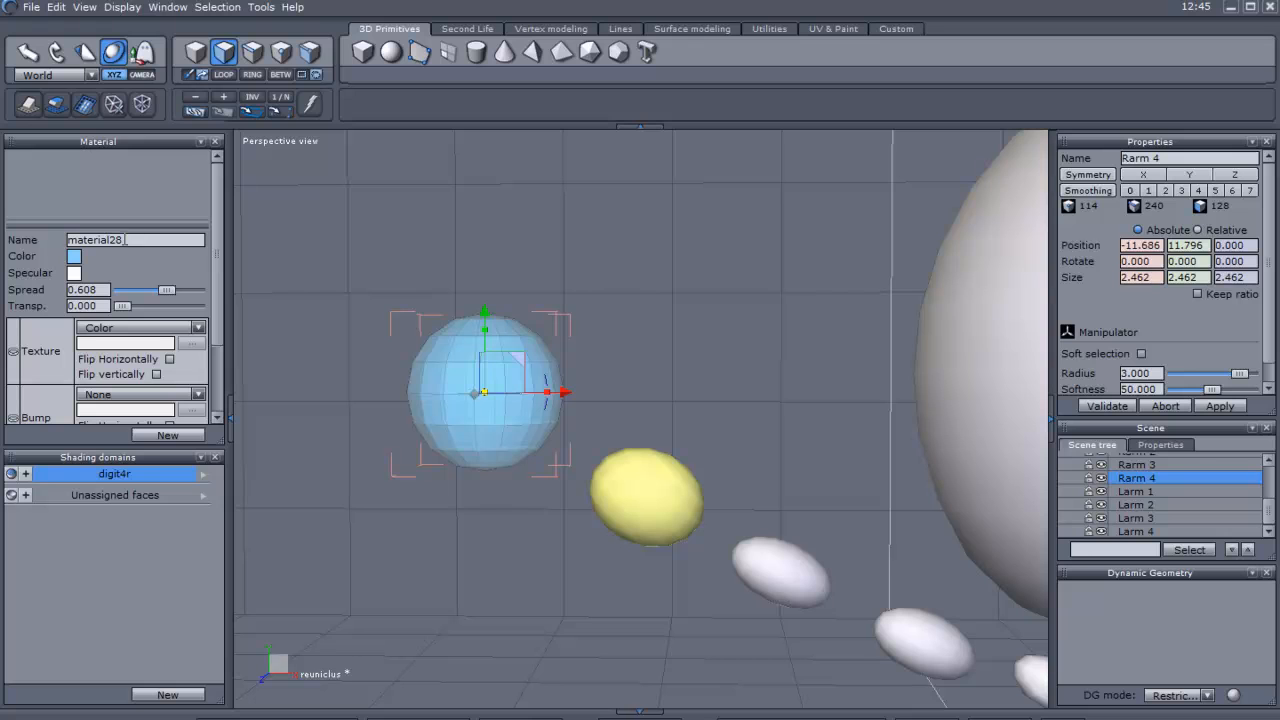
{"action": "double_click", "coordinate": [95, 240]}
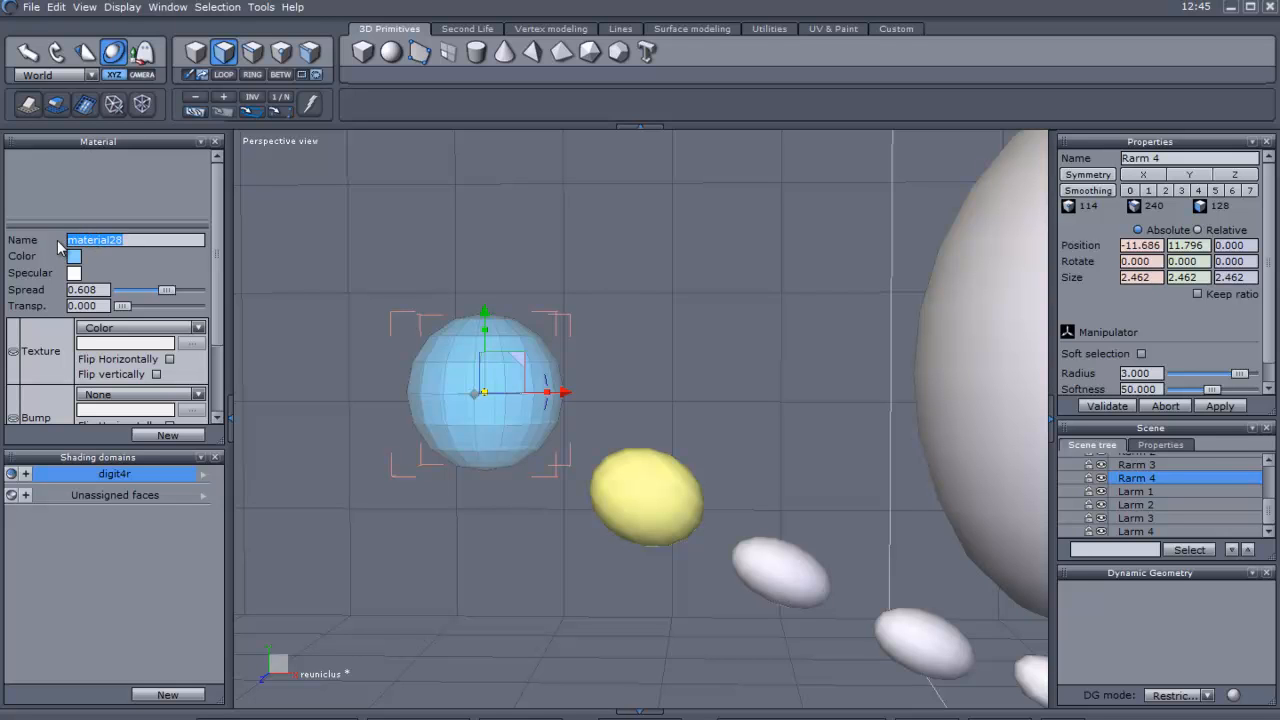
{"action": "type", "text": "digit4r"}
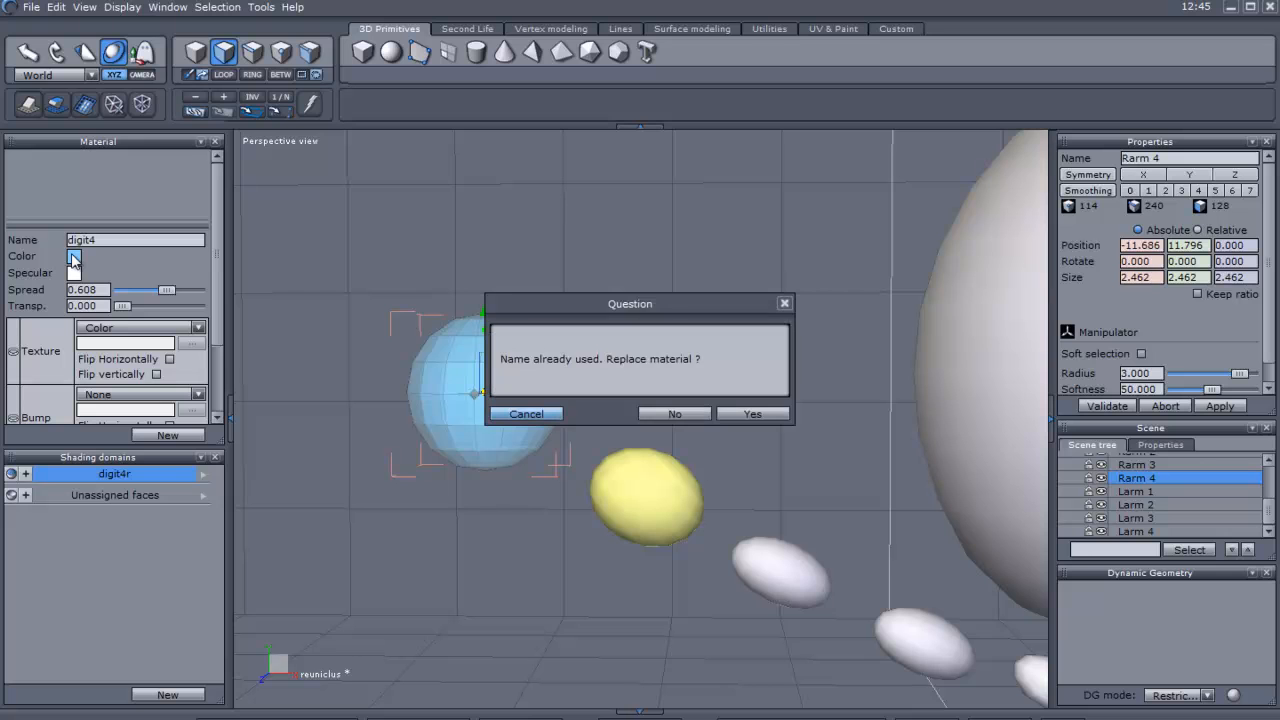
Replace the existing digit4 material and set its colour to pink
{"action": "left_click", "coordinate": [752, 414]}
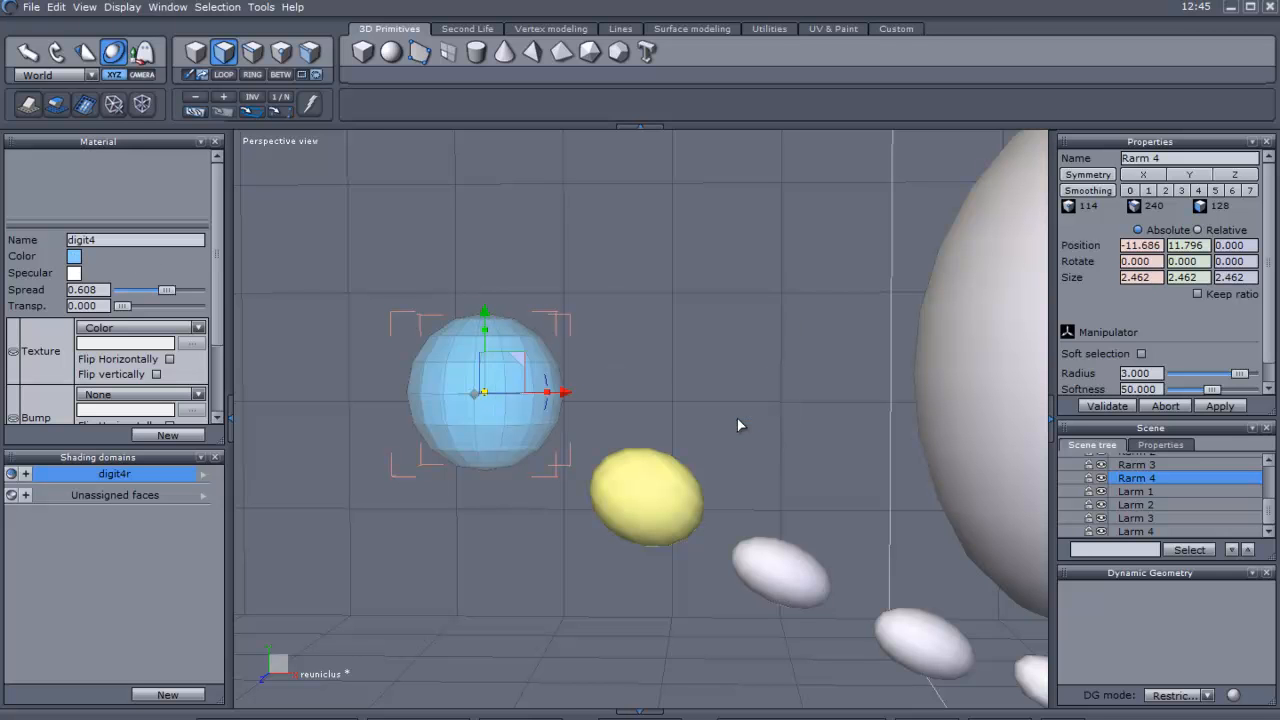
{"action": "left_click", "coordinate": [74, 256]}
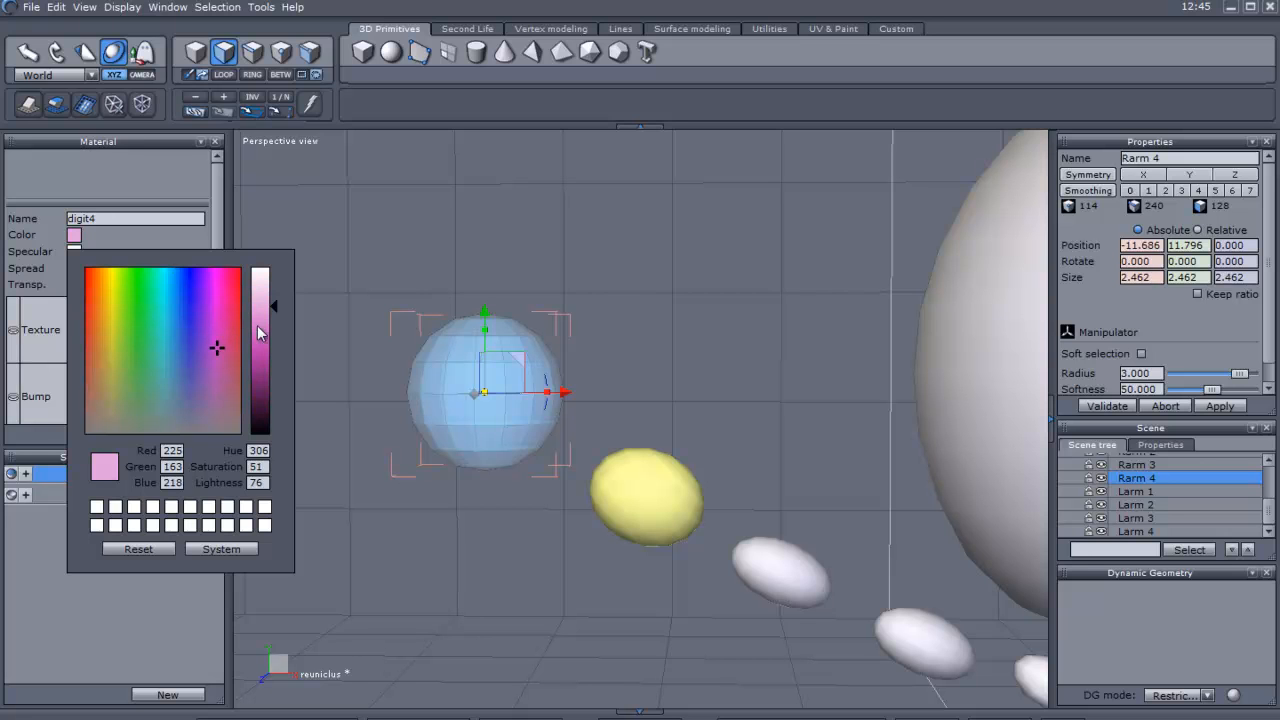
{"action": "left_click_drag", "start_coordinate": [260, 305], "coordinate": [260, 345]}
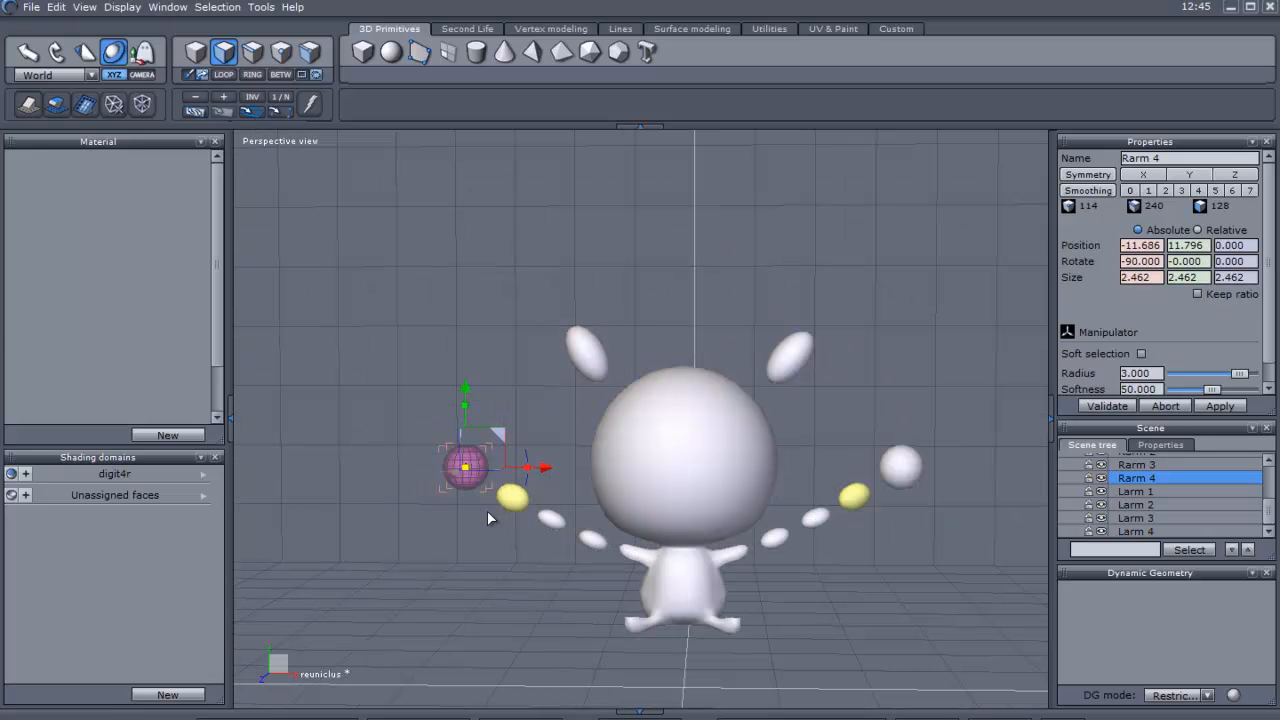
{"action": "mouse_move", "coordinate": [975, 508]}
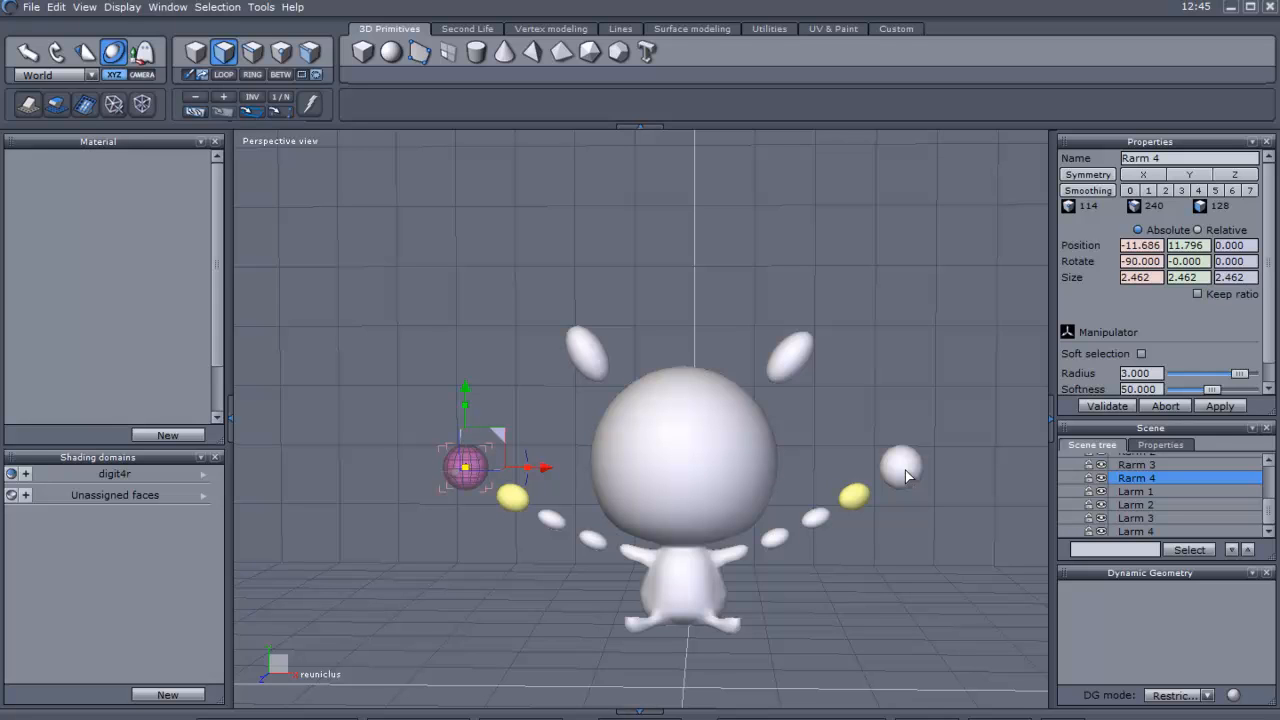
{"action": "left_click", "coordinate": [902, 467]}
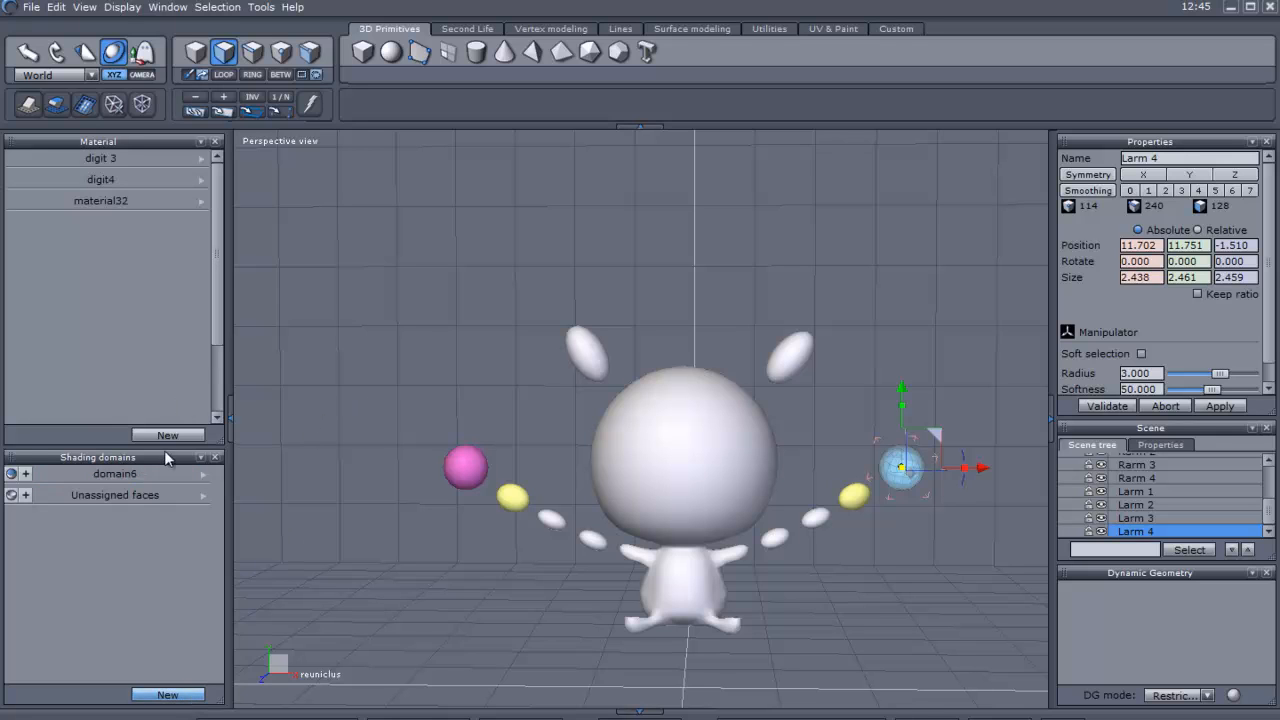
{"action": "mouse_move", "coordinate": [200, 483]}
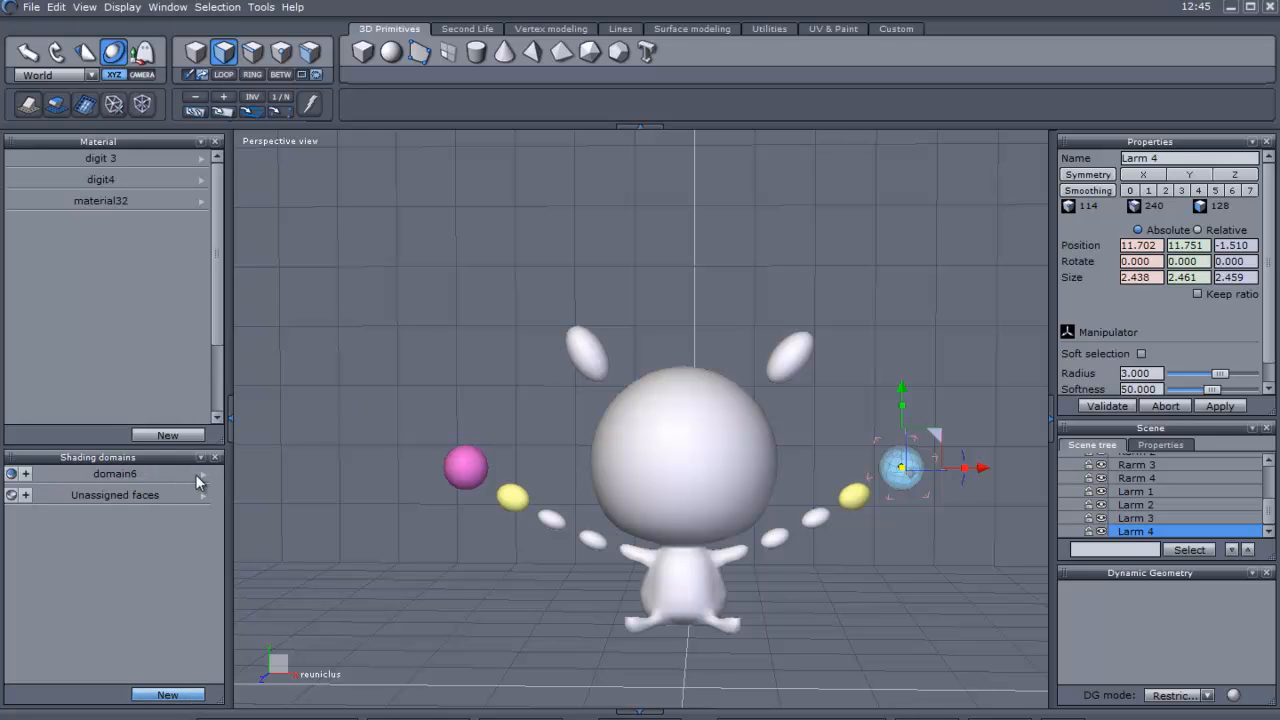
Rename Larm 4's new shading domain to digit4l and validate
{"action": "double_click", "coordinate": [114, 473]}
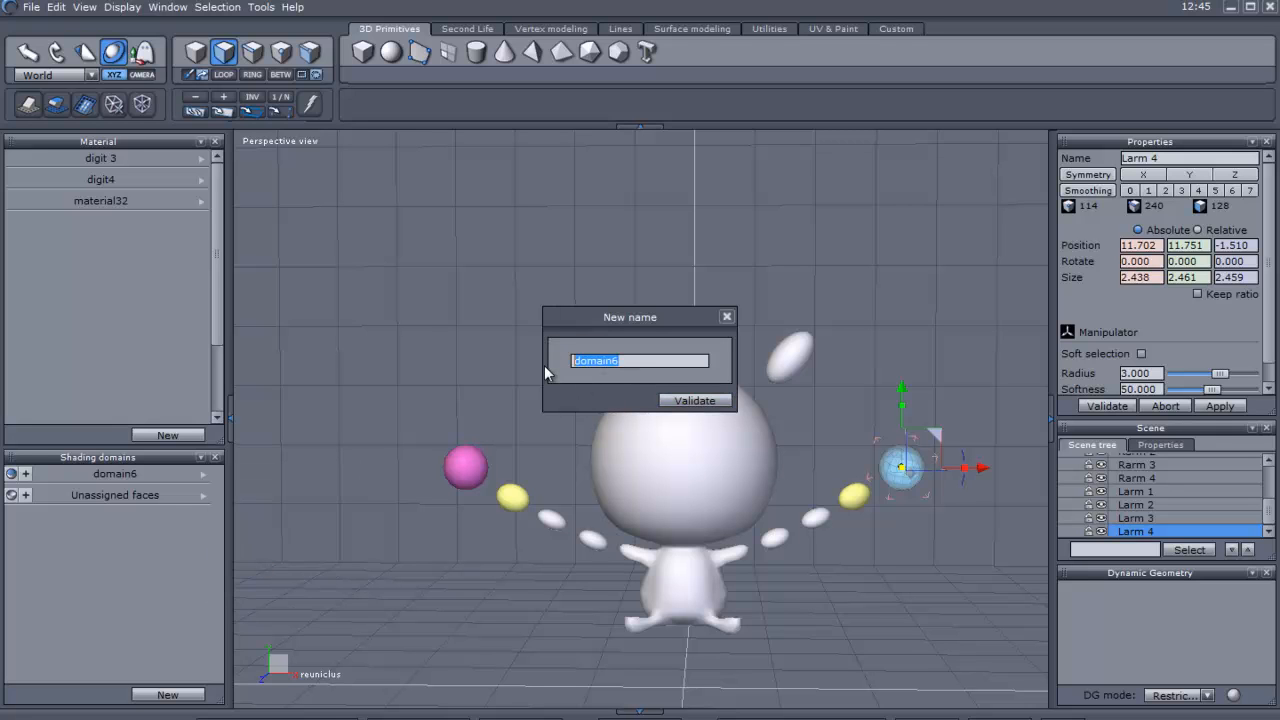
{"action": "type", "text": "digit4"}
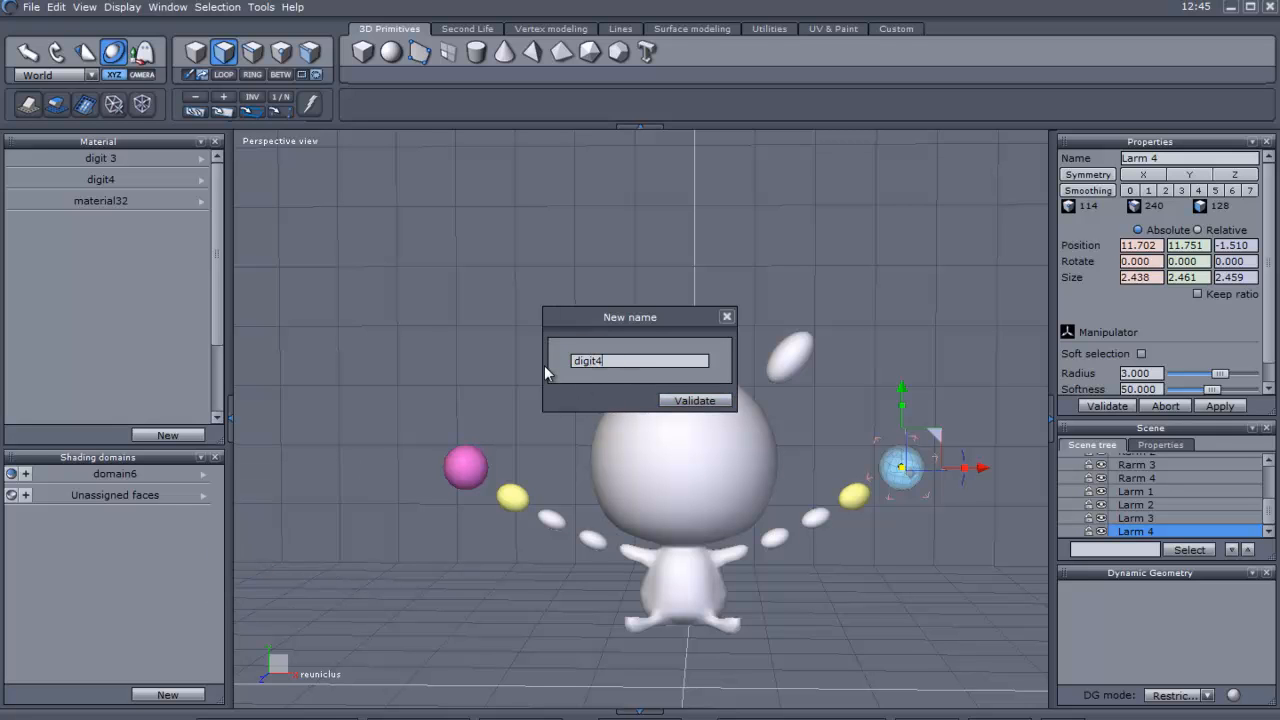
{"action": "type", "text": "l"}
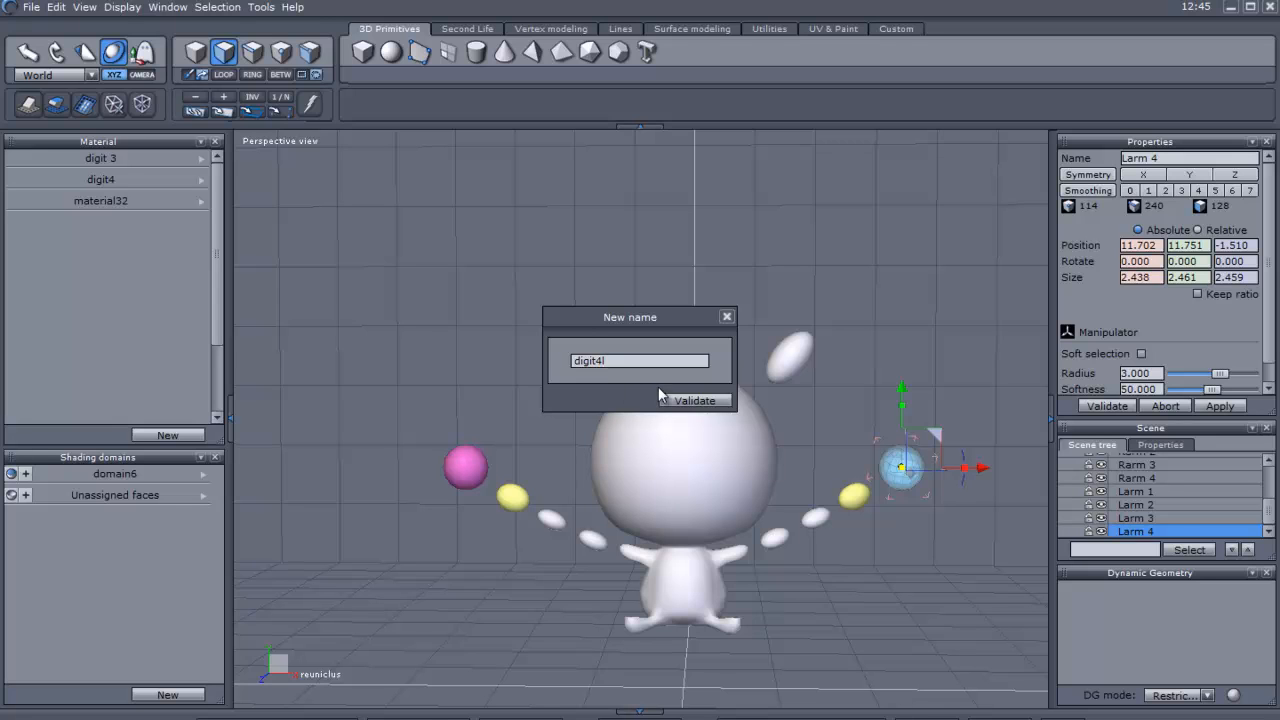
{"action": "left_click", "coordinate": [694, 400]}
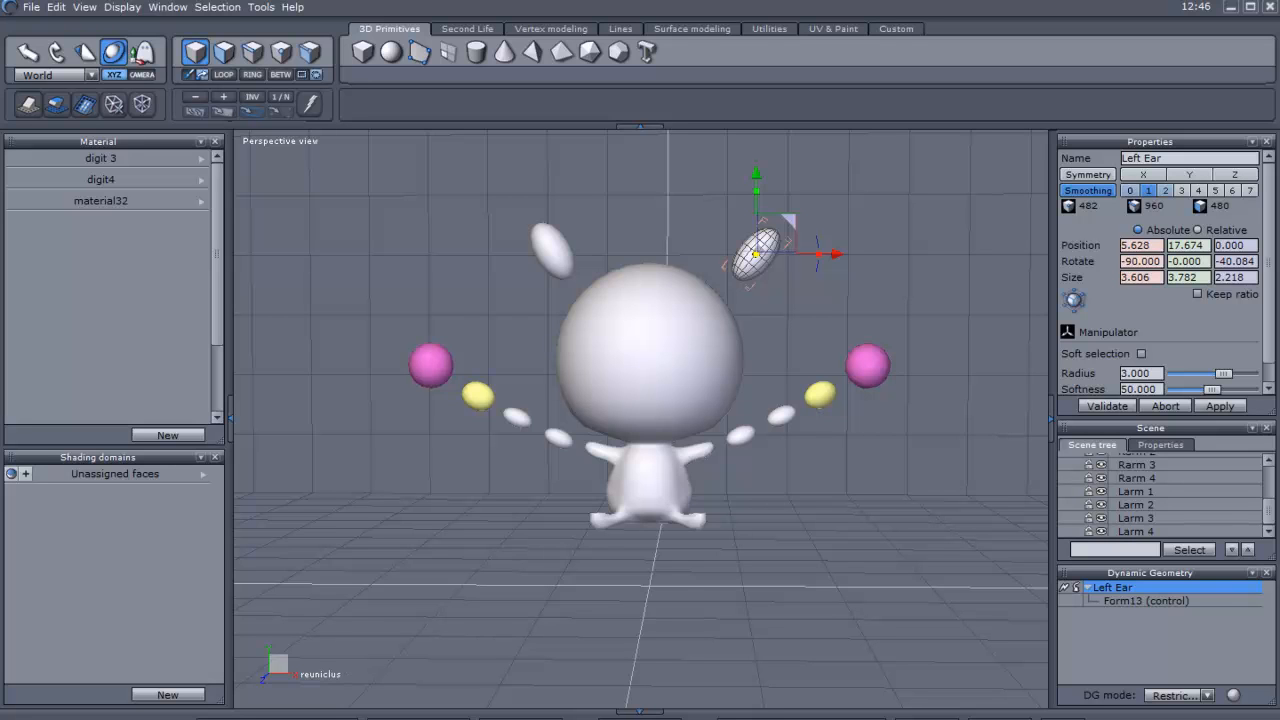
{"action": "mouse_move", "coordinate": [783, 584]}
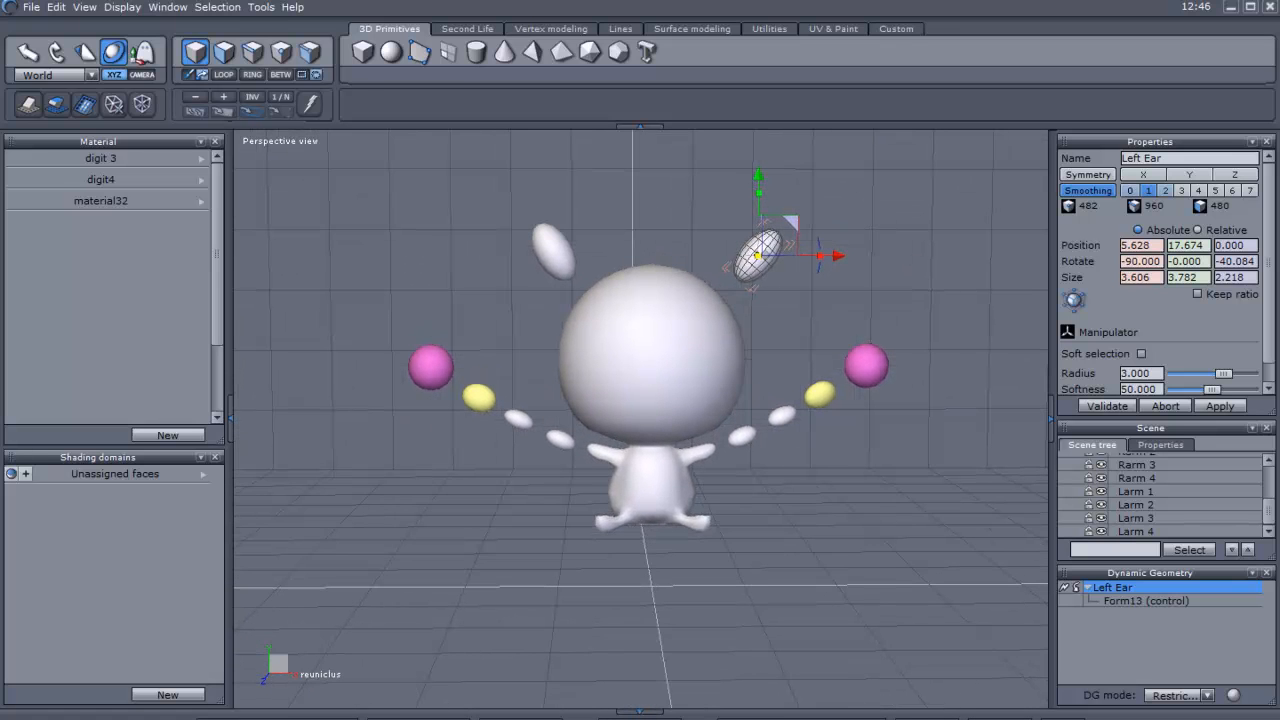
{"action": "mouse_move", "coordinate": [390, 51]}
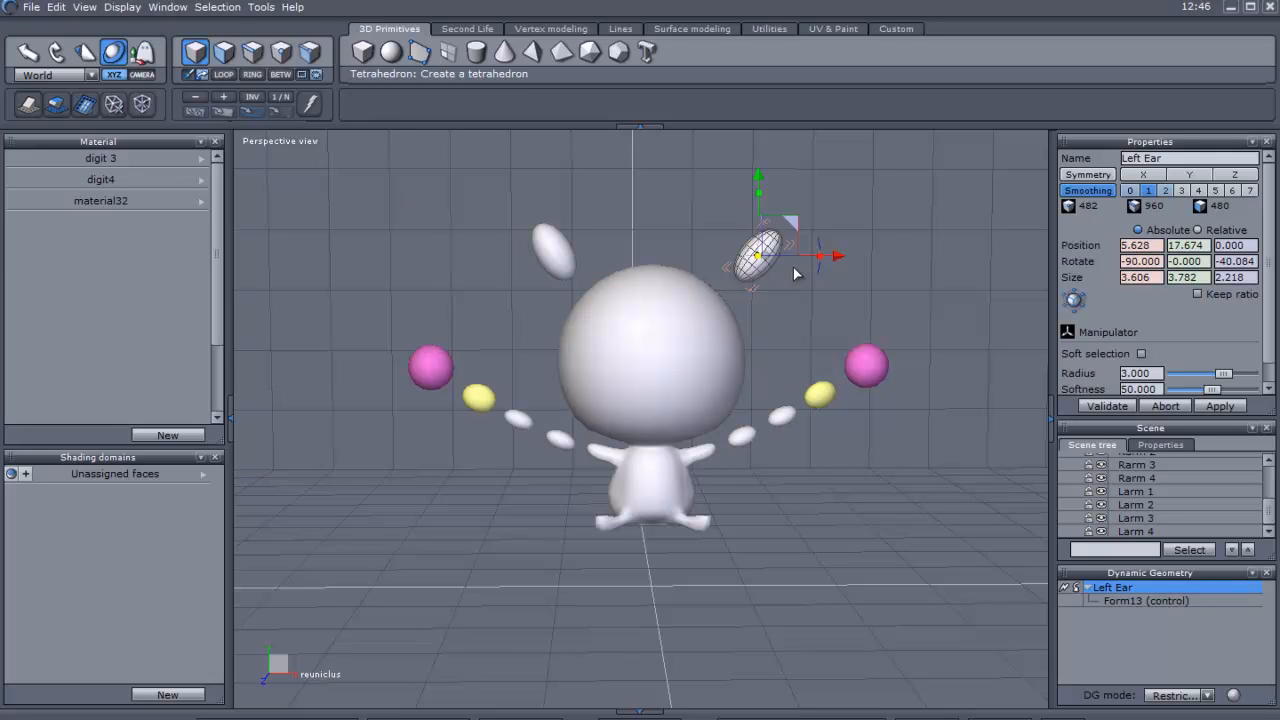
{"action": "mouse_move", "coordinate": [510, 270]}
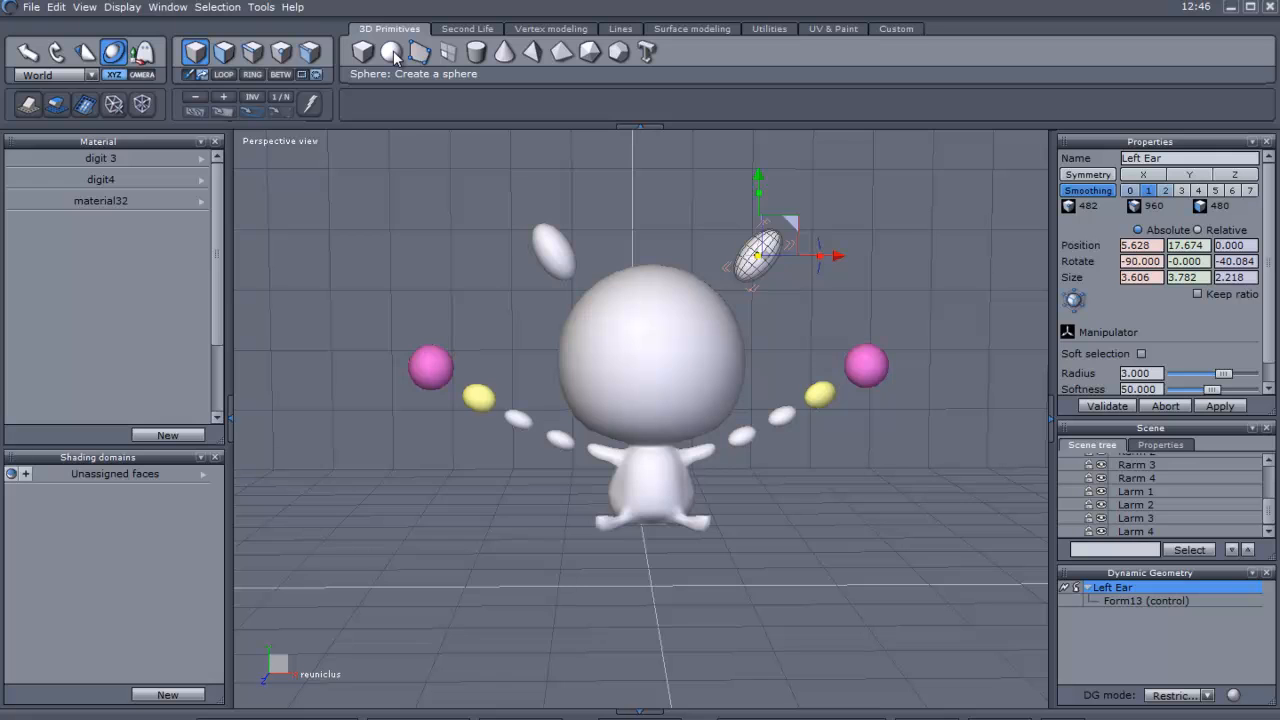
Create a large sphere, Form17, enclosing the model and switch to face selection
{"action": "left_click", "coordinate": [391, 51]}
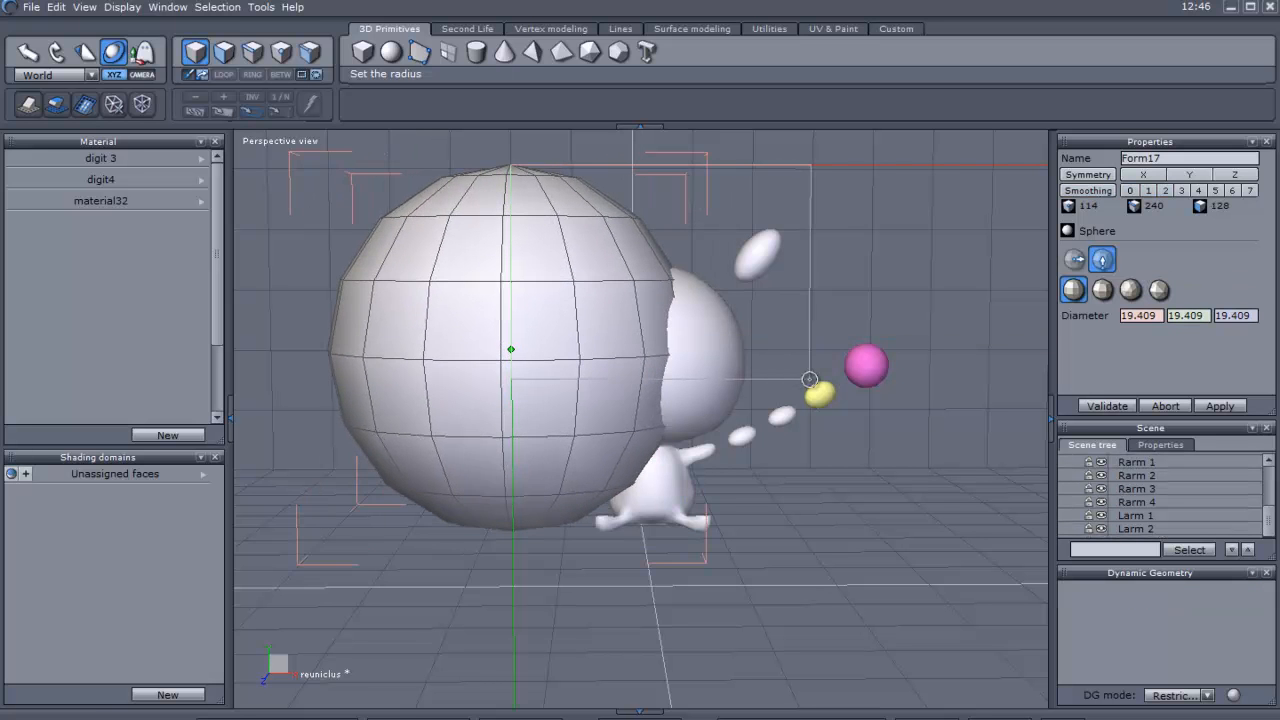
{"action": "left_click_drag", "start_coordinate": [810, 378], "coordinate": [778, 375]}
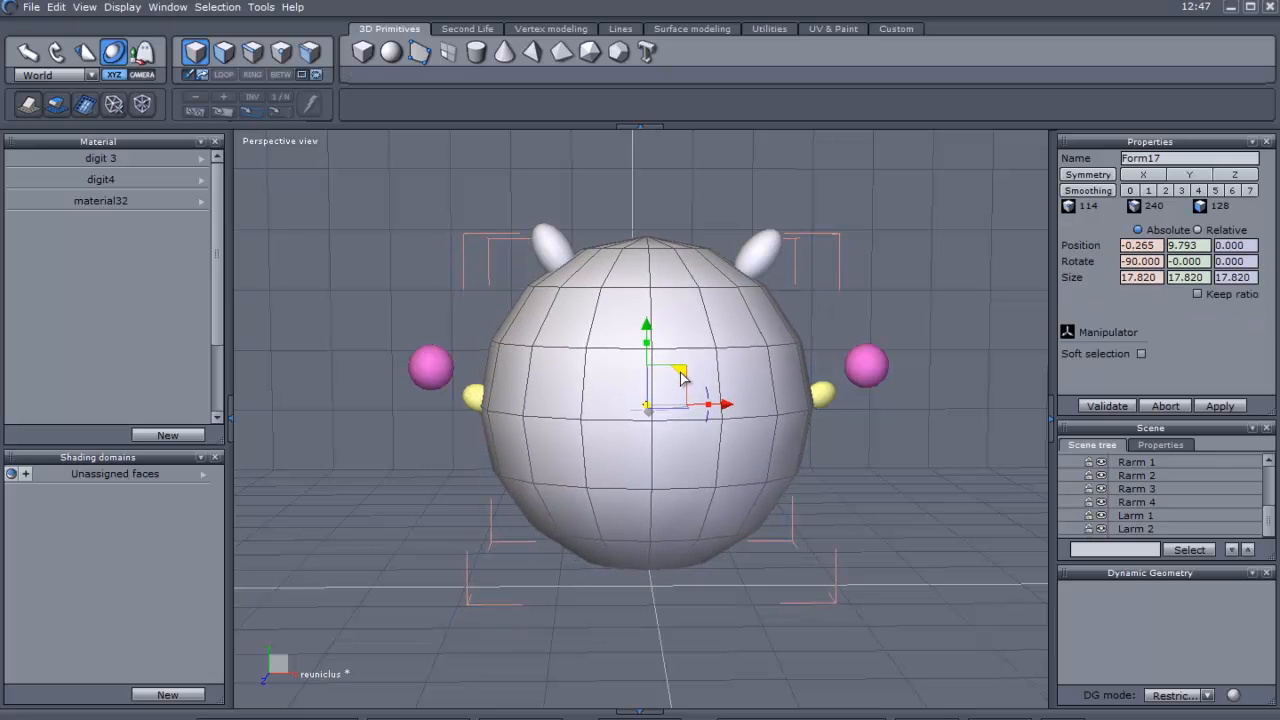
{"action": "left_click", "coordinate": [1141, 353]}
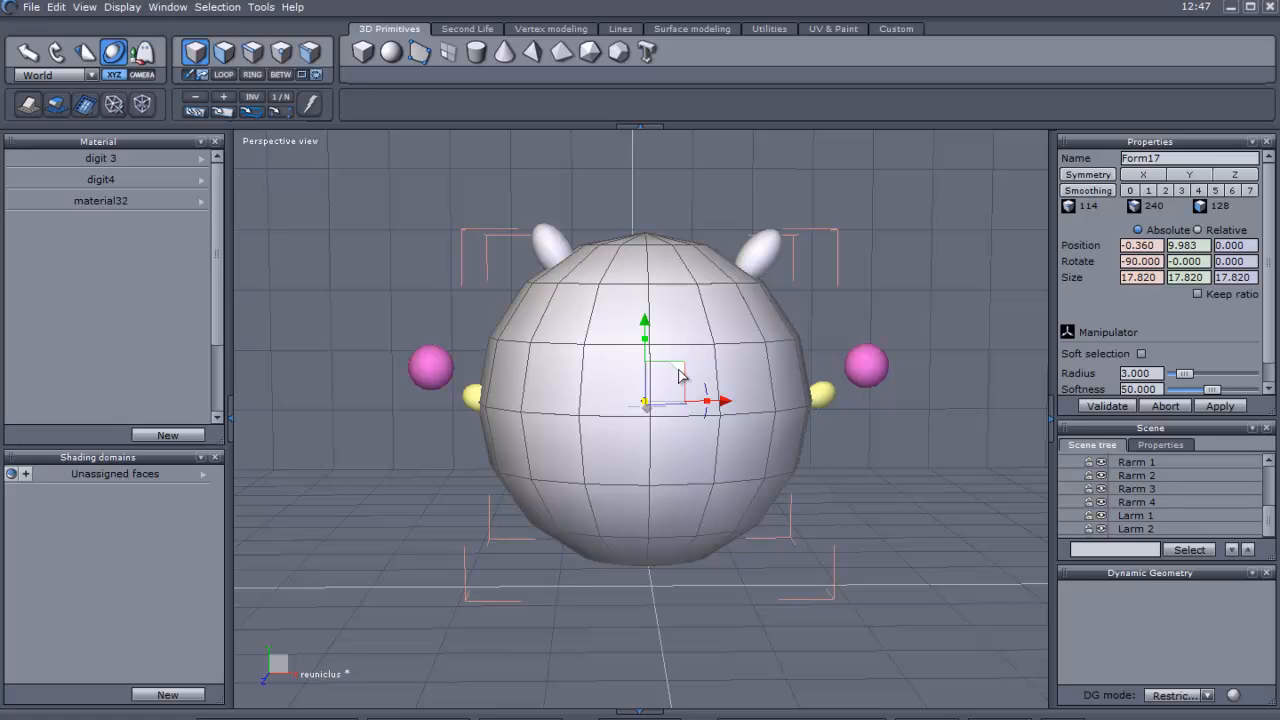
{"action": "mouse_move", "coordinate": [637, 253]}
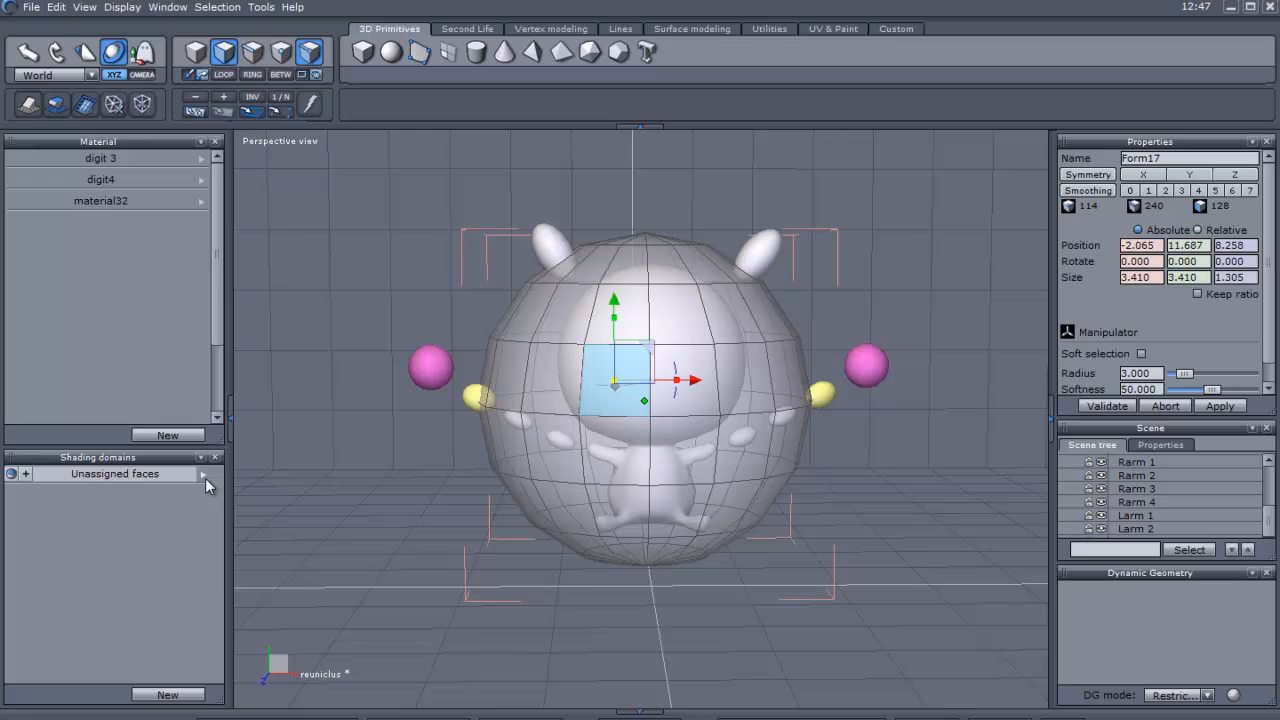
Make a shading domain from the sphere's unassigned faces and rename it Outer Membrane
{"action": "left_click", "coordinate": [203, 474]}
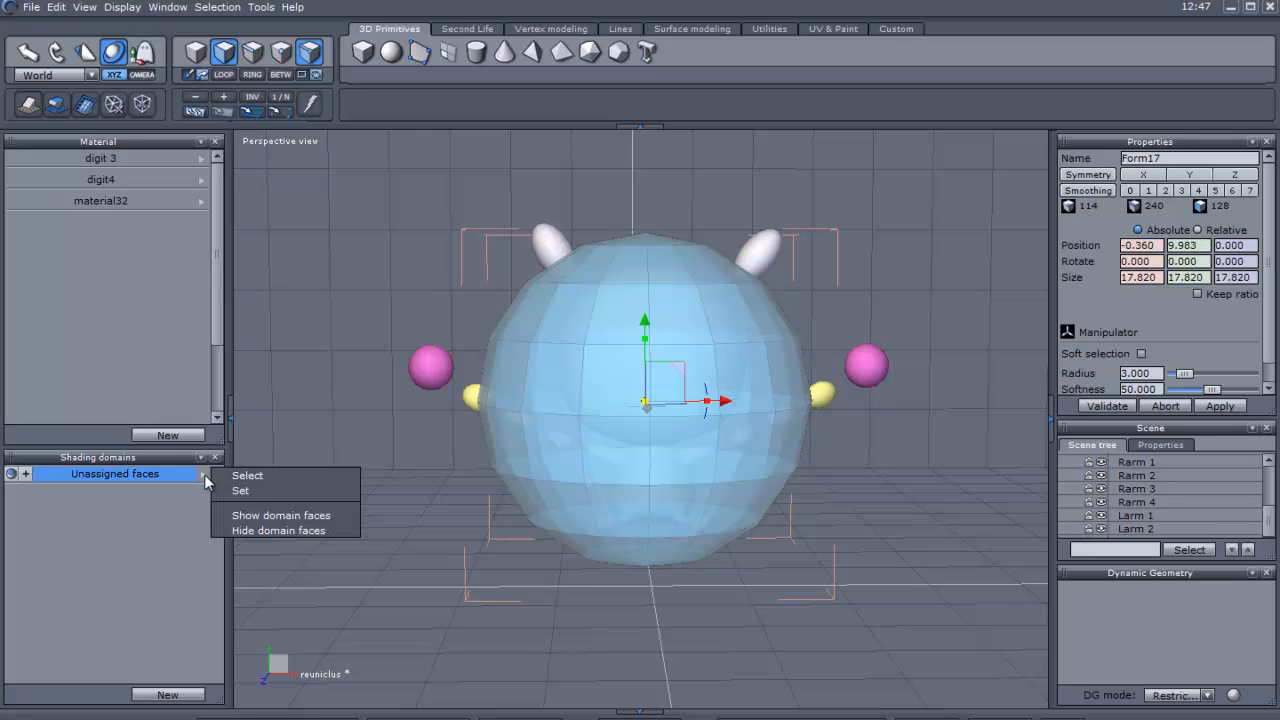
{"action": "mouse_move", "coordinate": [284, 510]}
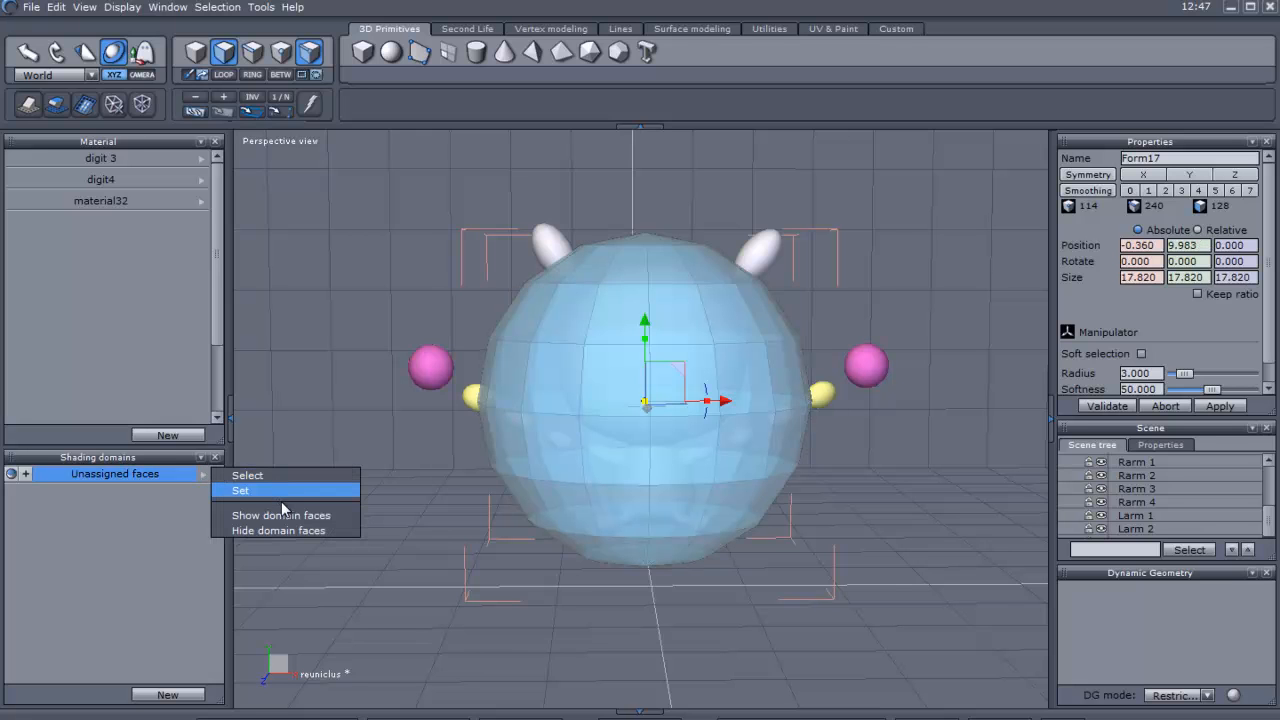
{"action": "left_click", "coordinate": [240, 490]}
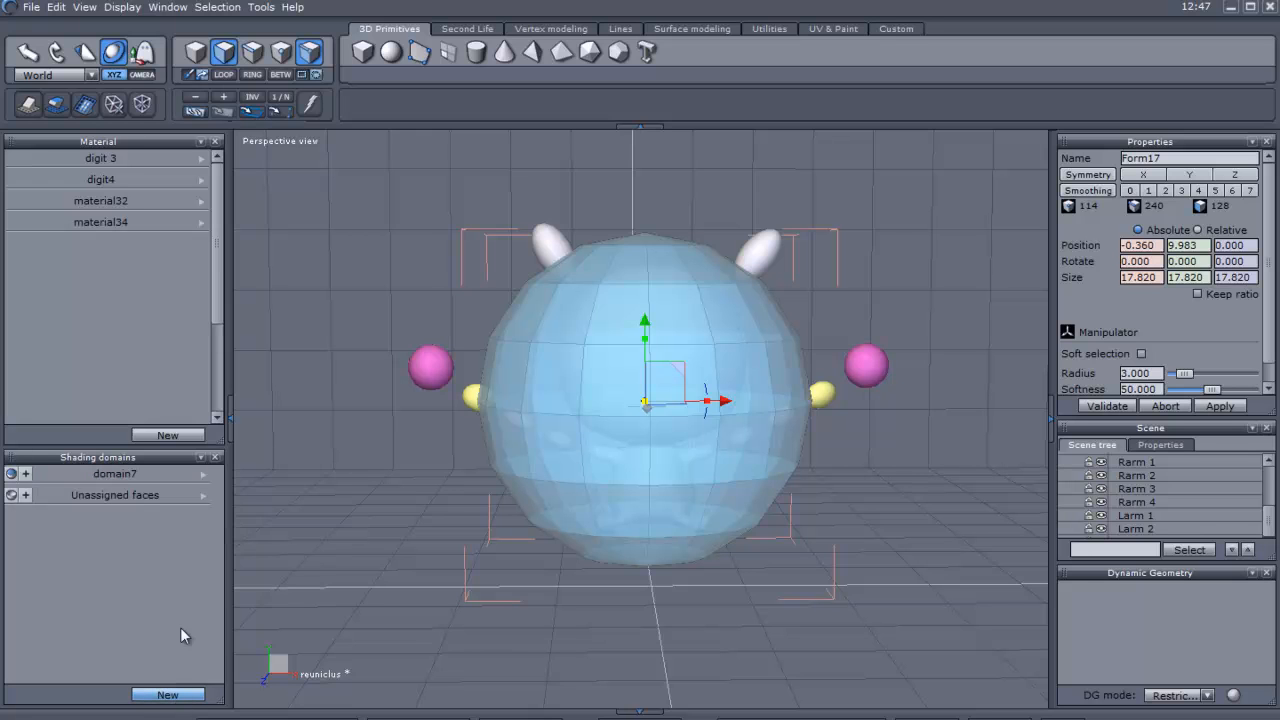
{"action": "right_click", "coordinate": [114, 473]}
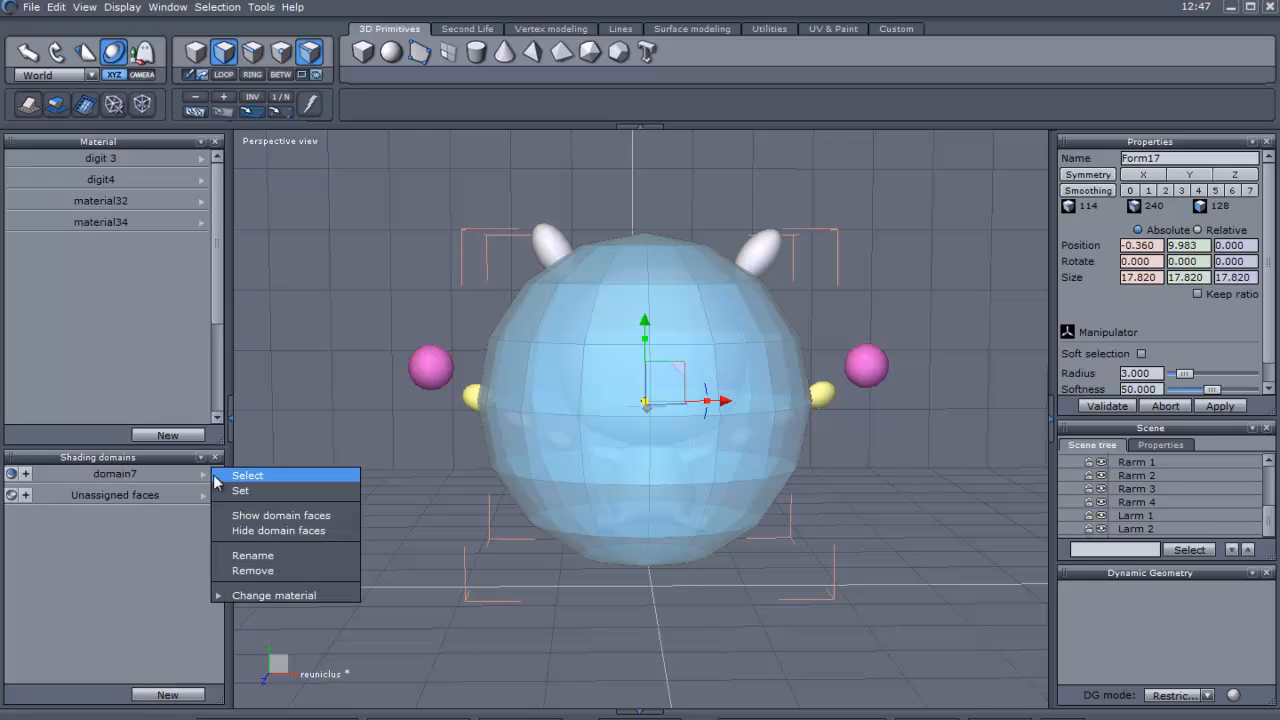
{"action": "left_click", "coordinate": [253, 555]}
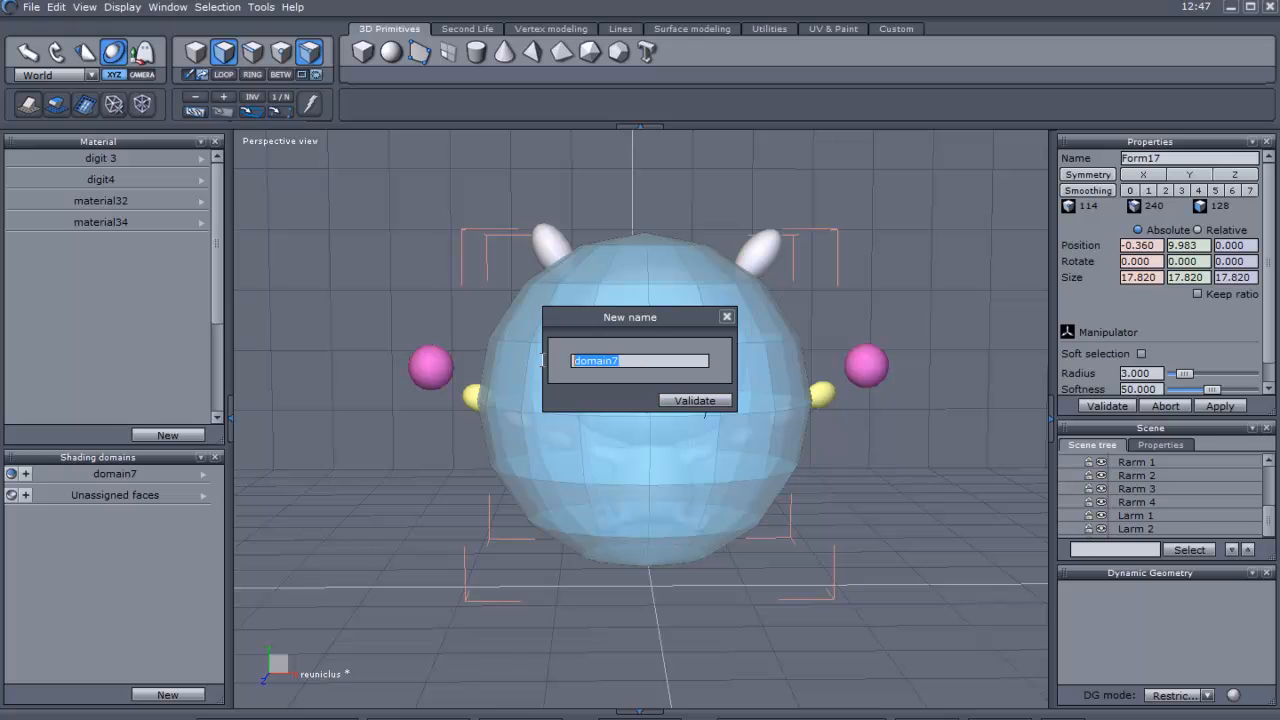
{"action": "type", "text": "Outer"}
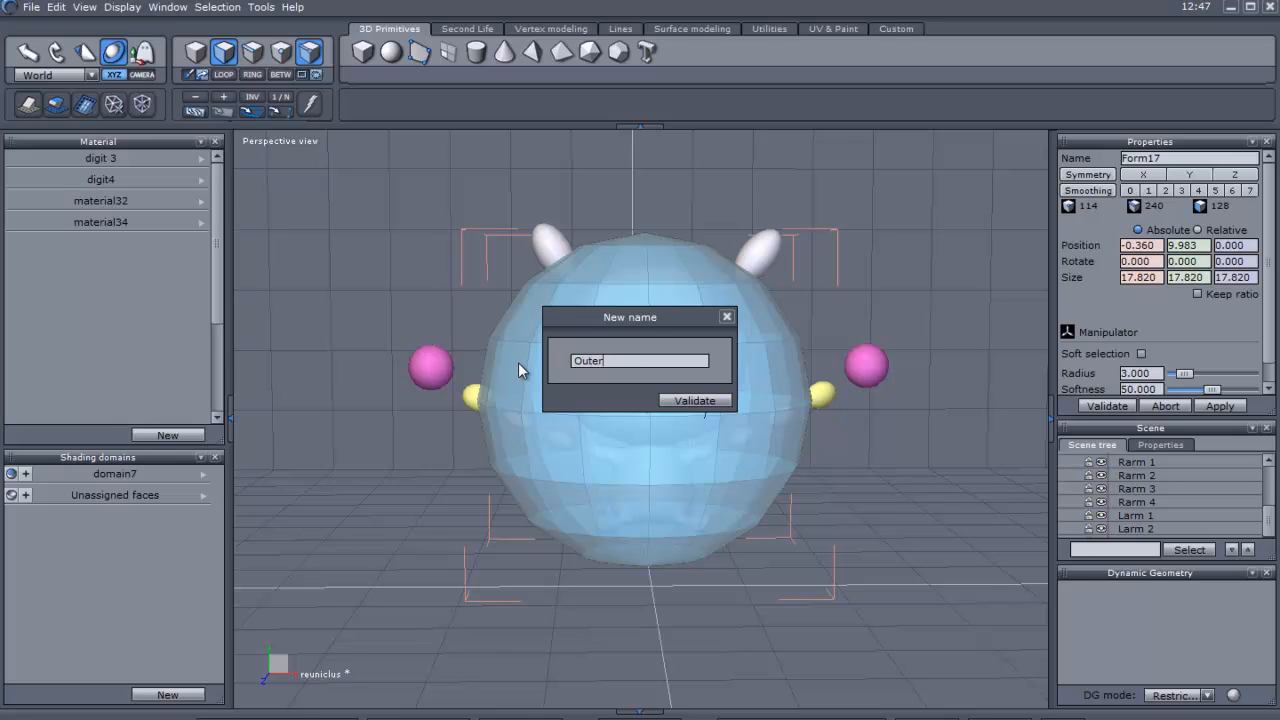
{"action": "type", "text": "Memb"}
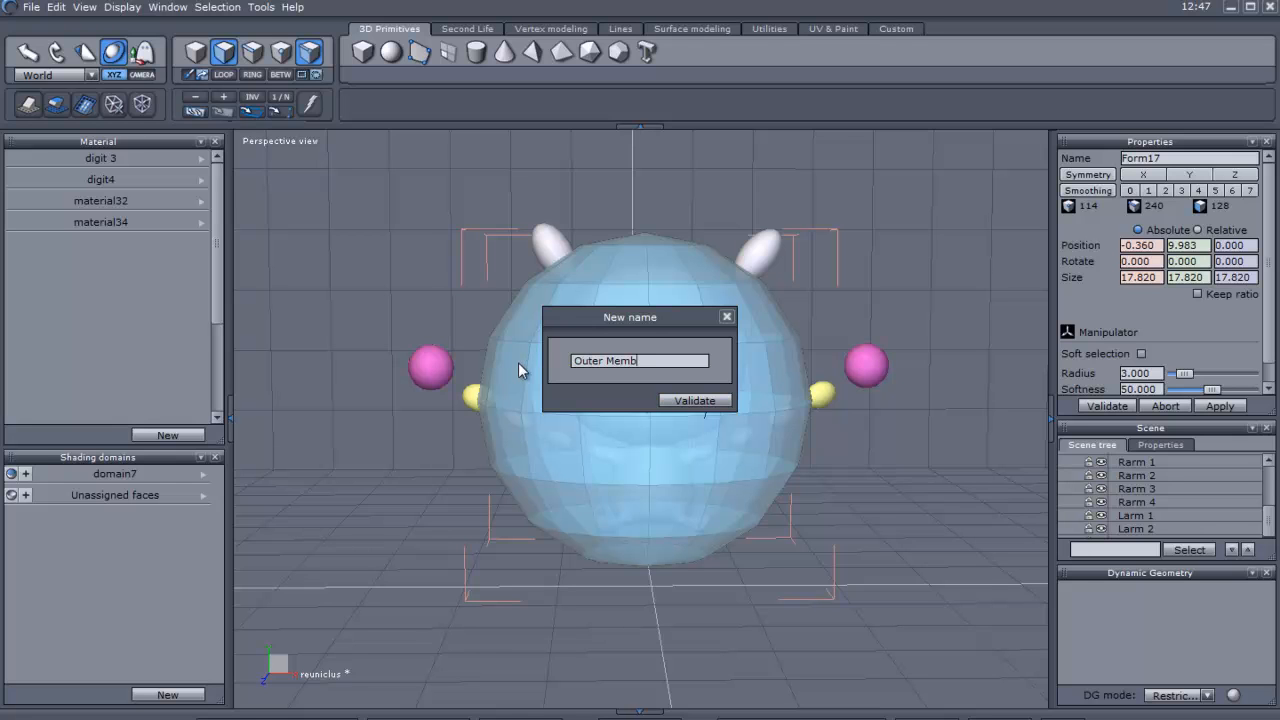
{"action": "type", "text": "rane"}
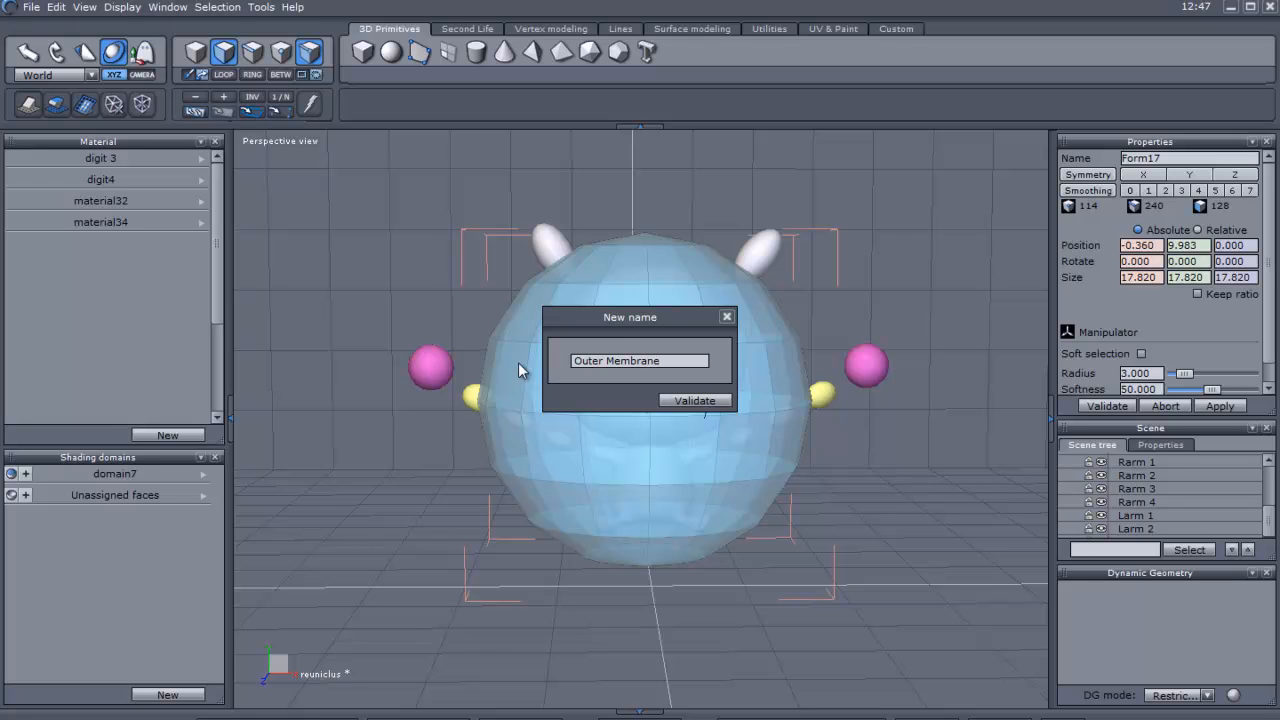
{"action": "left_click", "coordinate": [694, 400]}
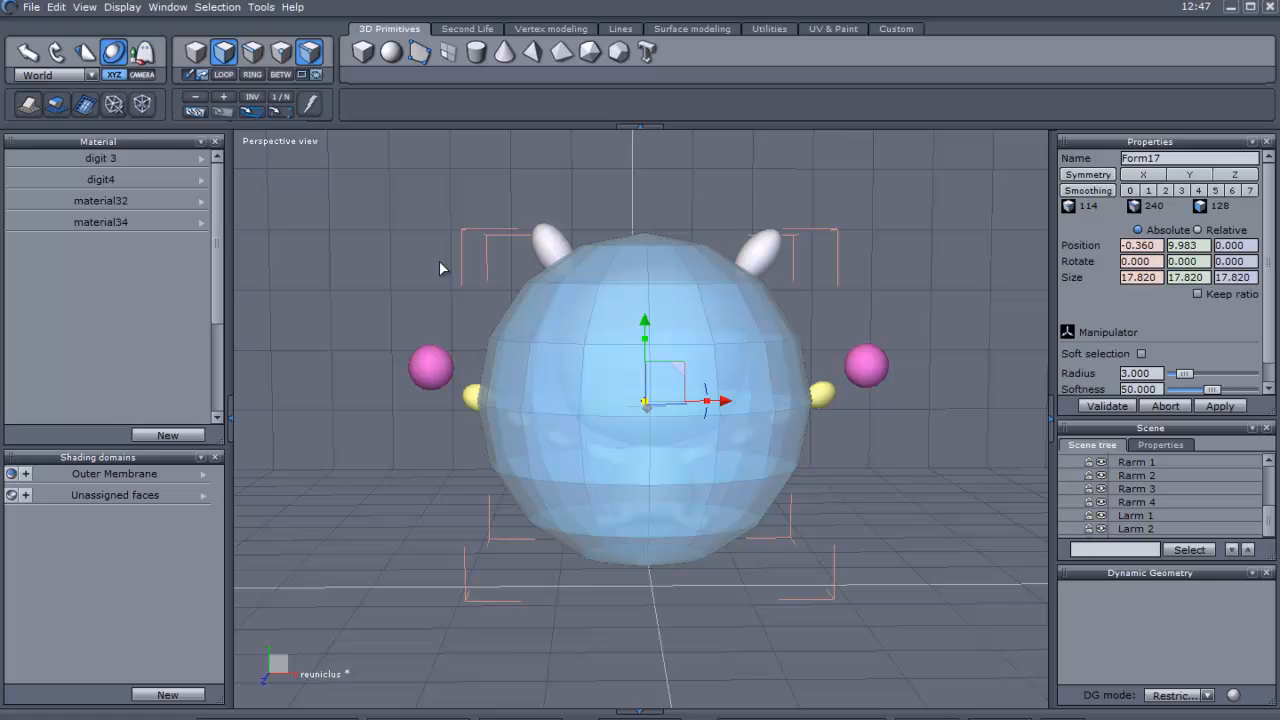
{"action": "mouse_move", "coordinate": [602, 683]}
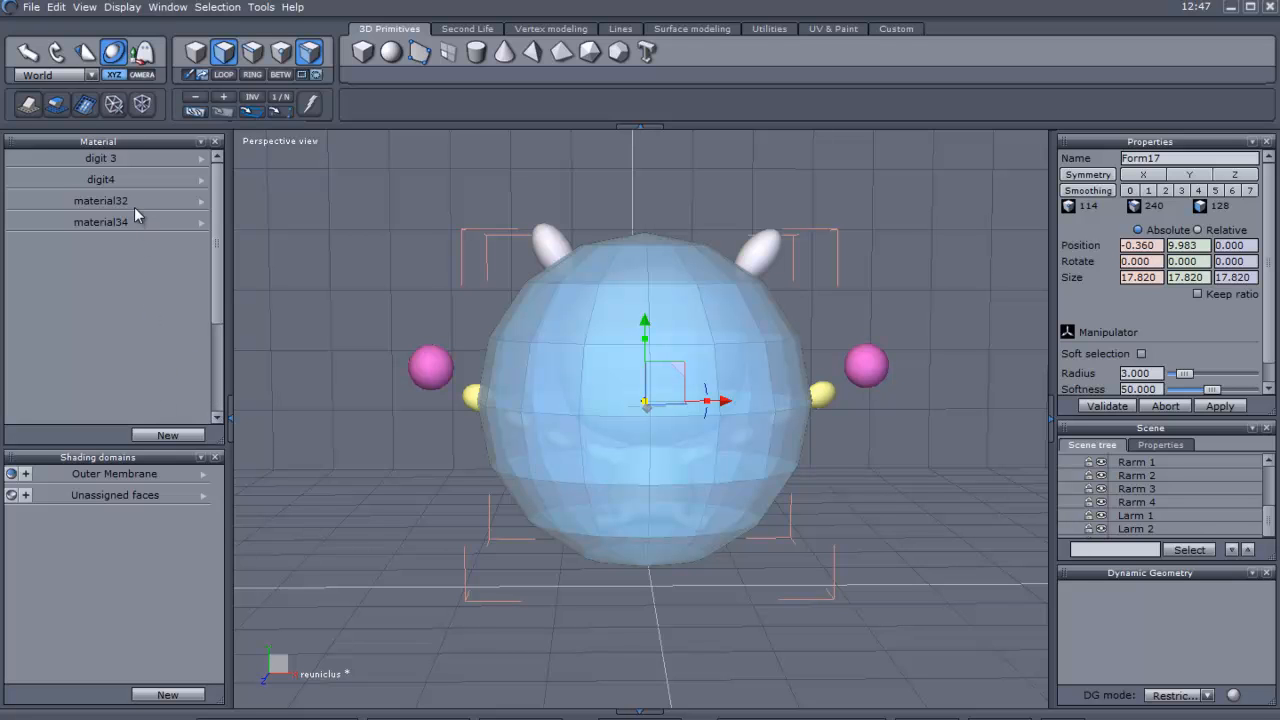
{"action": "mouse_move", "coordinate": [170, 325]}
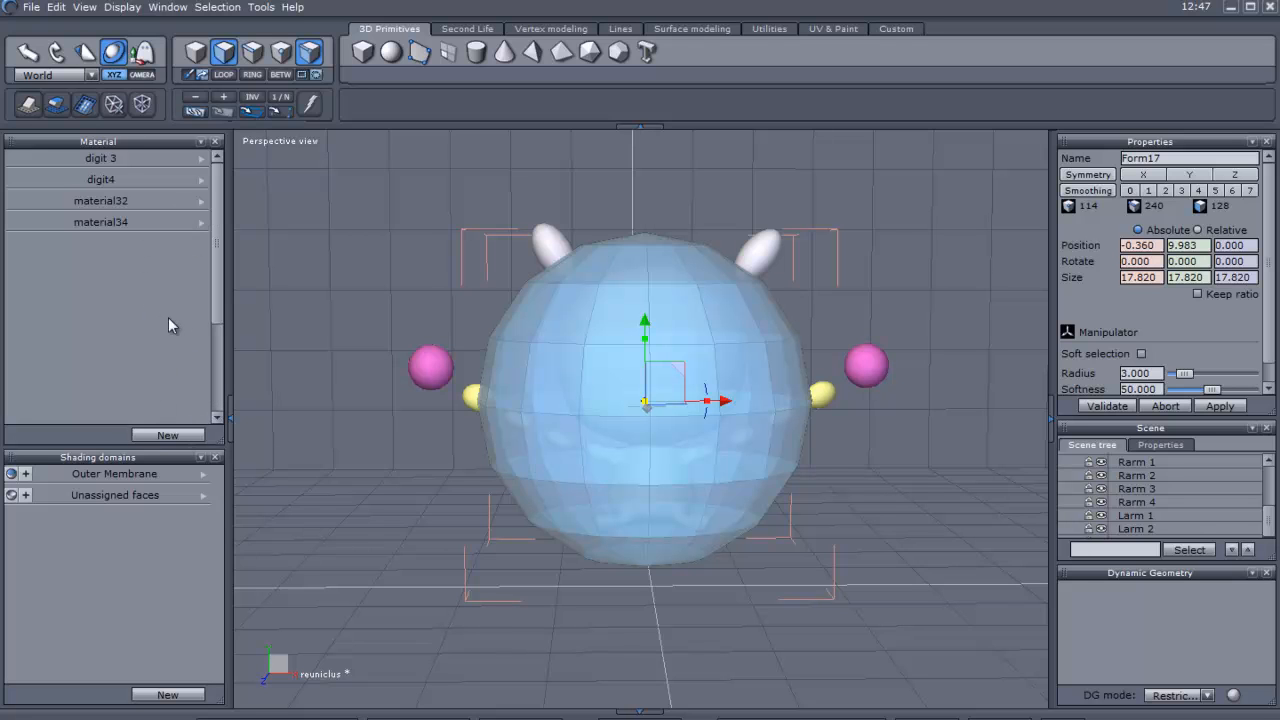
{"action": "mouse_move", "coordinate": [125, 205]}
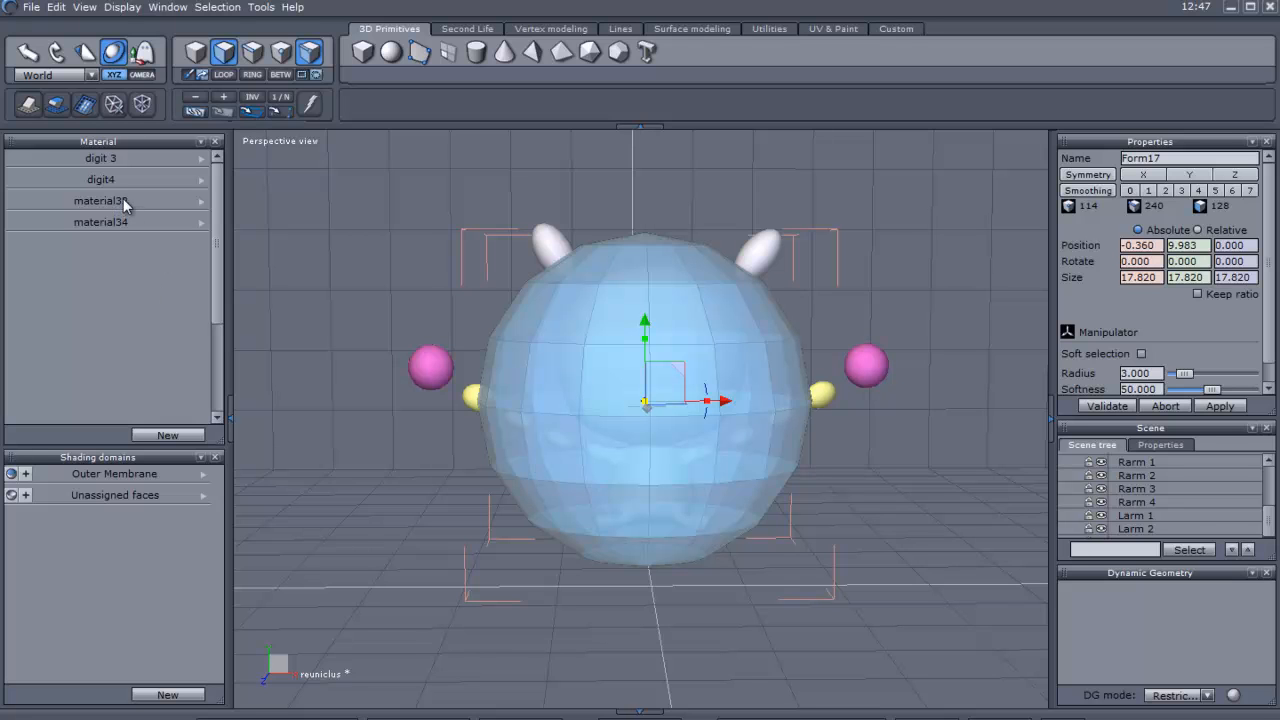
Inspect material32, material34 and digit4, then open material32's colour chooser
{"action": "left_click", "coordinate": [100, 200]}
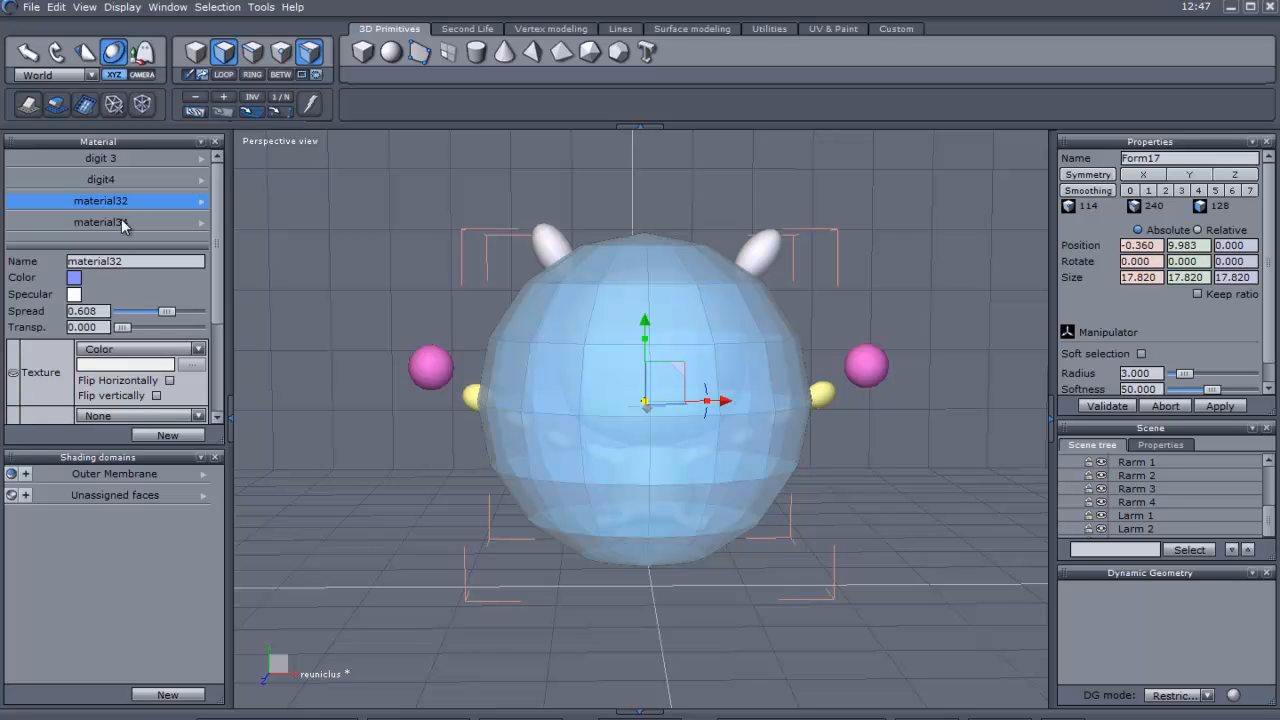
{"action": "left_click", "coordinate": [100, 222]}
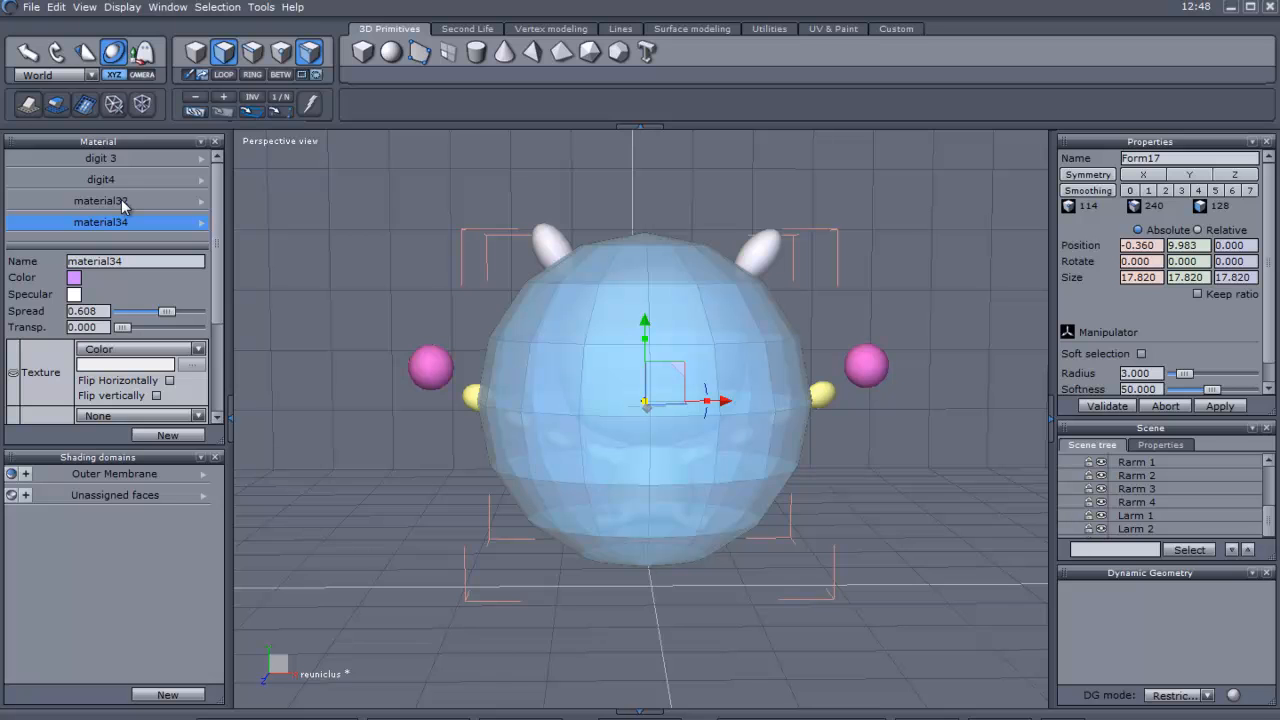
{"action": "left_click", "coordinate": [100, 179]}
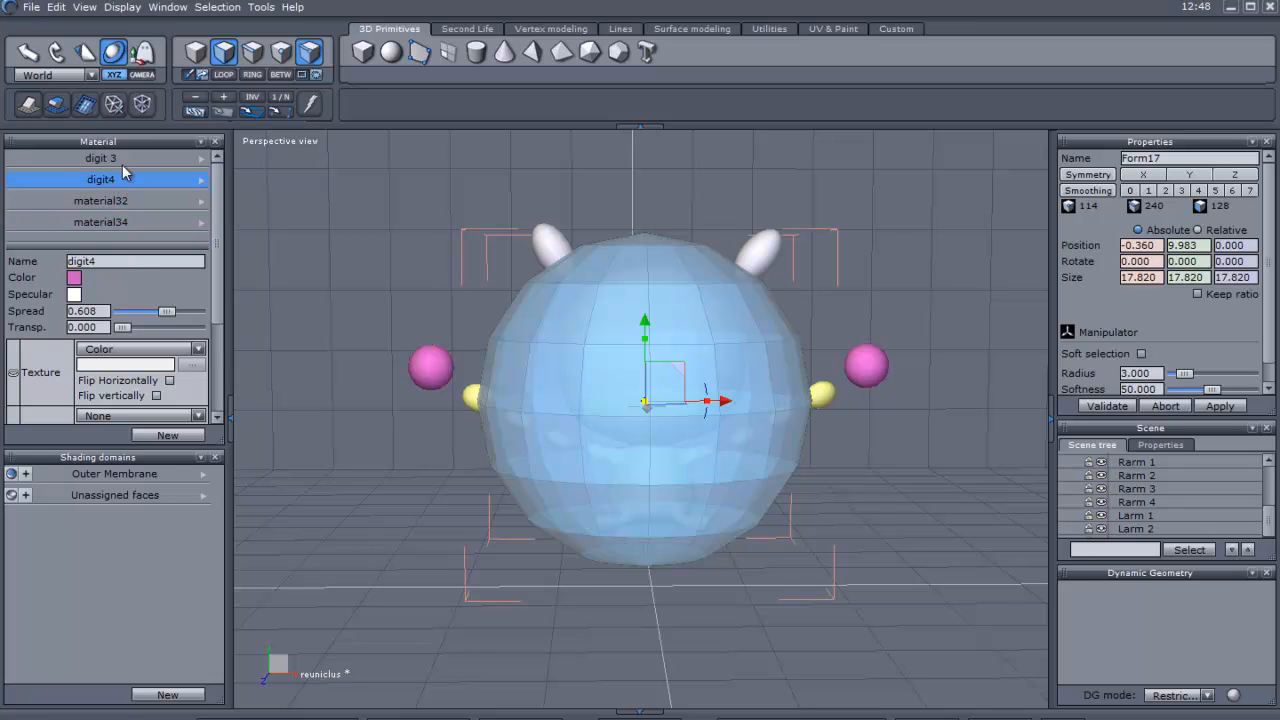
{"action": "mouse_move", "coordinate": [120, 205]}
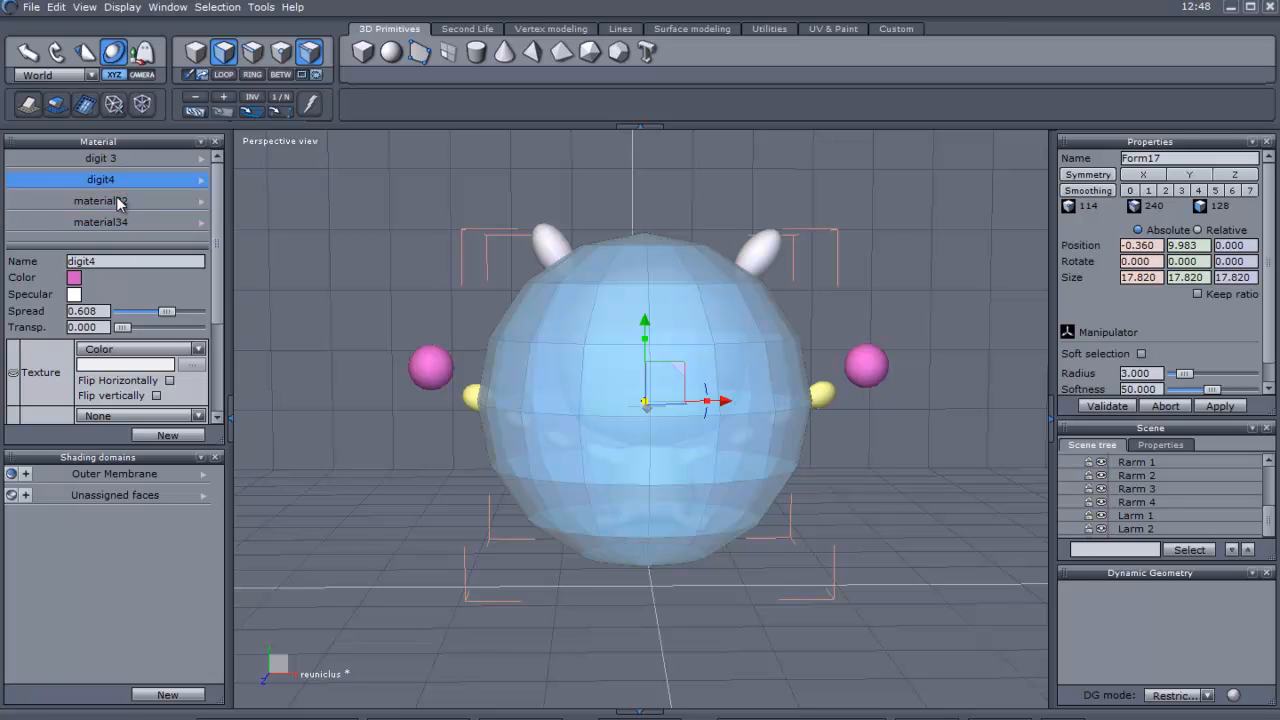
{"action": "left_click", "coordinate": [100, 200]}
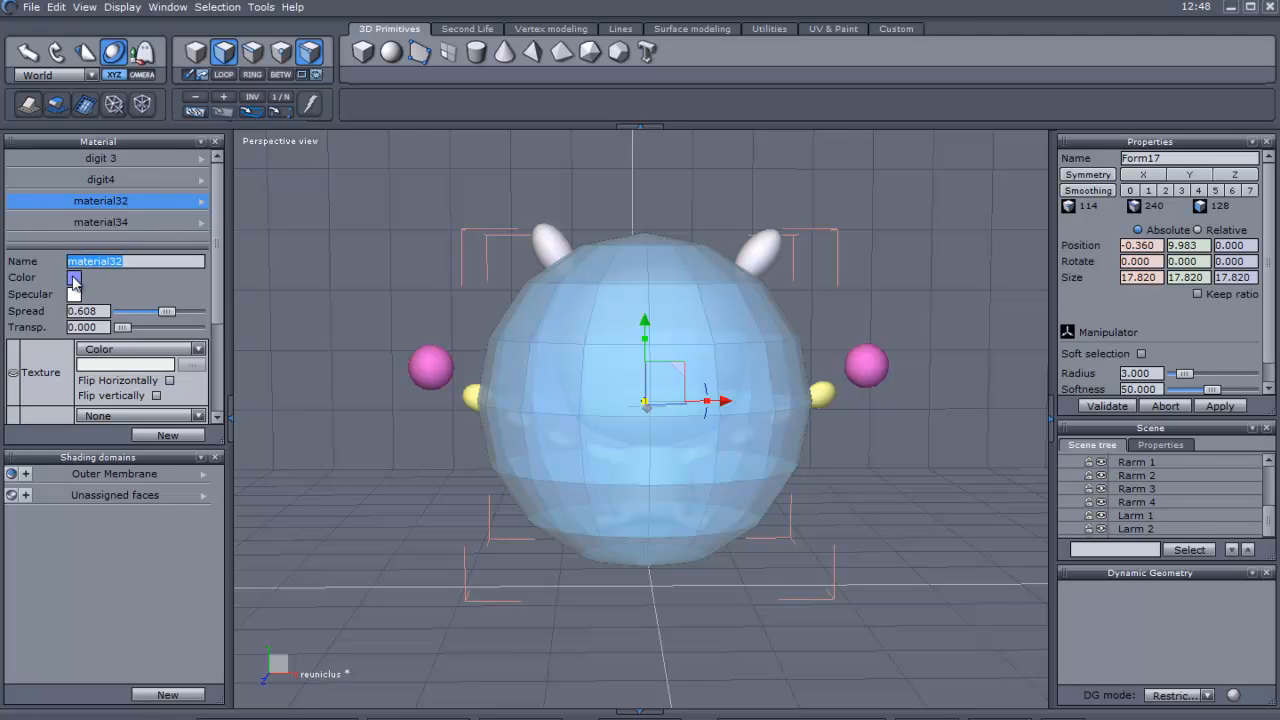
{"action": "left_click", "coordinate": [75, 278]}
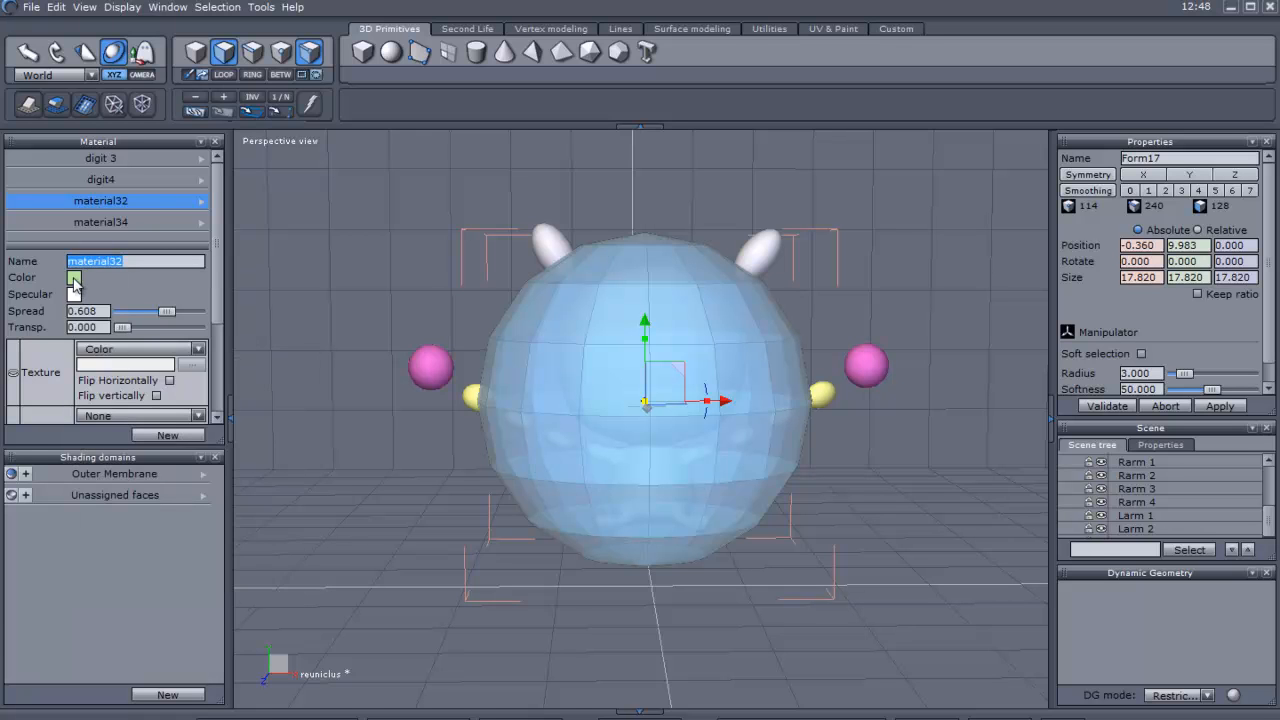
{"action": "left_click", "coordinate": [74, 278]}
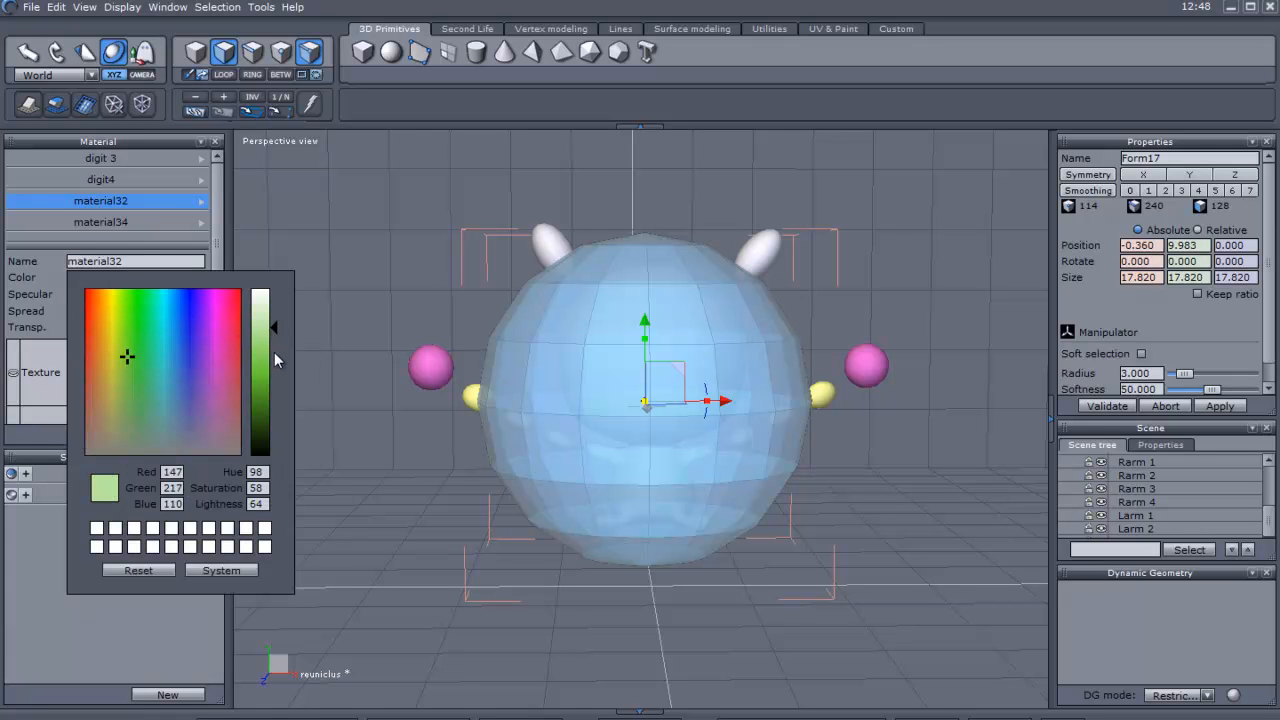
{"action": "left_click", "coordinate": [127, 358]}
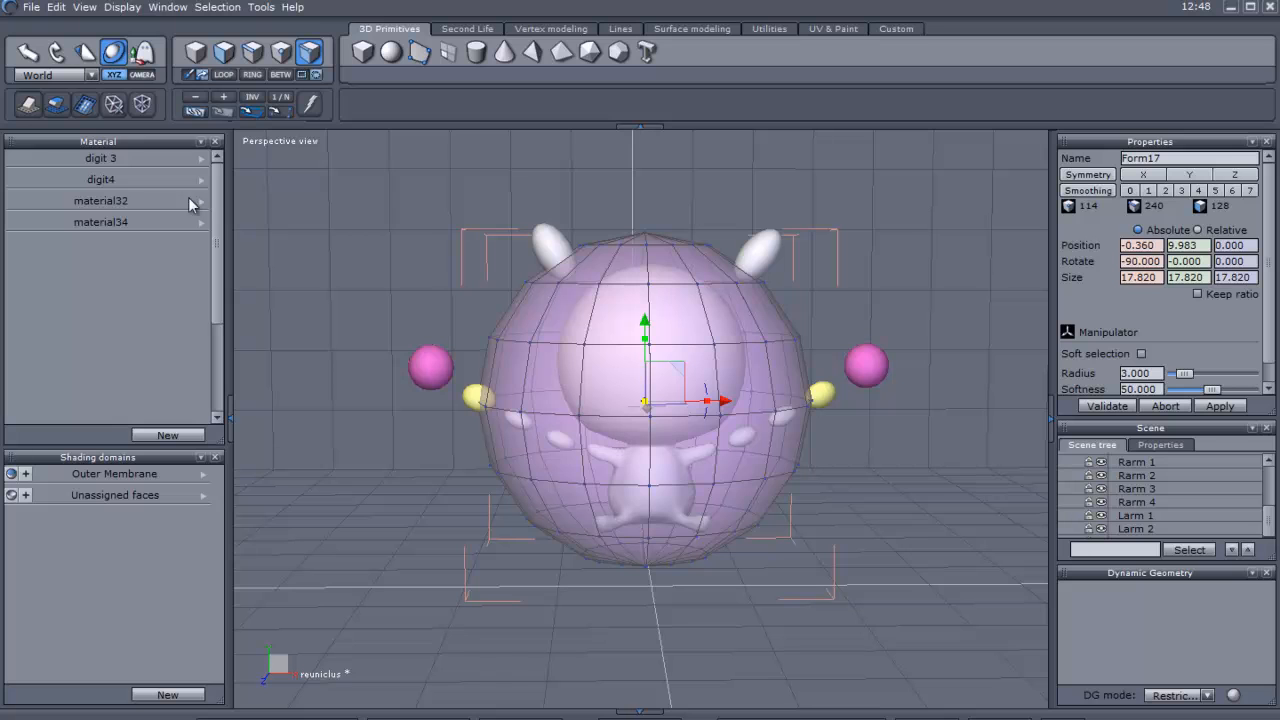
{"action": "mouse_move", "coordinate": [113, 207]}
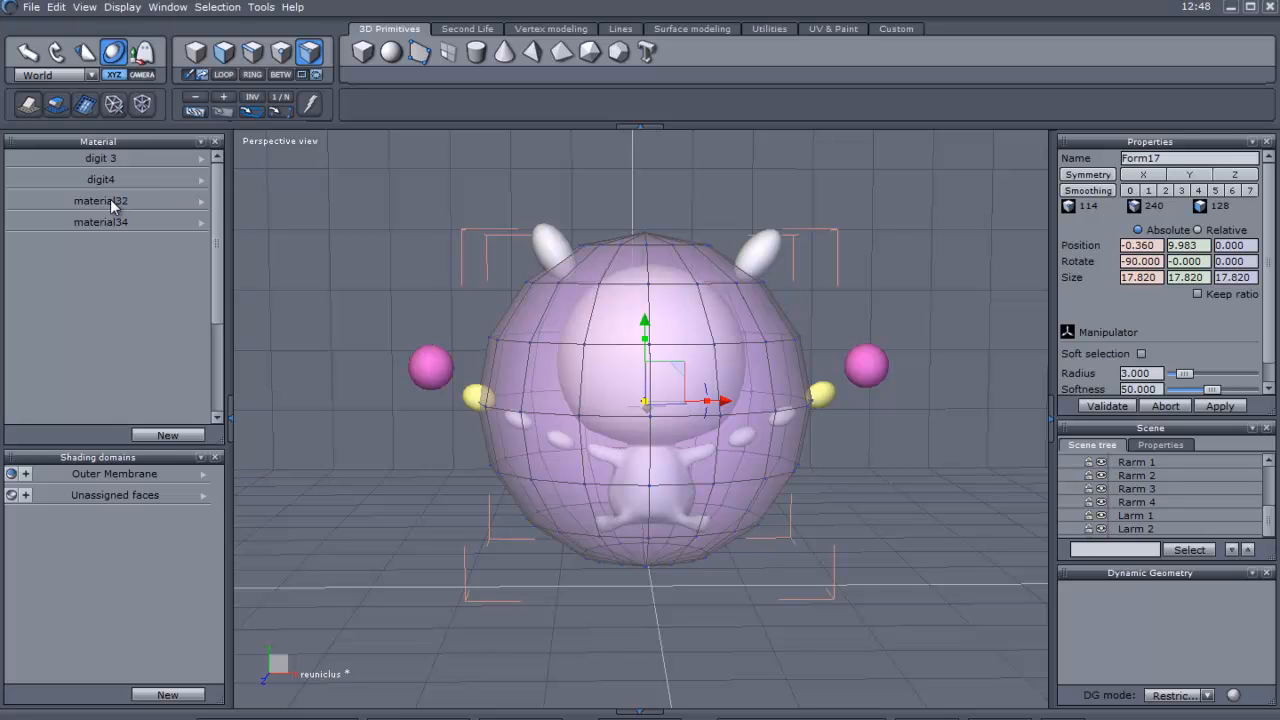
{"action": "left_click", "coordinate": [100, 200]}
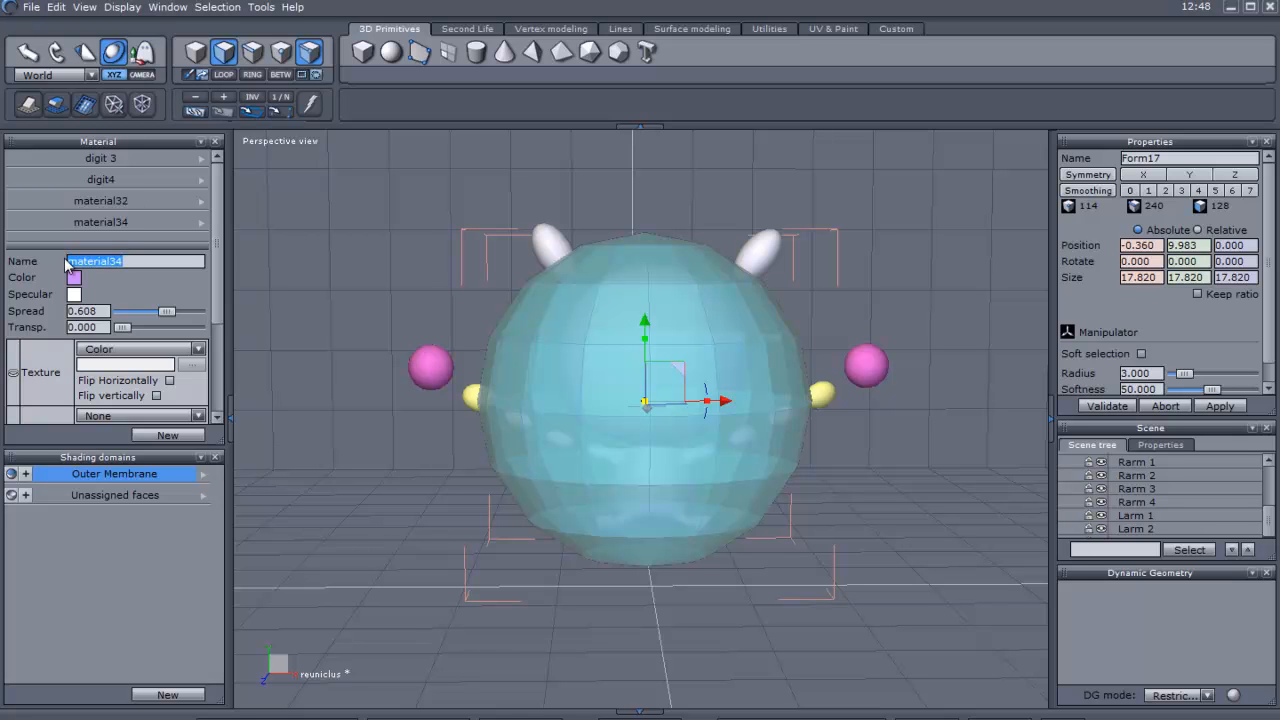
Rename the Outer Membrane domain's material from material34 to 'Outer mebrane'
{"action": "type", "text": "outerm"}
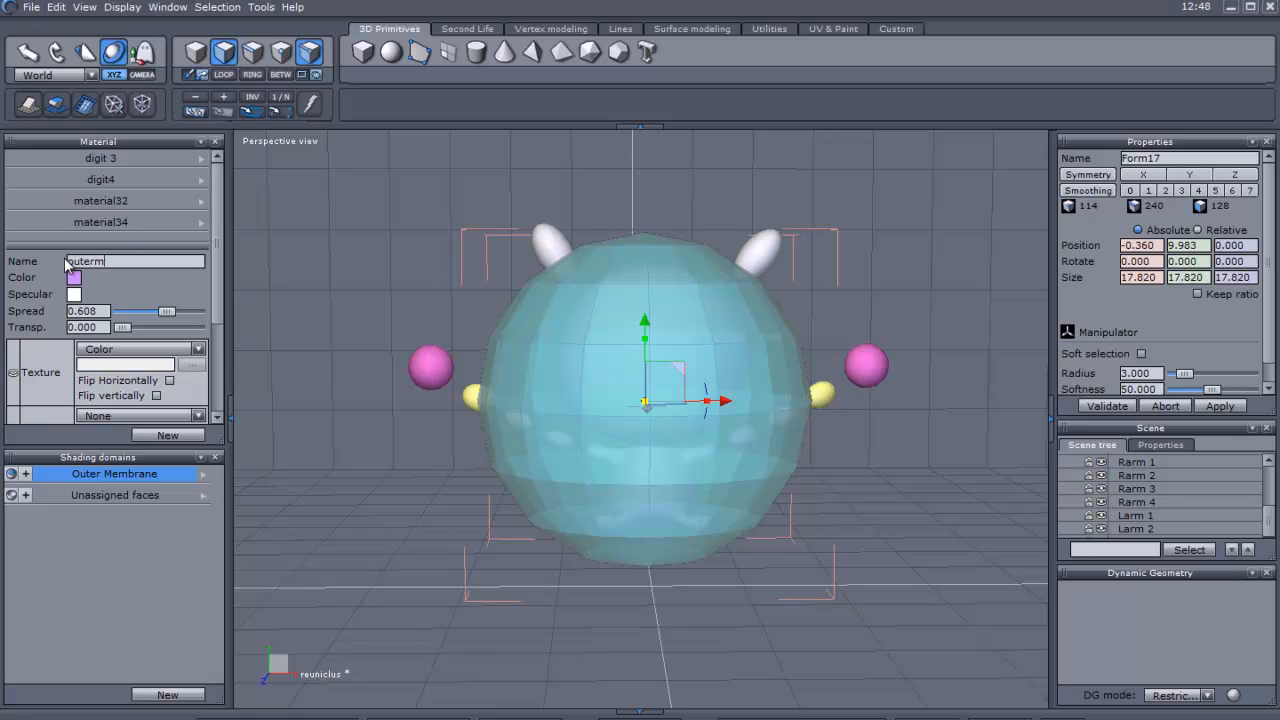
{"action": "type", "text": "Outer mebrane"}
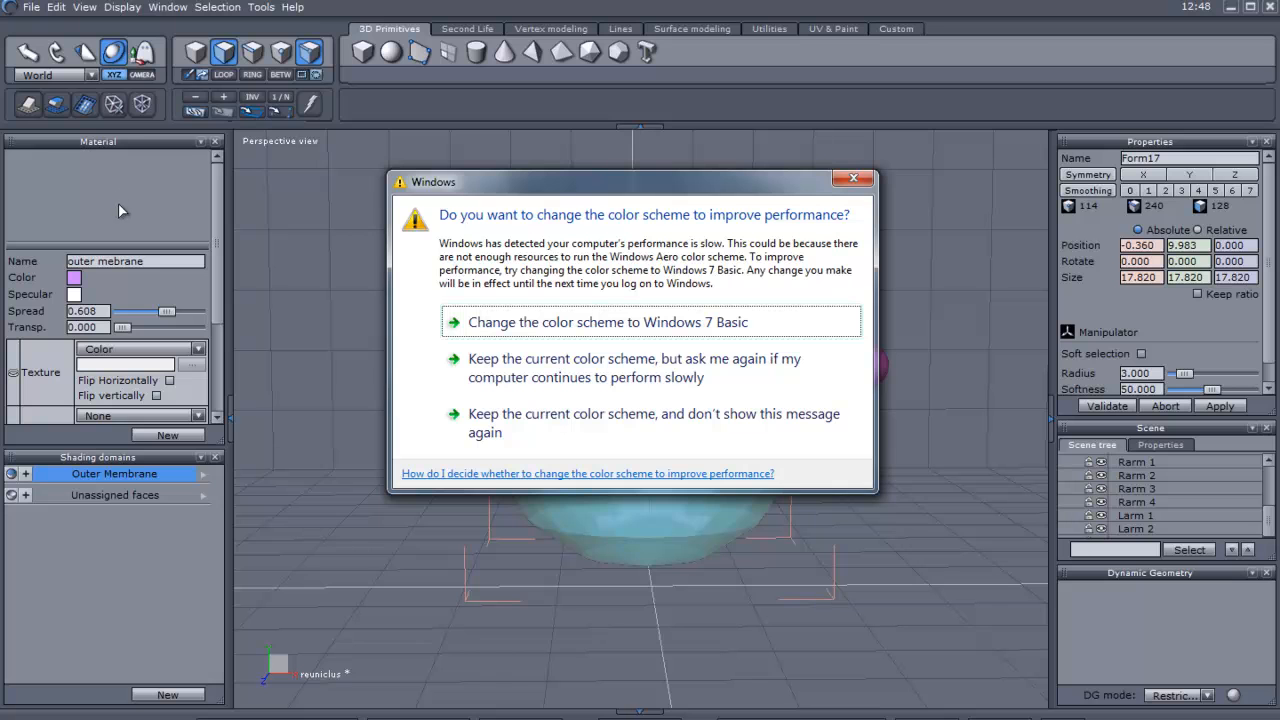
{"action": "mouse_move", "coordinate": [591, 413]}
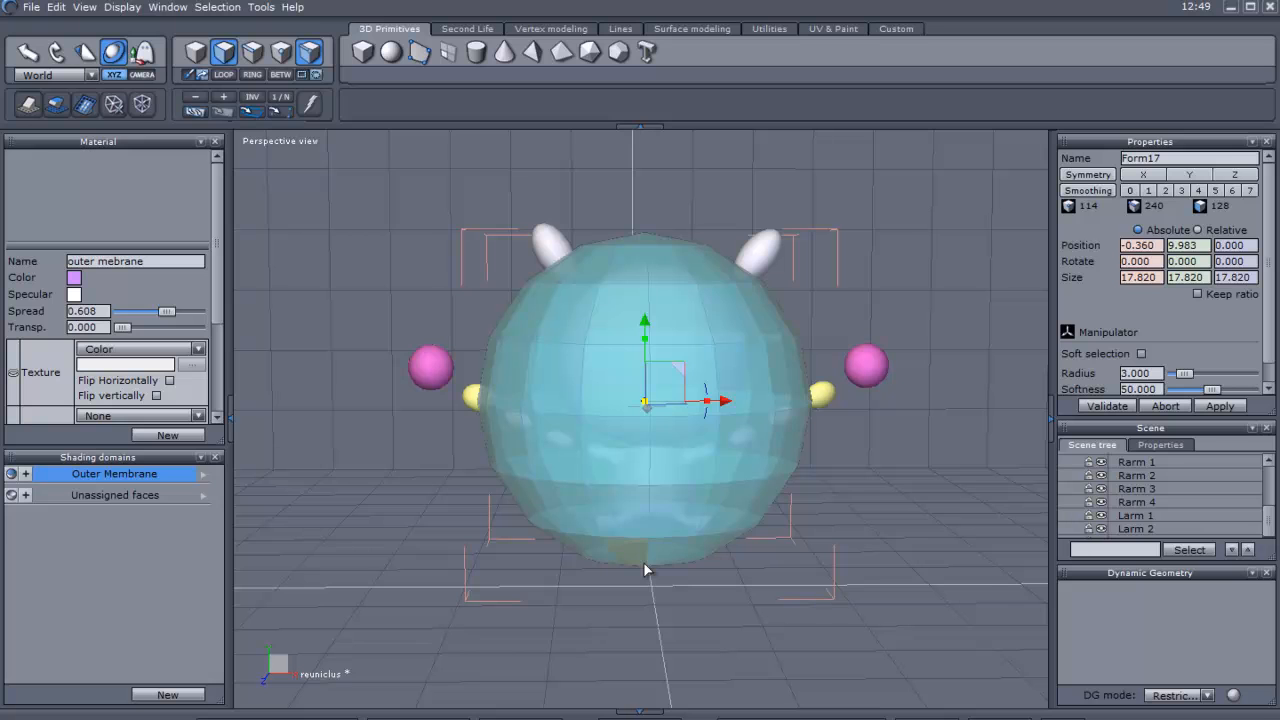
{"action": "mouse_move", "coordinate": [398, 460]}
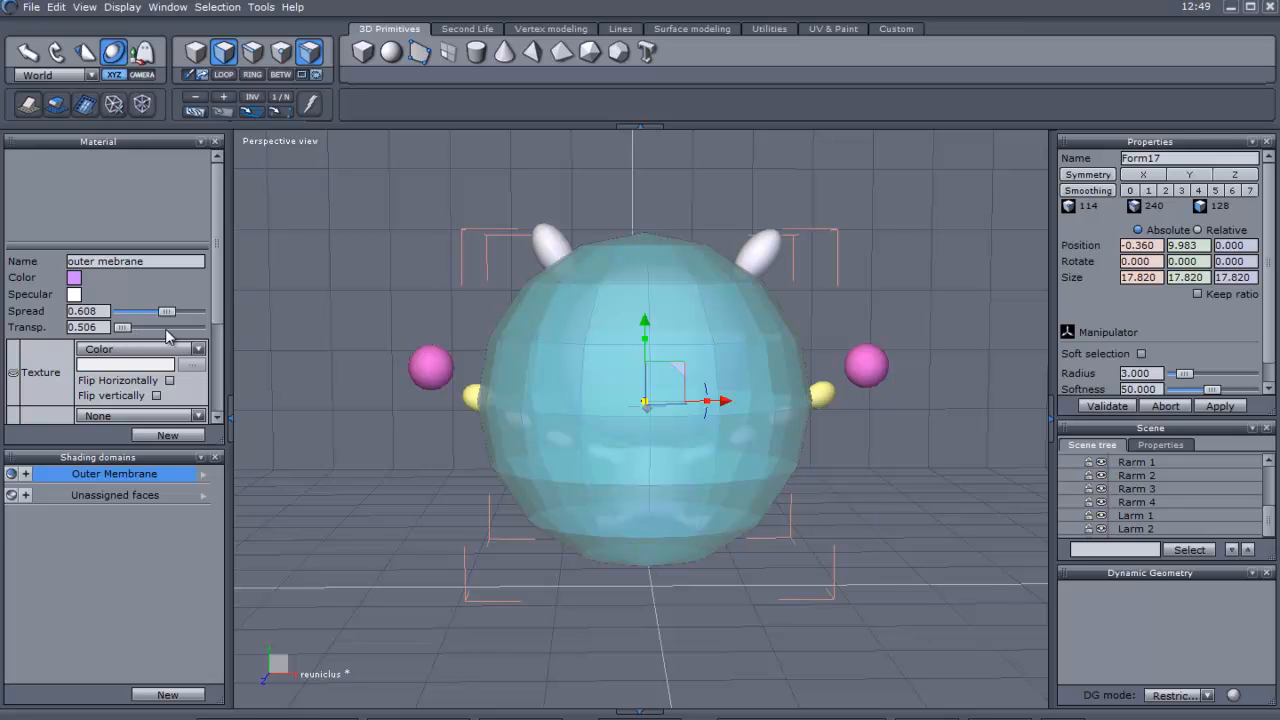
Raise the outer mebrane material's Transp. slider to about 0.687
{"action": "left_click_drag", "start_coordinate": [120, 328], "coordinate": [170, 328]}
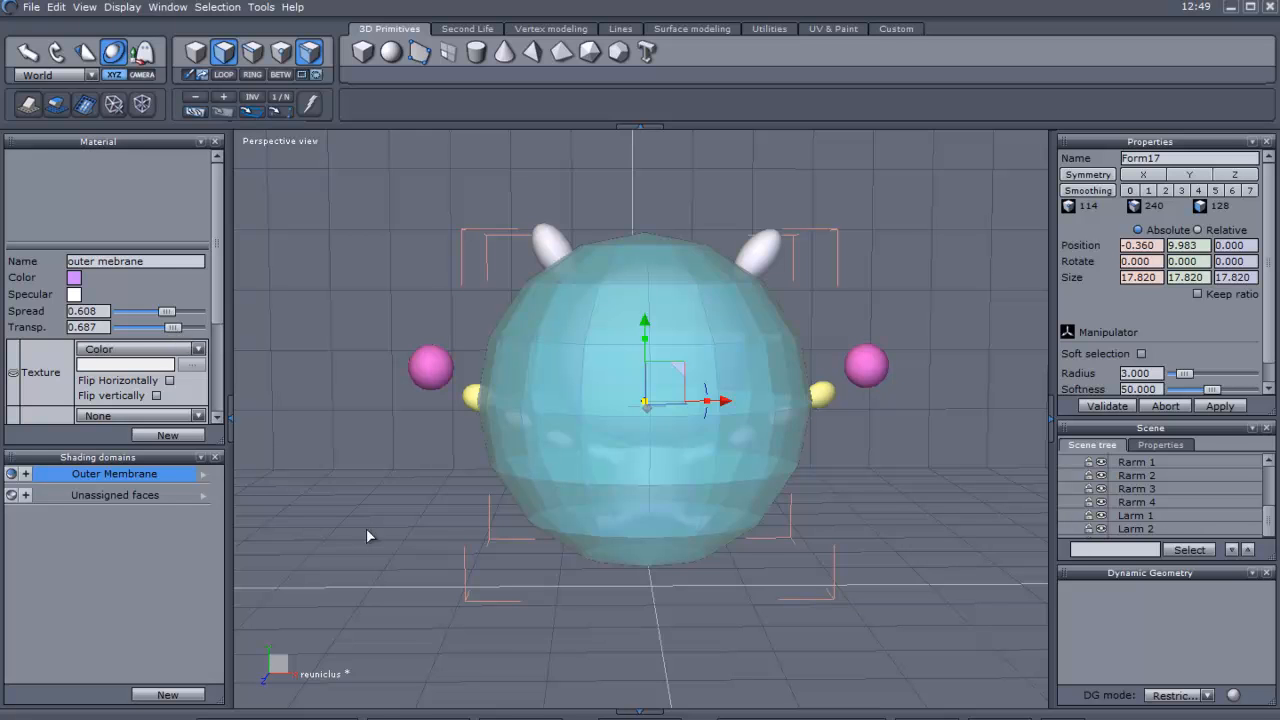